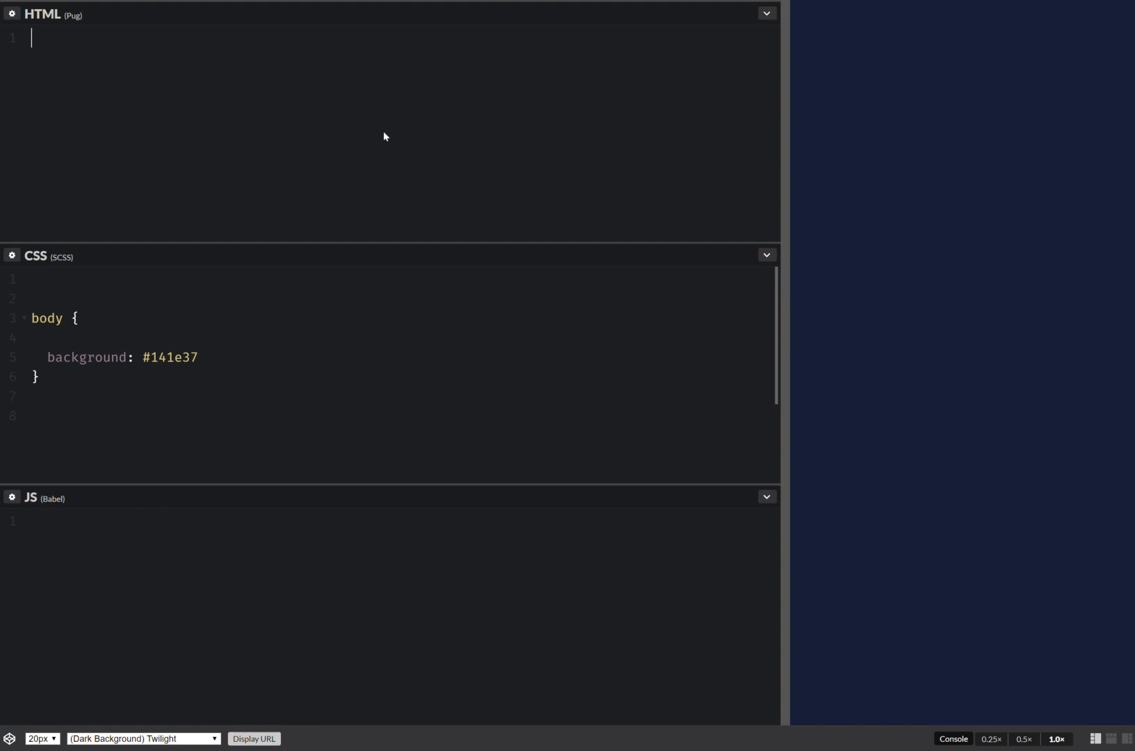
- Declare n_arm = 8 and n_rot = 10, then start the .a3d block
type("- var")
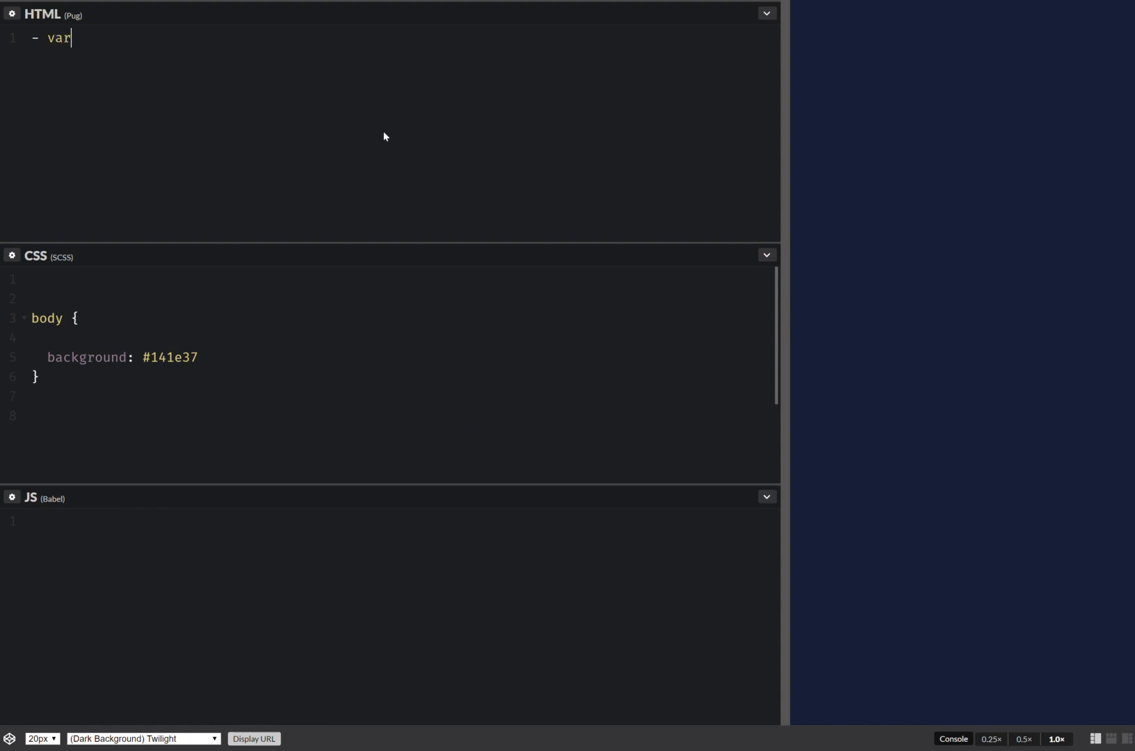
type("n_arm")
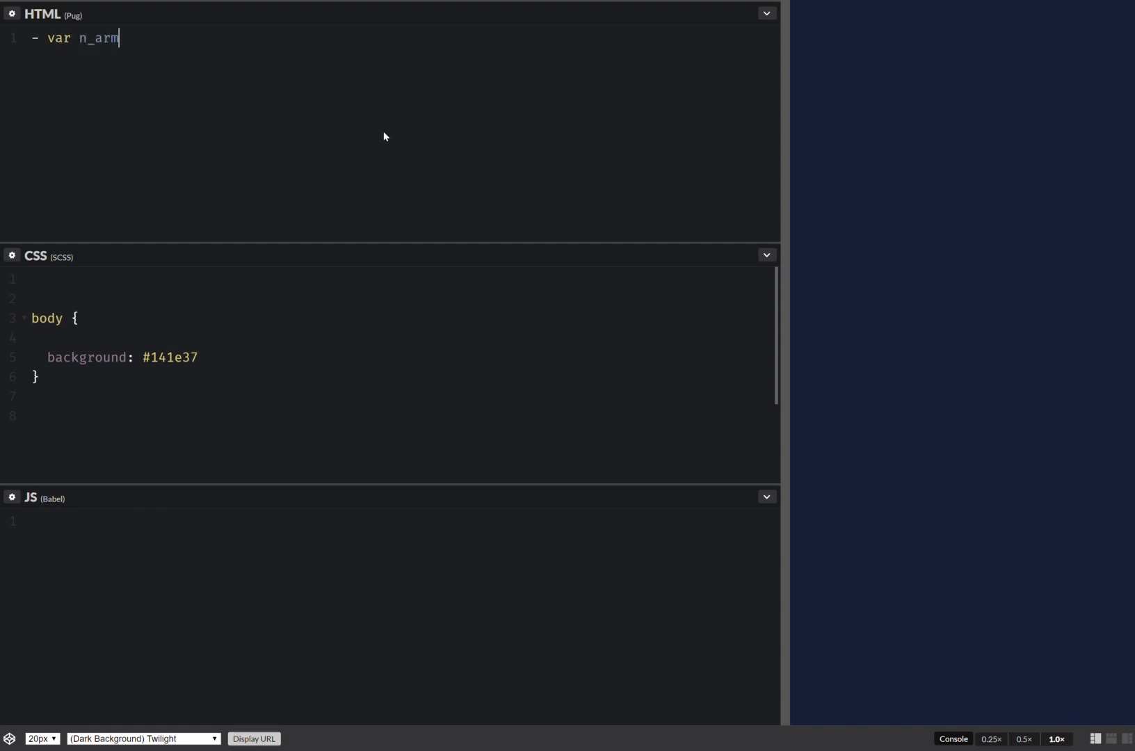
type("= 8,")
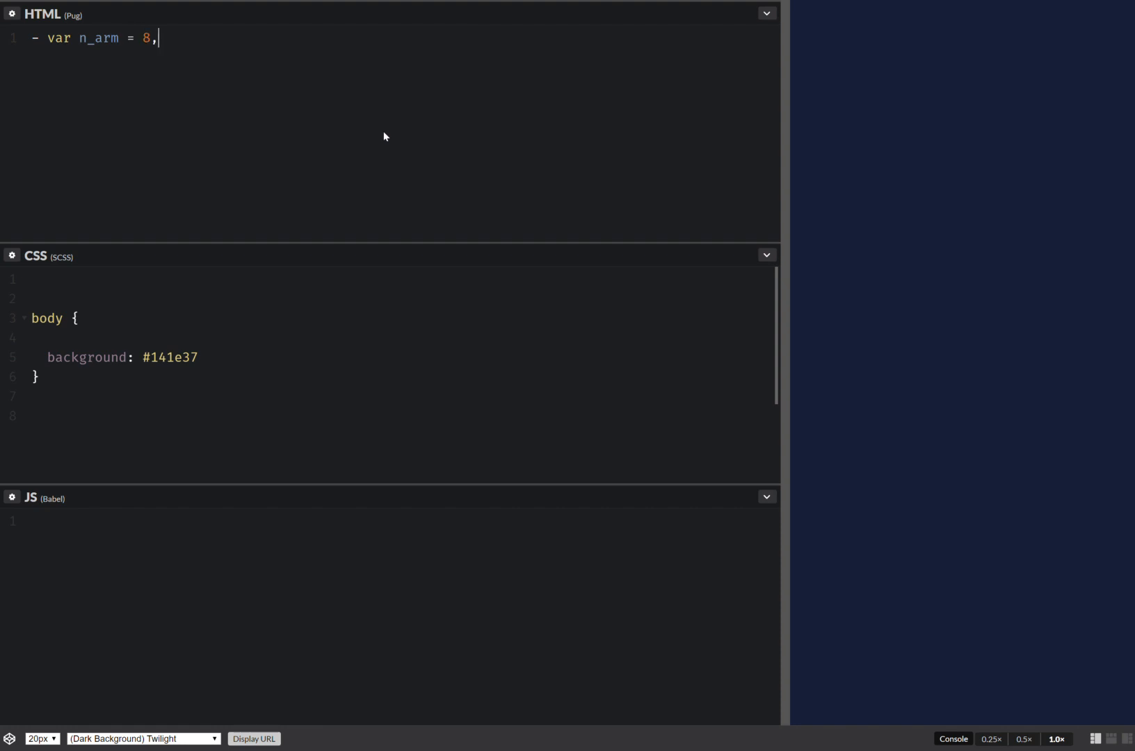
type("n_rot = 10;")
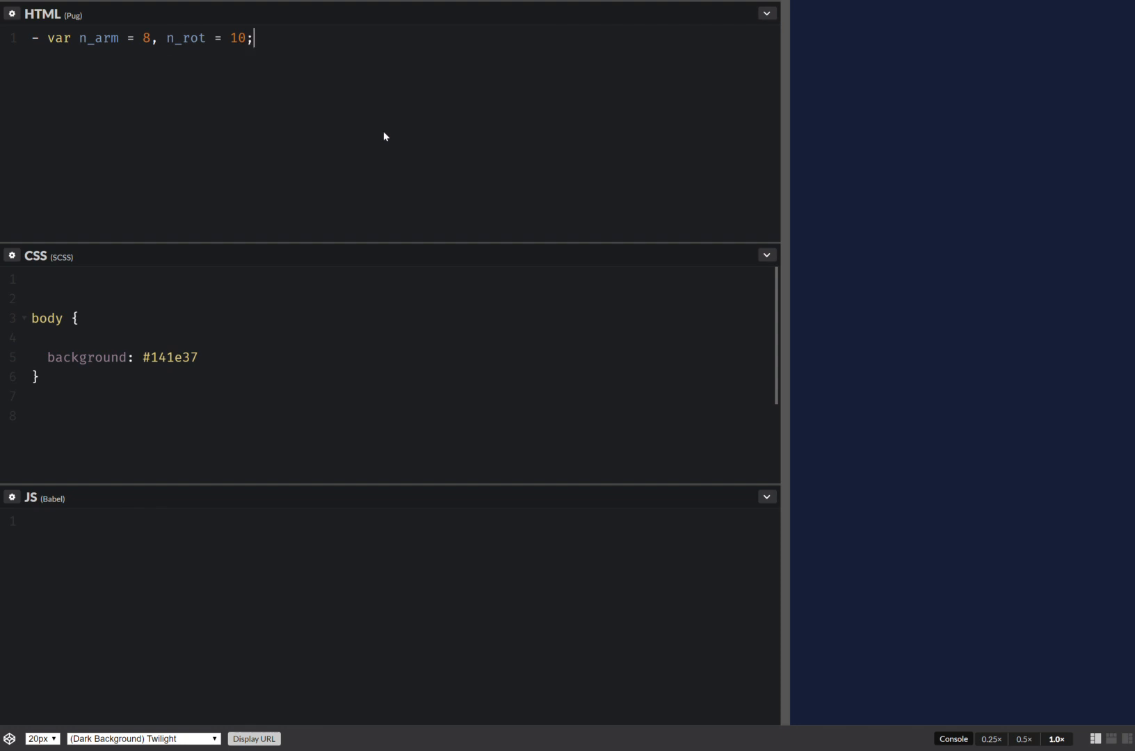
type(".a3")
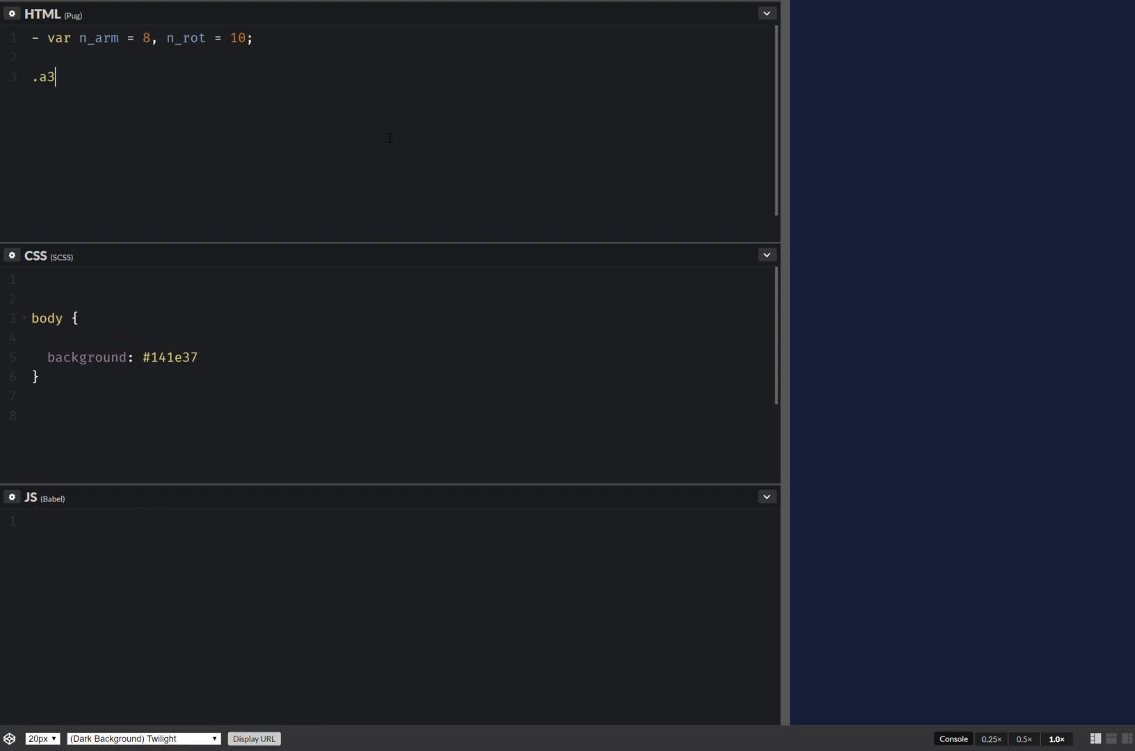
type("d")
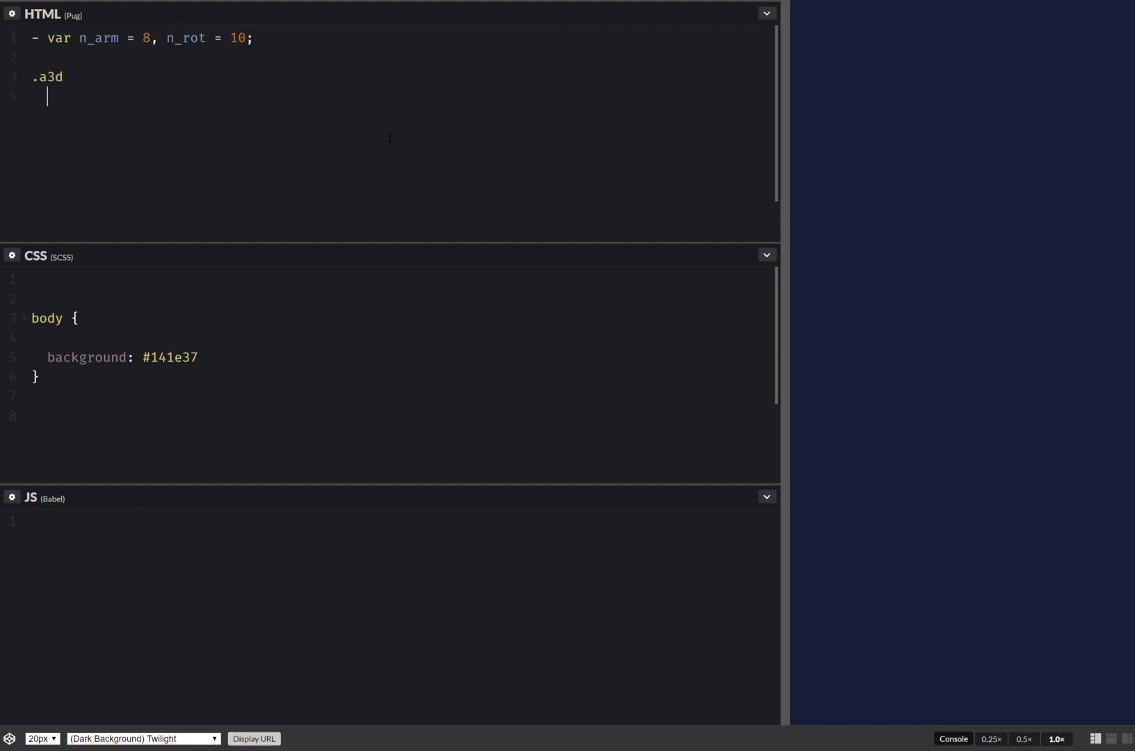
- Nest a while loop of .arm elements, each with a for loop creating n_rot .rot children
type("while n")
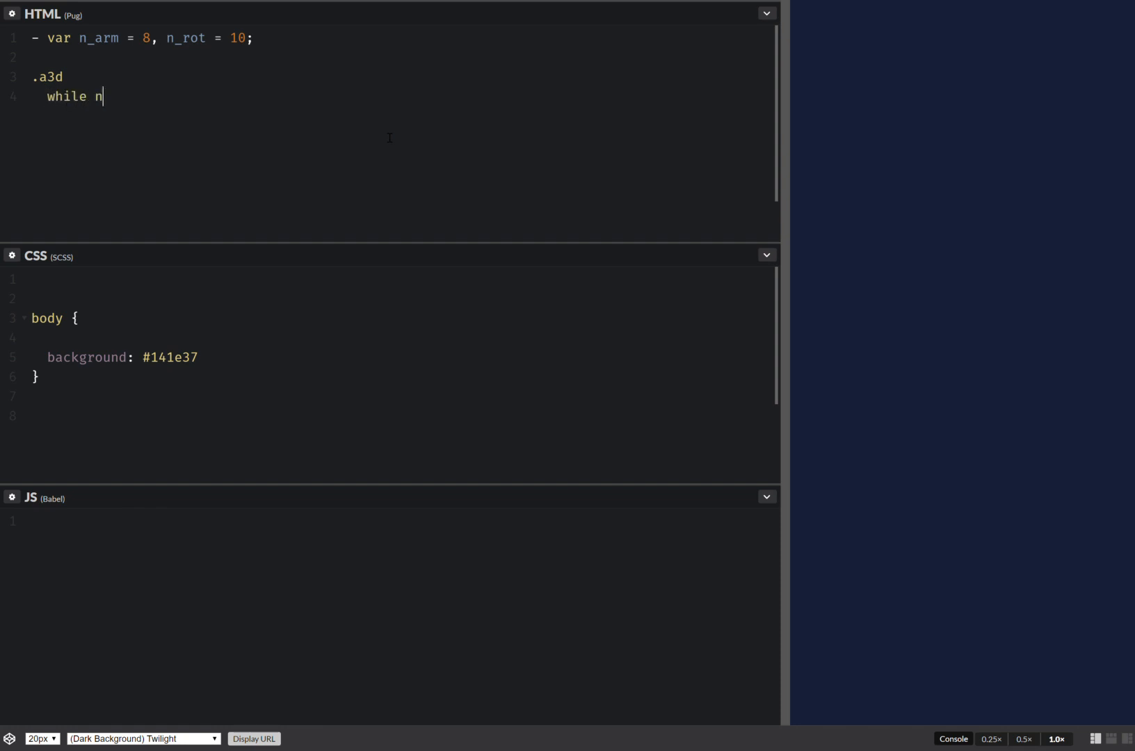
type("_arms--")
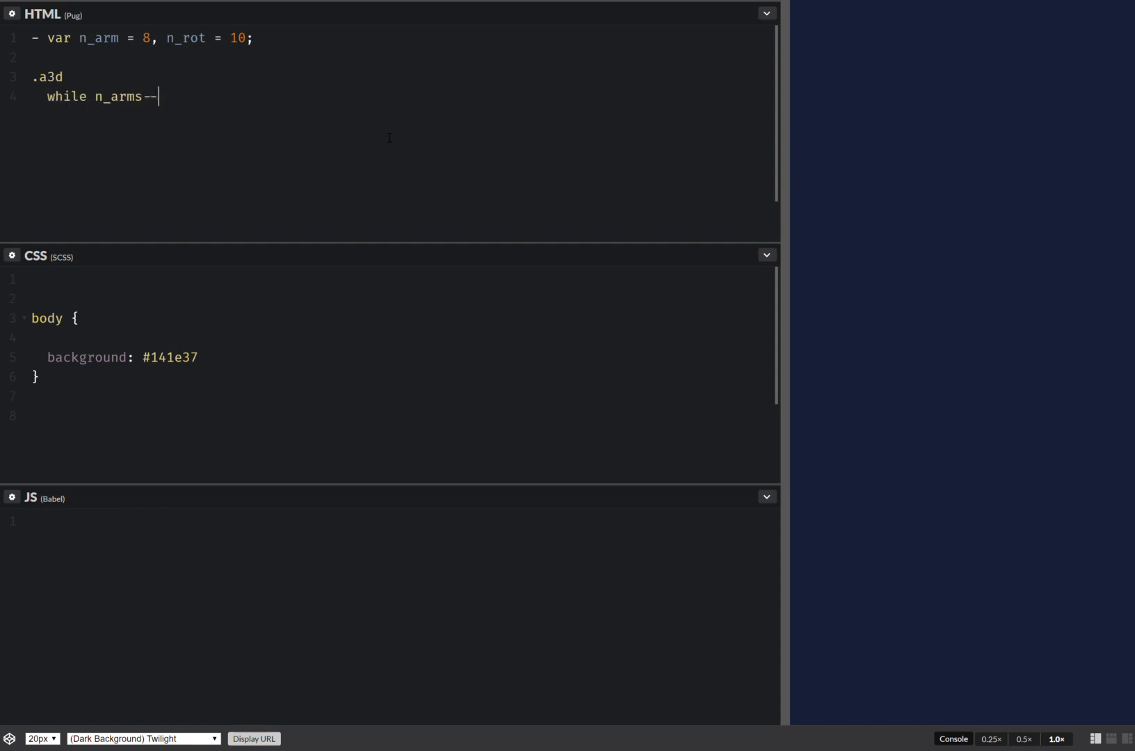
type(".a")
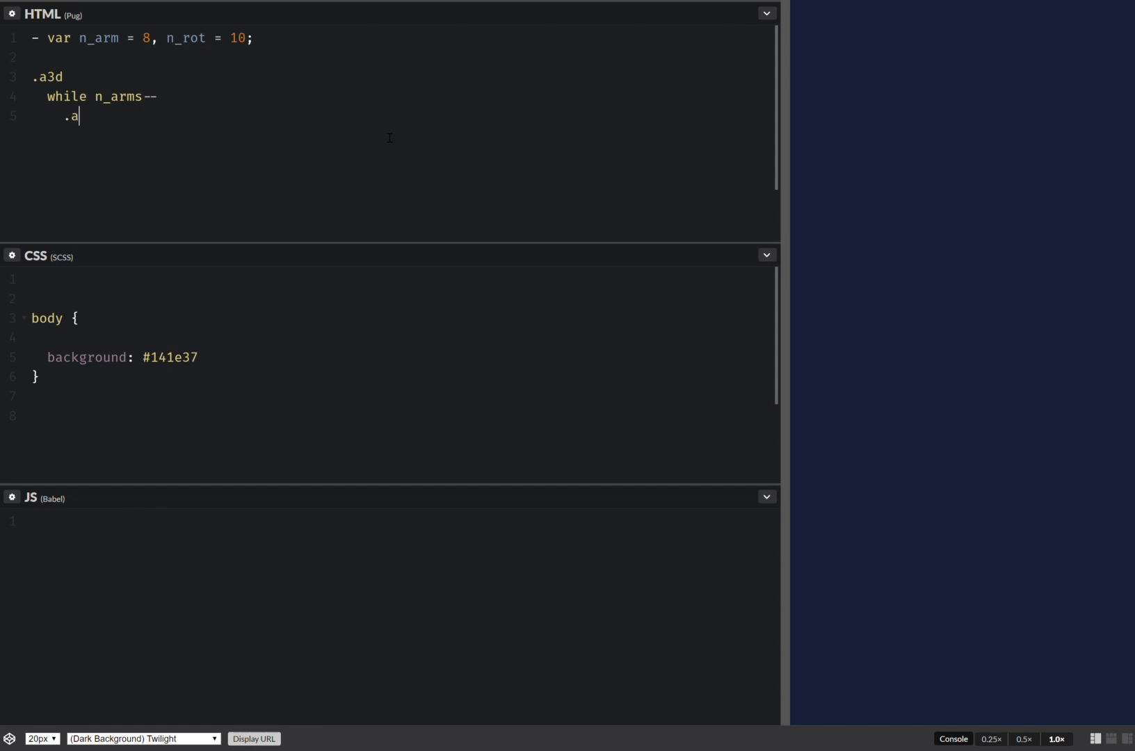
type("rm")
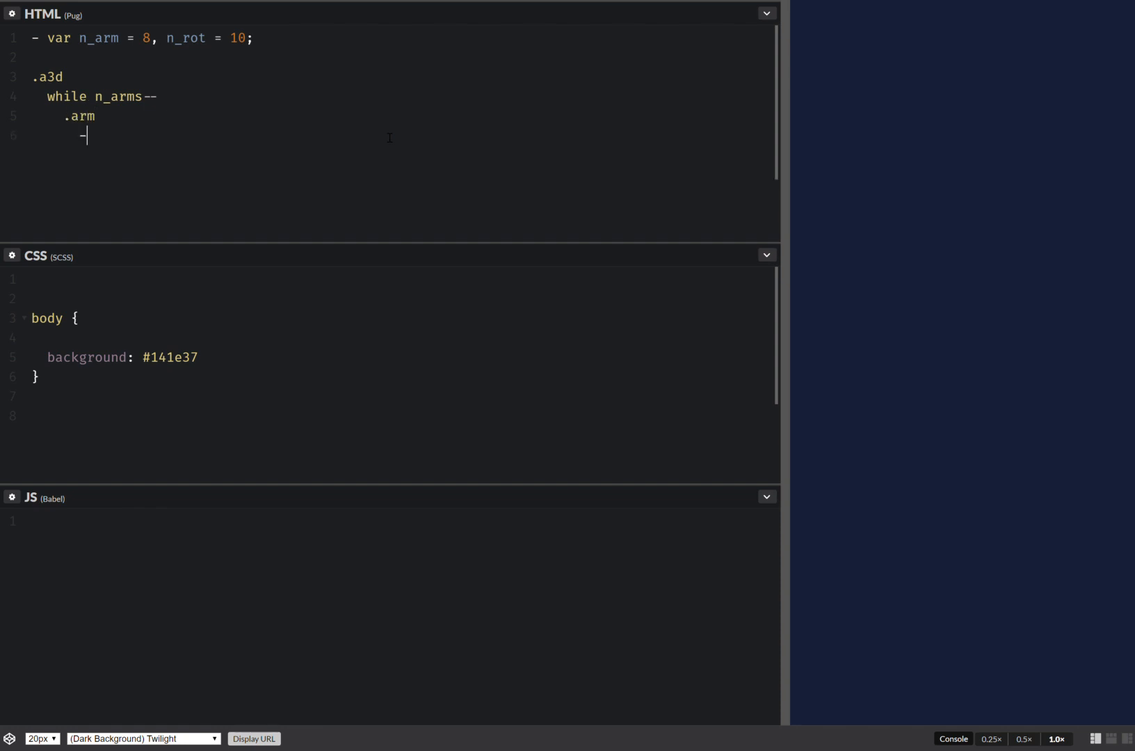
type("for(var i =")
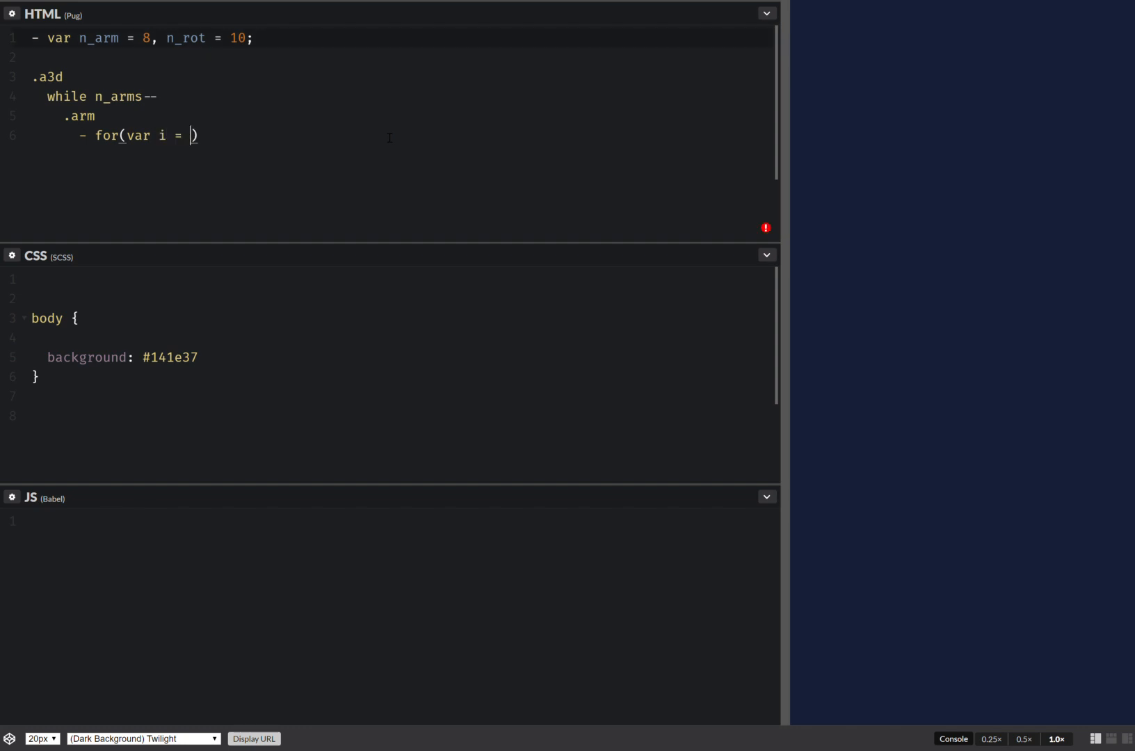
type("0")
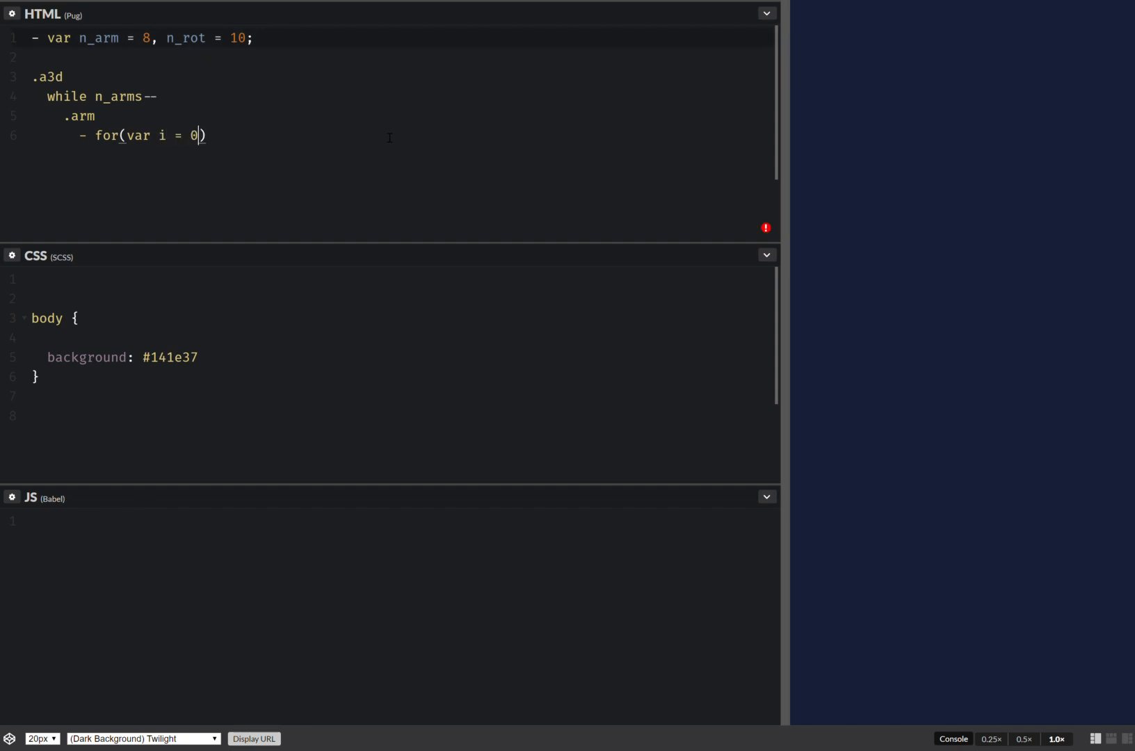
type("; i < n")
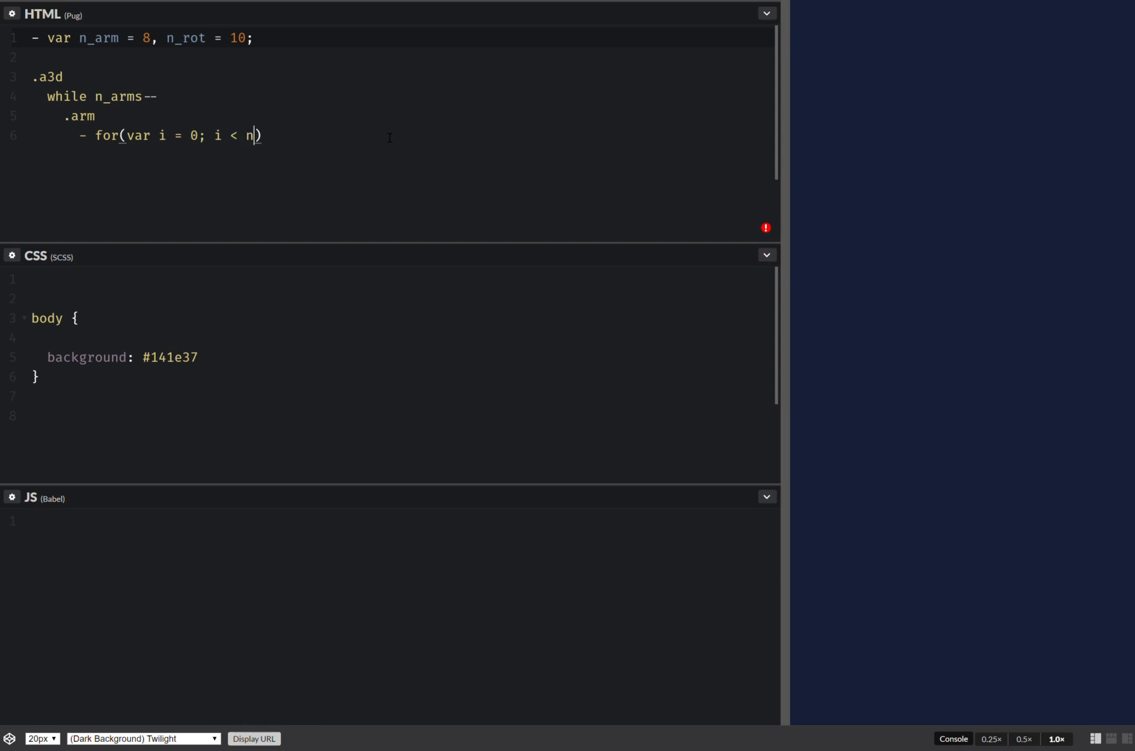
type("_rot; i++")
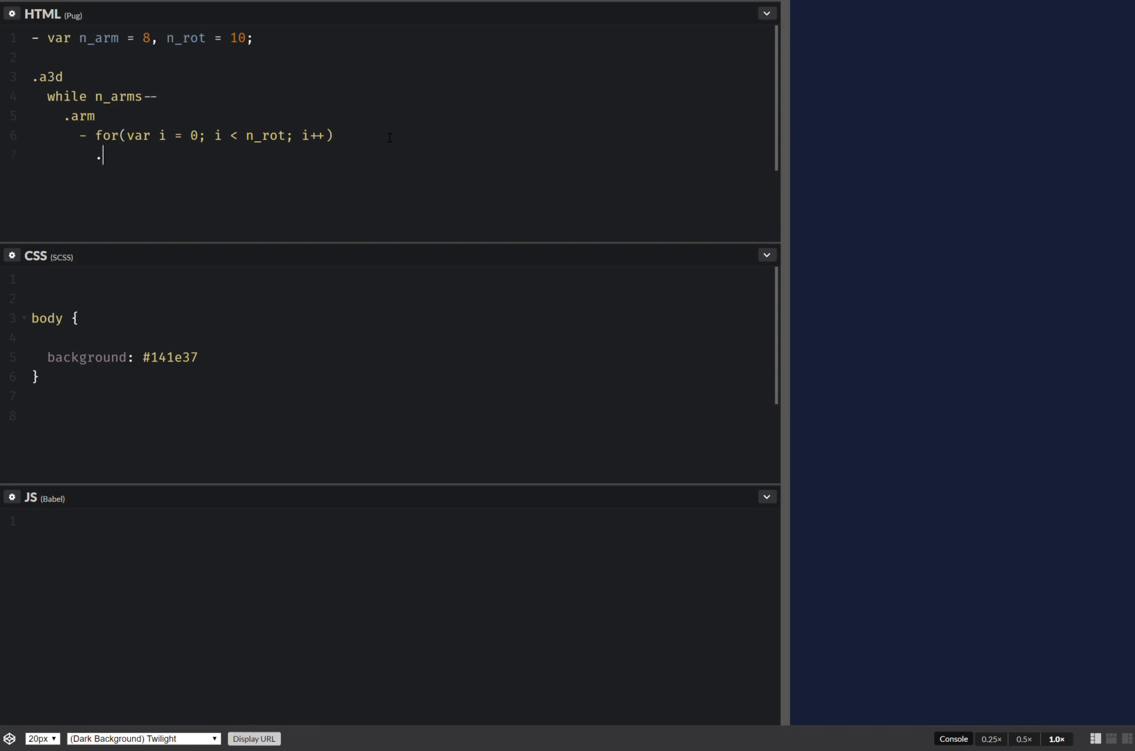
type("rot")
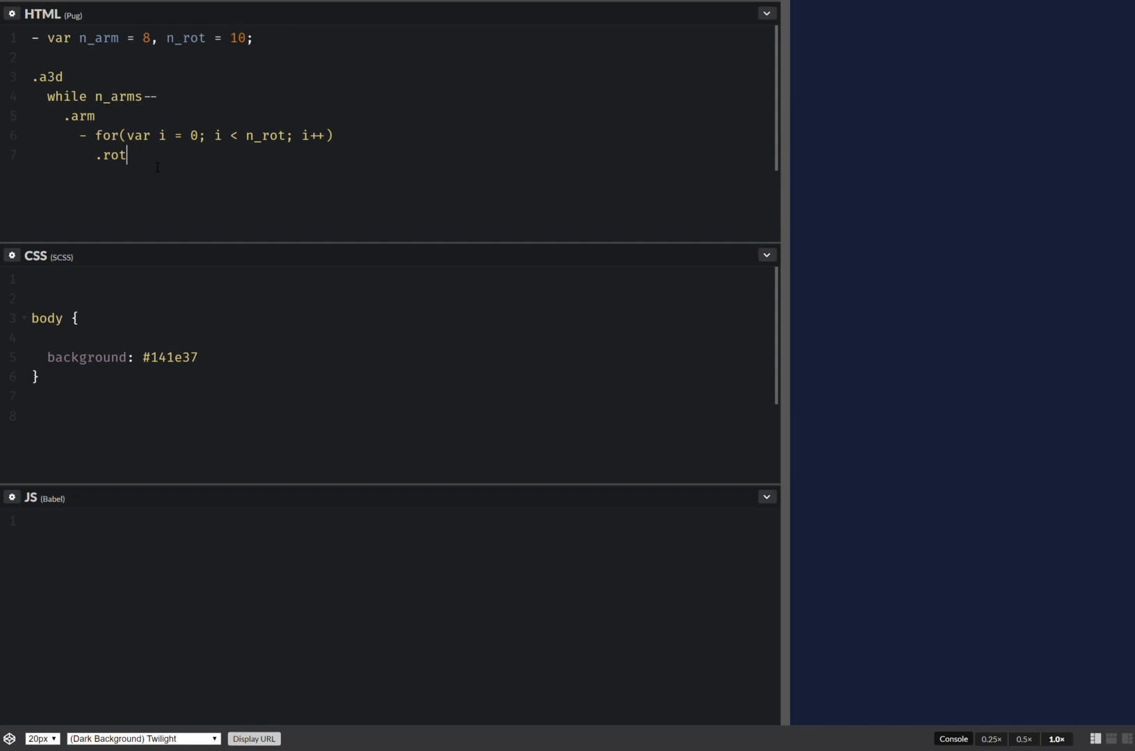
double_click(110, 155)
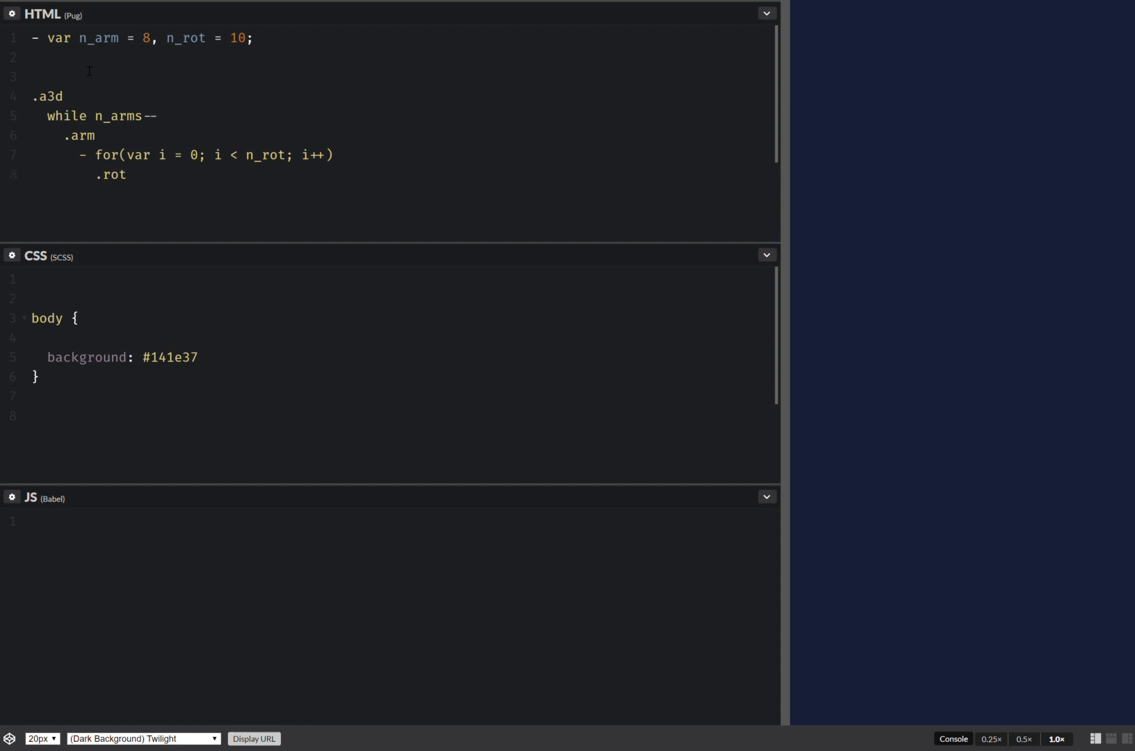
- Add a Pug style block looping over .rot:nth-child selectors
type("styl")
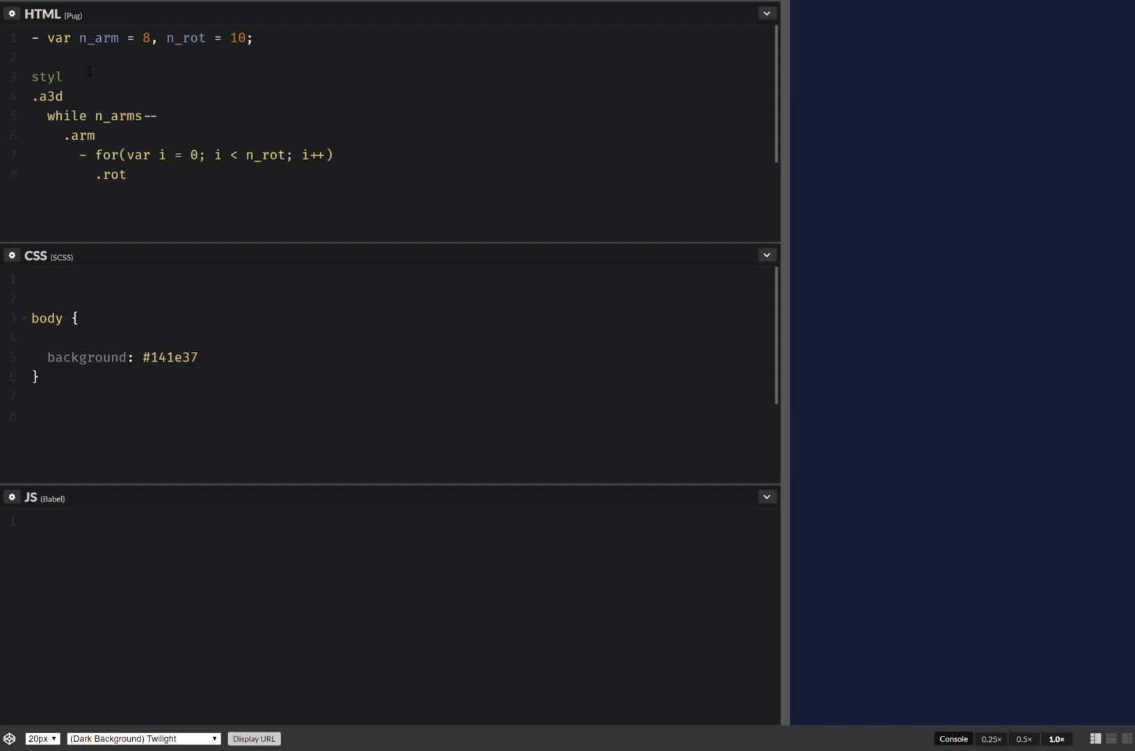
type("e")
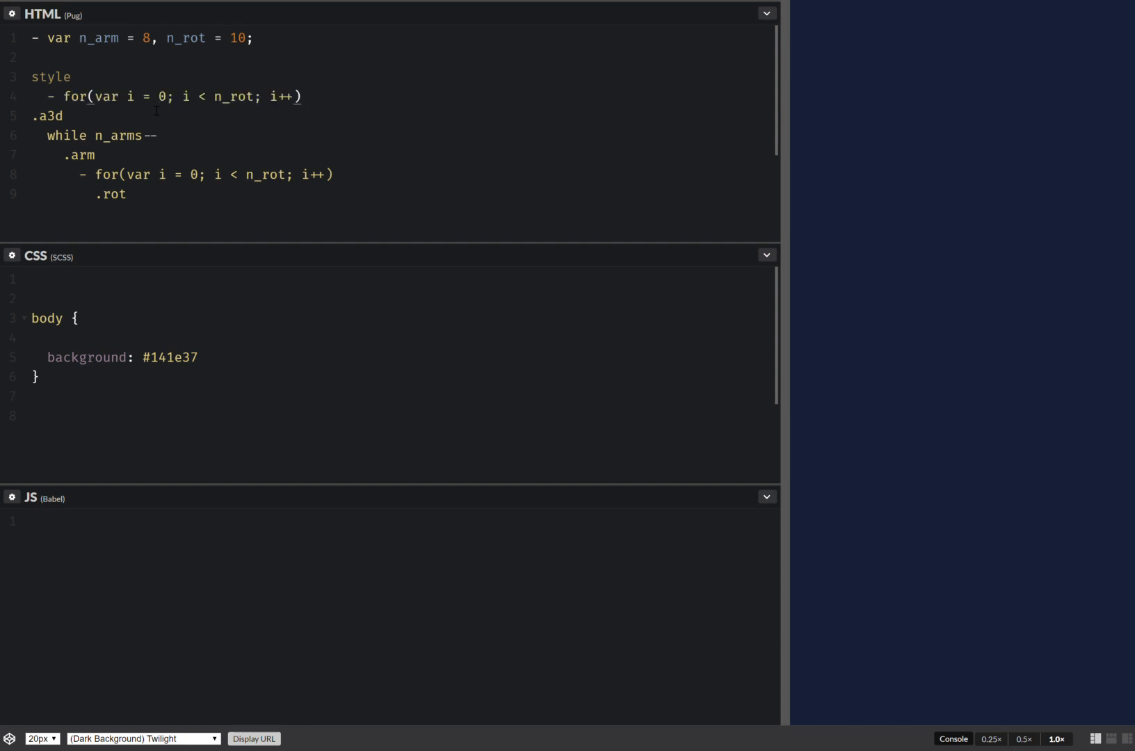
key("Enter")
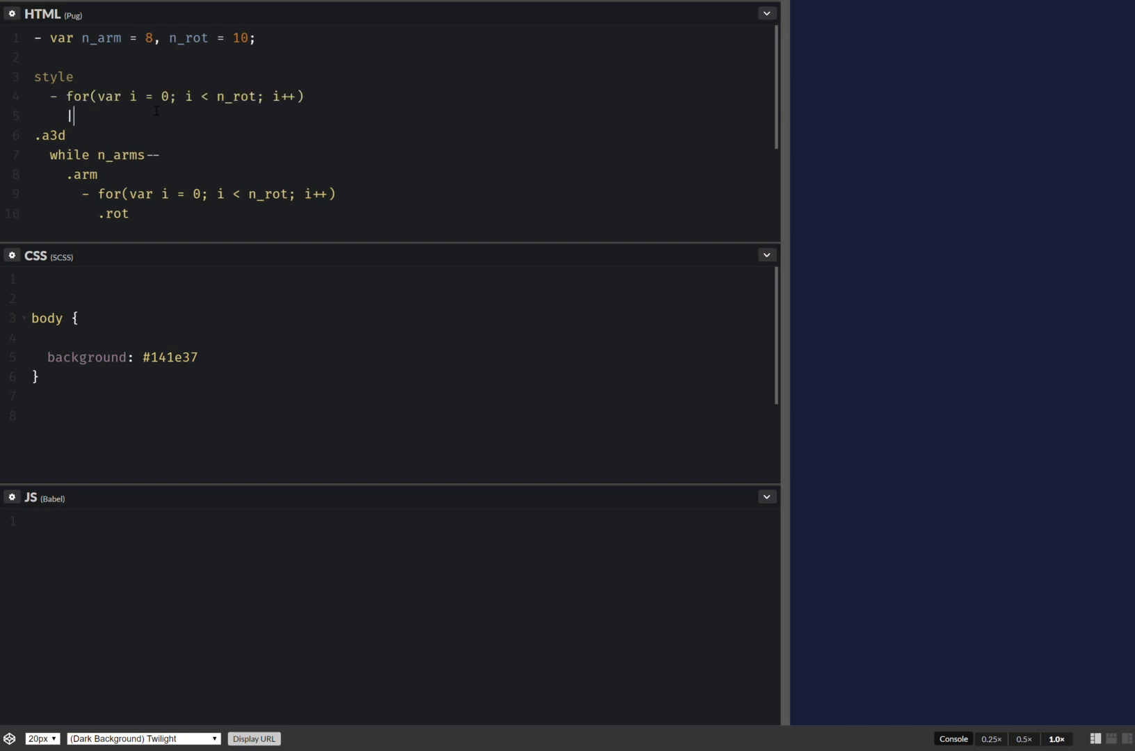
type(".")
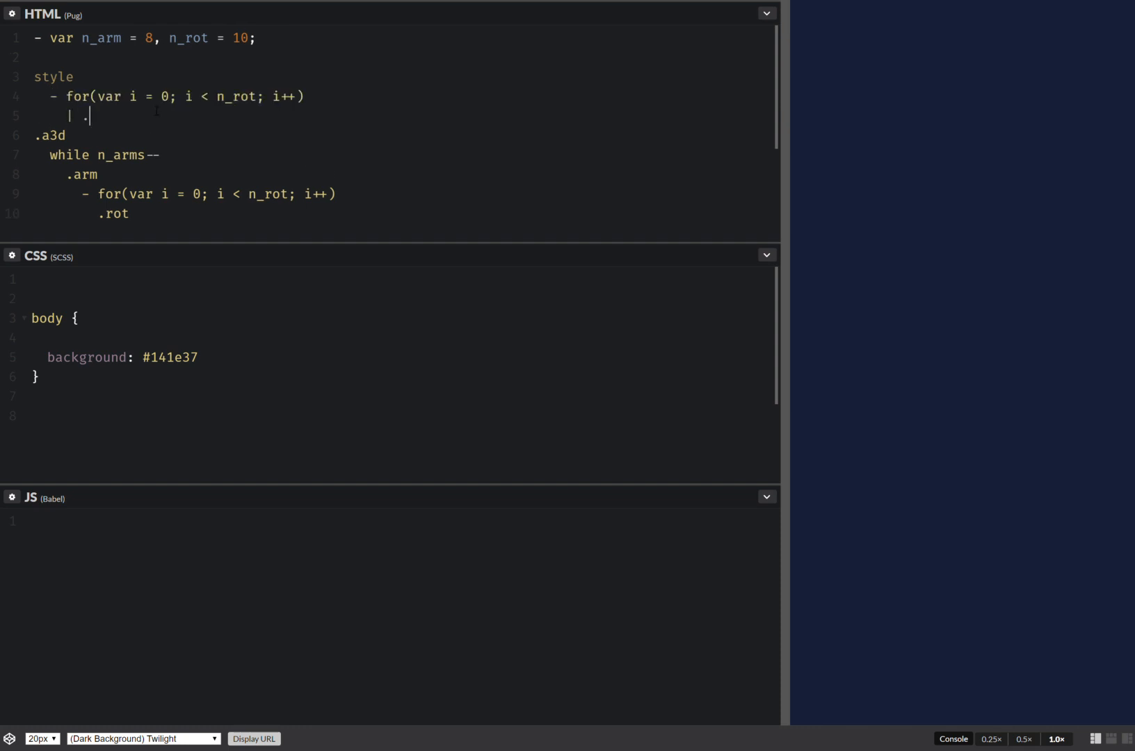
type("rot:nth-child(")
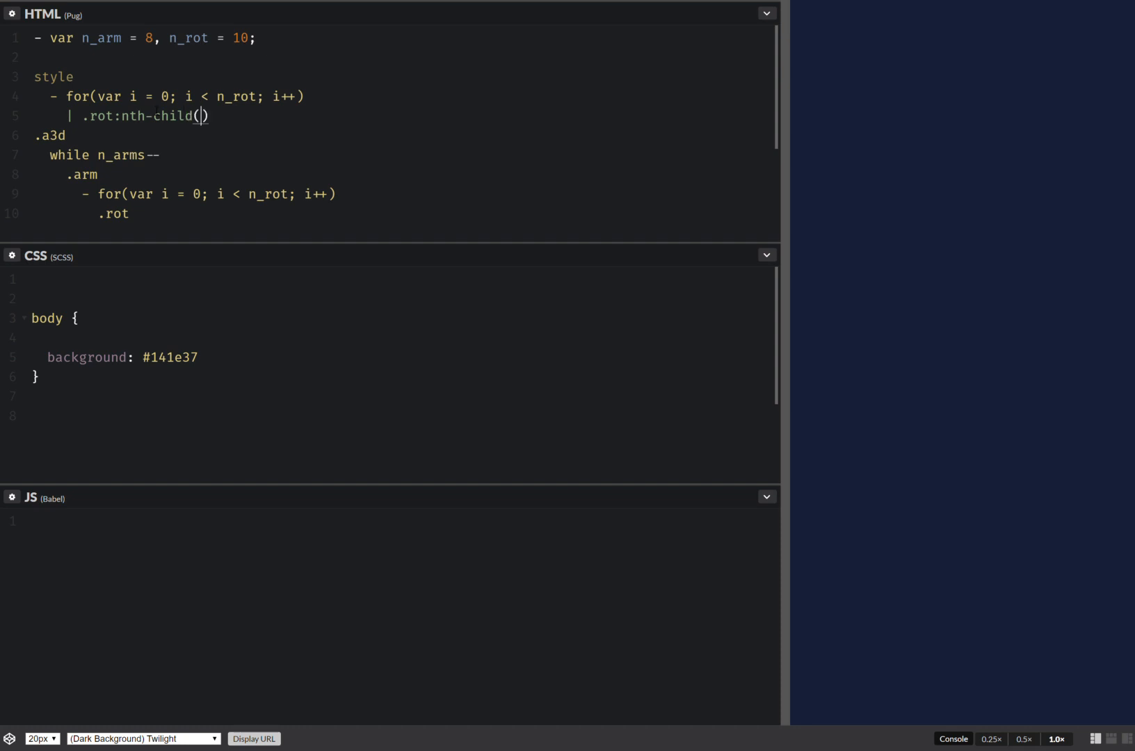
- Give each nth-child rule --i: #{i}, then view the compiled HTML
type("#{$i")
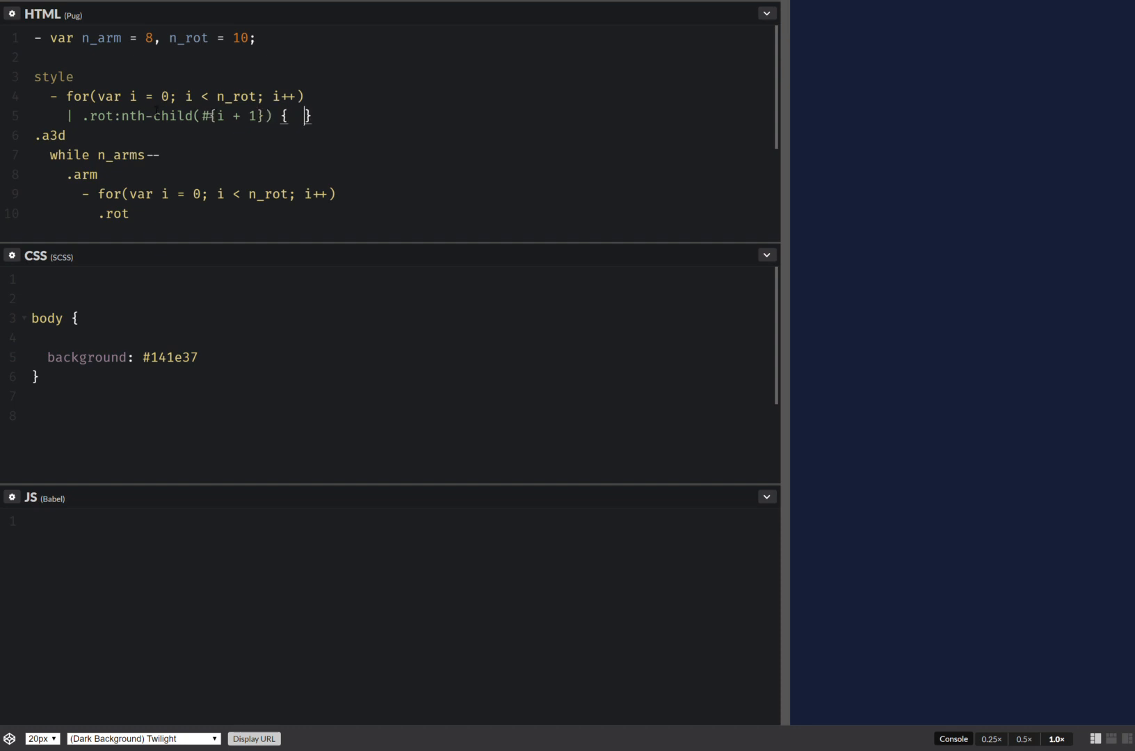
type("--i:")
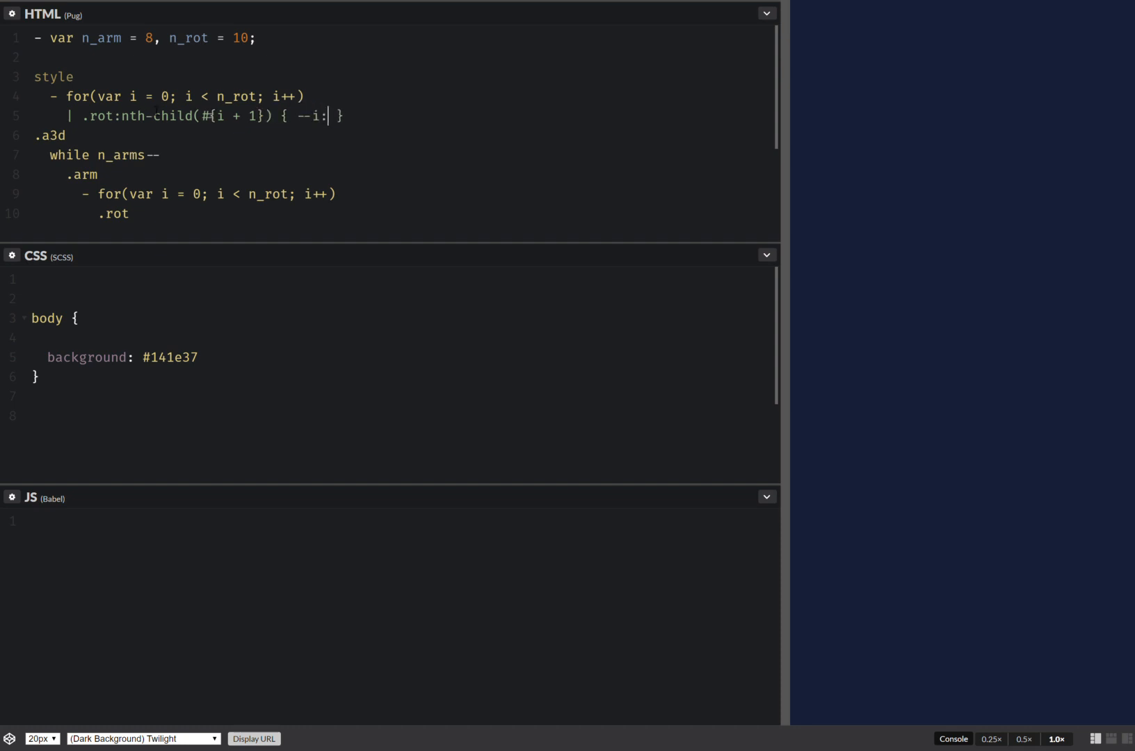
type("#{}")
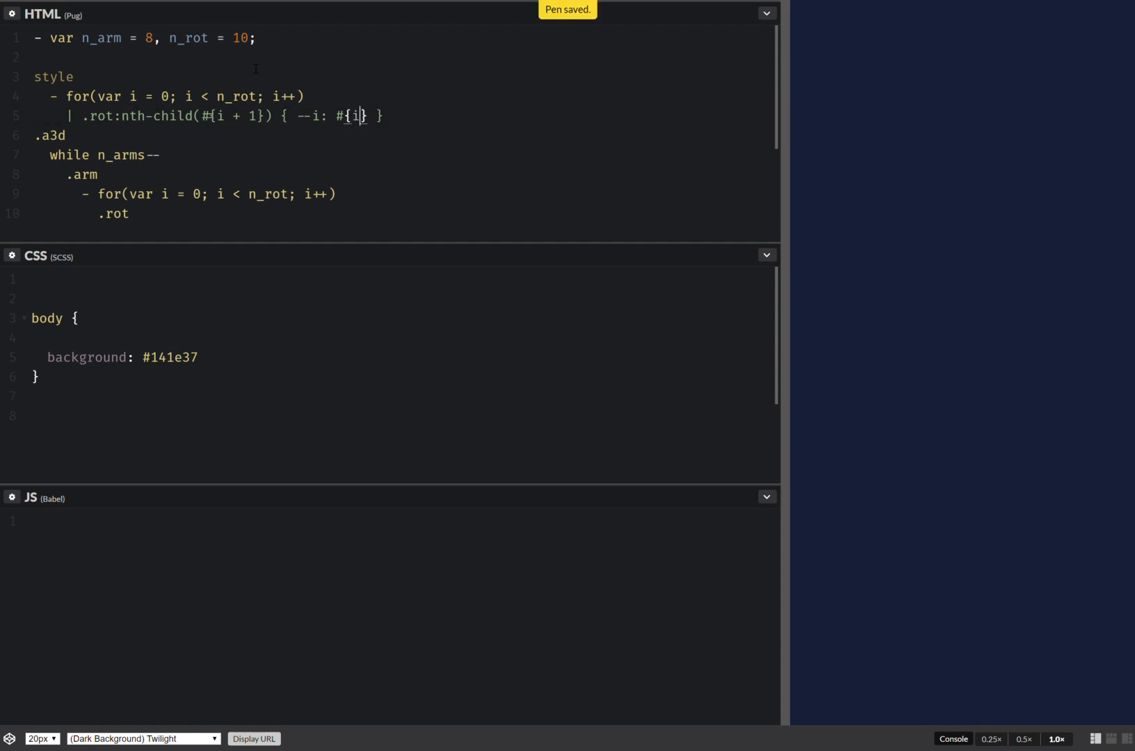
left_click(765, 14)
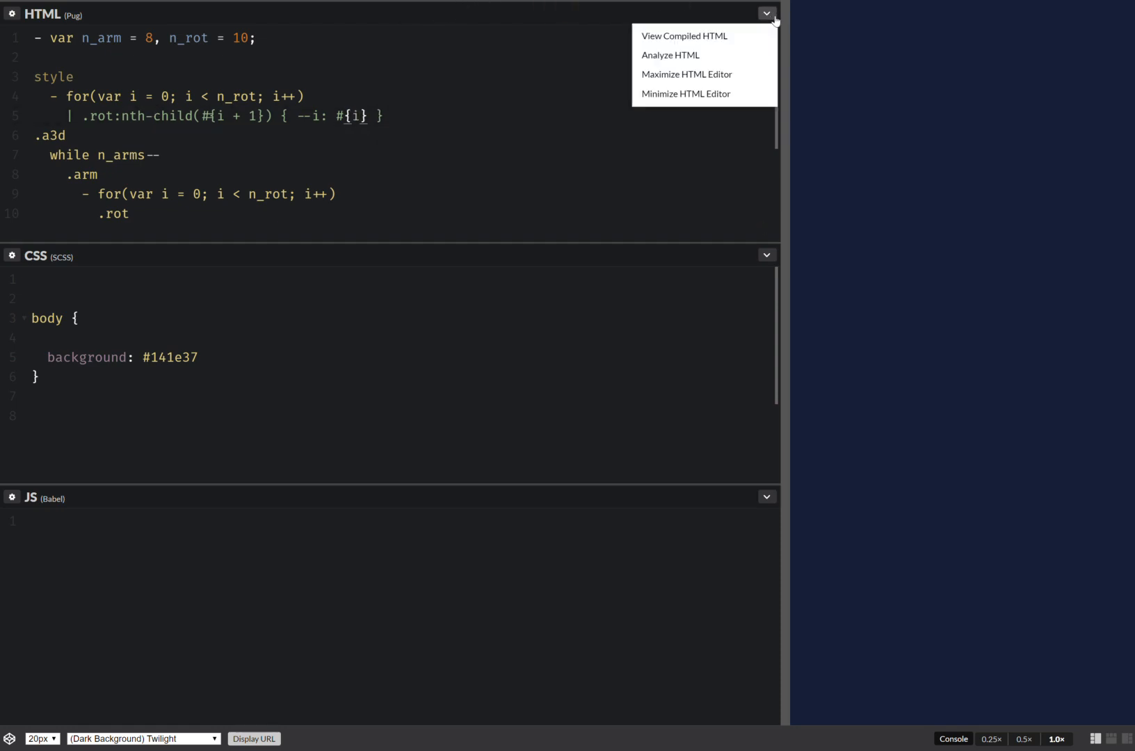
left_click(682, 36)
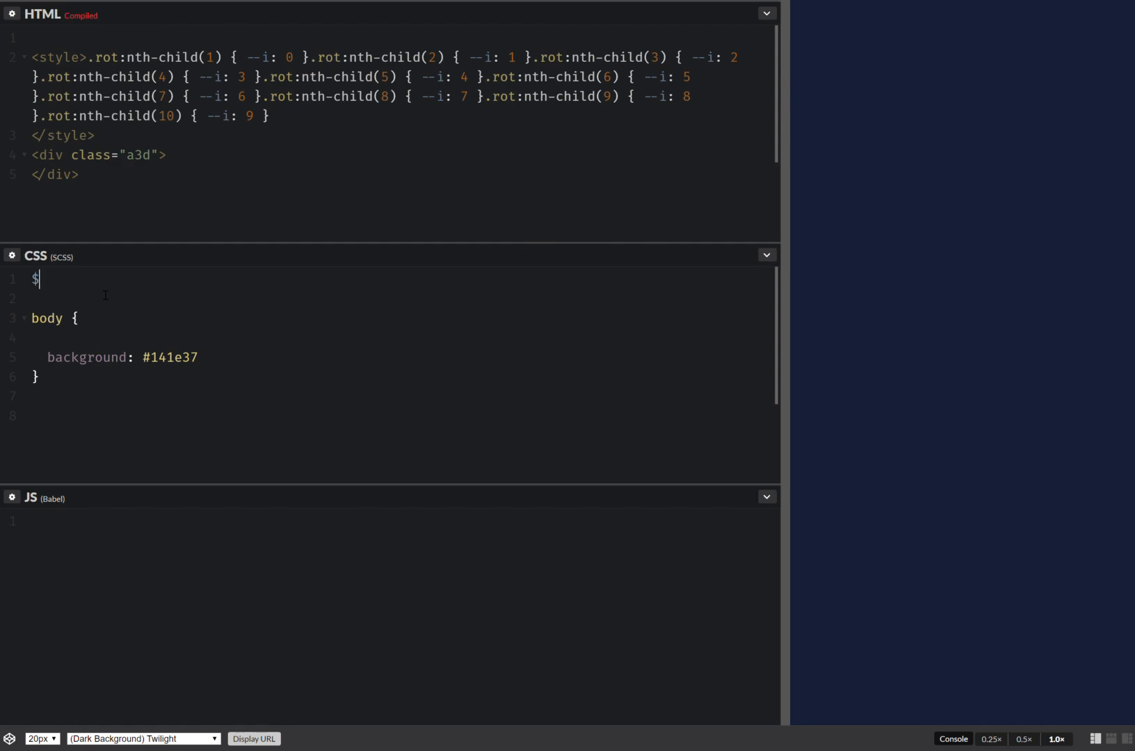
- Define $d: .25em and give .rot --d: calc((var(--i) + 1)*#{$d})
type("d:")
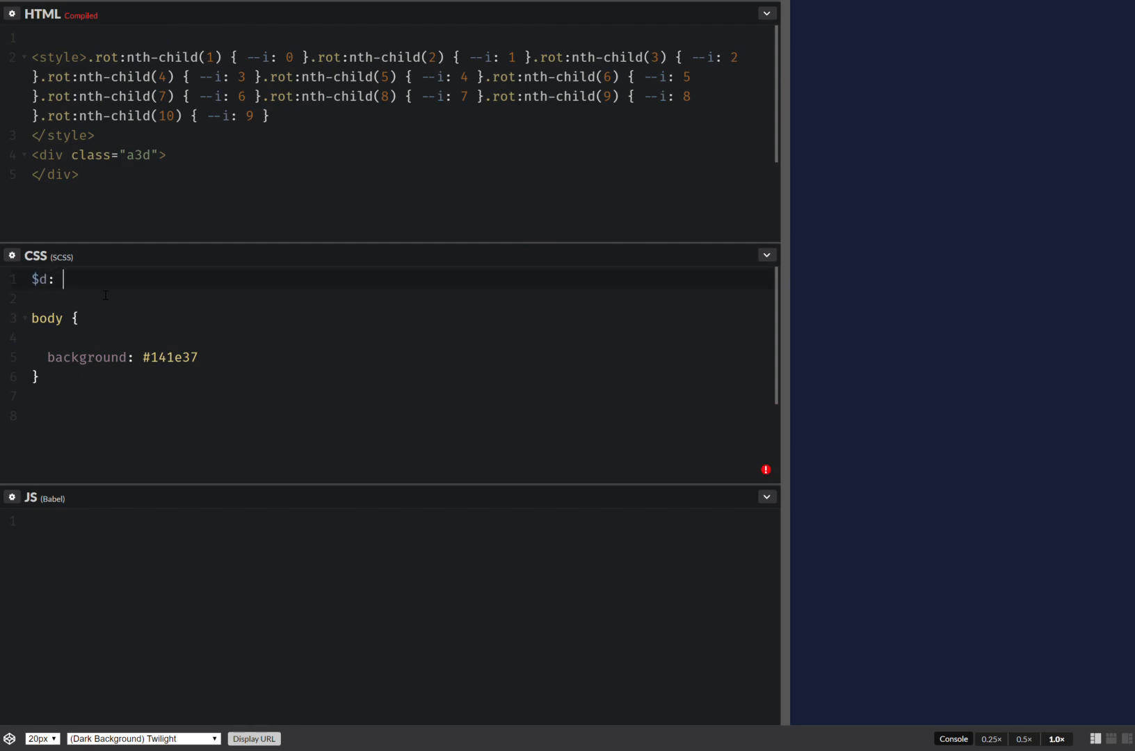
type(".25em;")
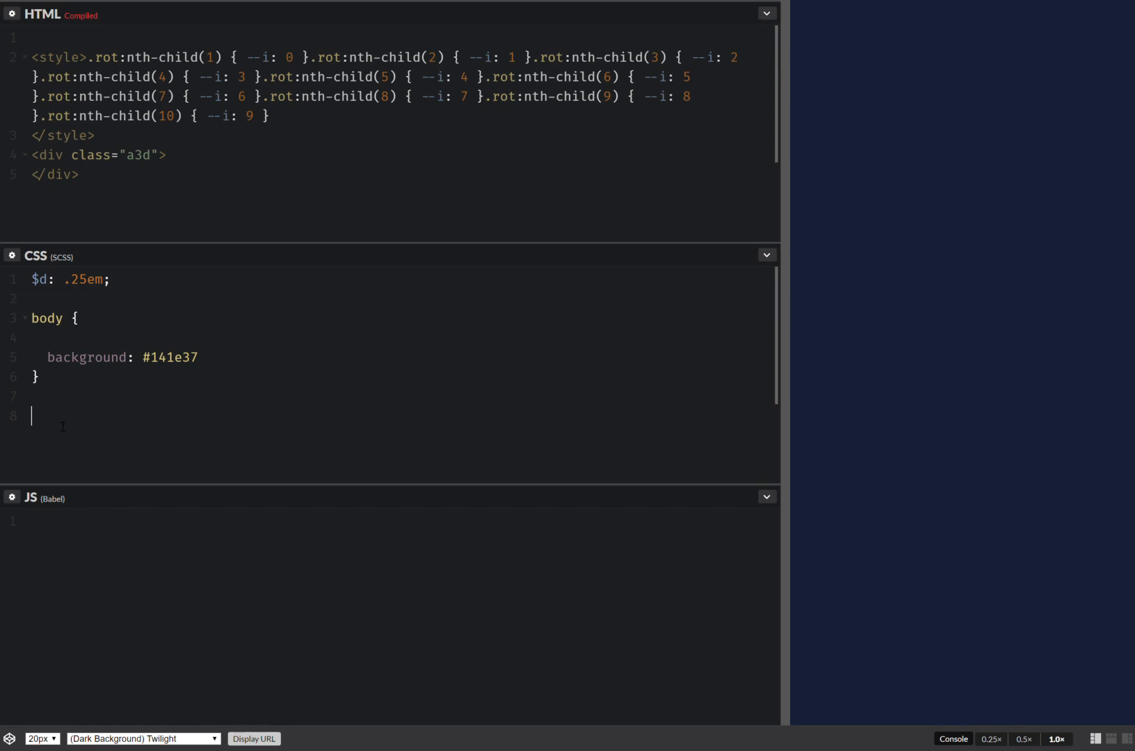
type(".rot {")
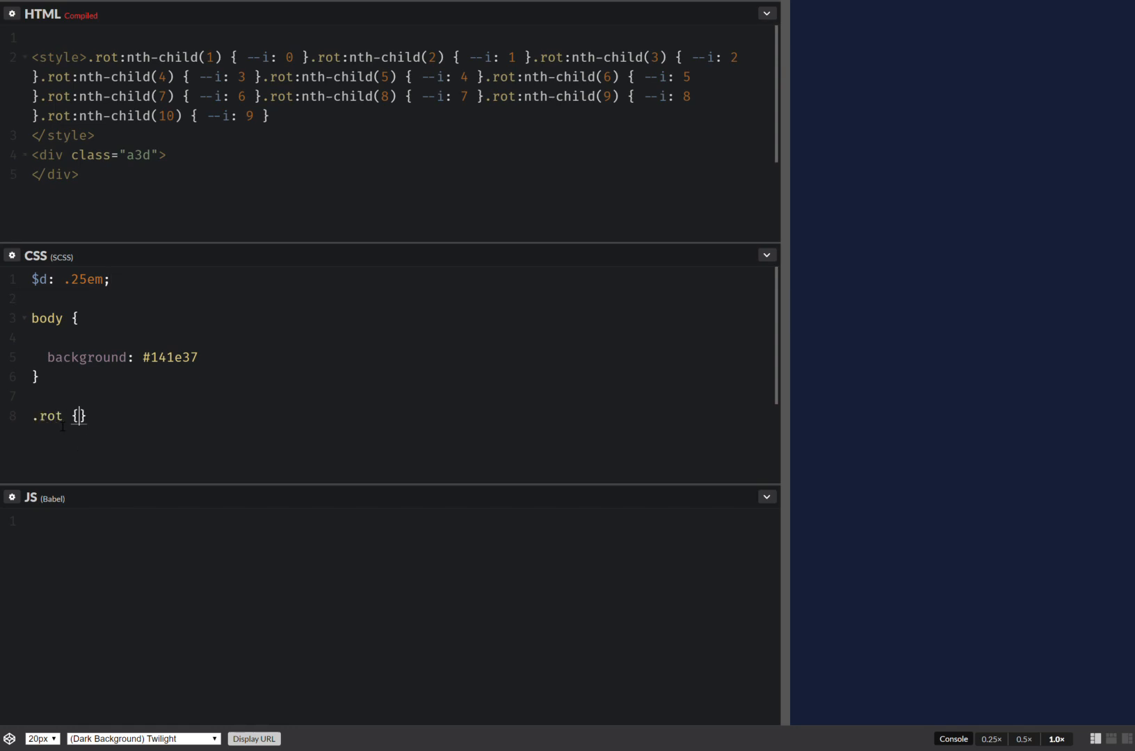
type("--d:")
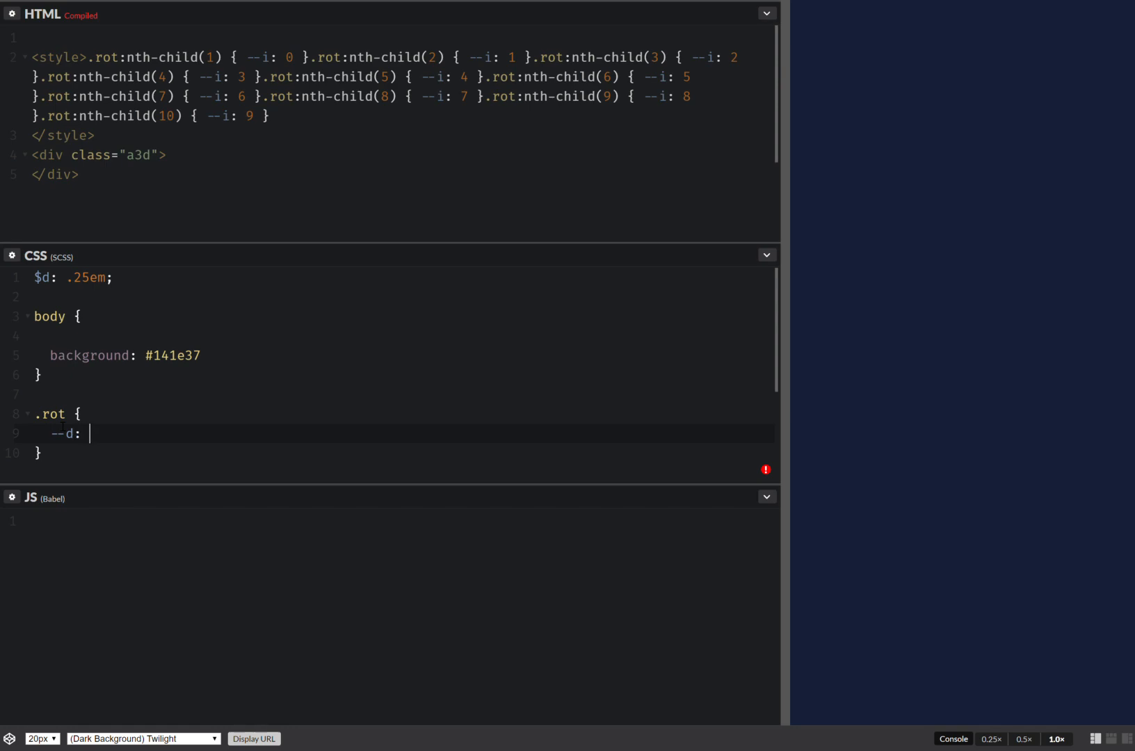
type("calc(")
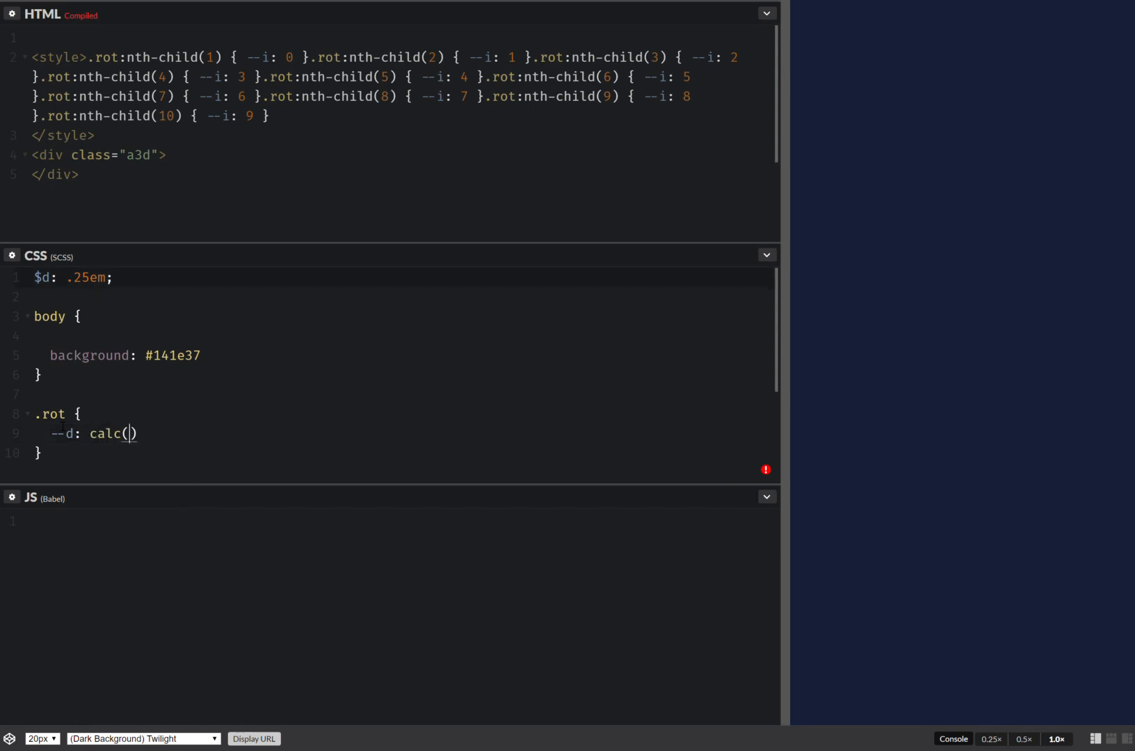
type("(var(--")
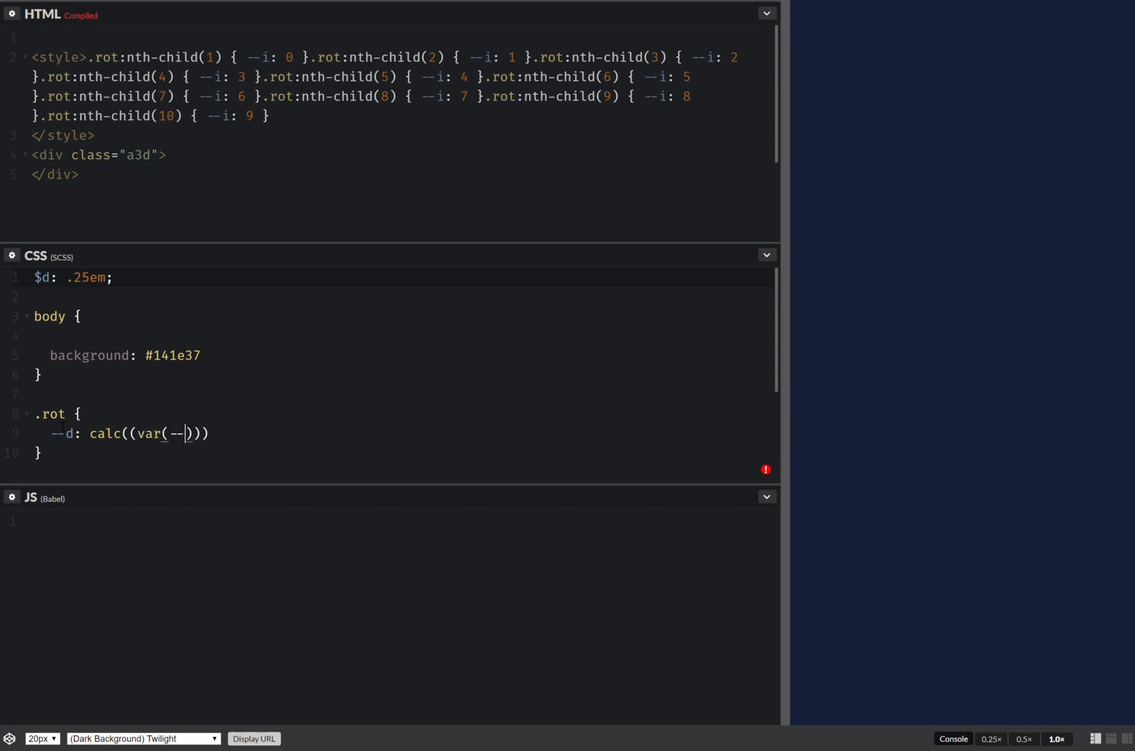
type("i) + 1")
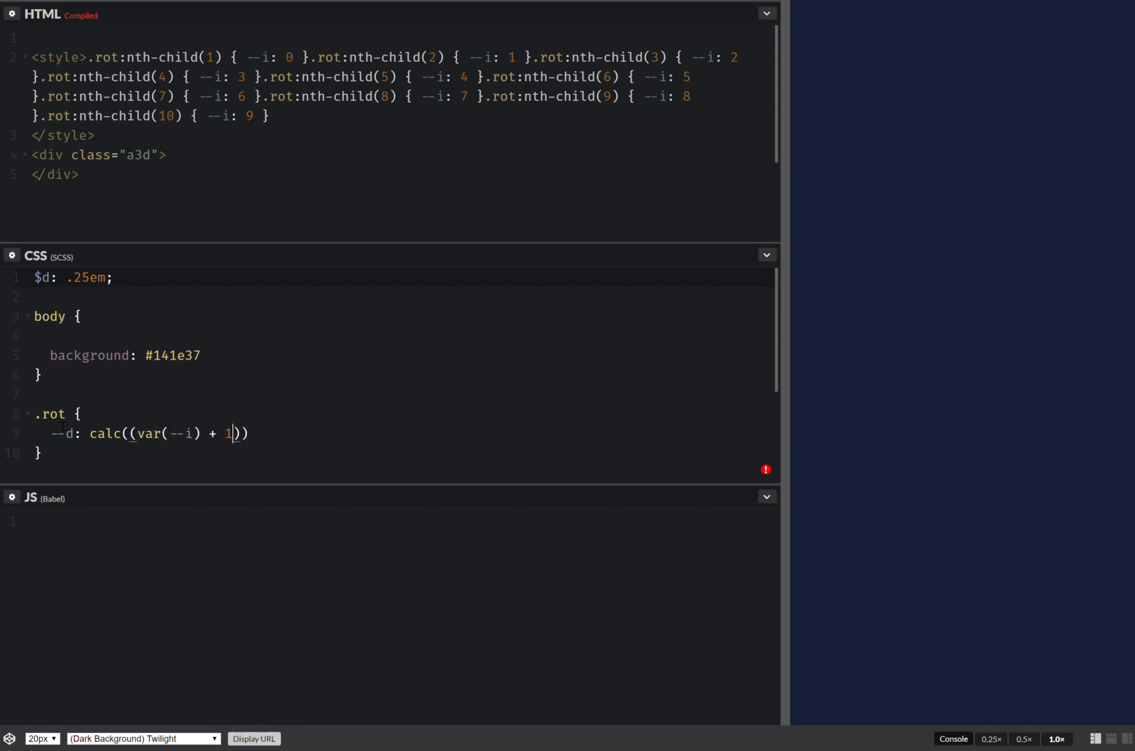
type("*#{")
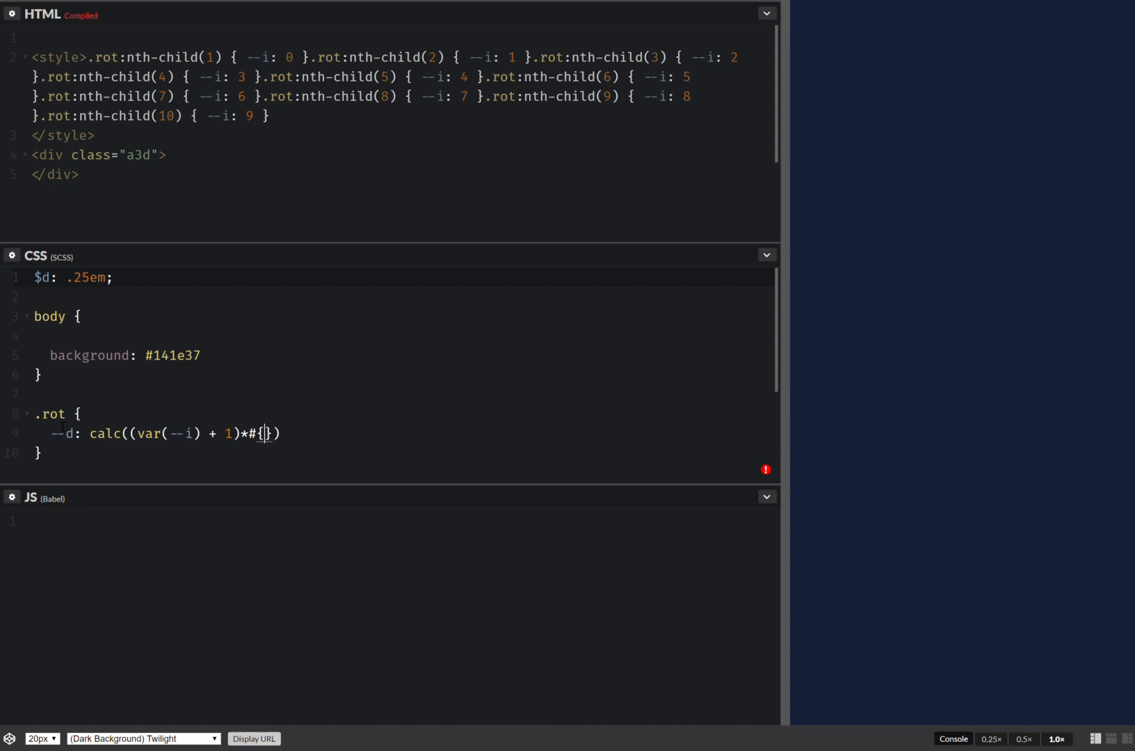
type("$d")
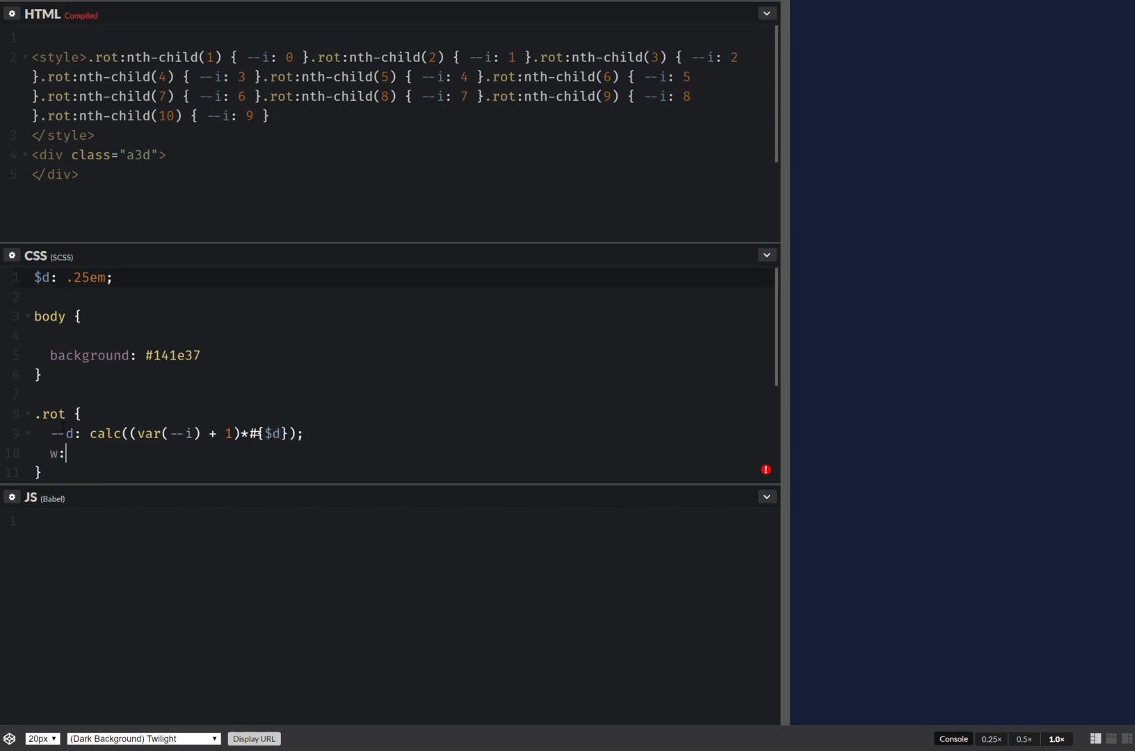
- Set .rot width and height to var(--d) with background #000
type("var(--d)")
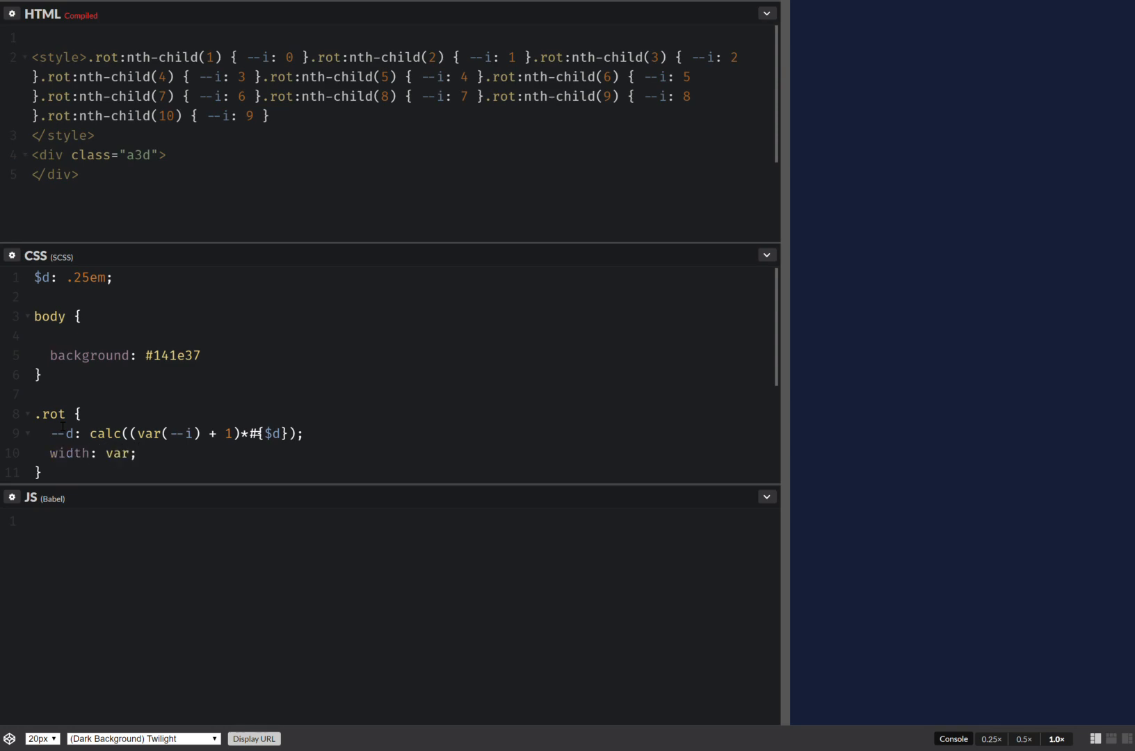
type("(--d")
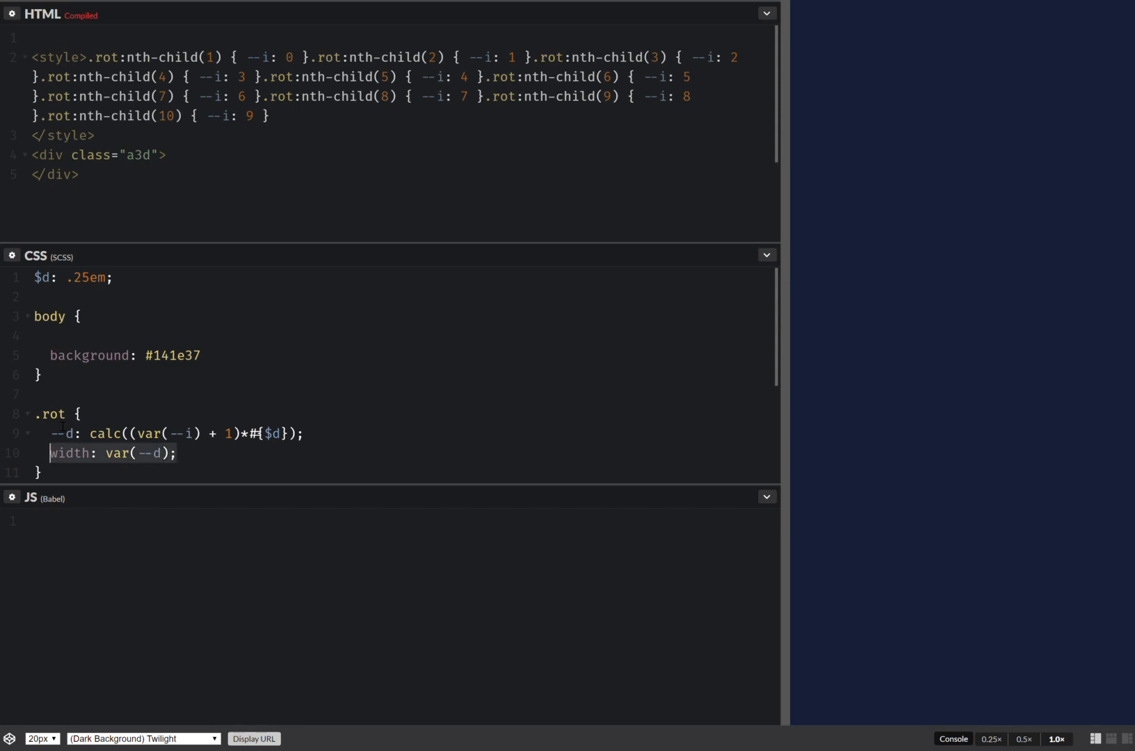
type("width: var(--d);")
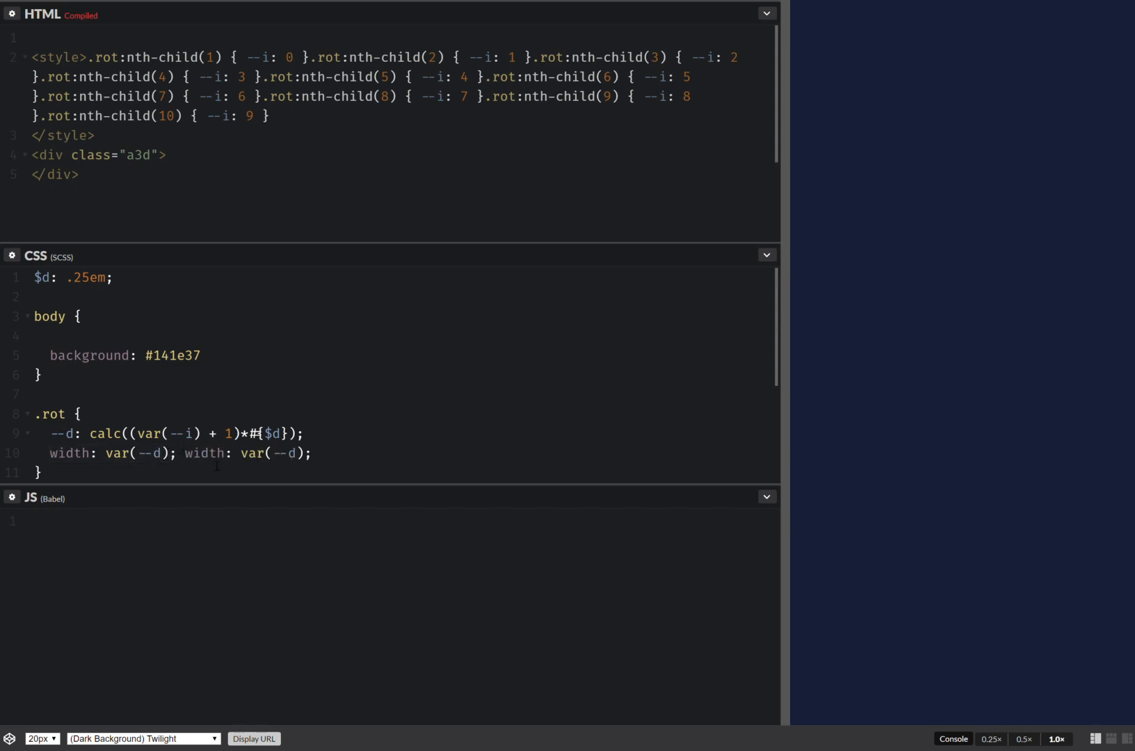
type("heigh")
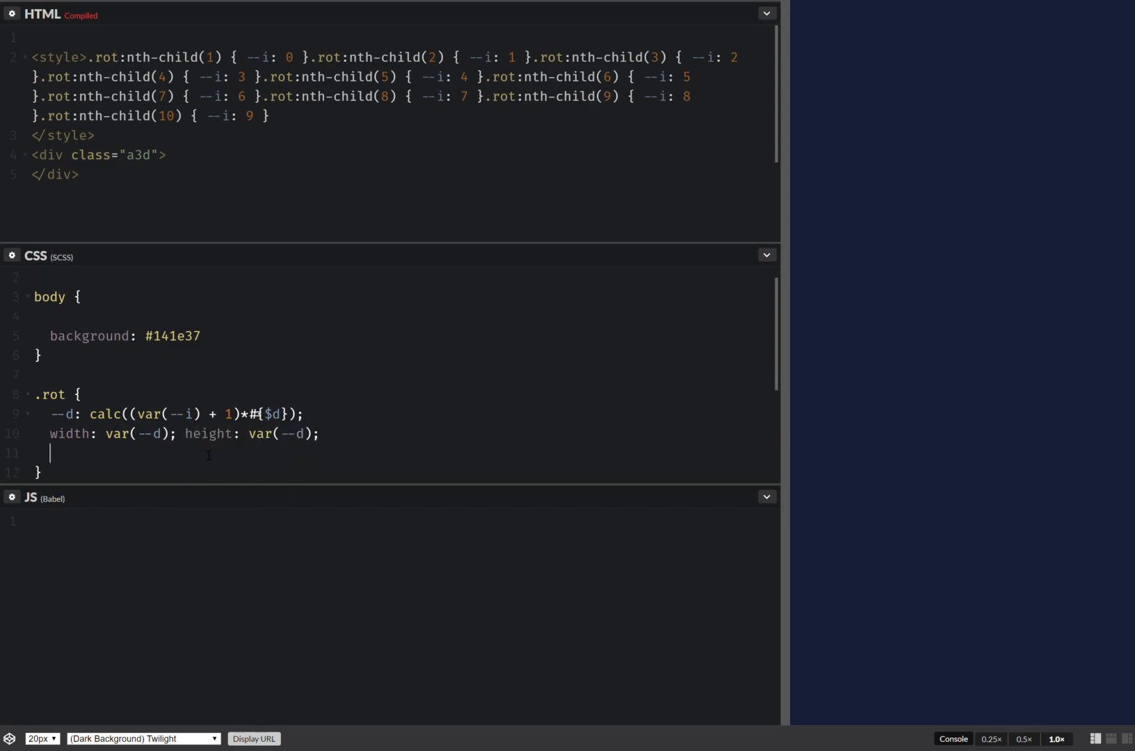
type("background: #000;")
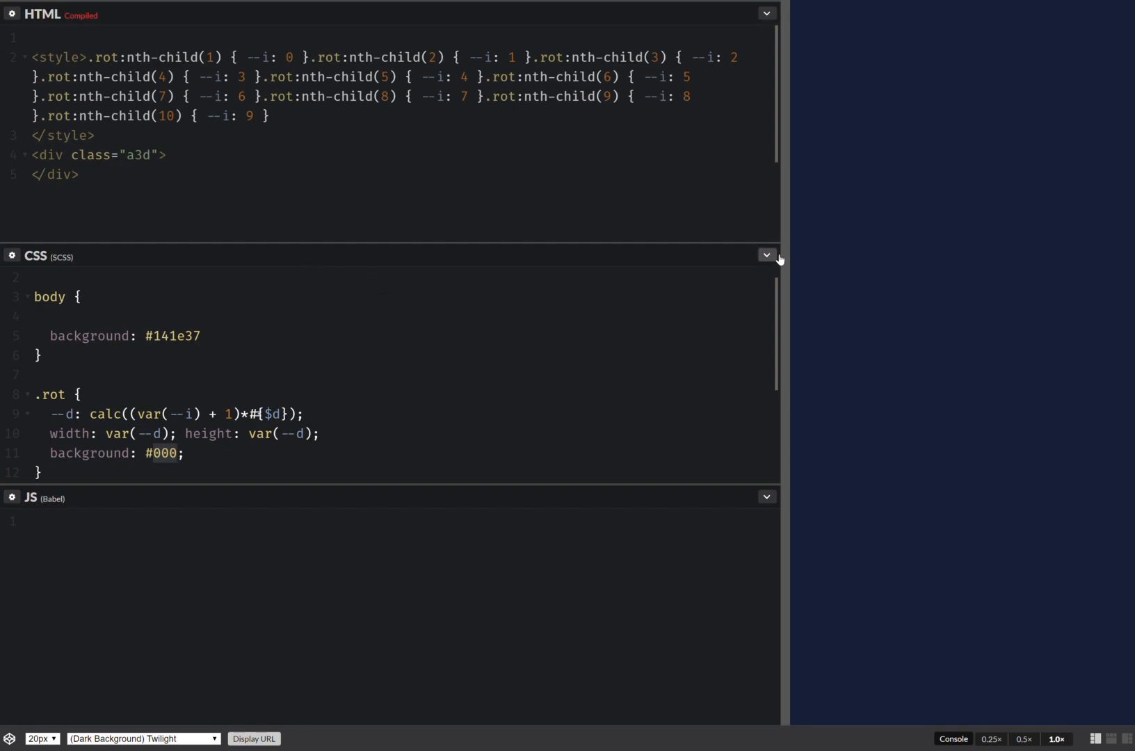
- Check the compiled CSS, return to SCSS, and switch the HTML editor to uncompiled Pug
left_click(765, 255)
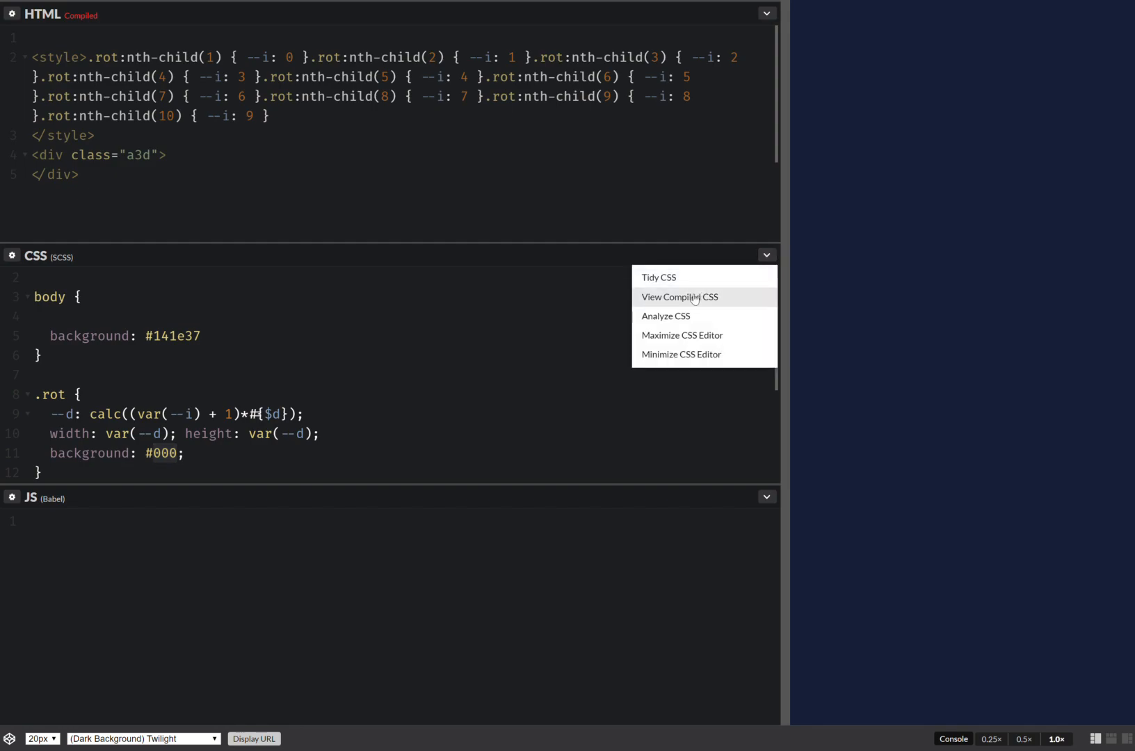
left_click(678, 296)
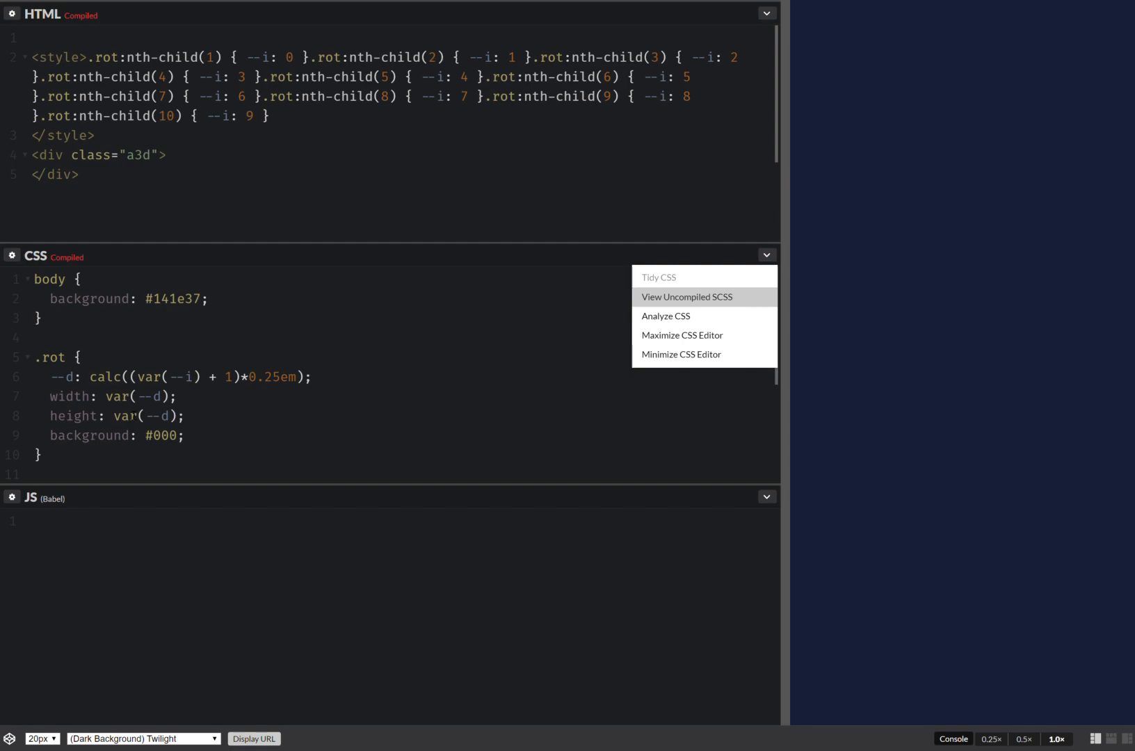
left_click(684, 297)
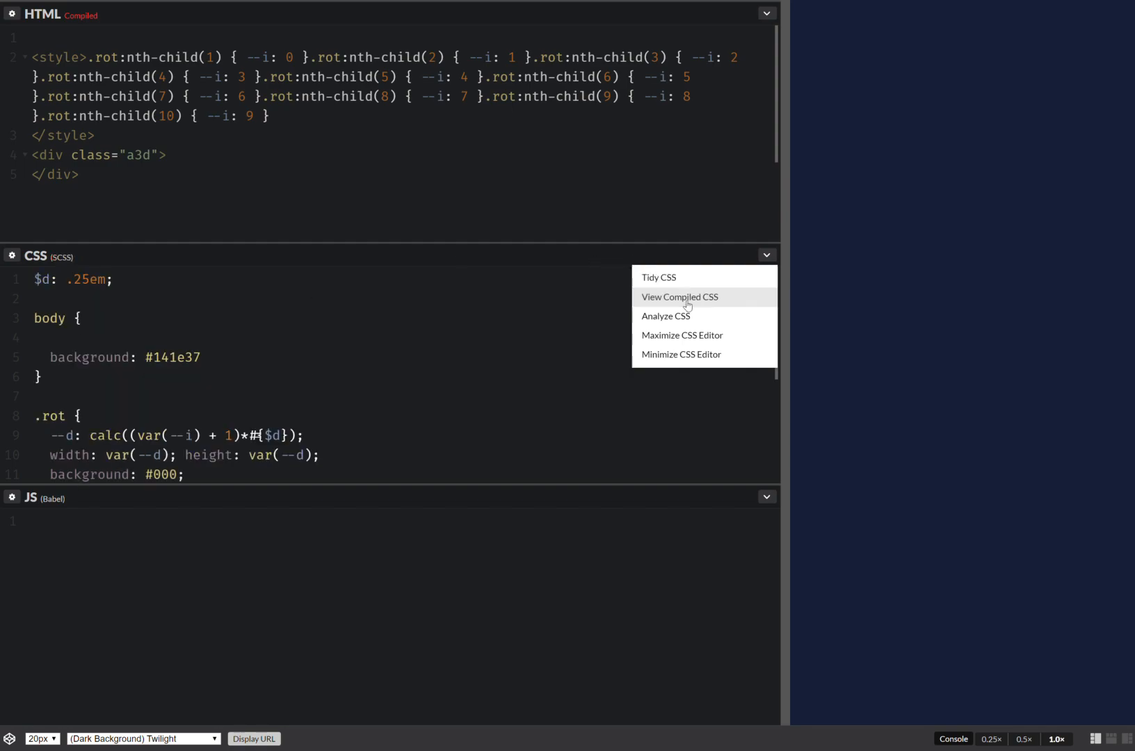
mouse_move(767, 14)
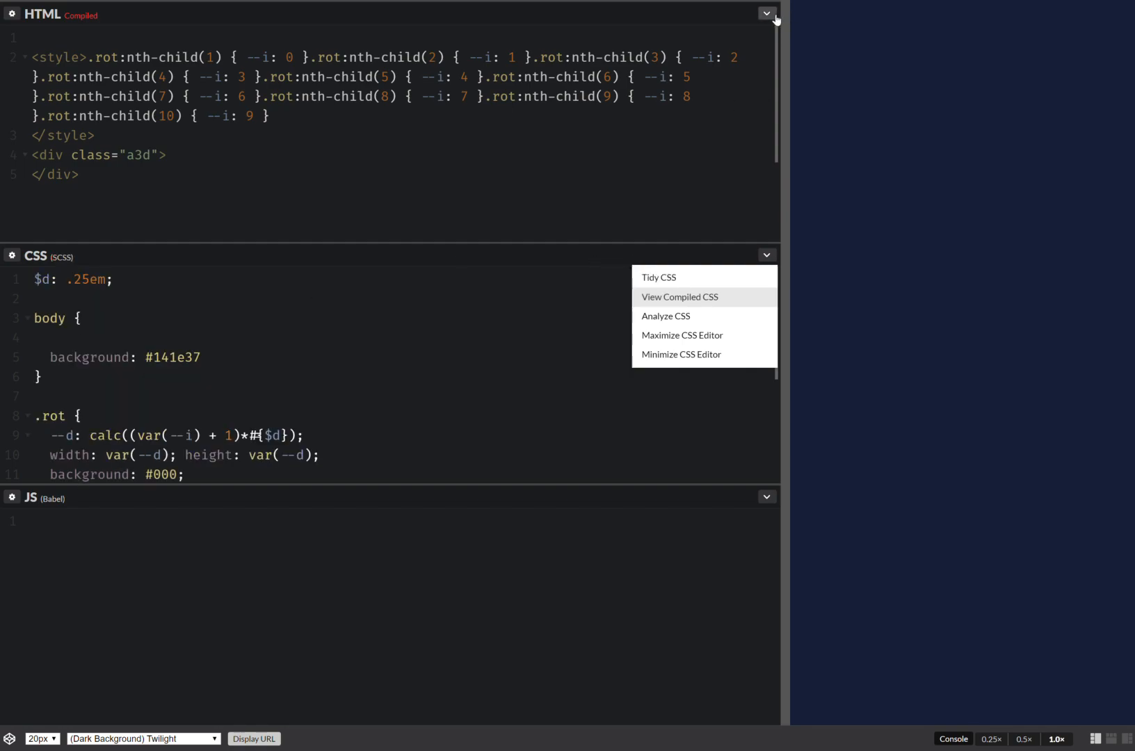
left_click(765, 13)
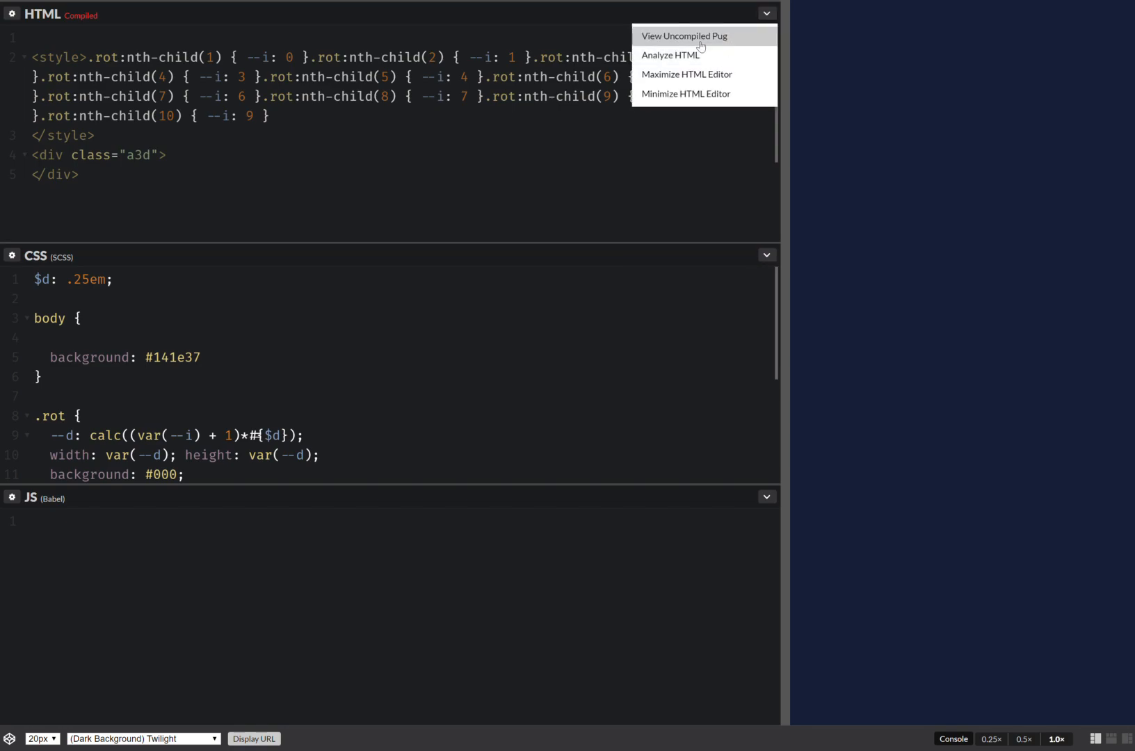
left_click(681, 36)
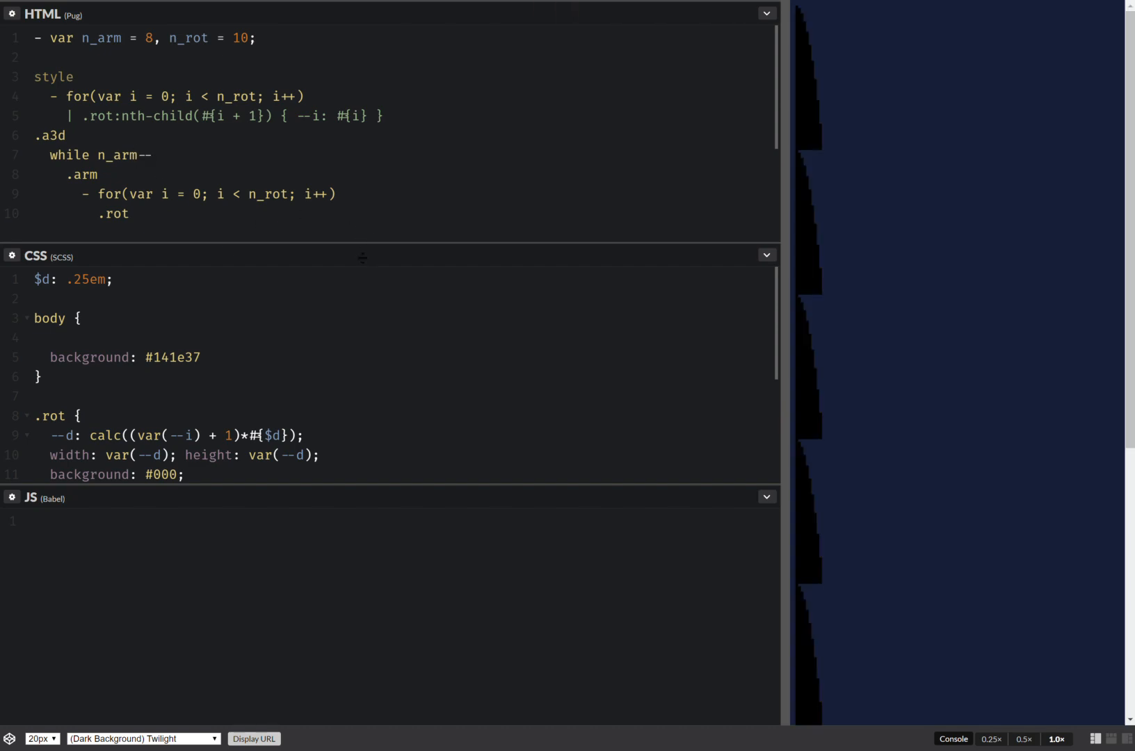
- Add border-radius: 50% to .rot via bdrs:50 and select the size, rounding and background declarations
left_click(765, 13)
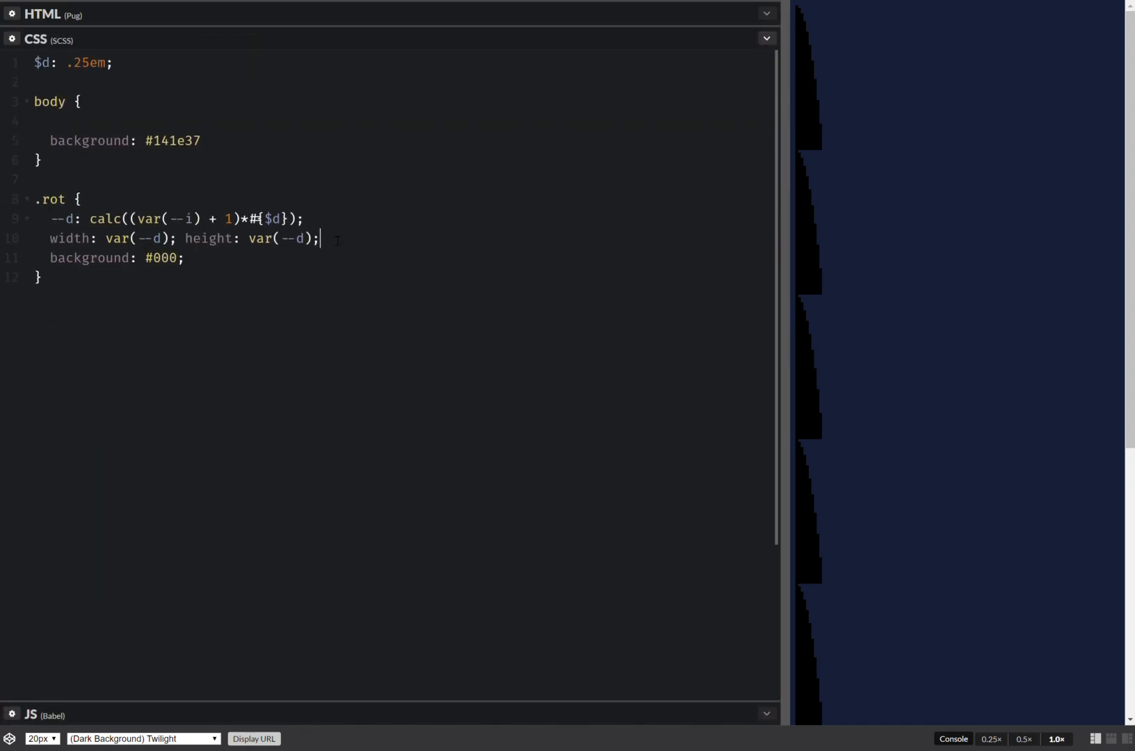
key("Enter")
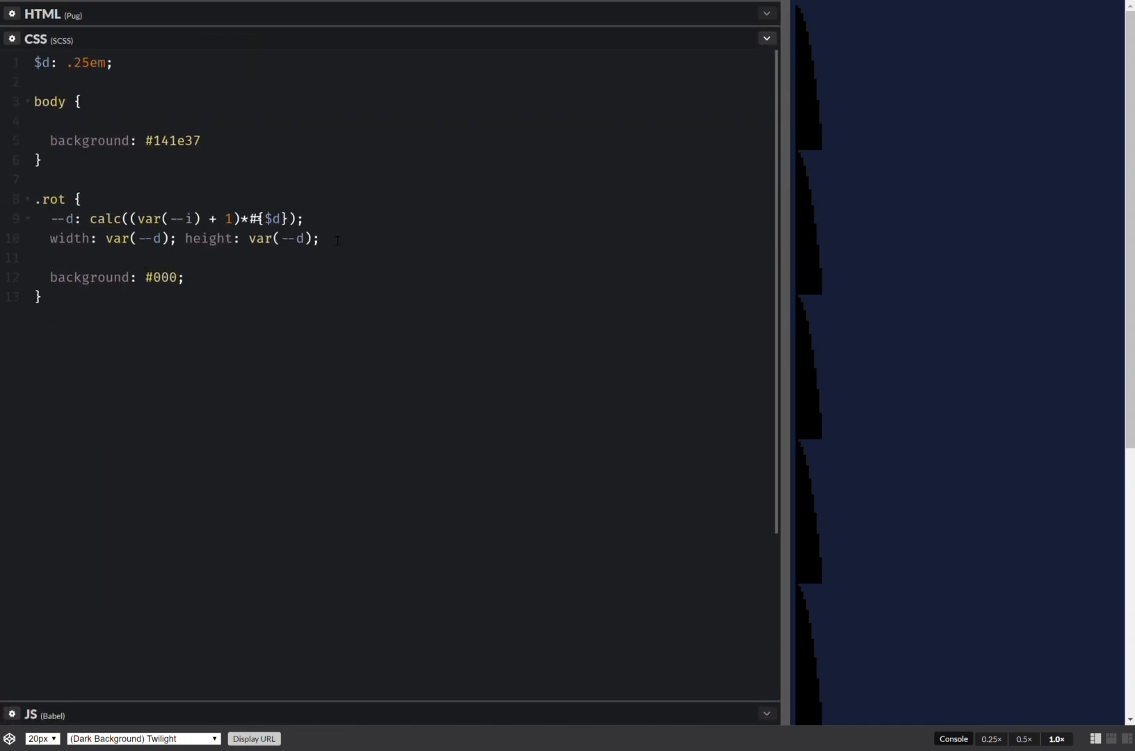
type("bdrs:50")
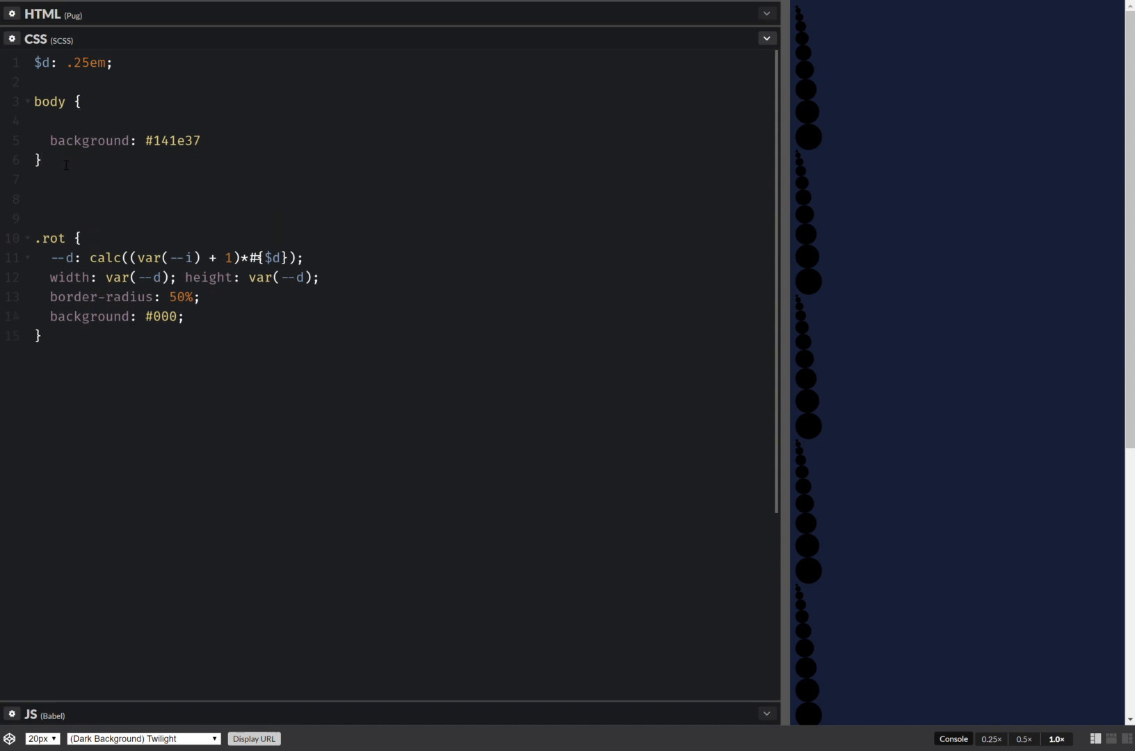
left_click_drag(51, 277, 184, 316)
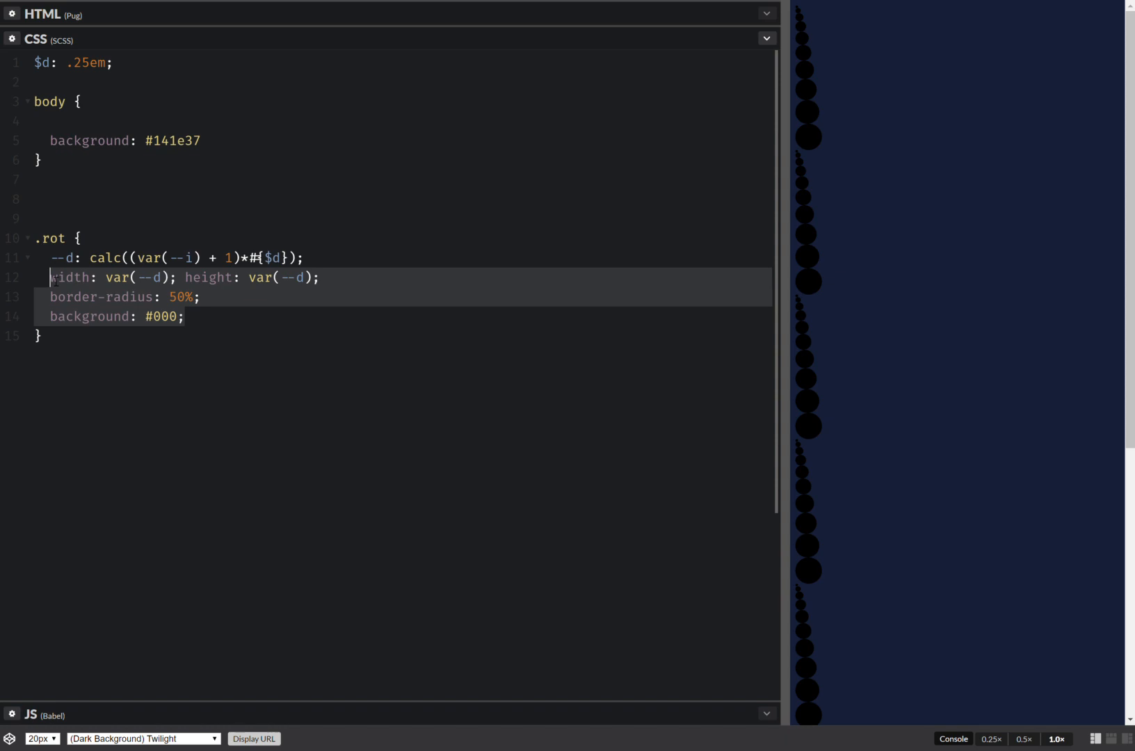
- Move the dot styling into &:before, &:after with display: block and var(--d) width and height
key("Delete")
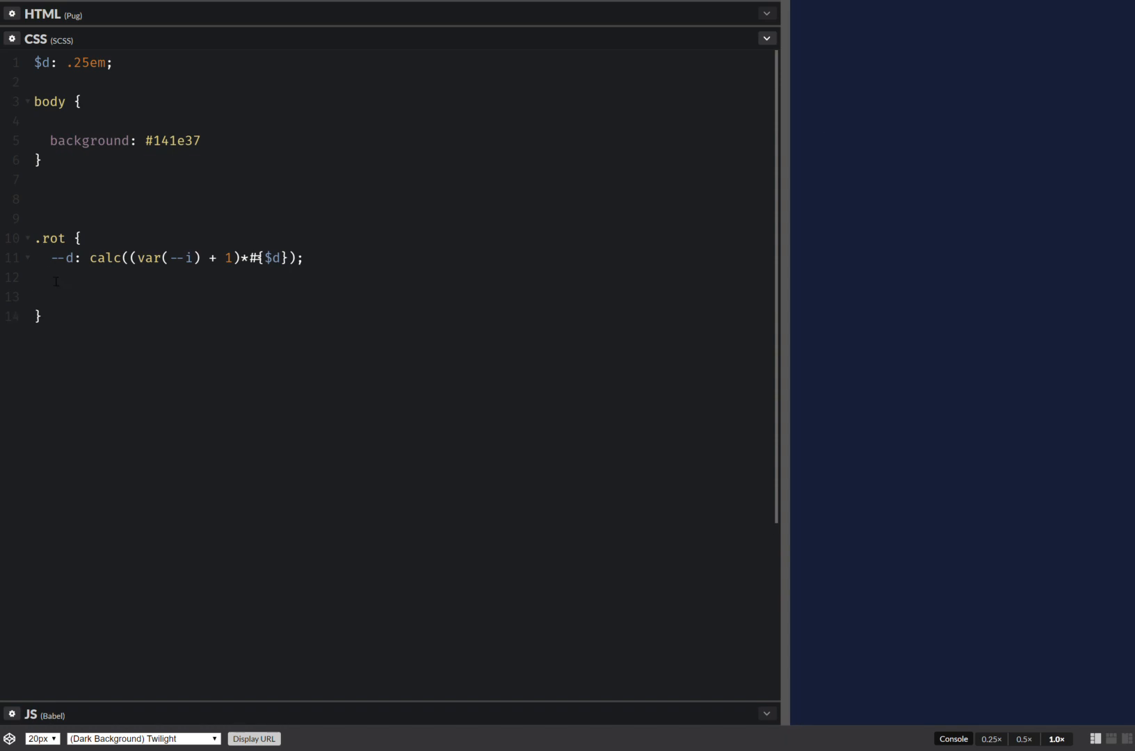
type("&:befg")
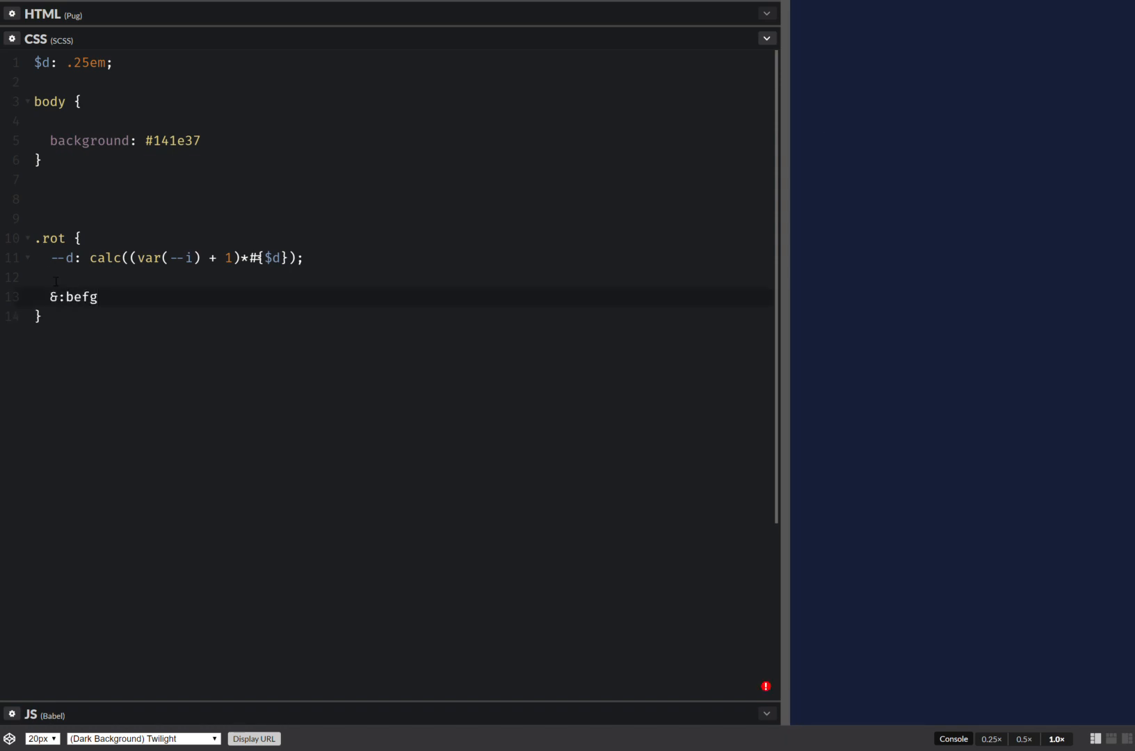
type("ore")
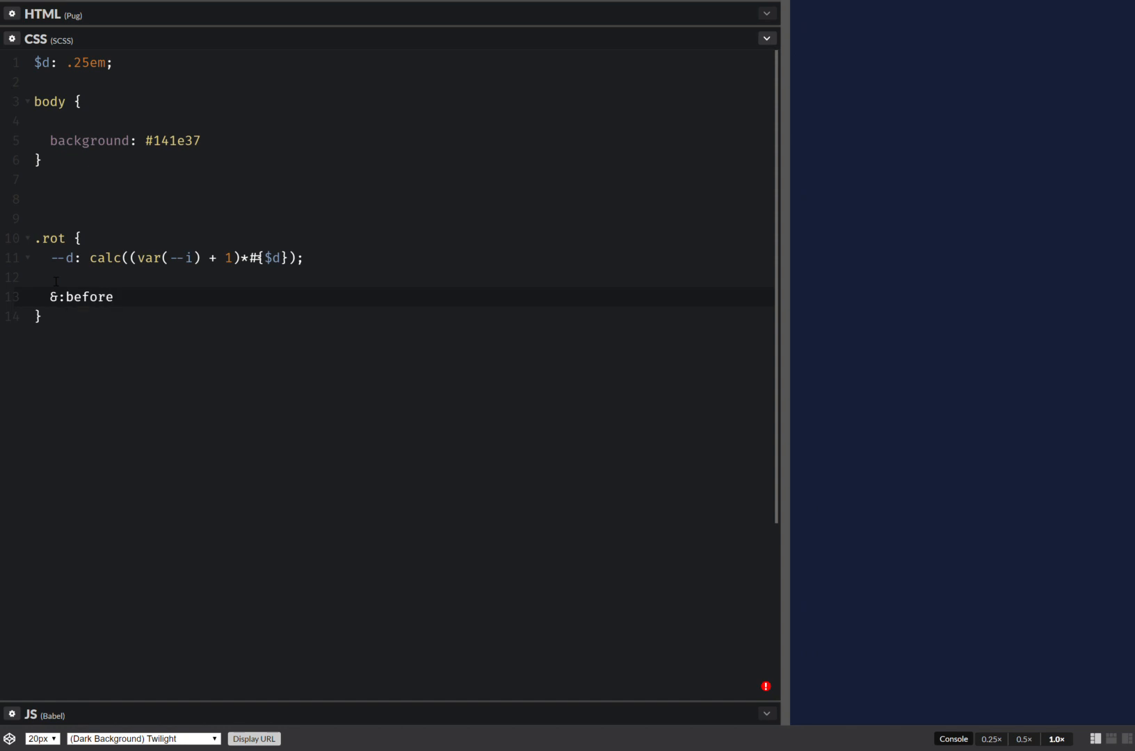
type(", &:af")
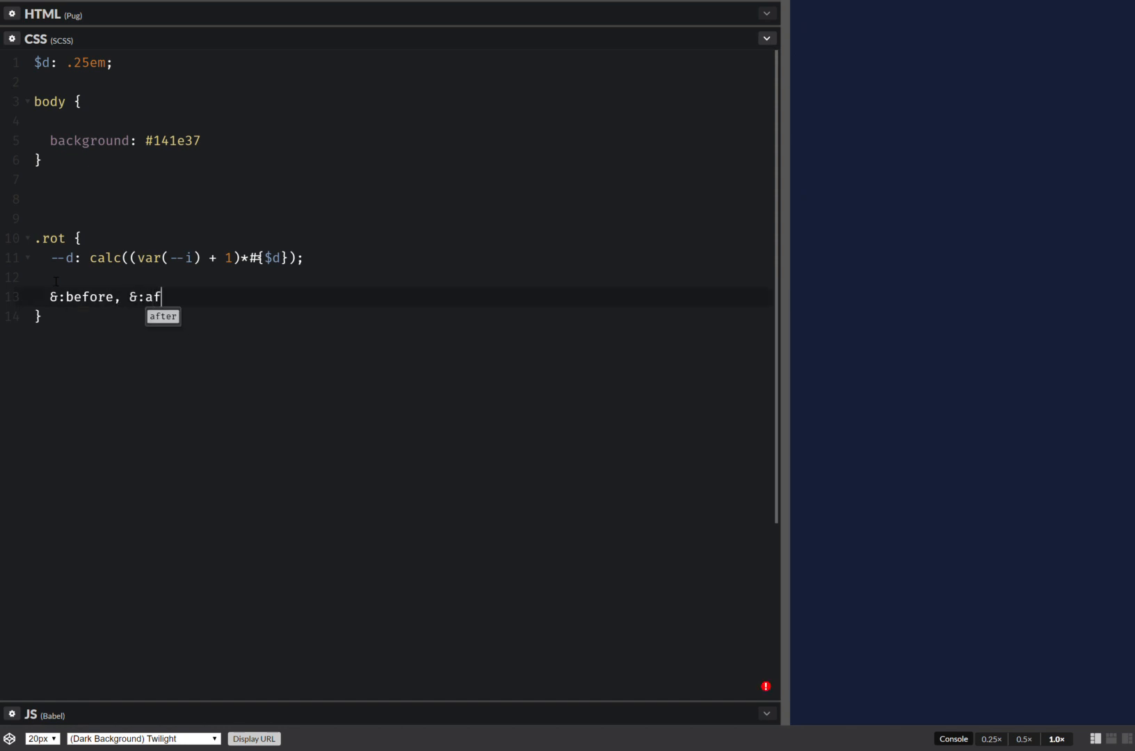
type("ter {")
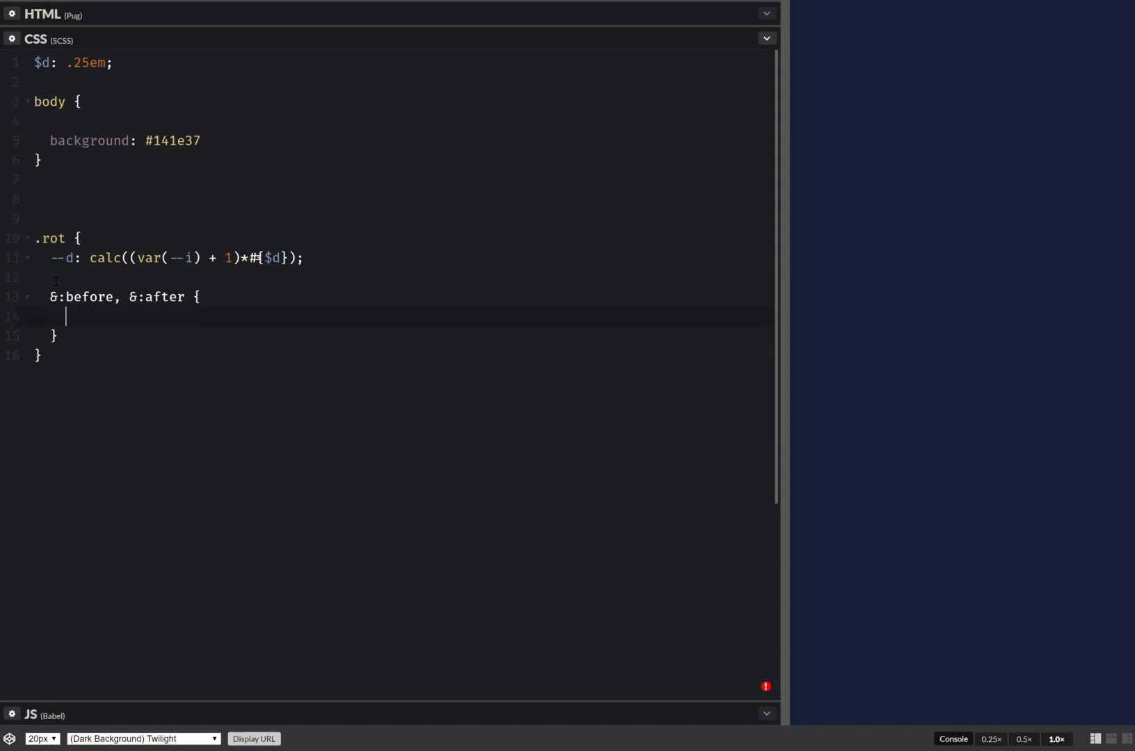
type("display: block;")
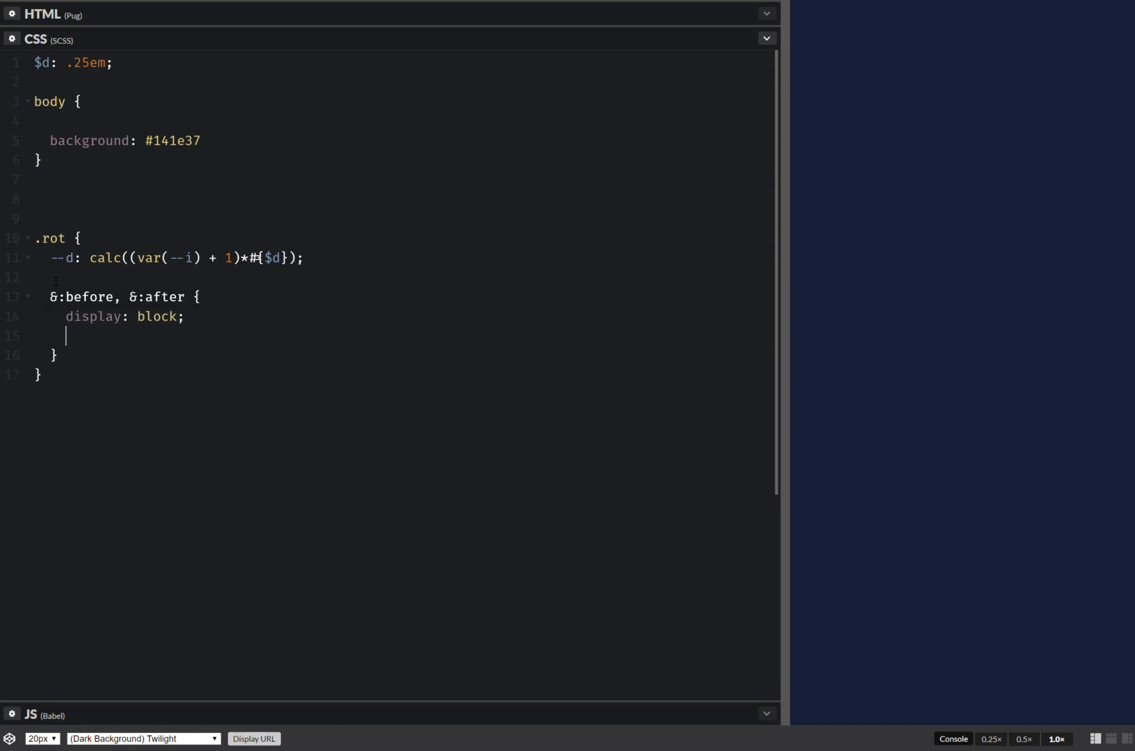
type("width: var(--d); height: var(--d);")
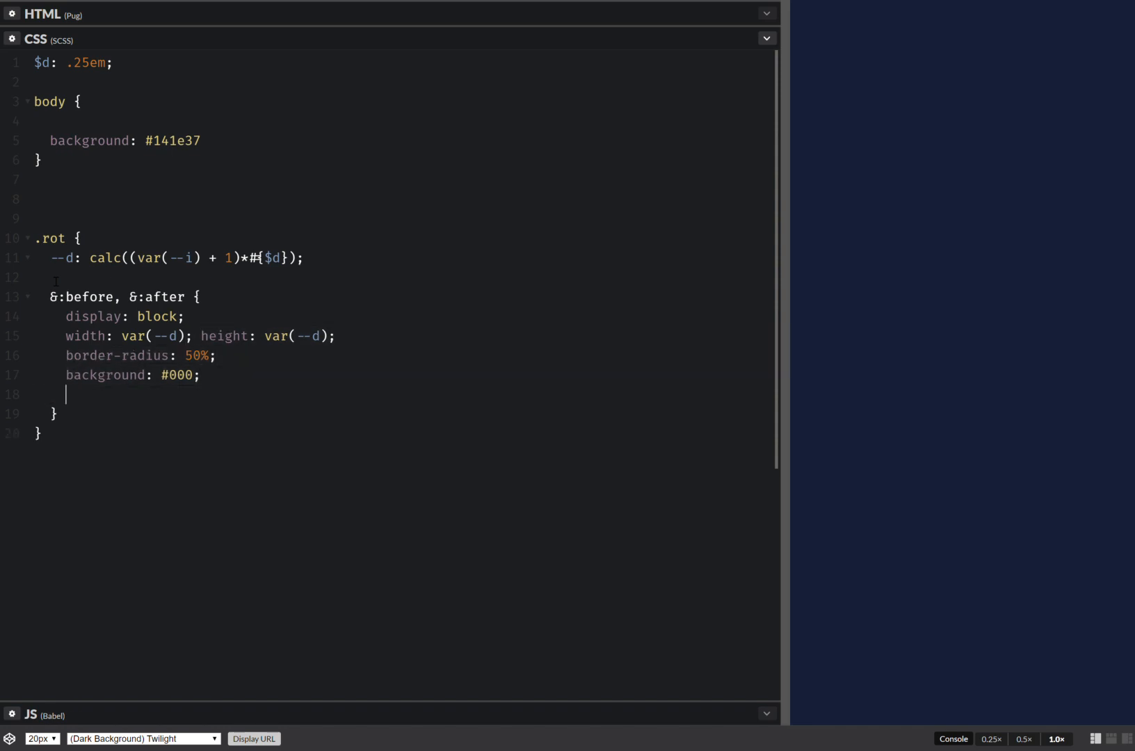
type("content: '")
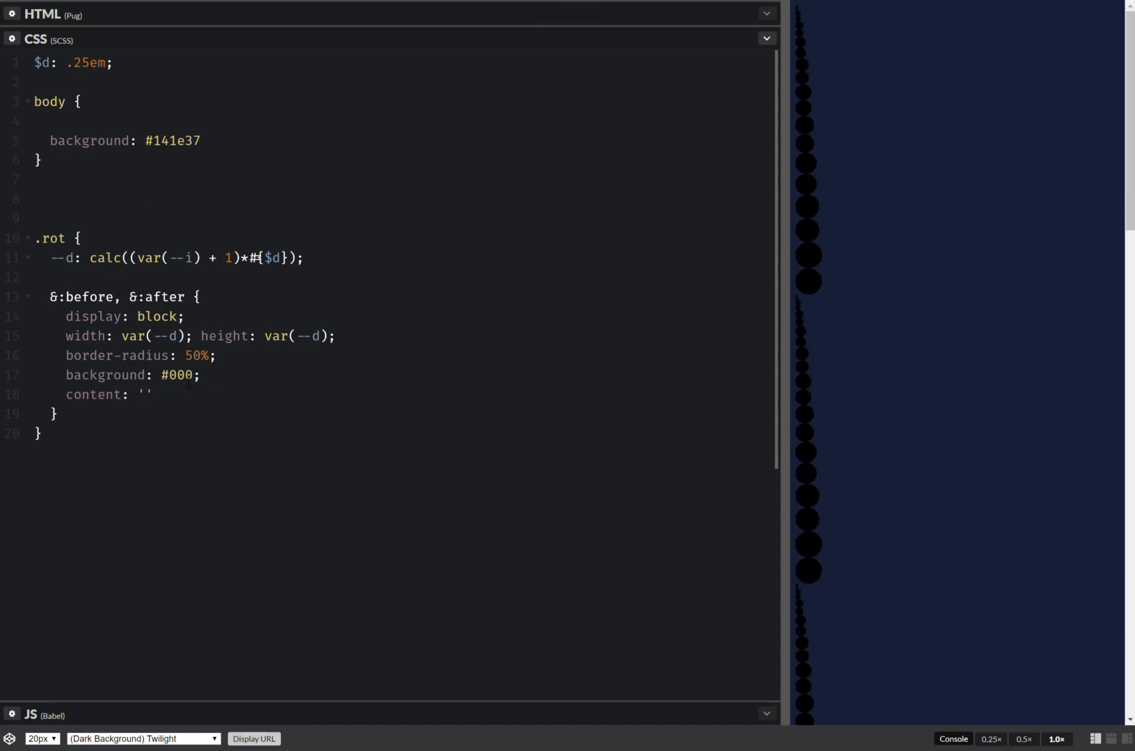
- Set the pseudo-element background to hsl(295, 61%, calc(100% - var(--s)*38%))
key("Backspace")
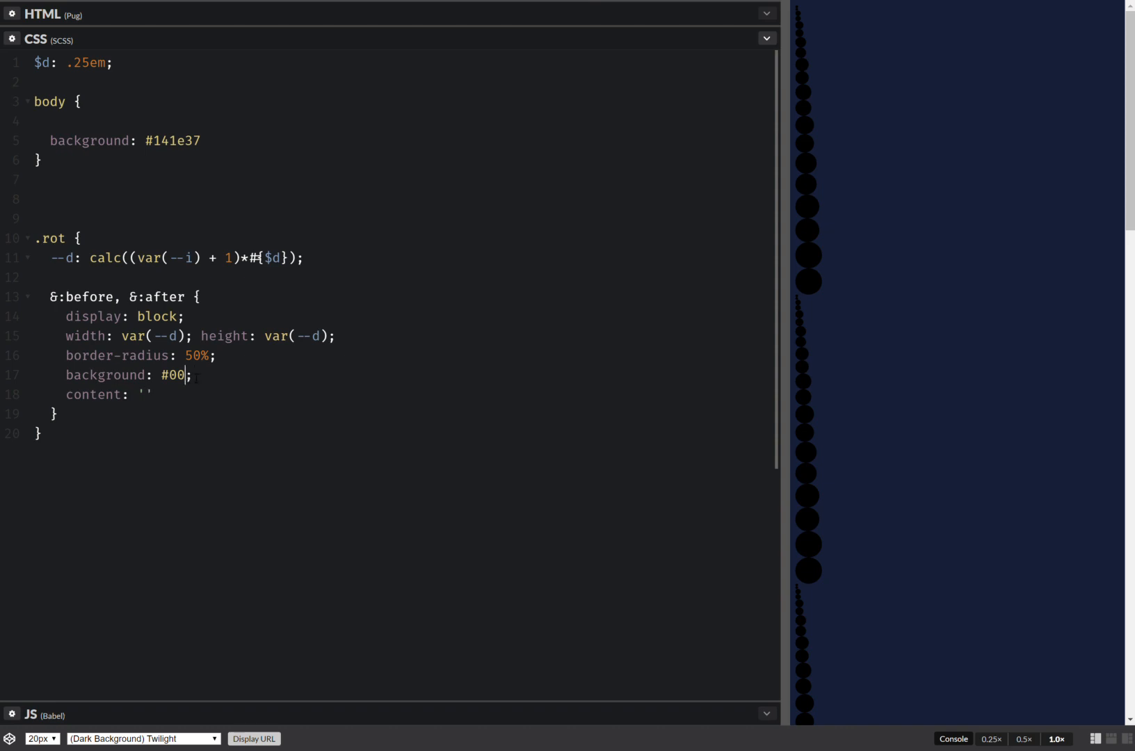
type("hsl(")
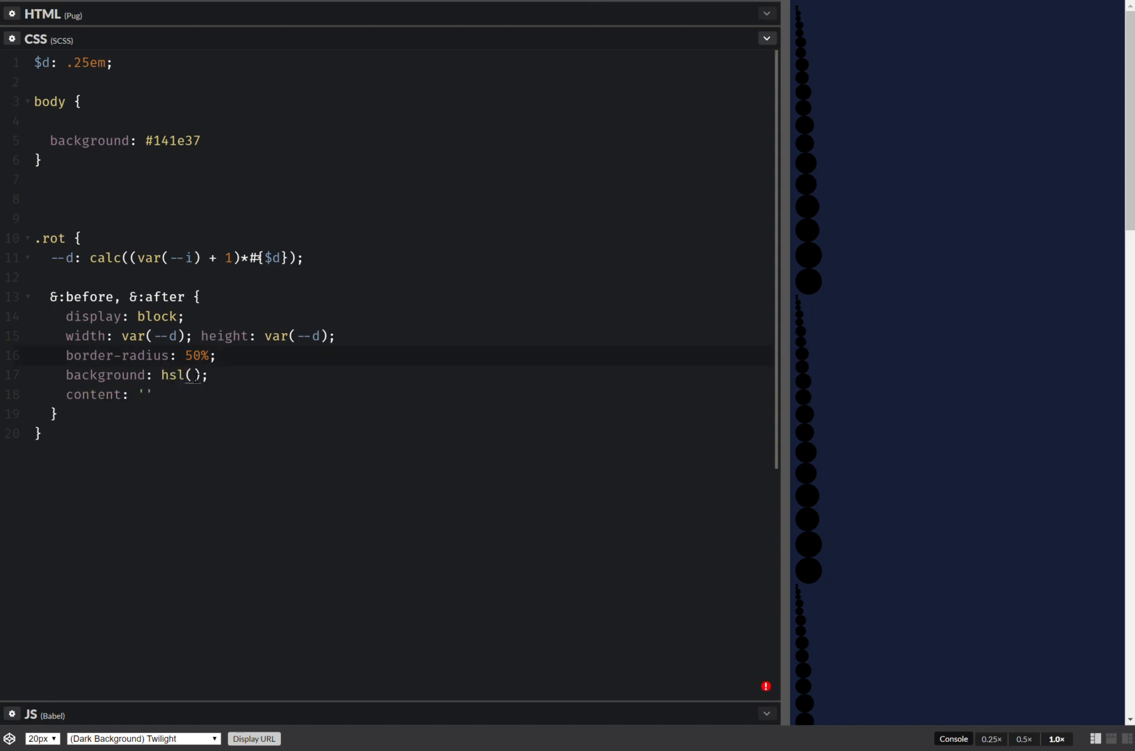
type("295,")
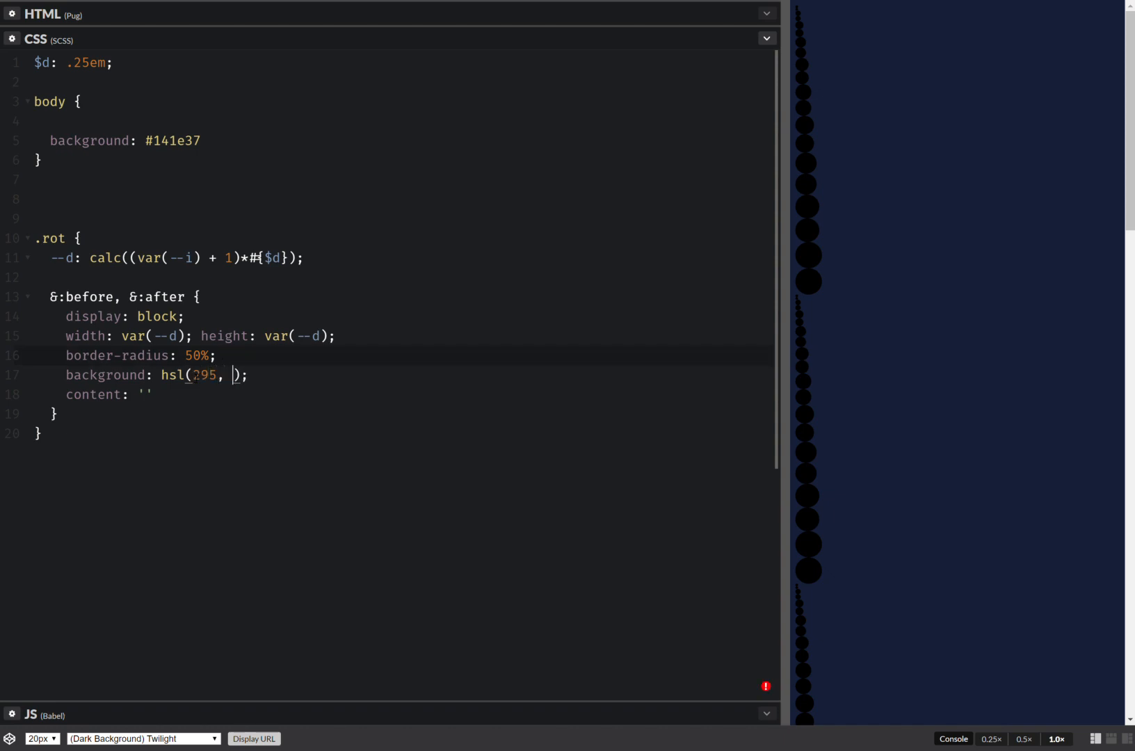
type("61%, cal")
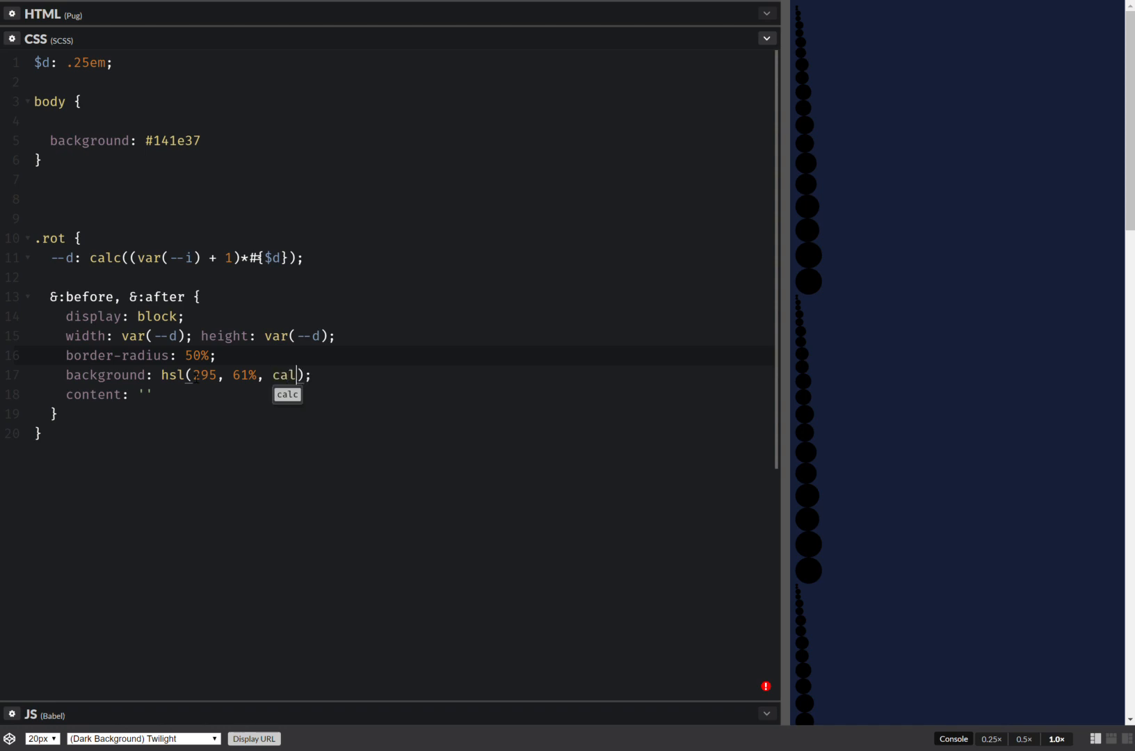
type("(")
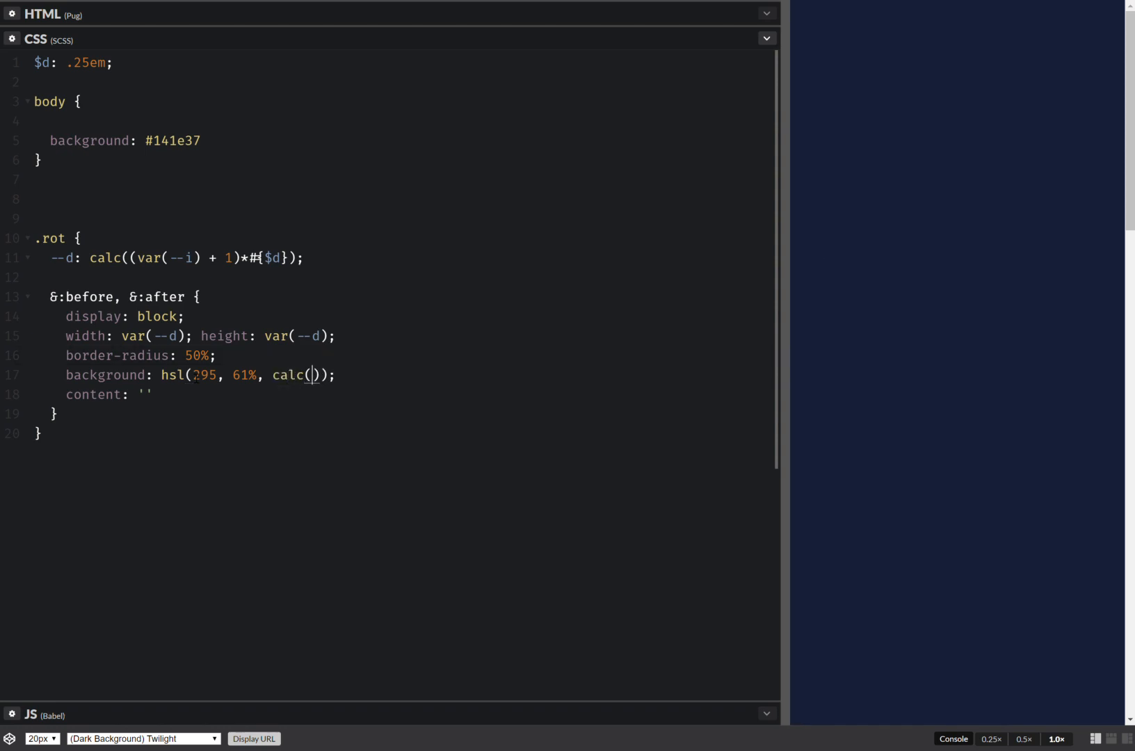
type("100%")
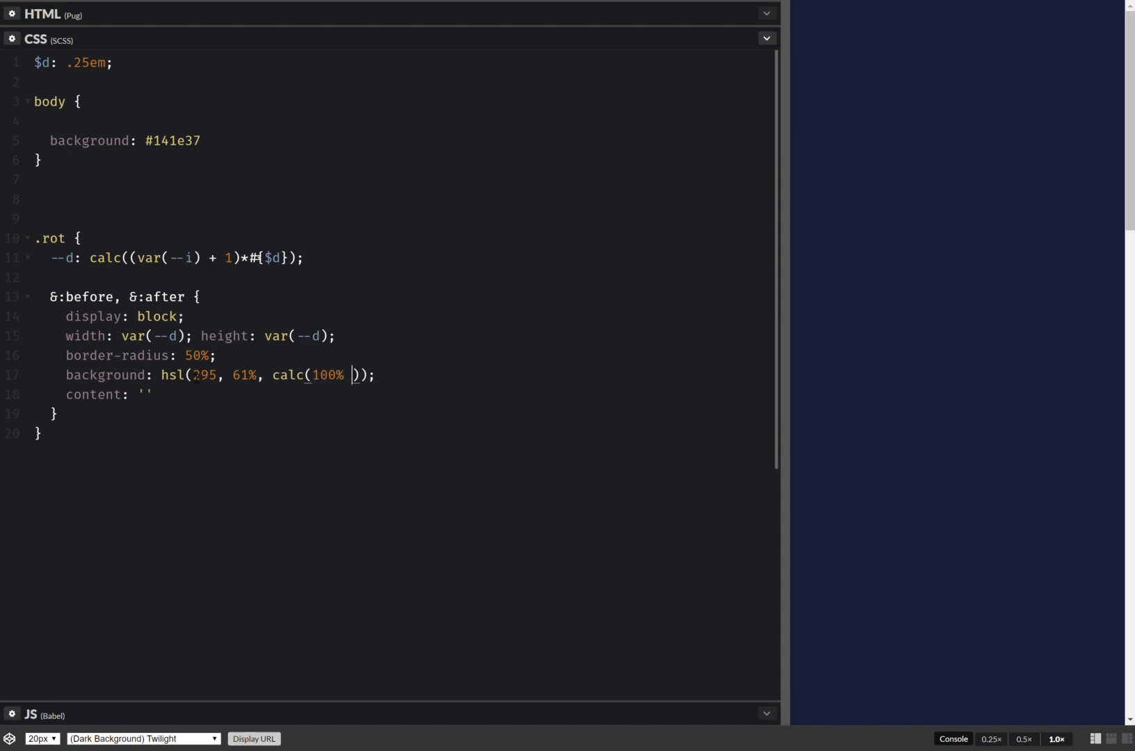
type("- var(--s)*3")
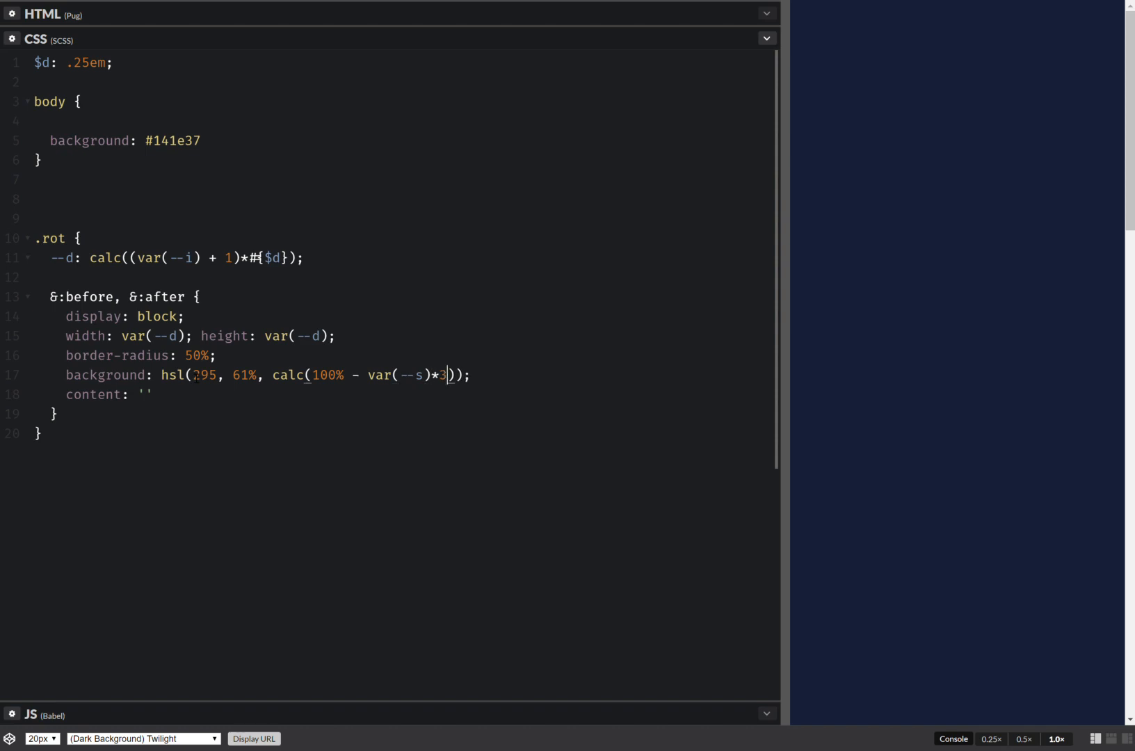
type("8%")
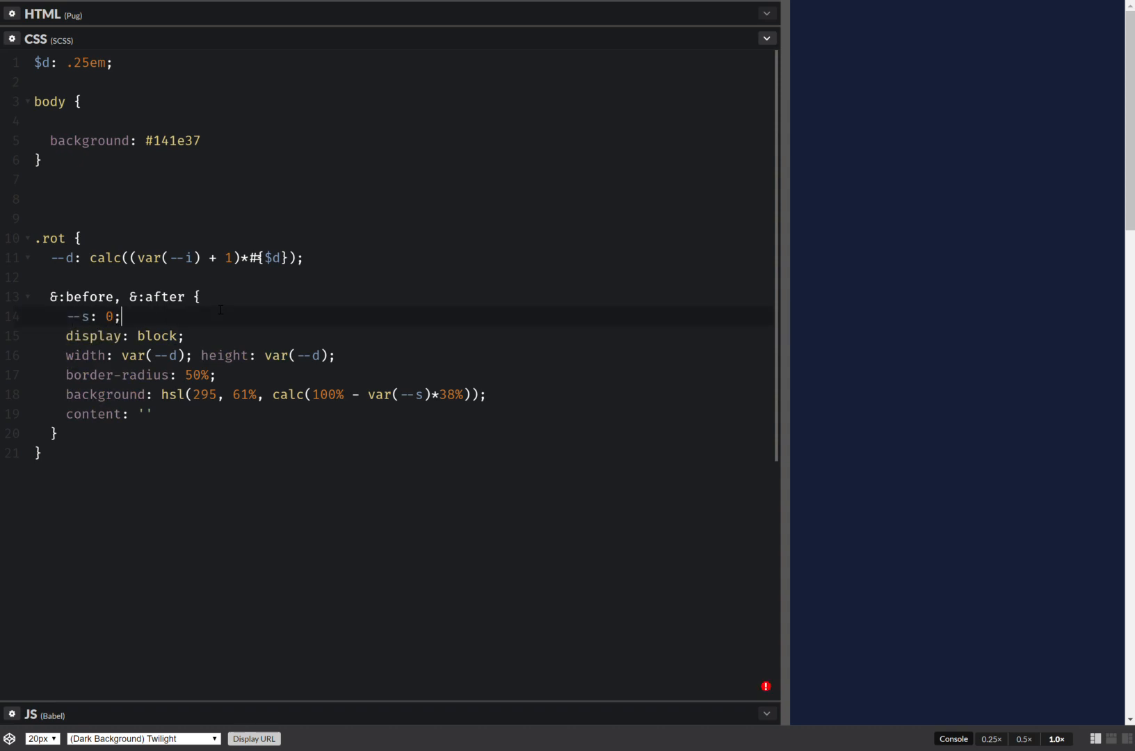
- Add an &:after rule setting --s: 1
key("ctrl+s")
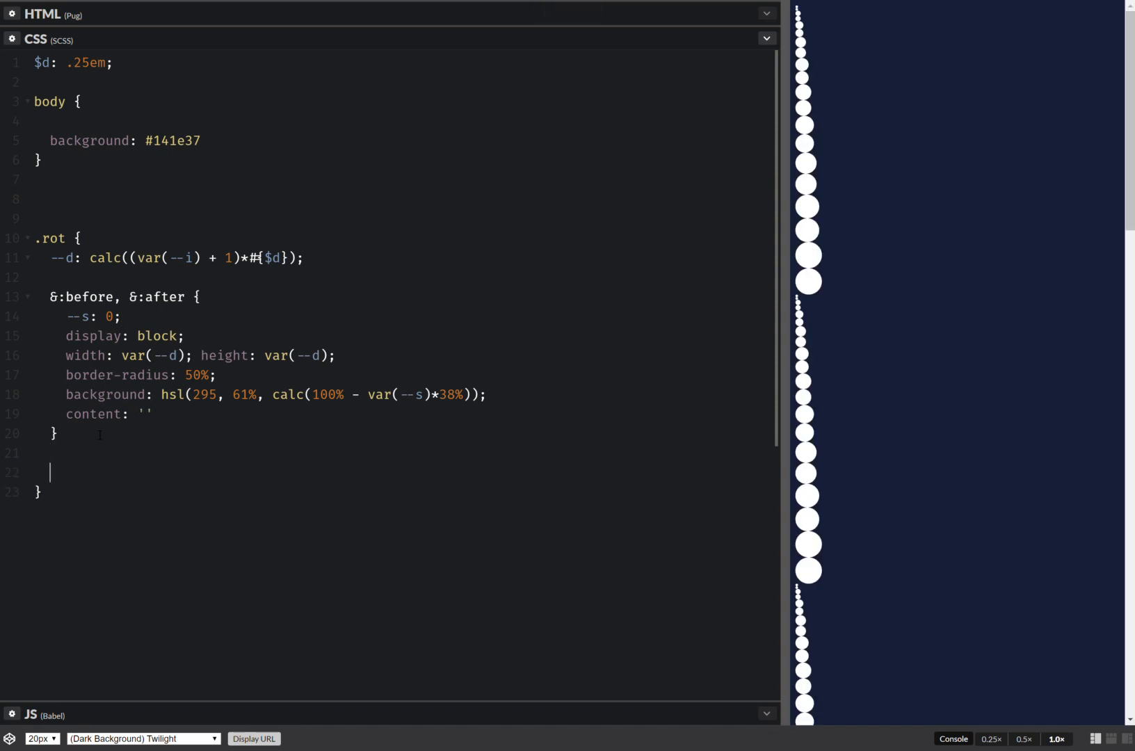
type("&:after")
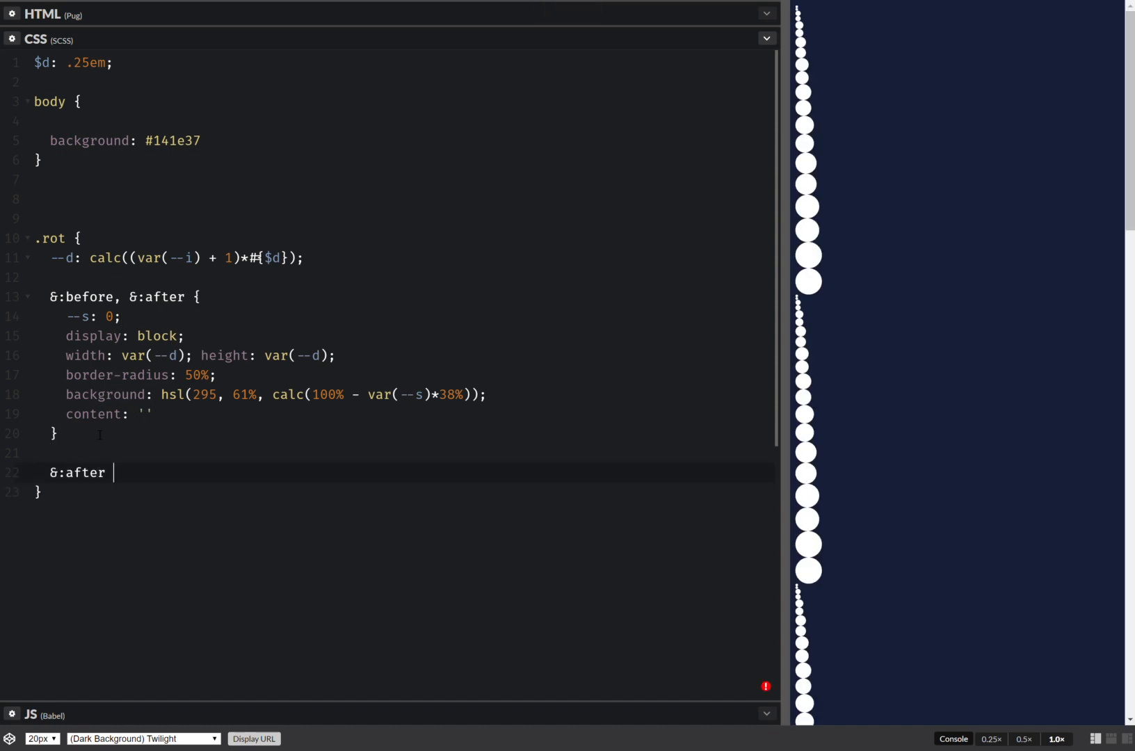
type("{ --")
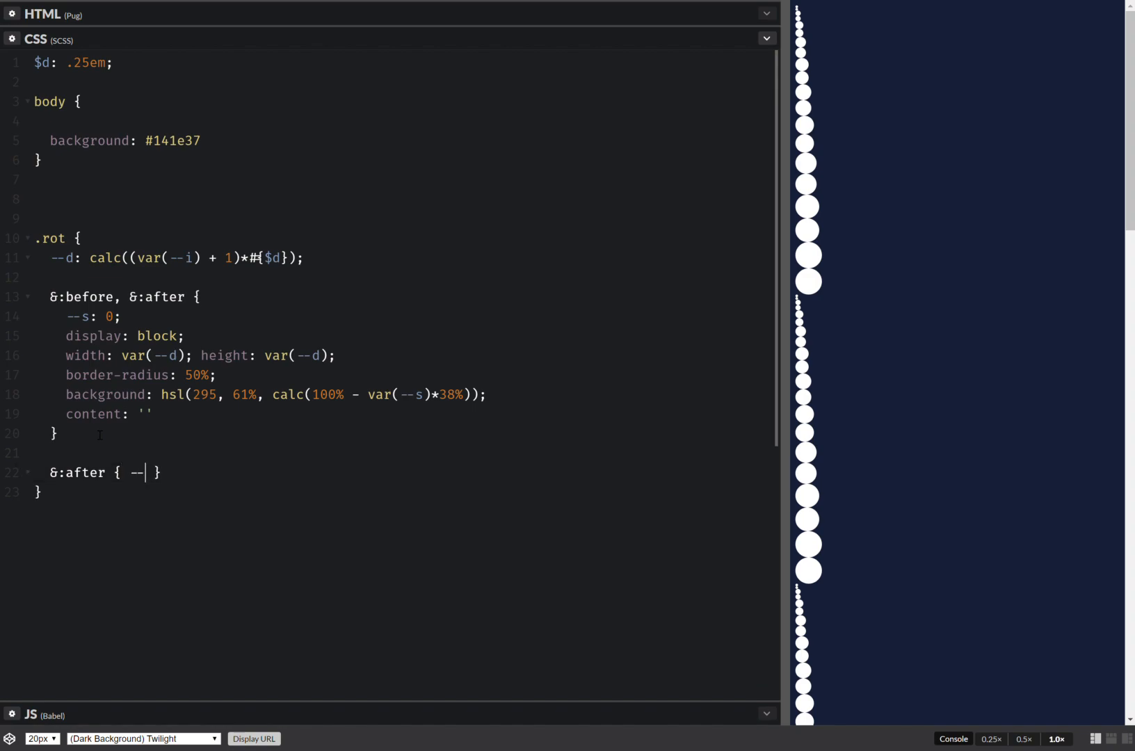
type("s: 1")
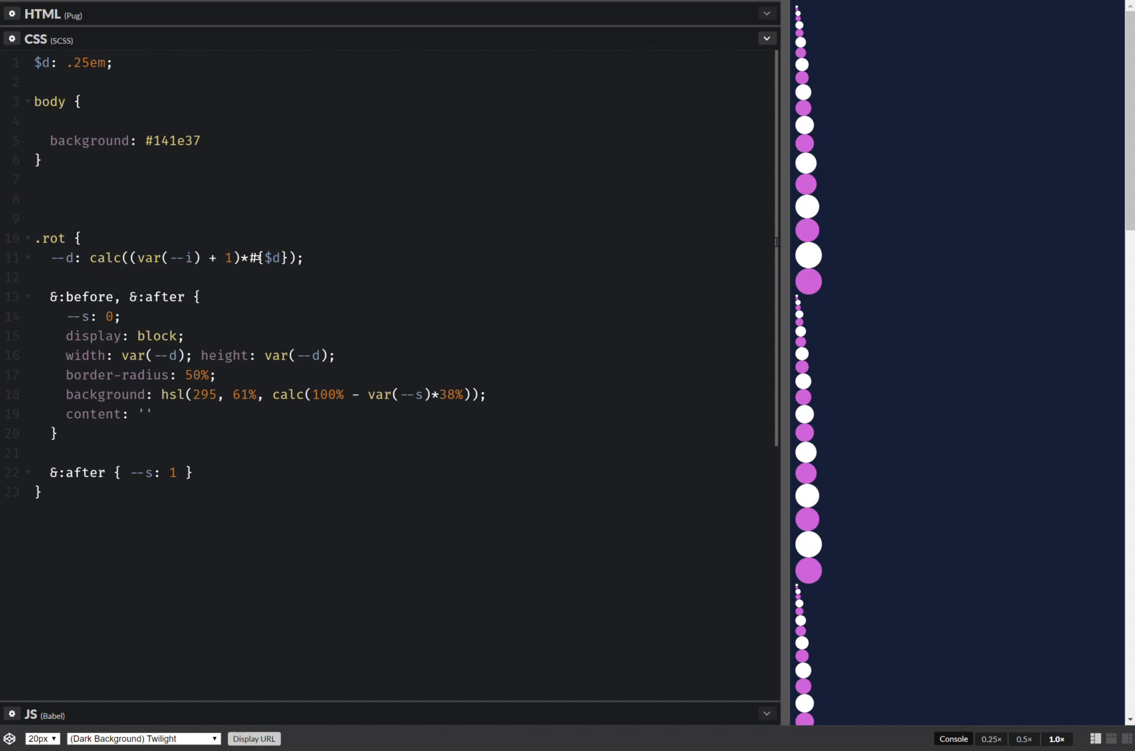
- Absolutely position div, :before and :after, and give divs transform-style: preserve-3d
left_click(175, 472)
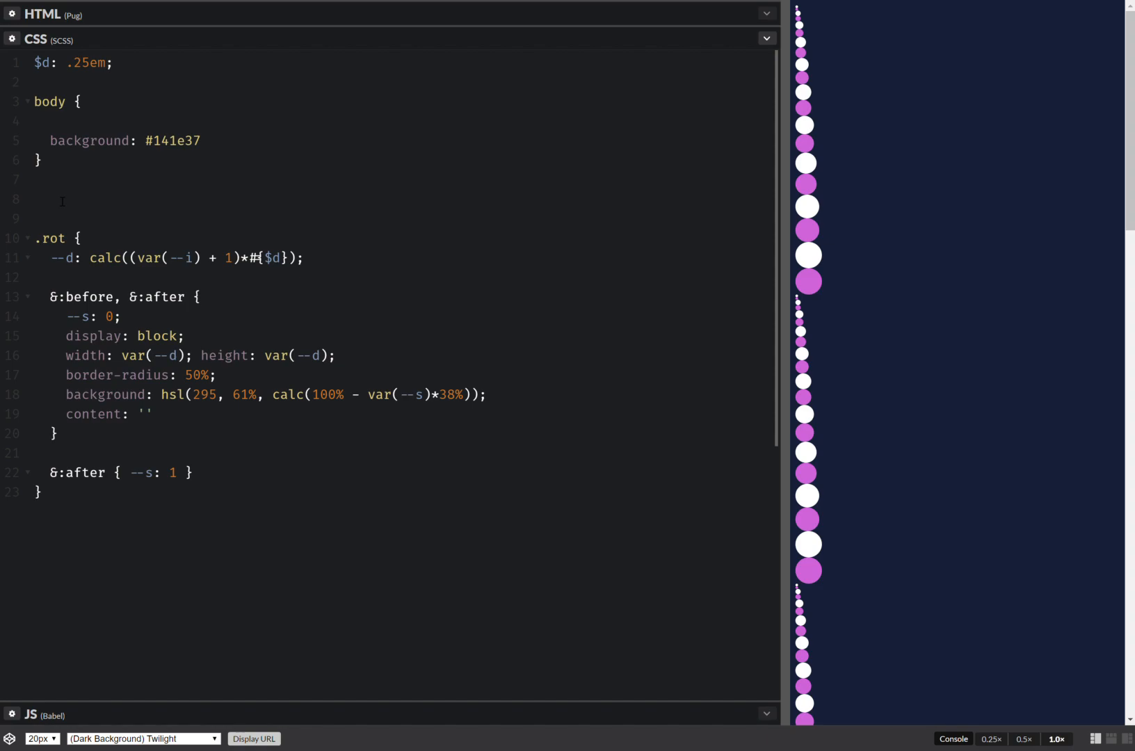
type("div, :b")
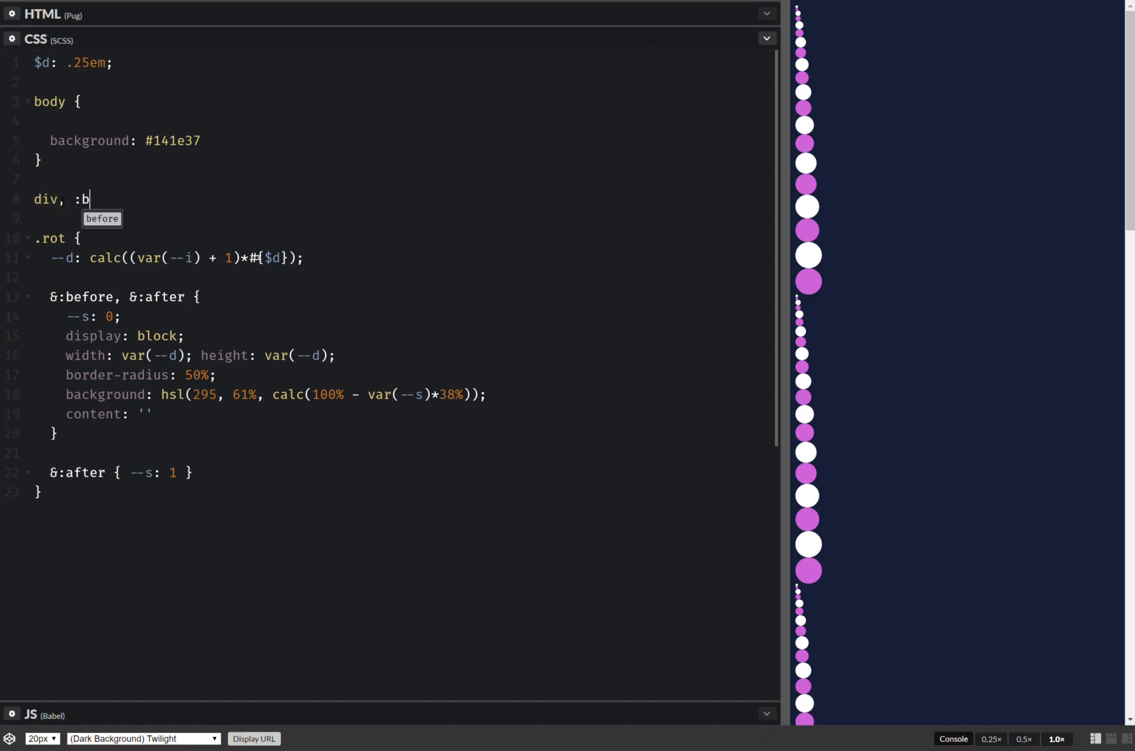
type("efore,")
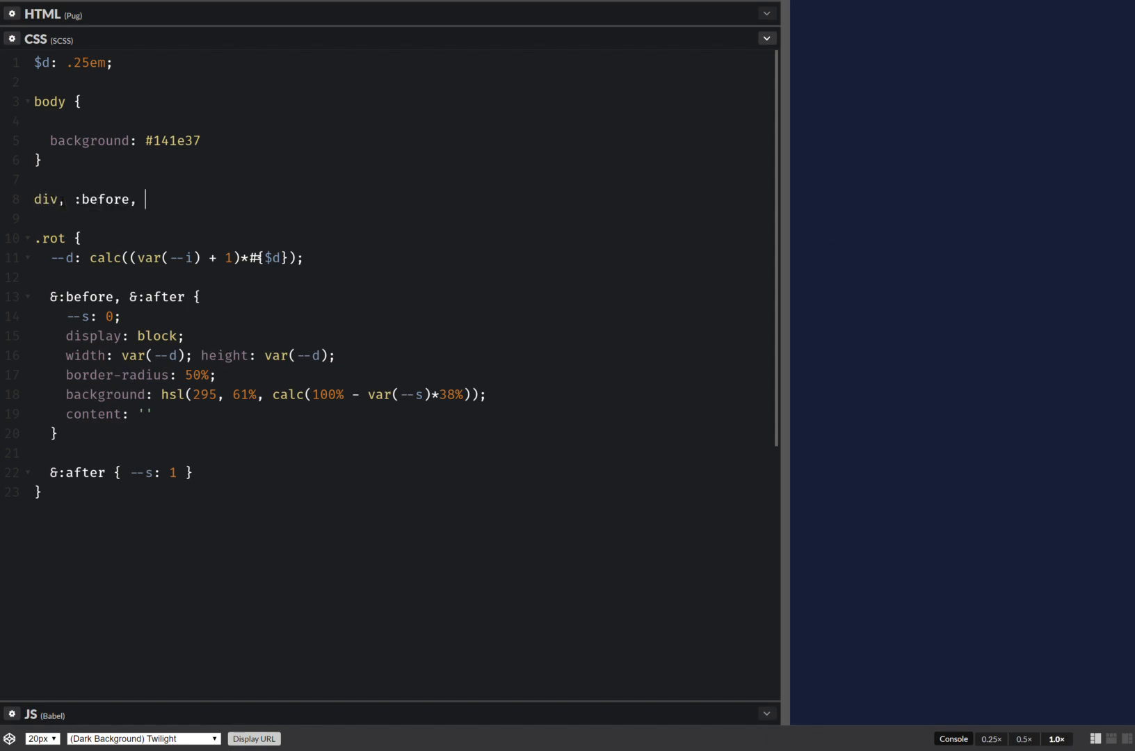
type(":after {")
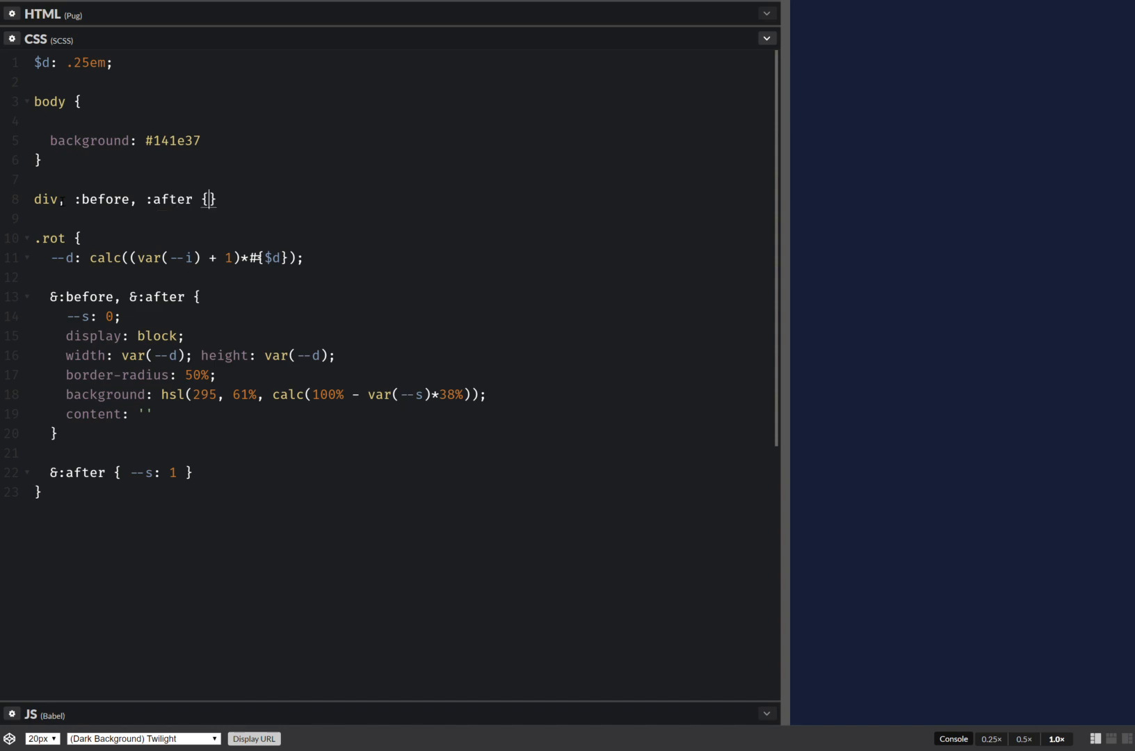
type("position: absolute;")
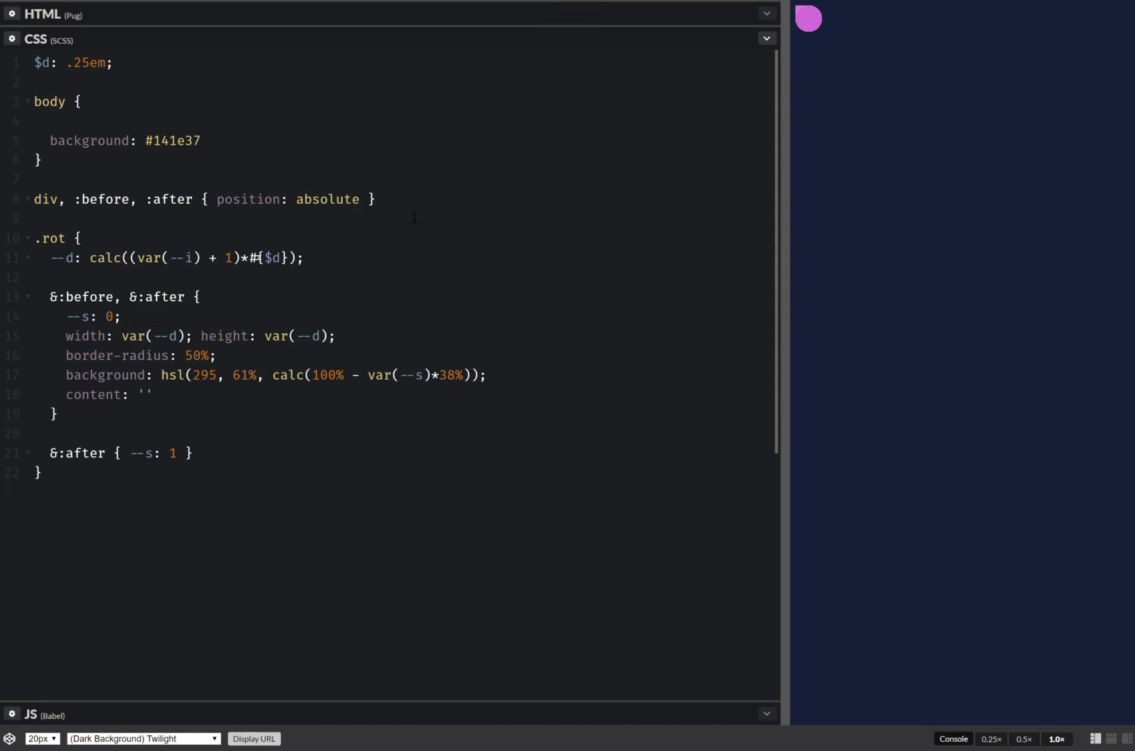
type("div {")
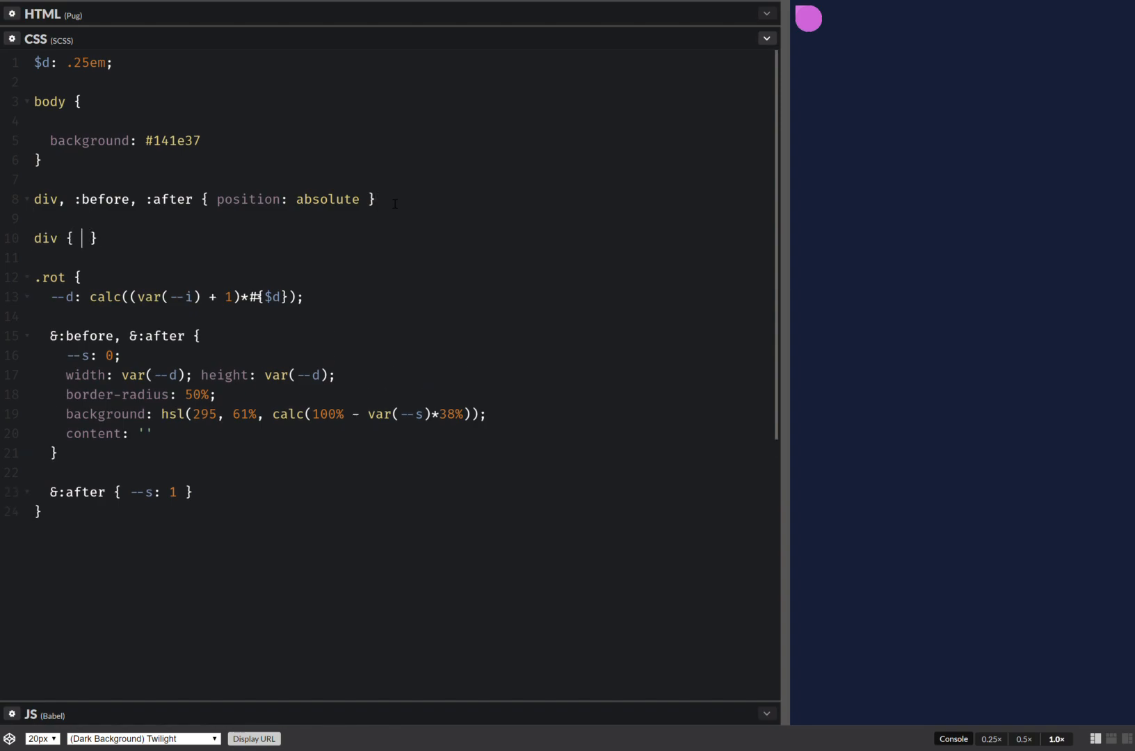
type("transform-style: preserve-3d;")
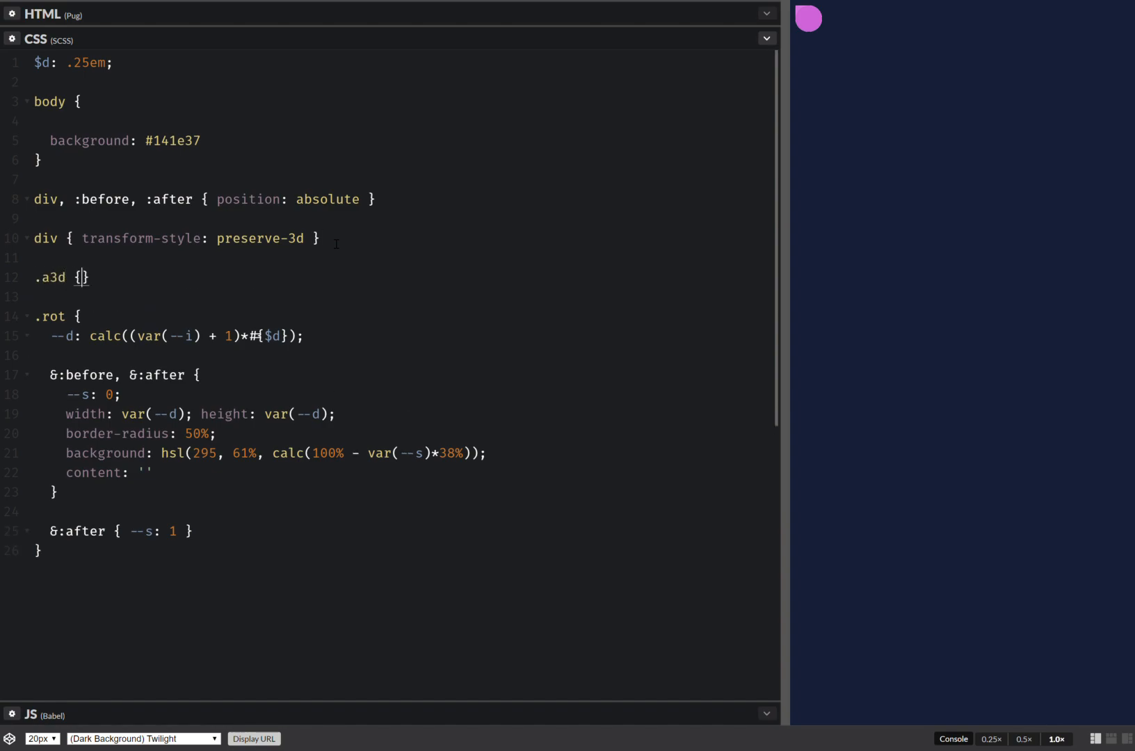
- Place .a3d at top: 50% and left: 50%
type("t:5")
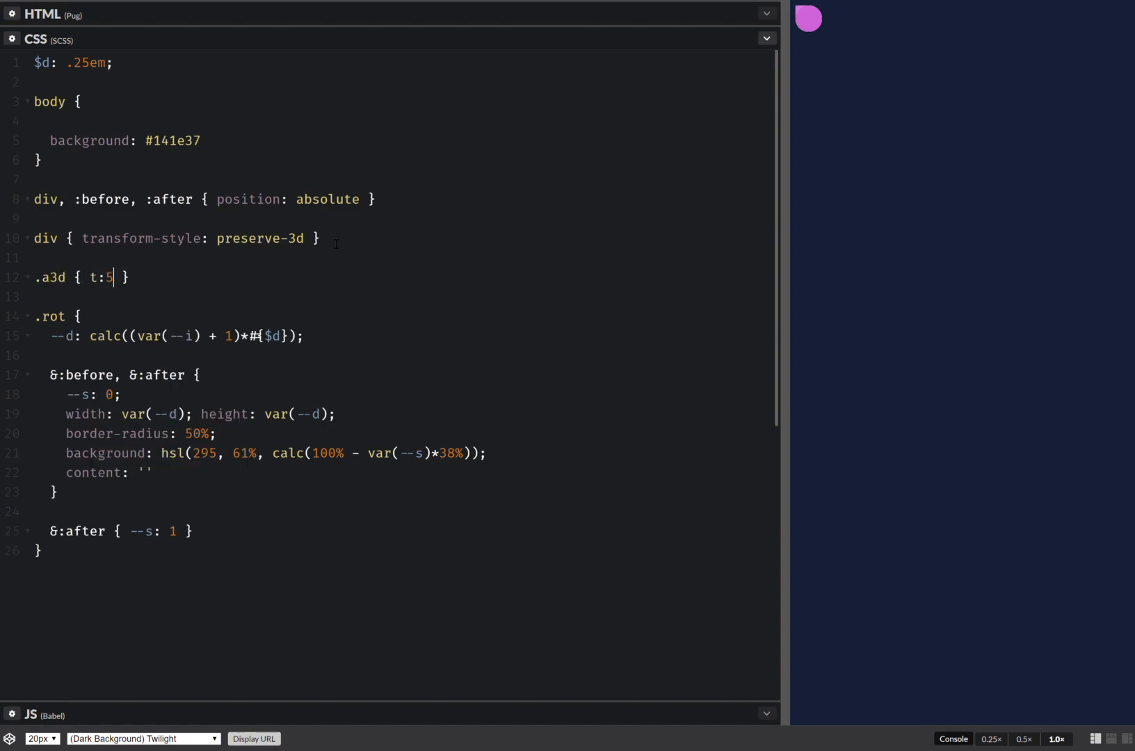
type("op: 50%; l")
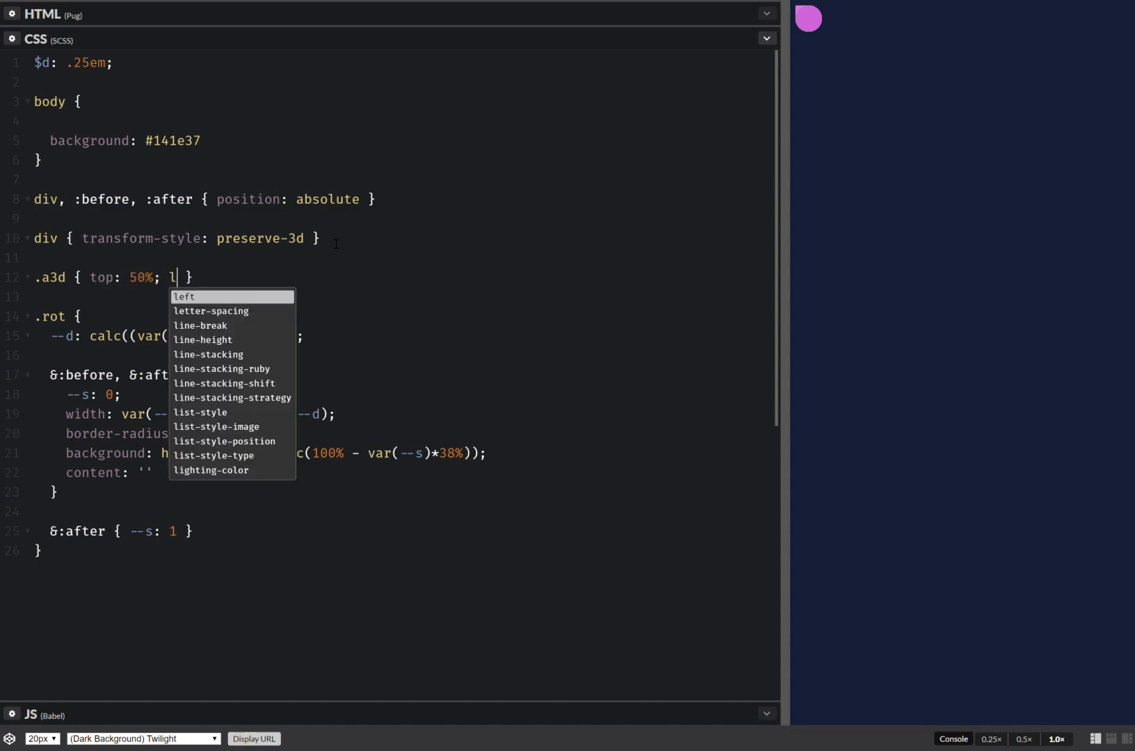
type("eft: 50%;")
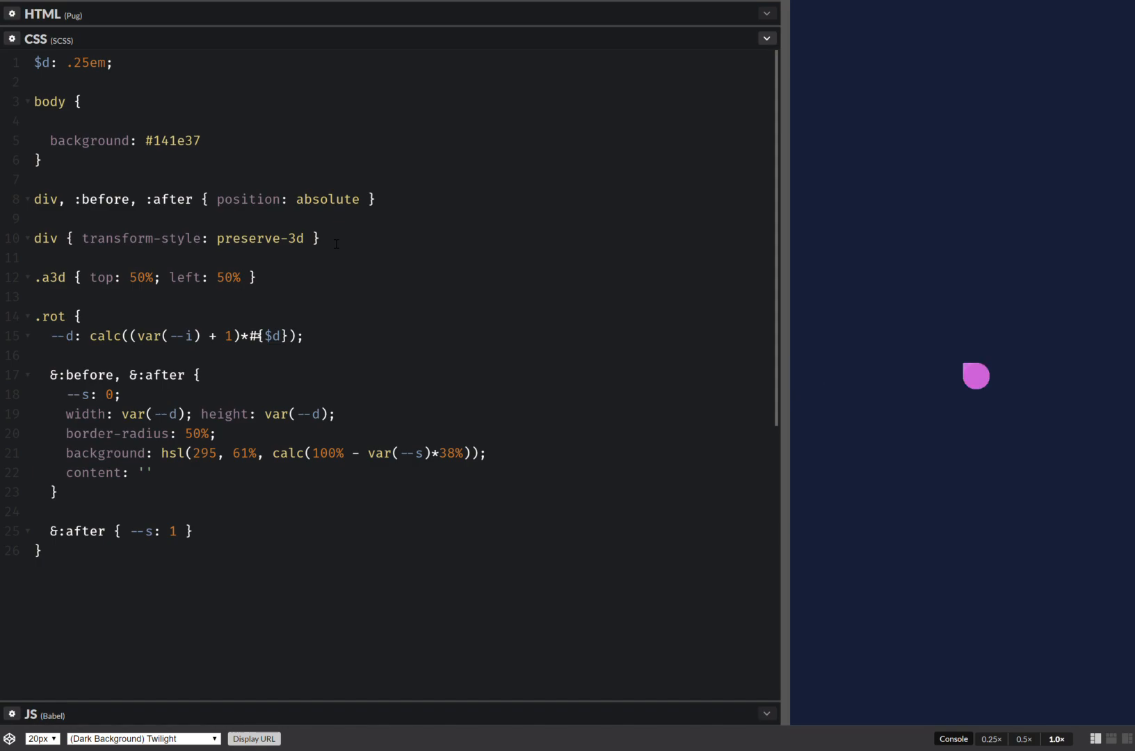
- Set pseudo-element margin to calc(-.5*var(--d) + (2*var(--s) - 1)*var(--d)) calc(-.5*var(--d))
left_click(120, 394)
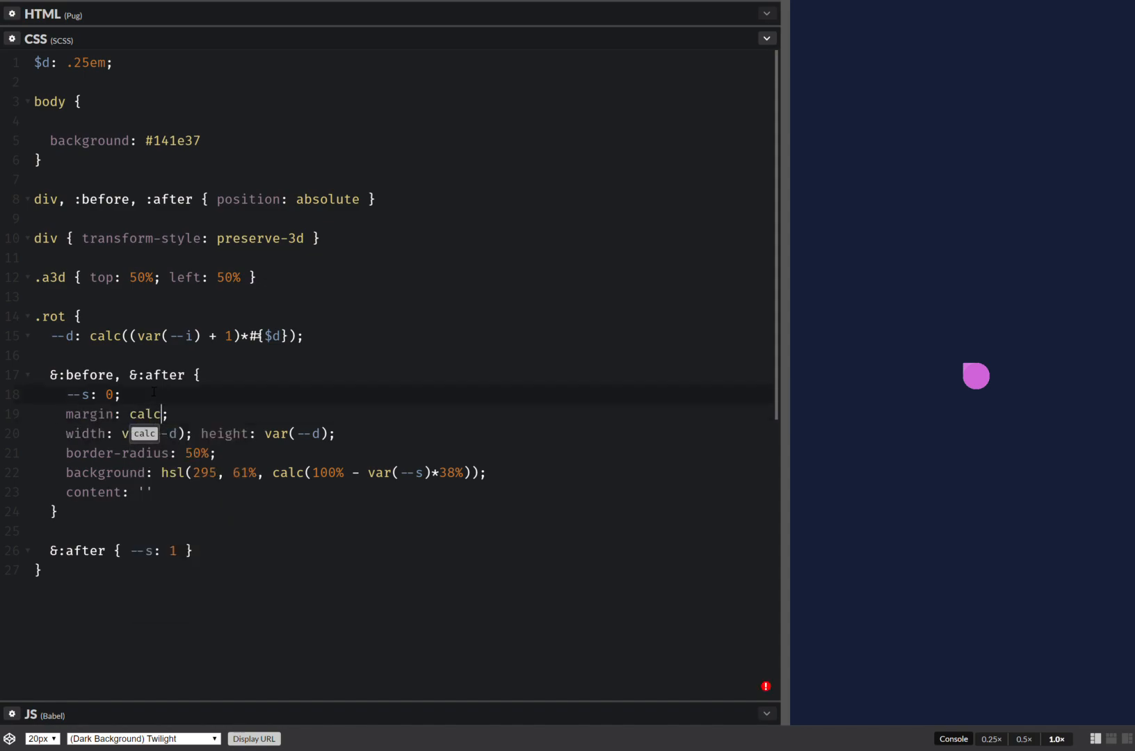
type("(-.")
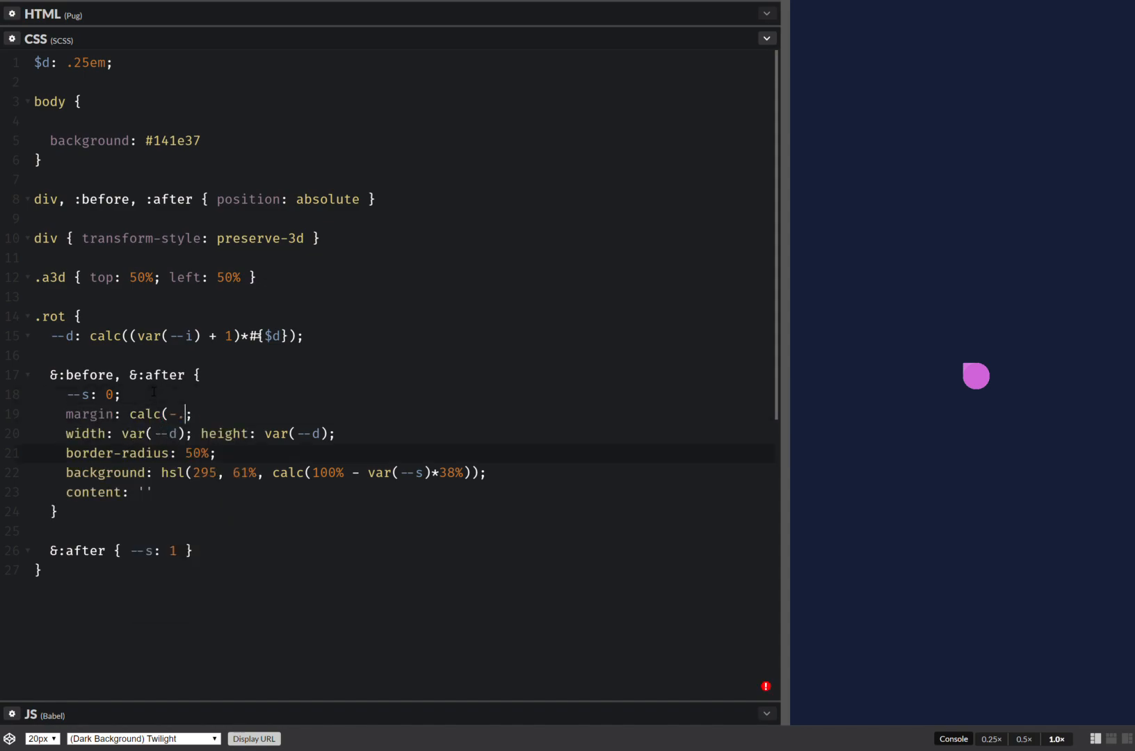
type("5*var(--d")
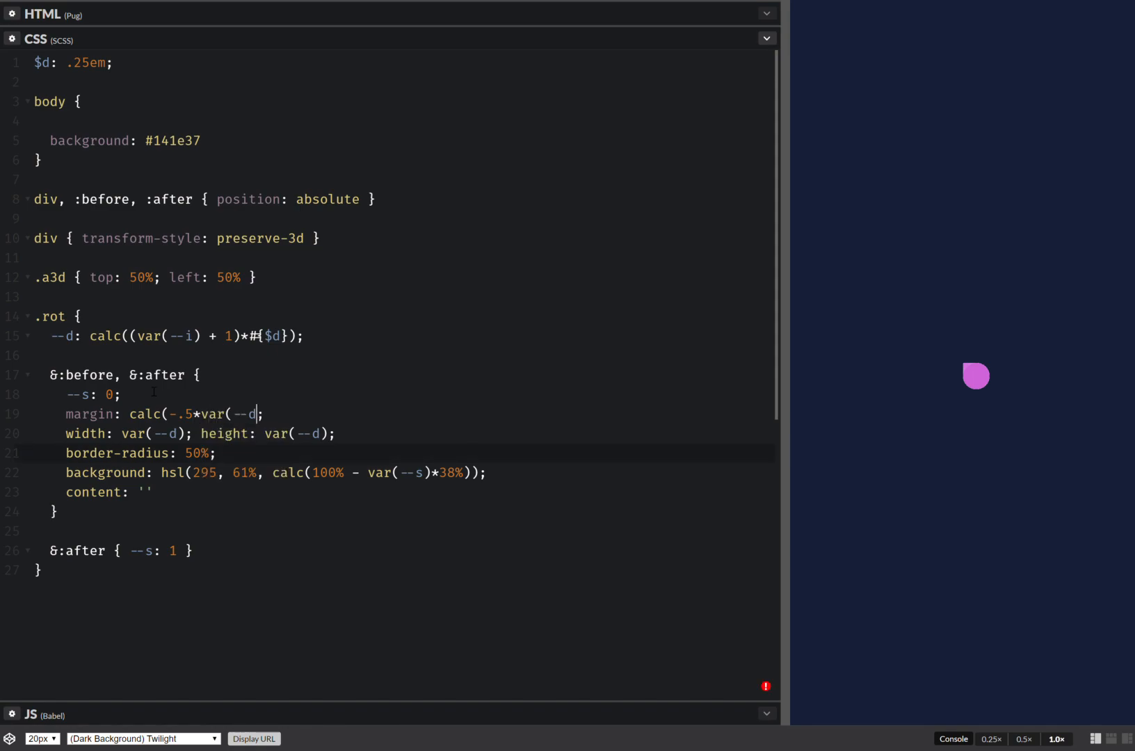
type("))")
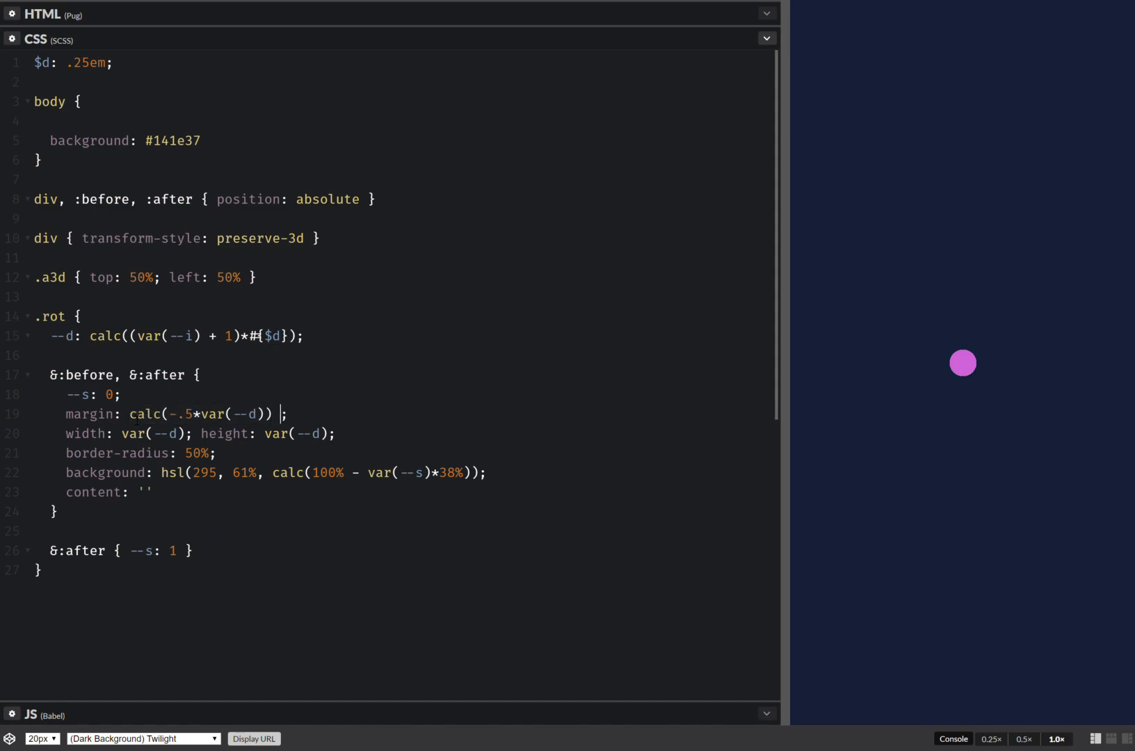
type("calc(-.5*var(--d))")
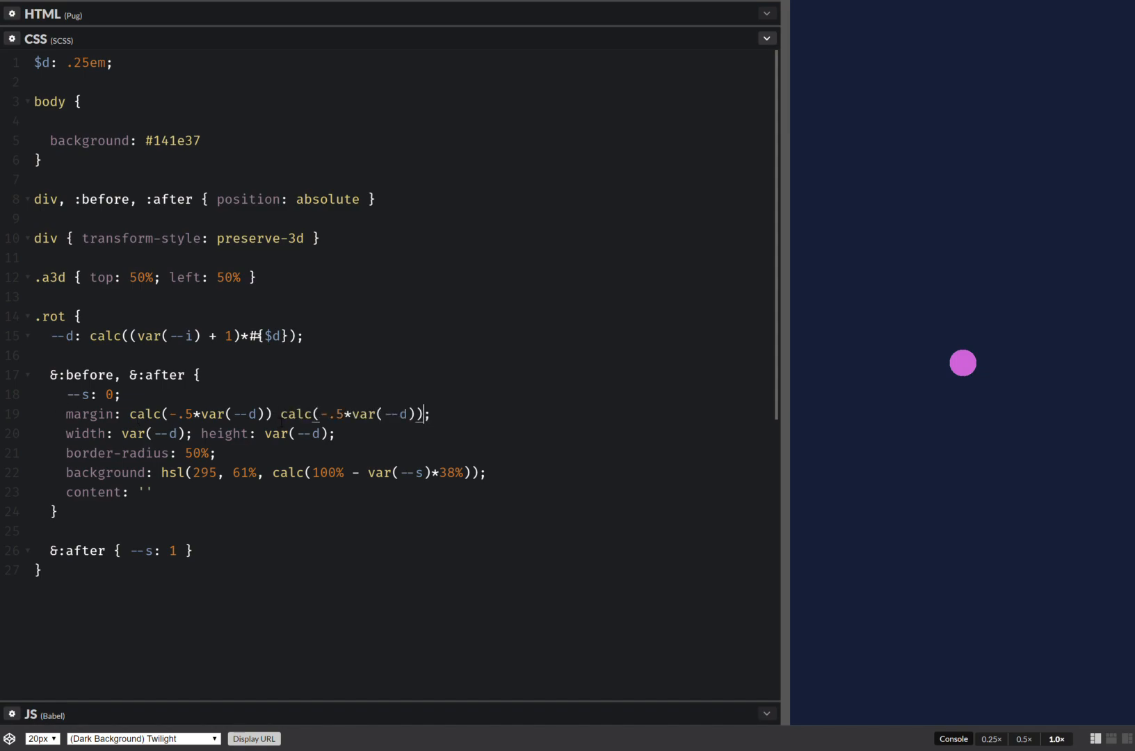
type("+")
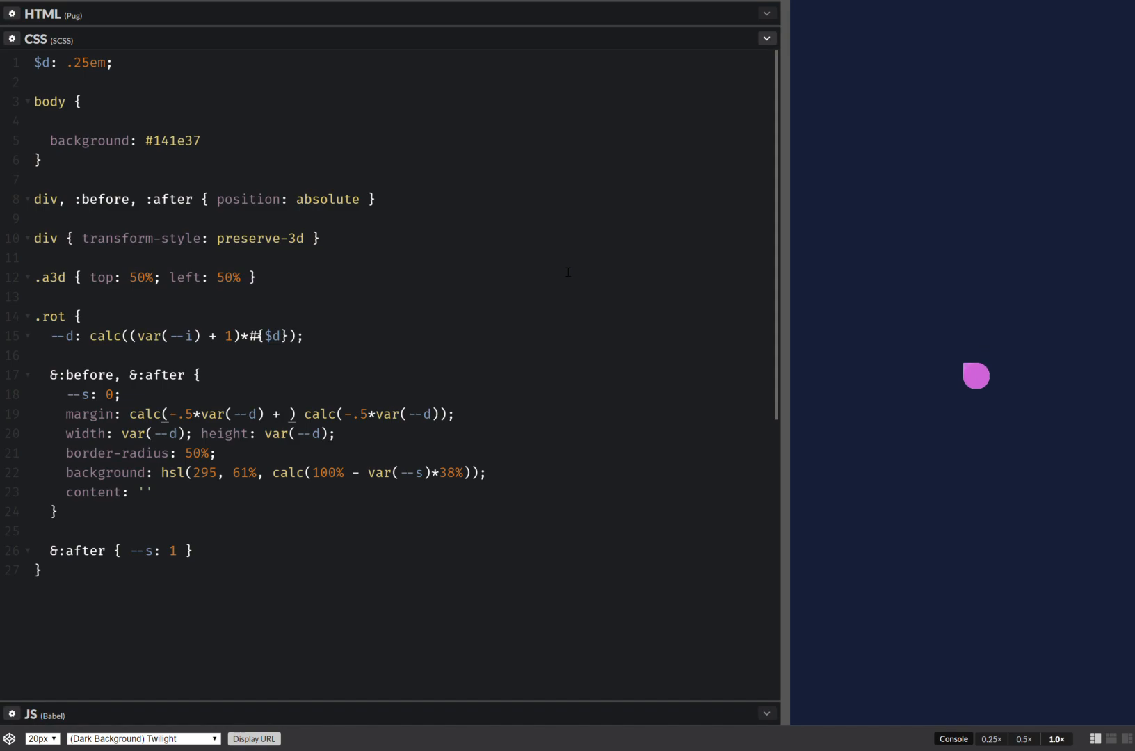
type(".5")
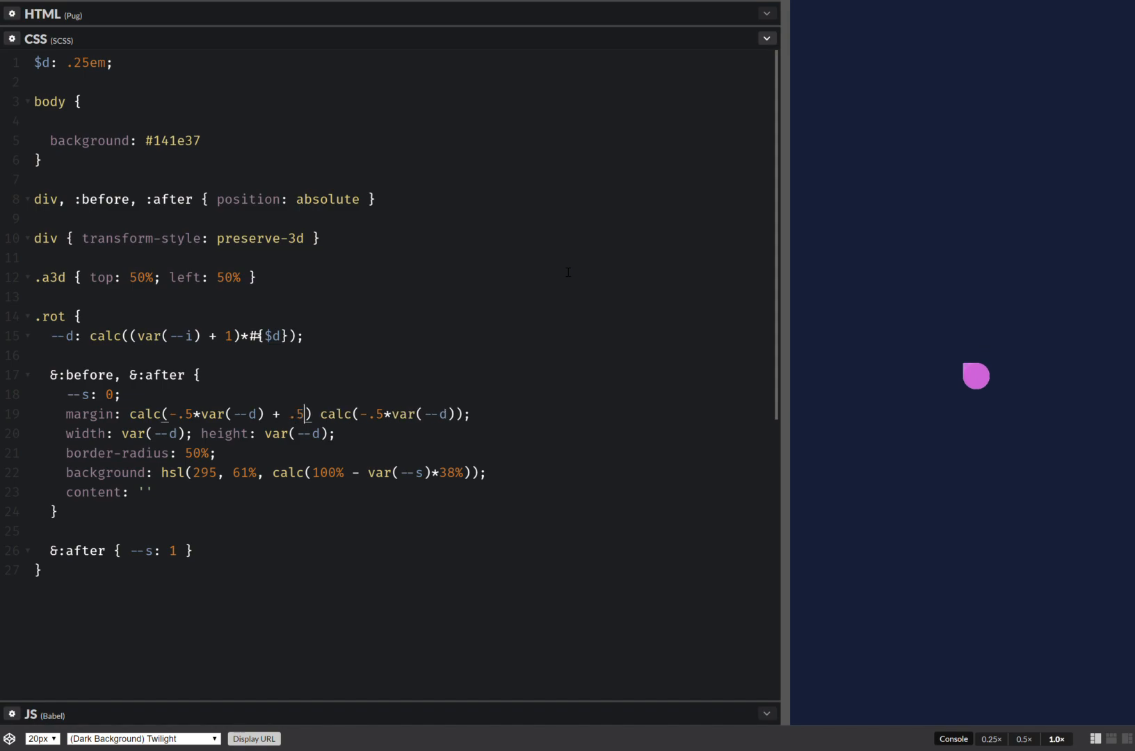
key("Backspace")
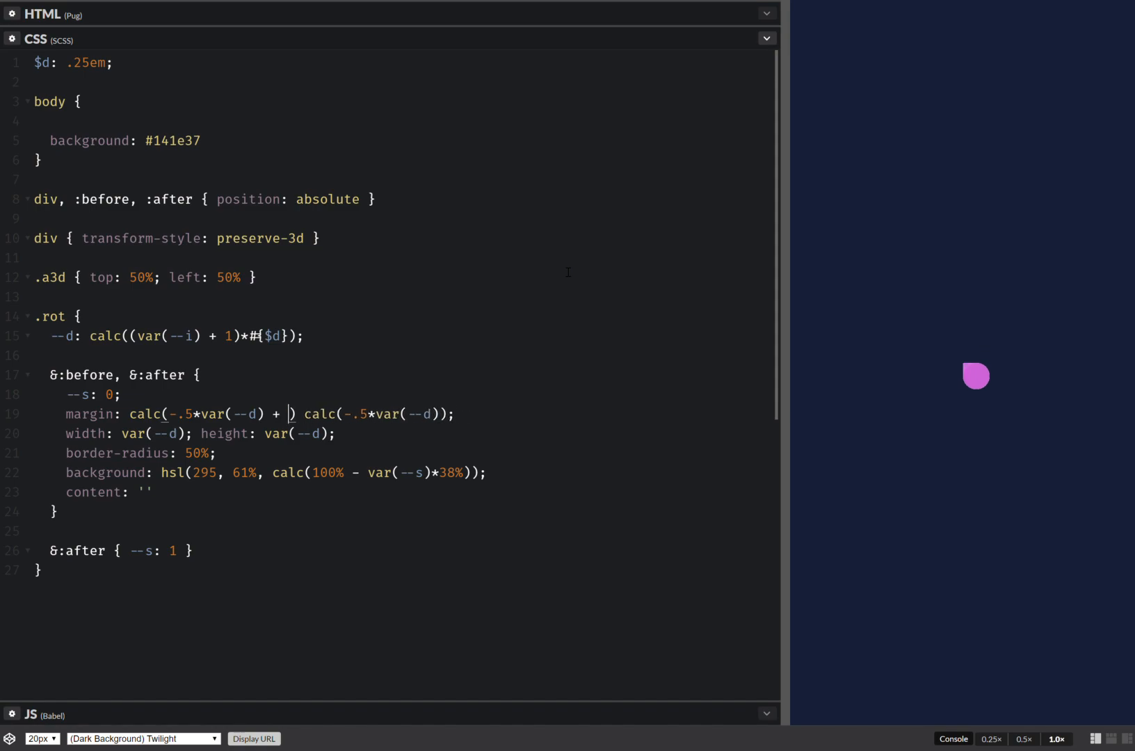
type("(2*")
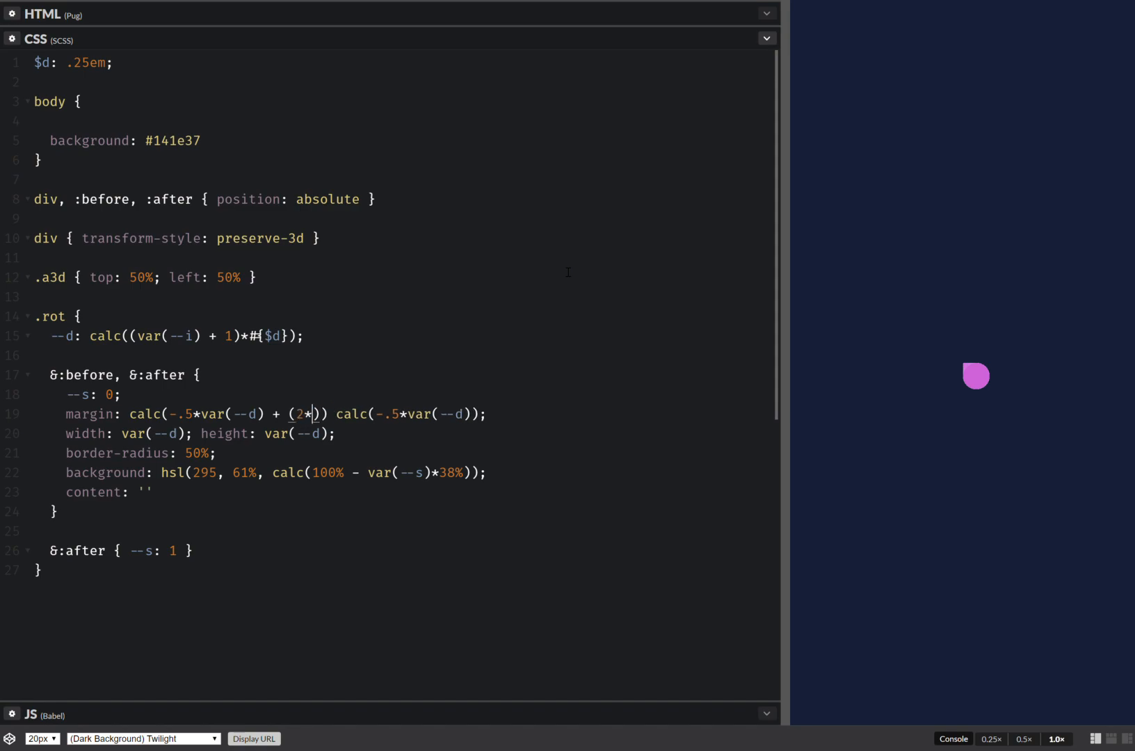
type("var(--s")
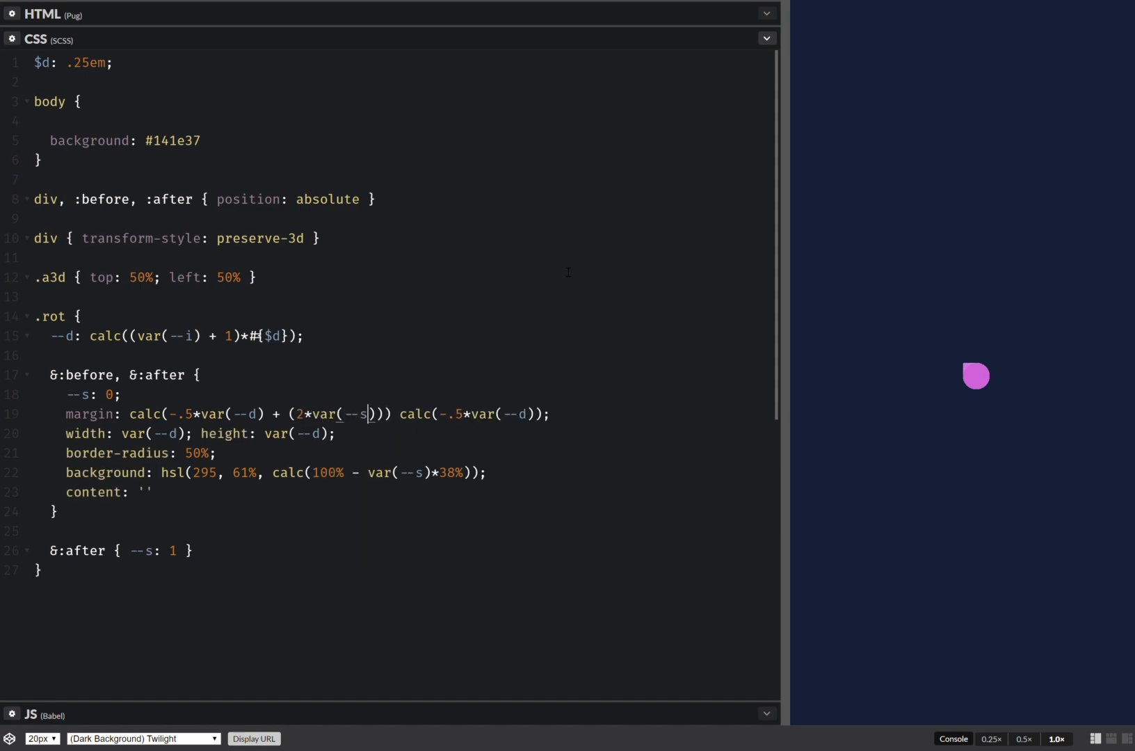
type("- 1")
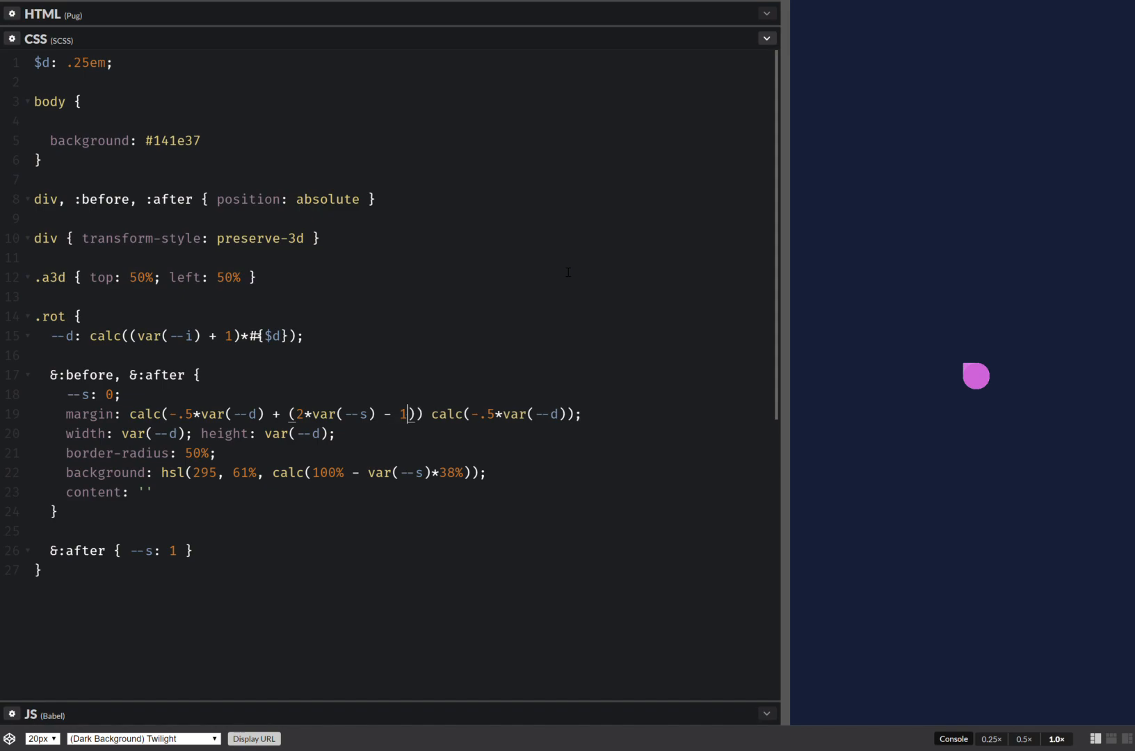
type("*")
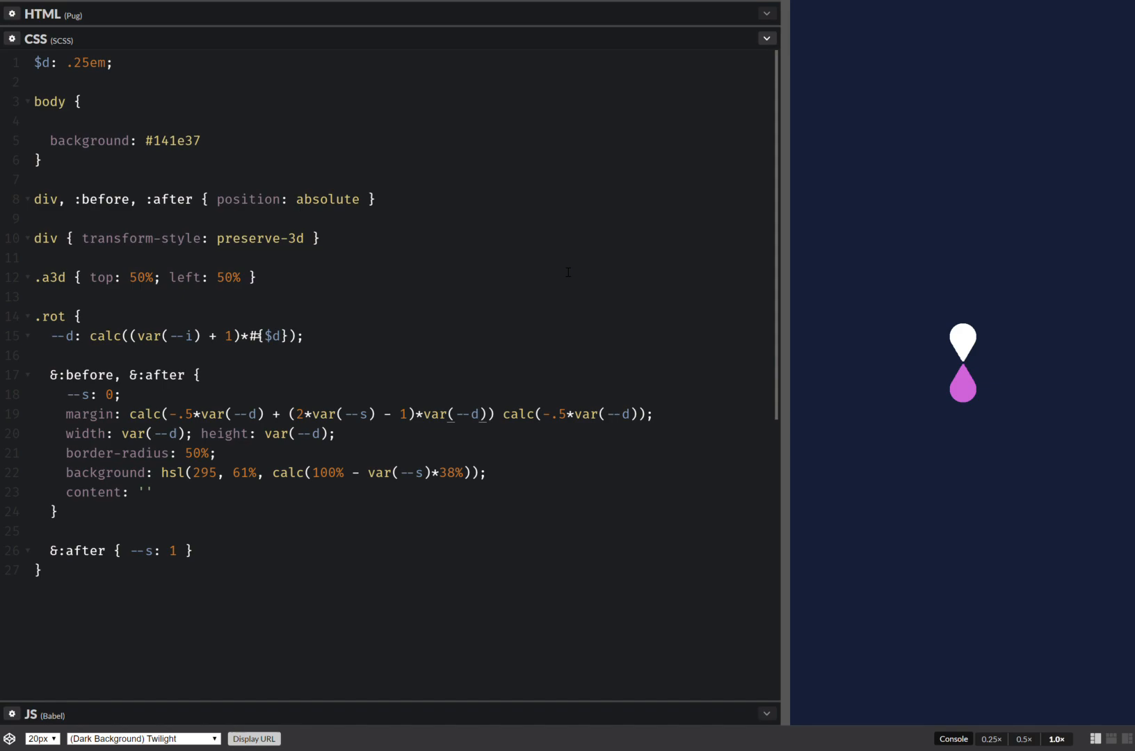
left_click(478, 414)
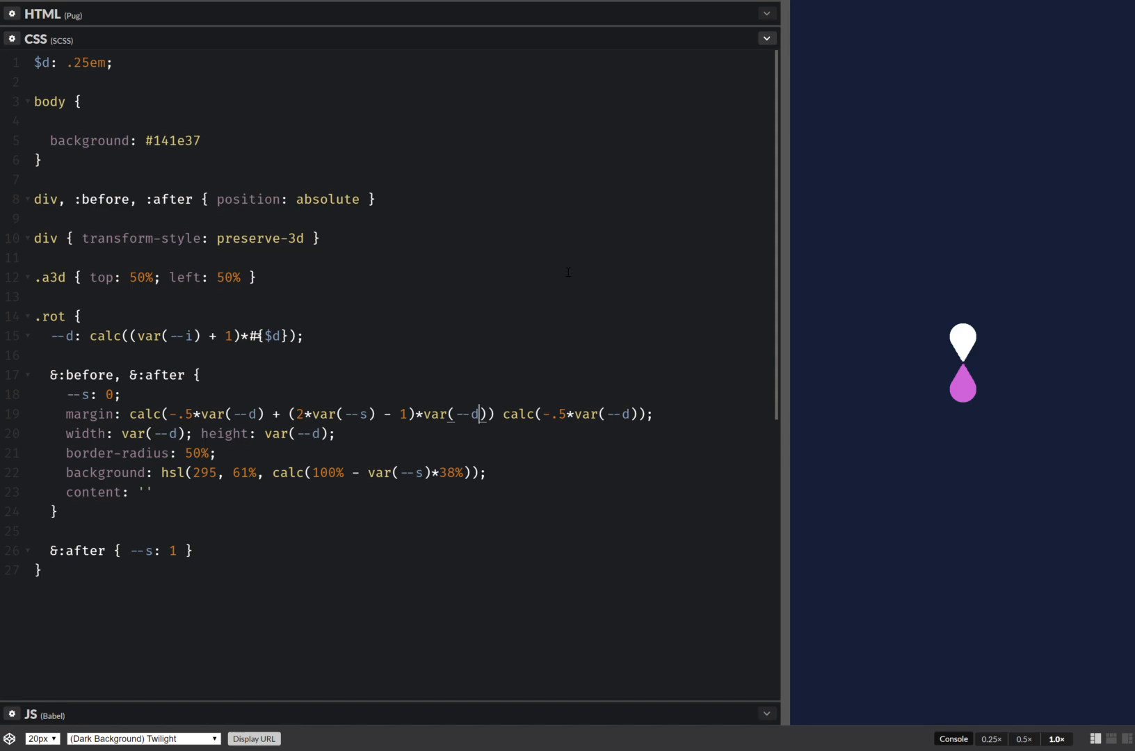
- Add .rot margin-left: calc(.5*var(--i)*(var(--i) + 1)*#{1.25*$d}) and scale the vertical pseudo-margin by .625
type("margin-left: ;")
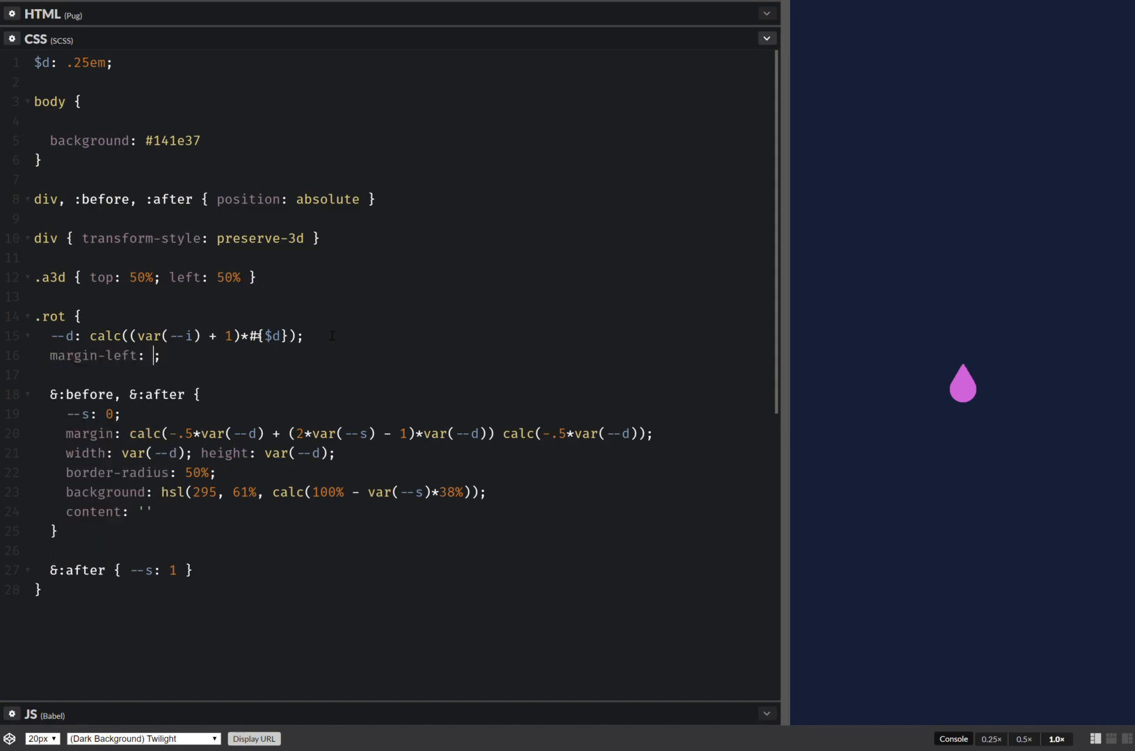
type("calc(")
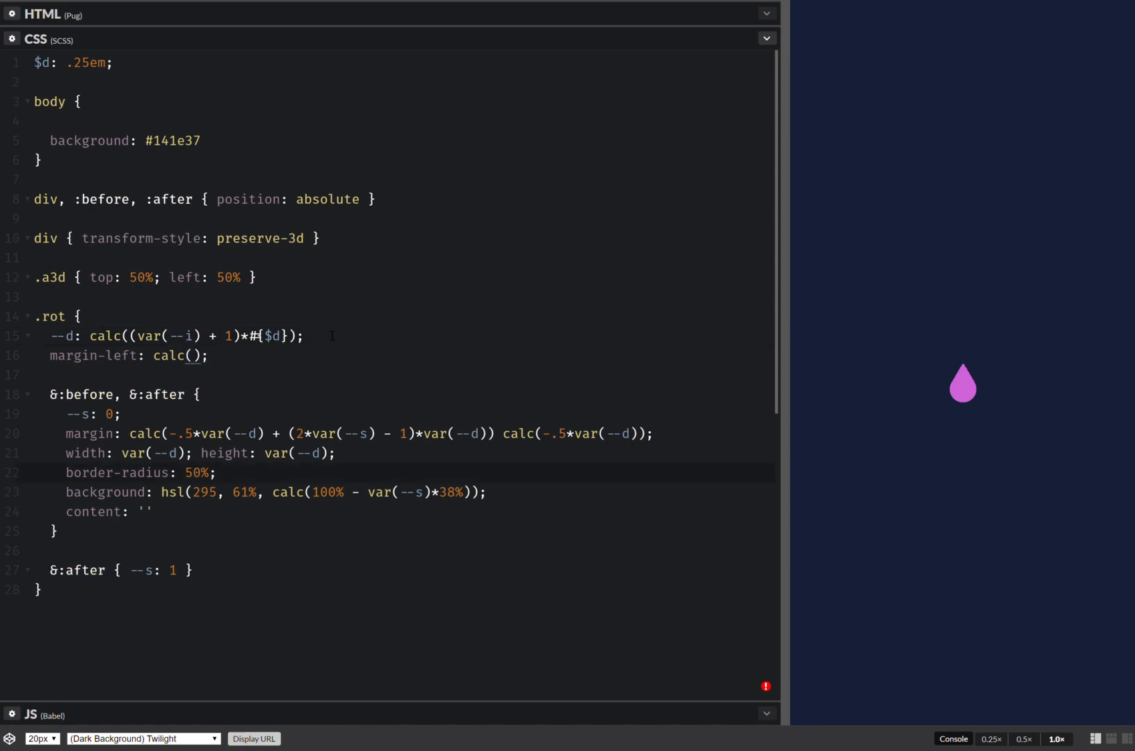
type(".")
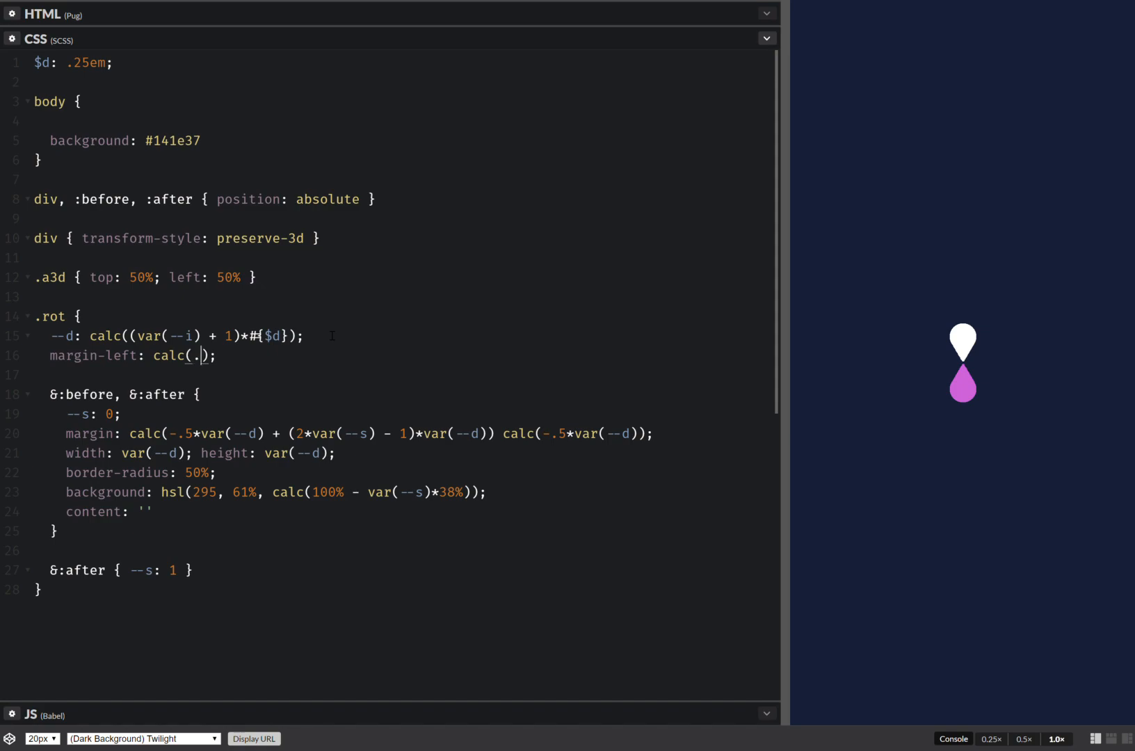
type("5*var(--i")
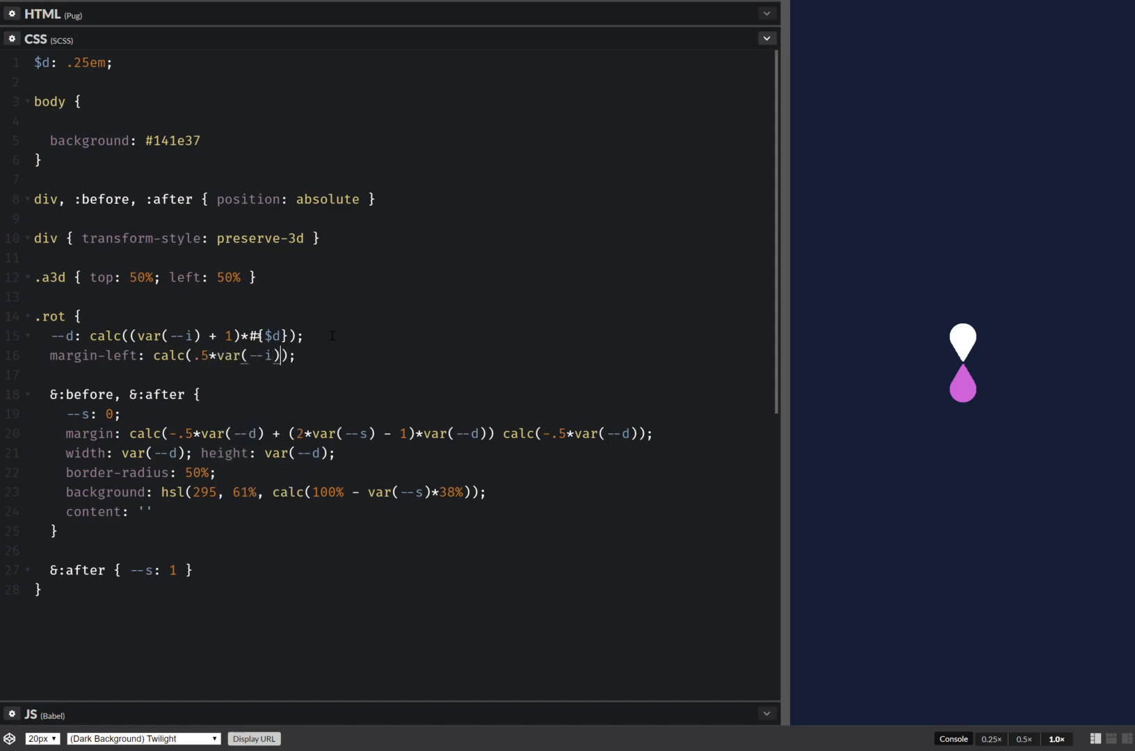
type("*var()")
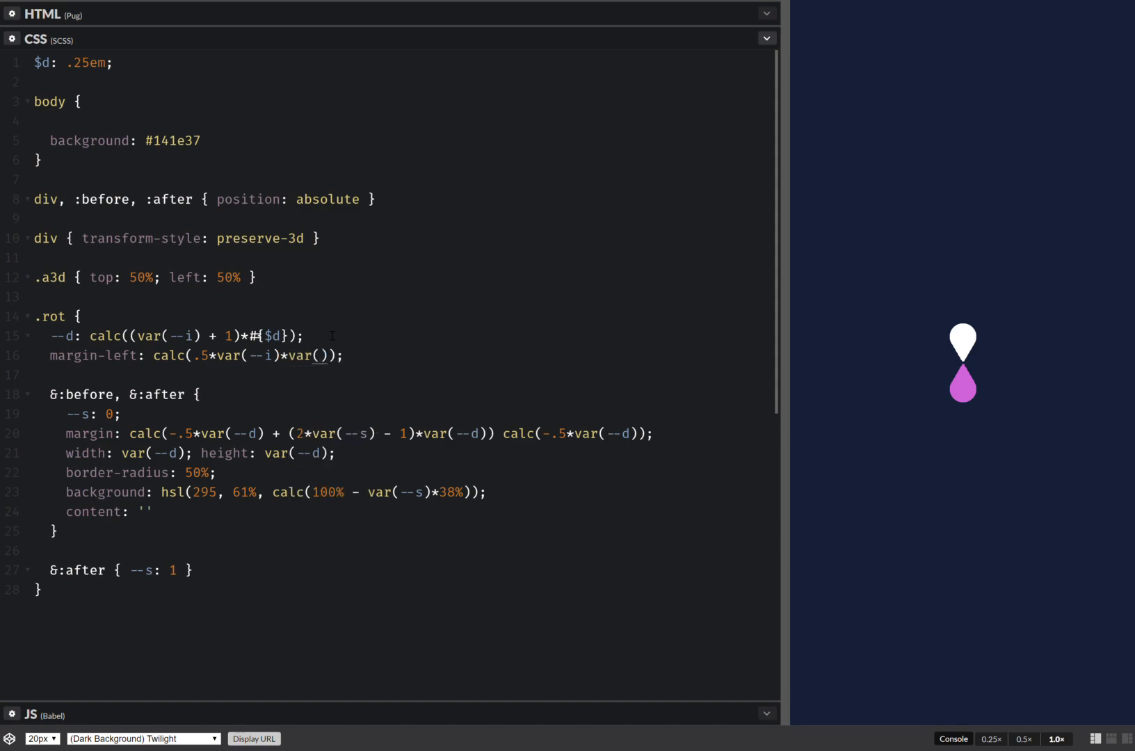
type("--i)")
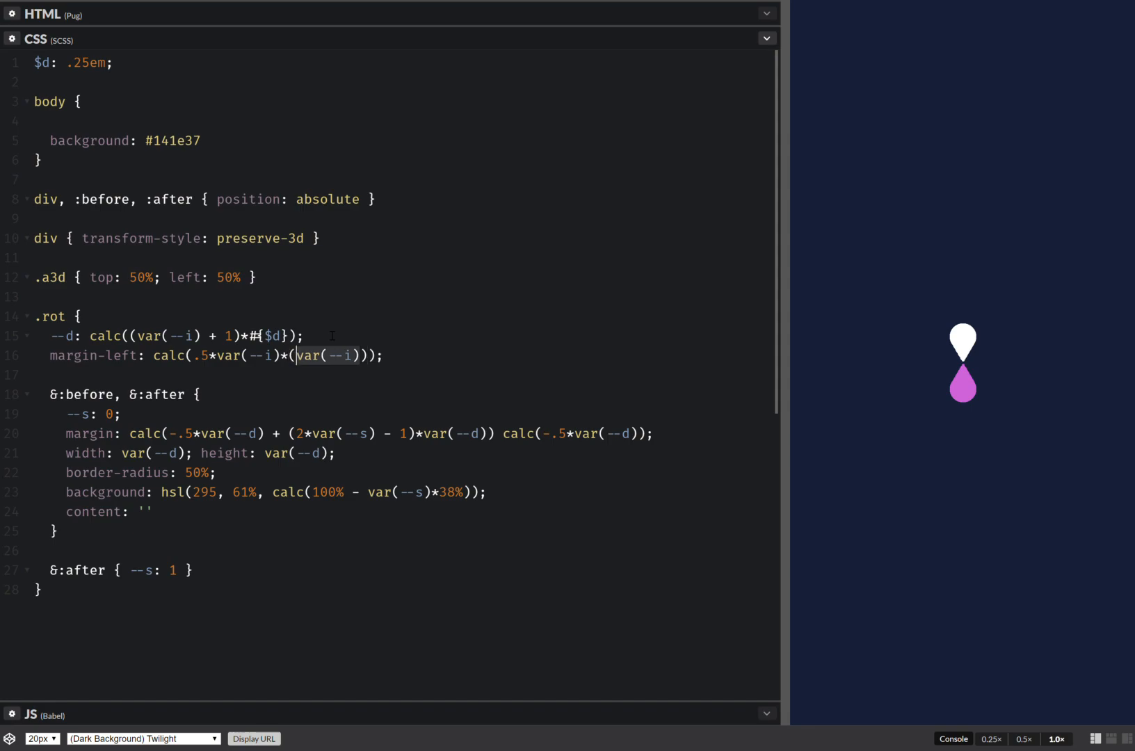
type("+ 1")
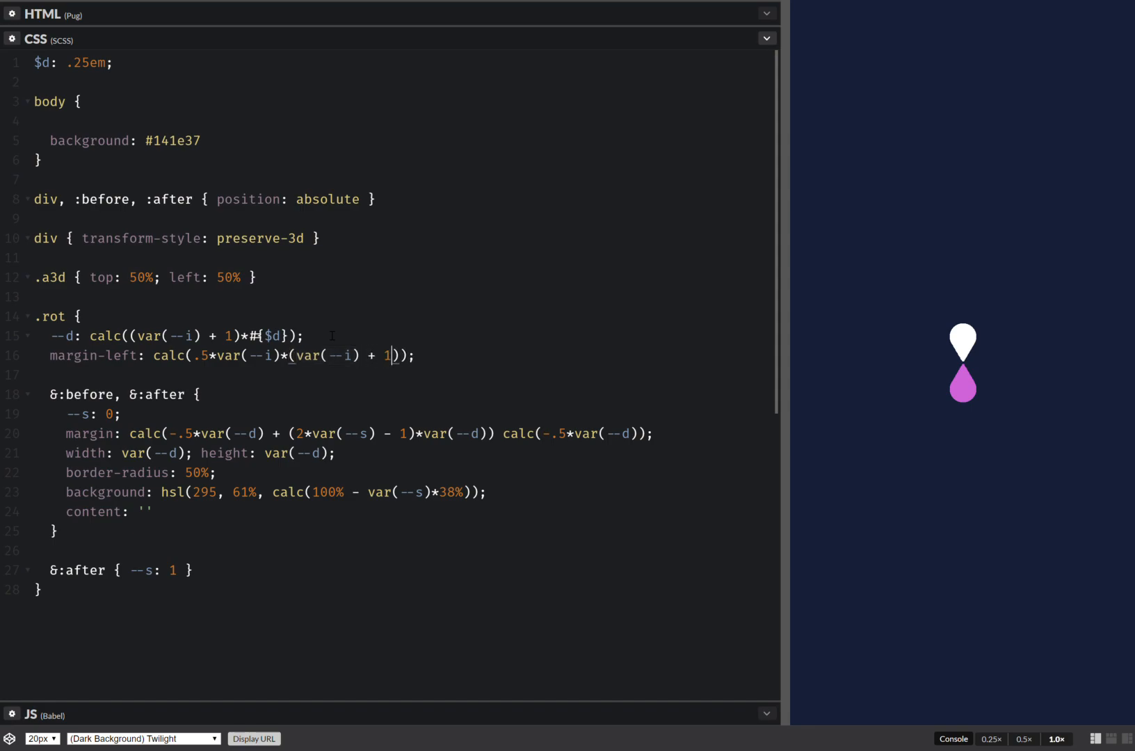
type("*#")
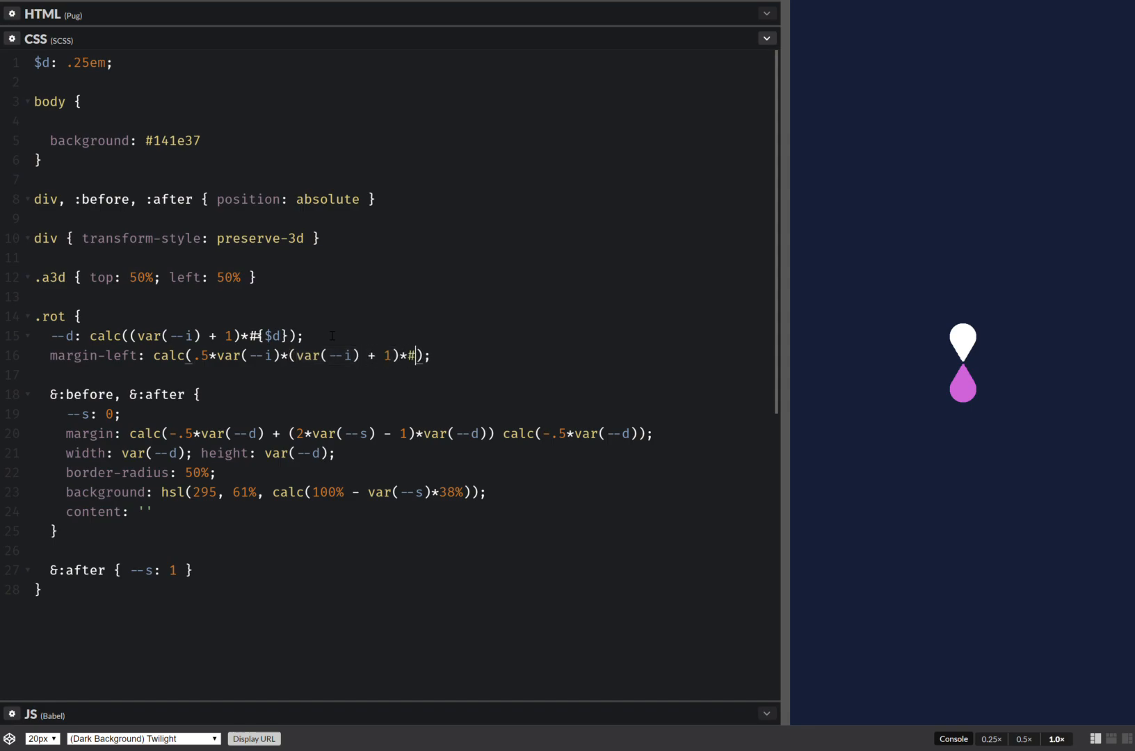
key("Backspace")
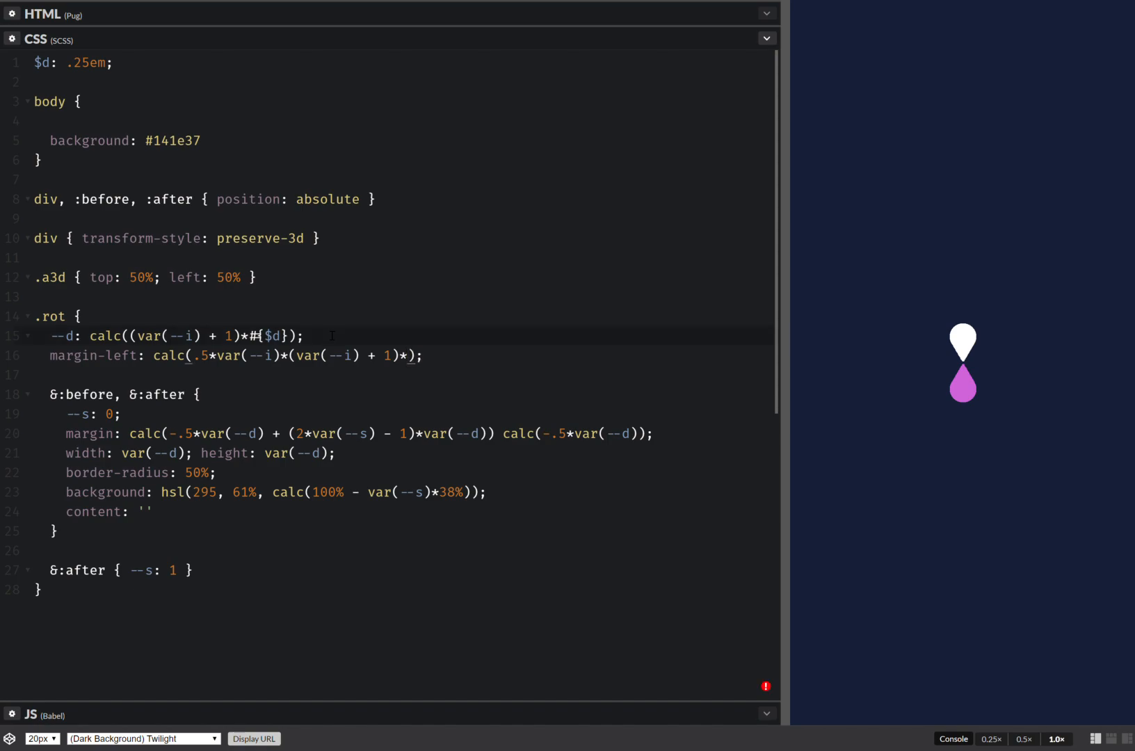
type("v")
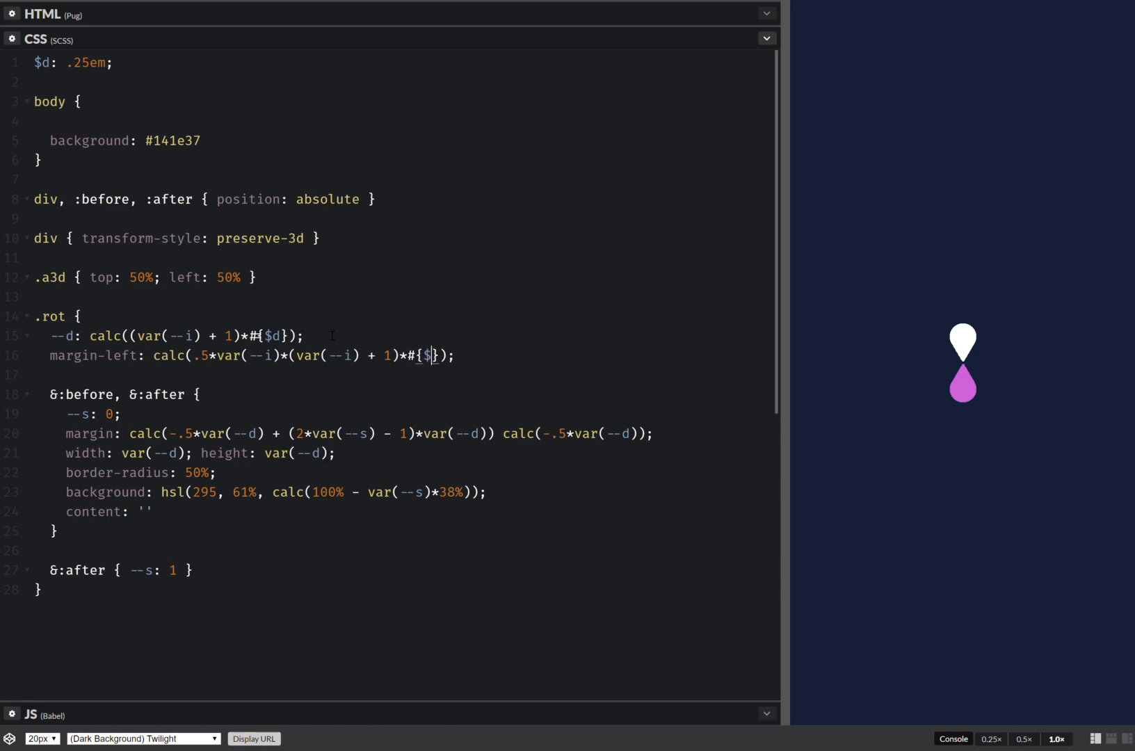
type("d")
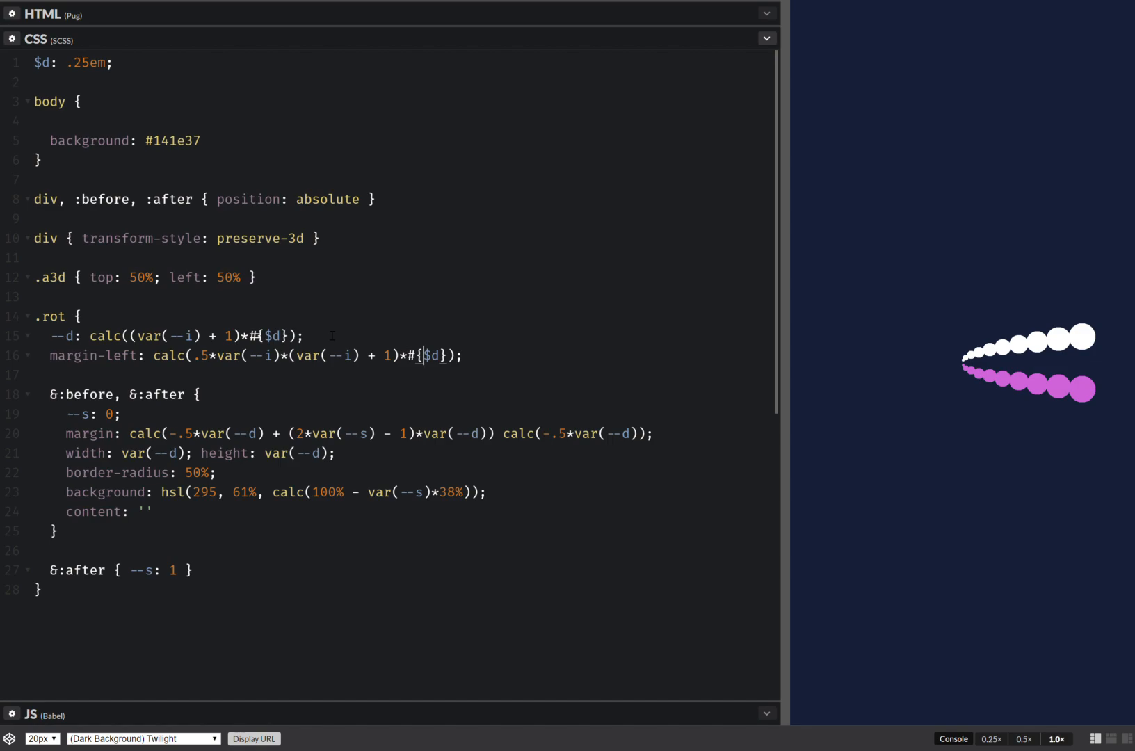
type("1.25*")
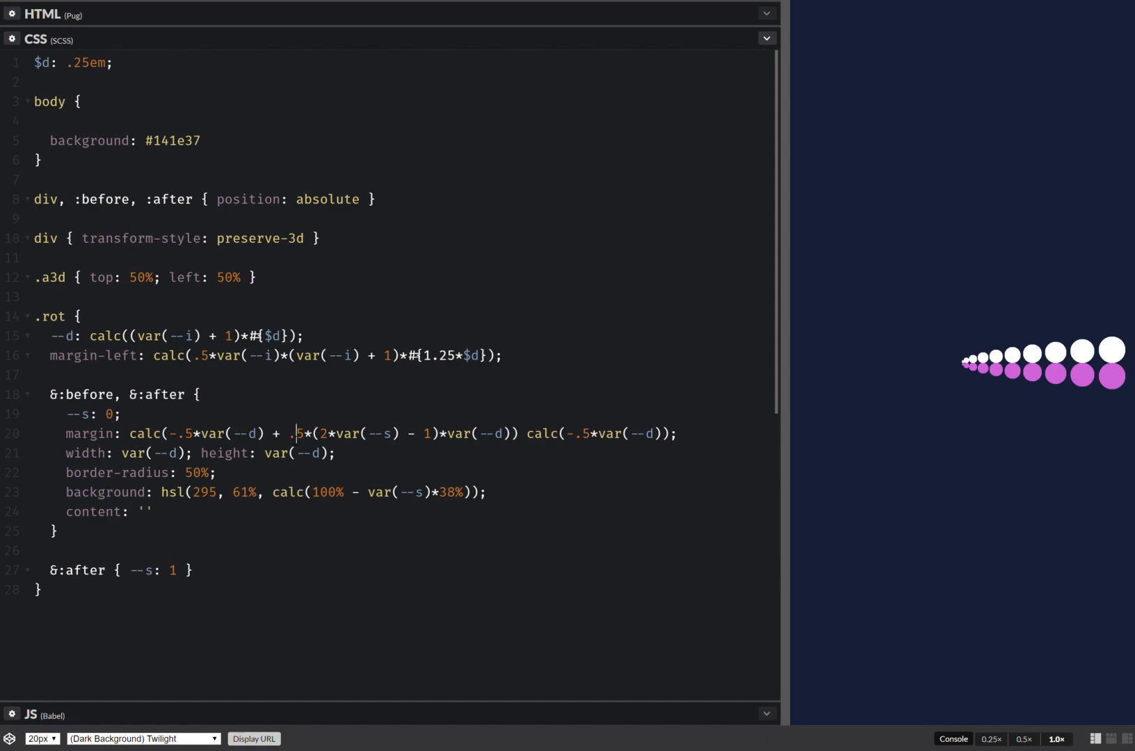
type("62")
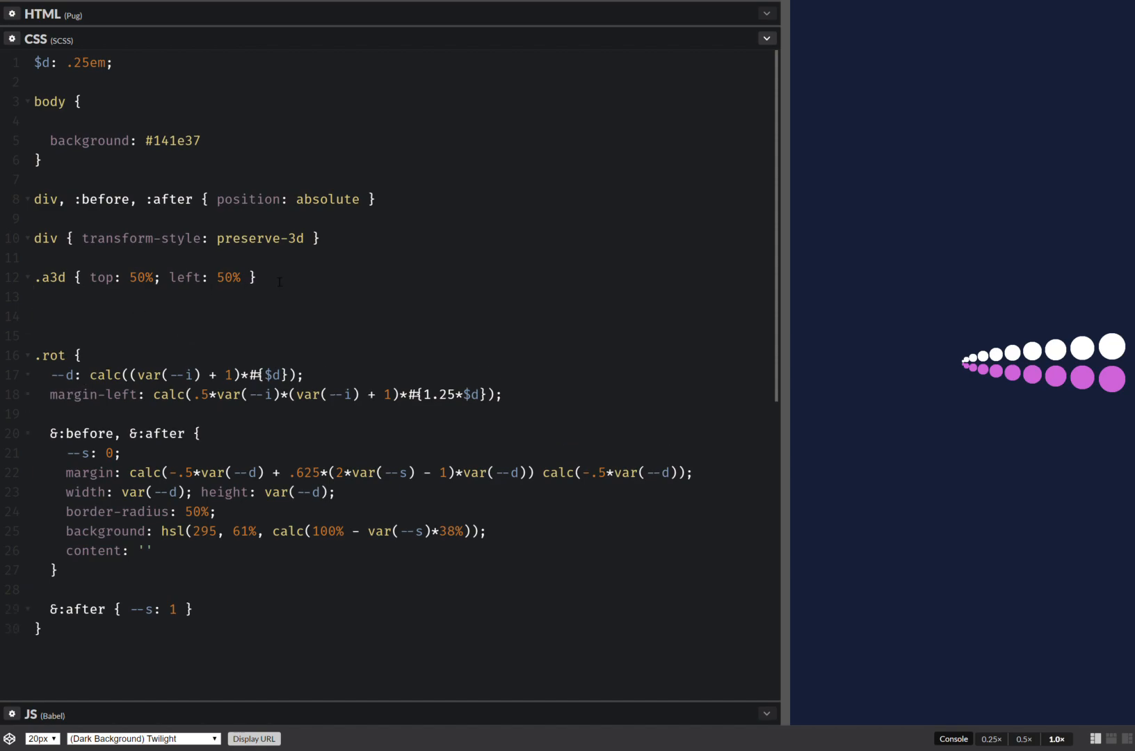
- Add an empty SCSS .arm rule and give the Pug .arm a --k style attribute
type(".arm {")
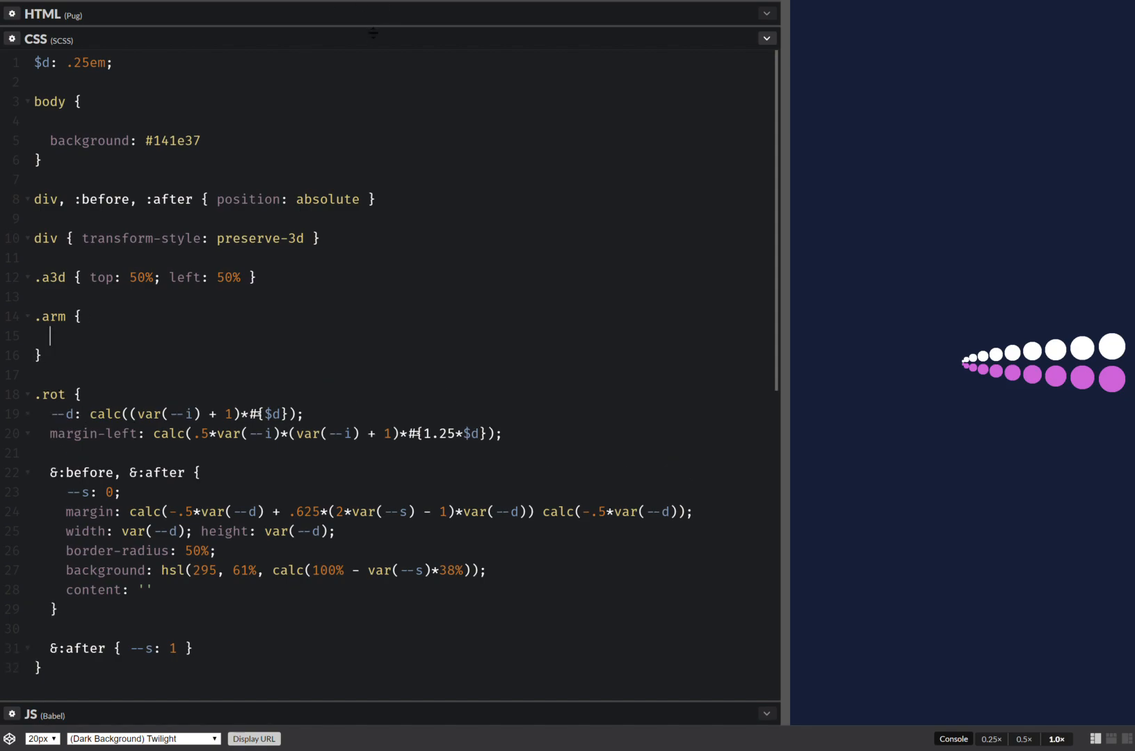
left_click(765, 14)
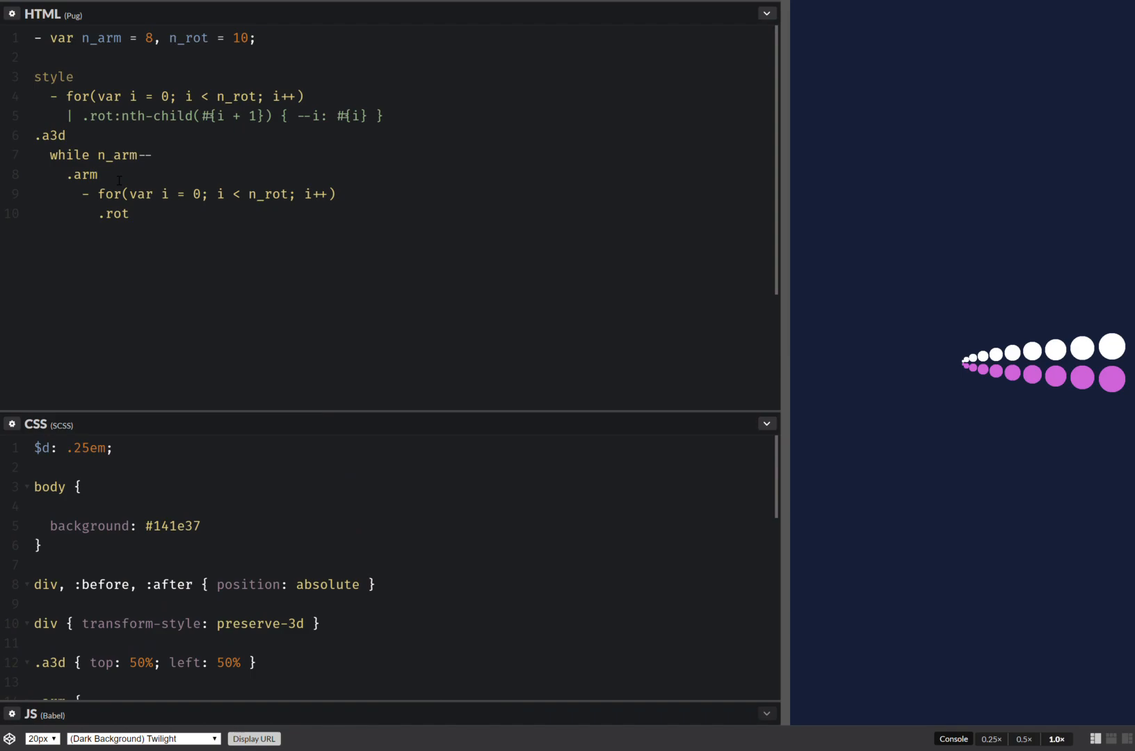
type("(sryl")
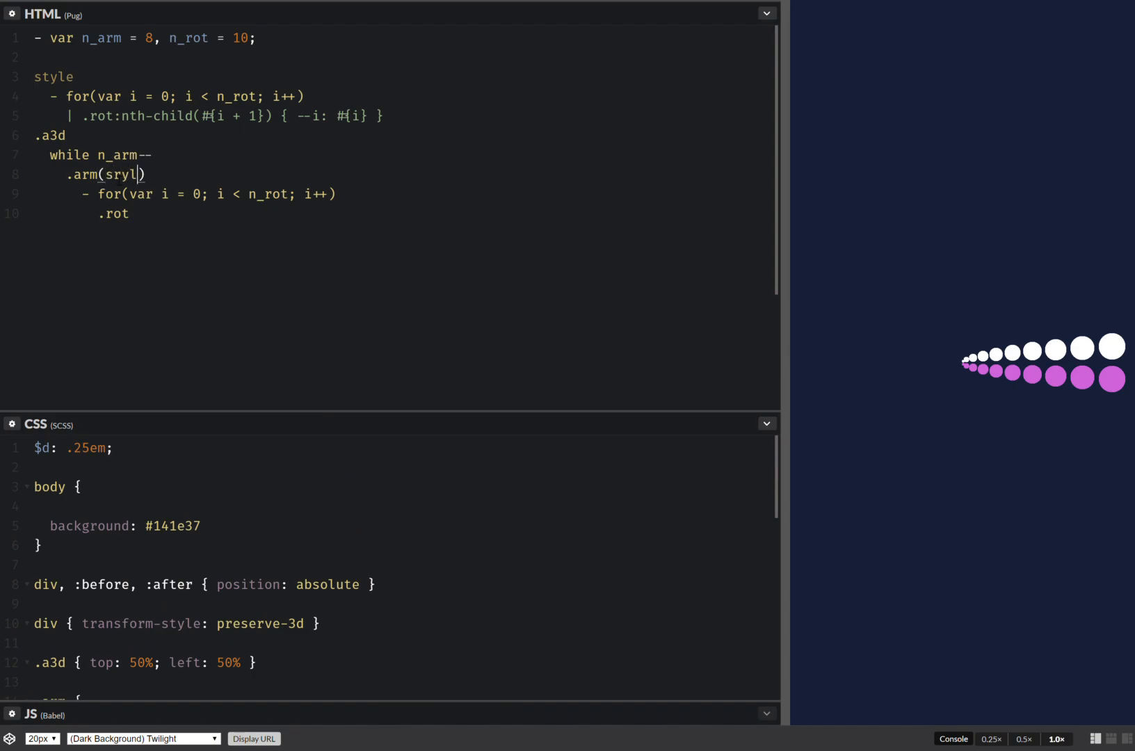
key("Backspace")
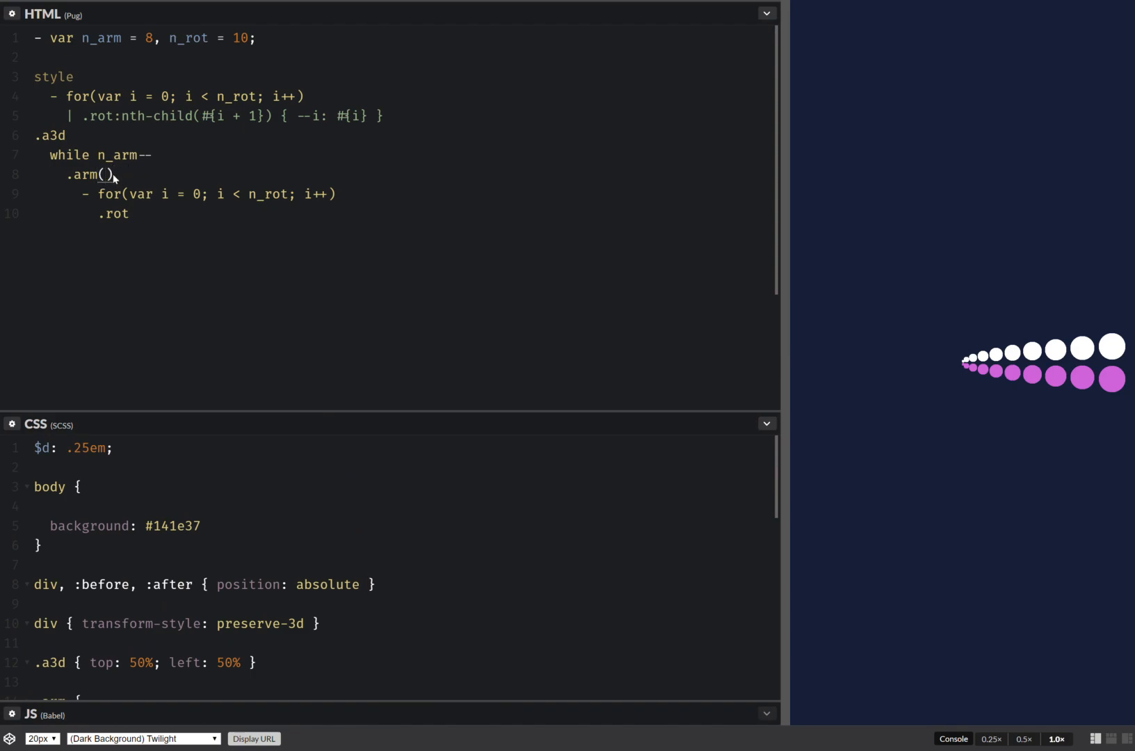
type("style=`")
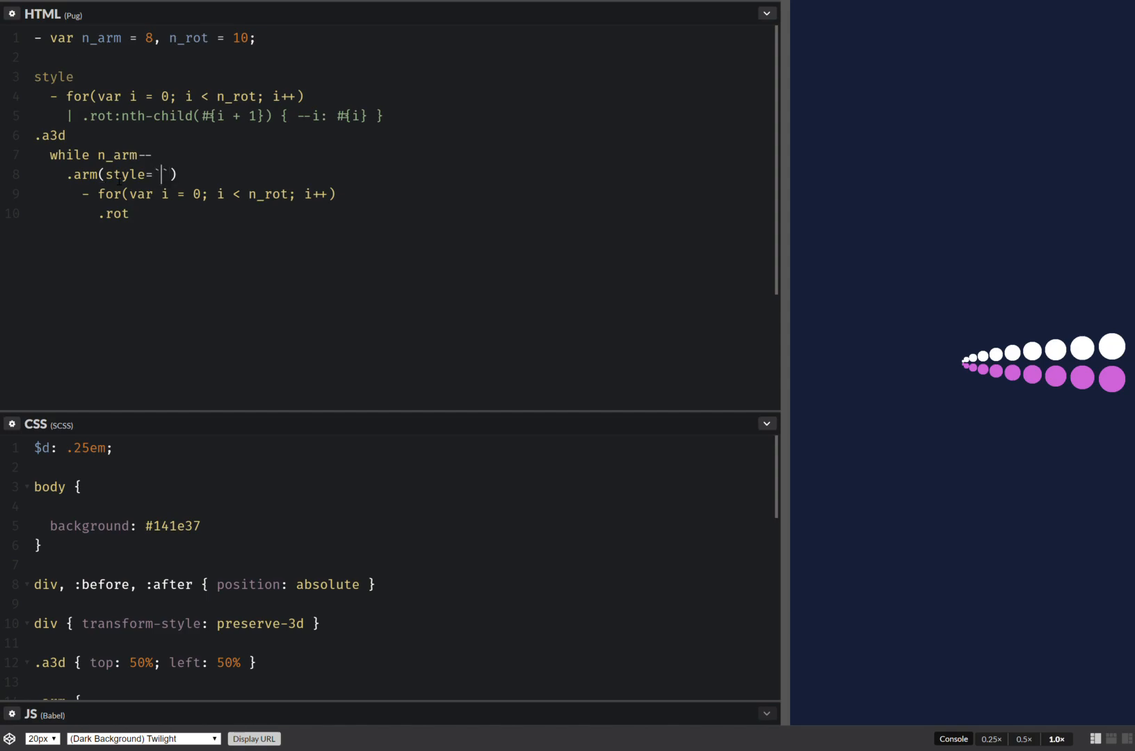
type("--k:")
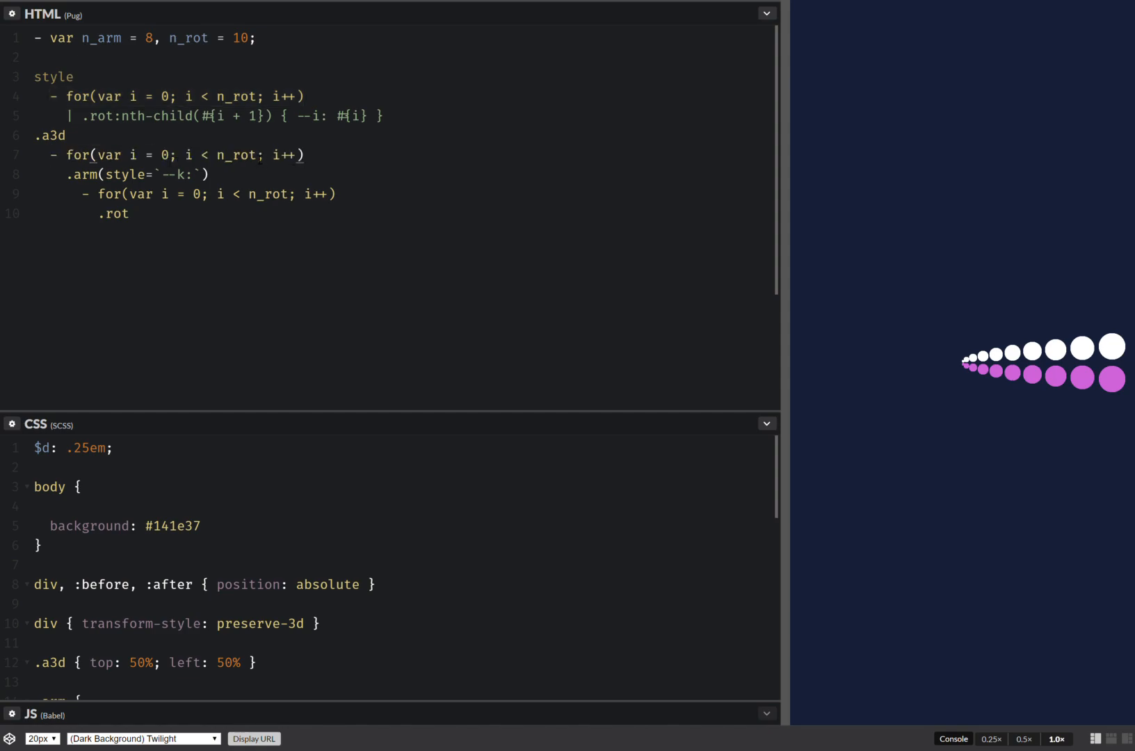
- Loop j up to n_arm, setting each arm's --k to ${j/n_arm}
type("n_s")
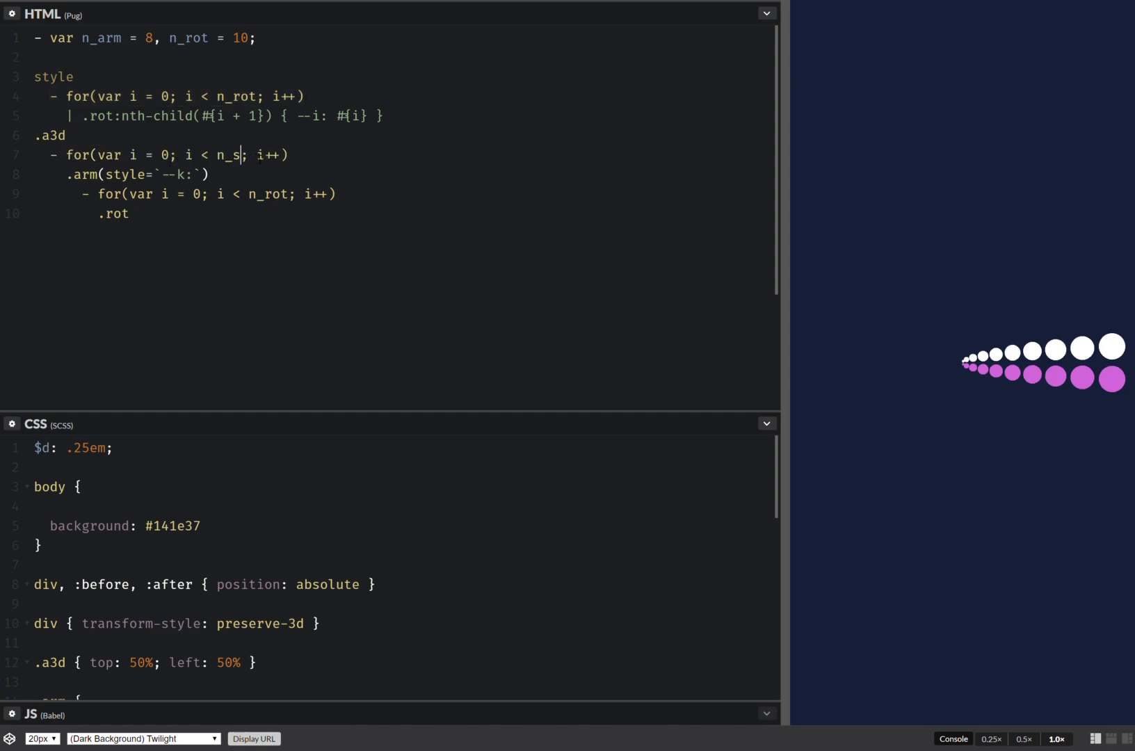
key("Backspace")
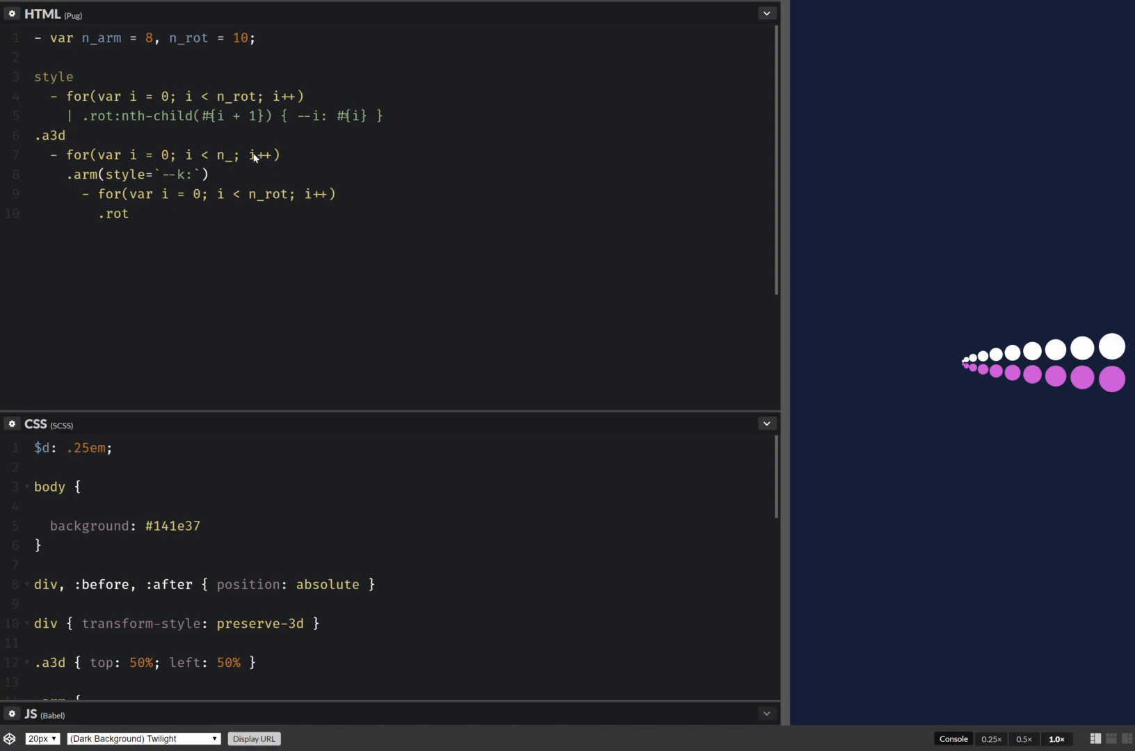
type("arm")
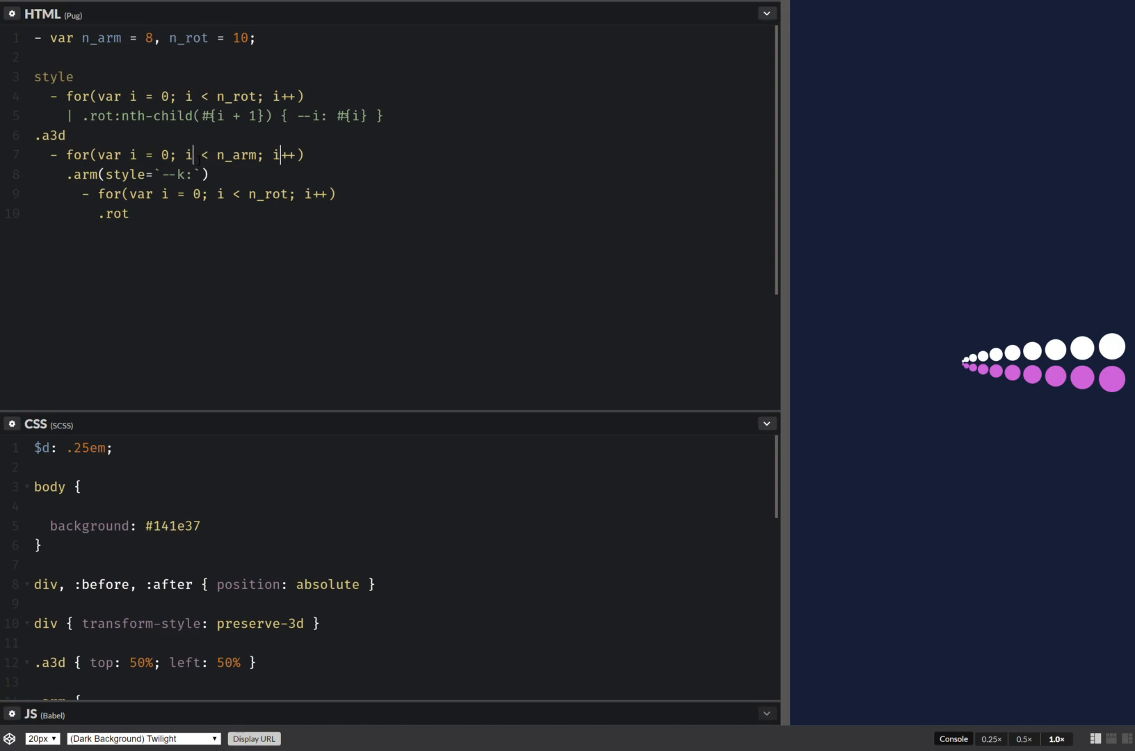
type("j")
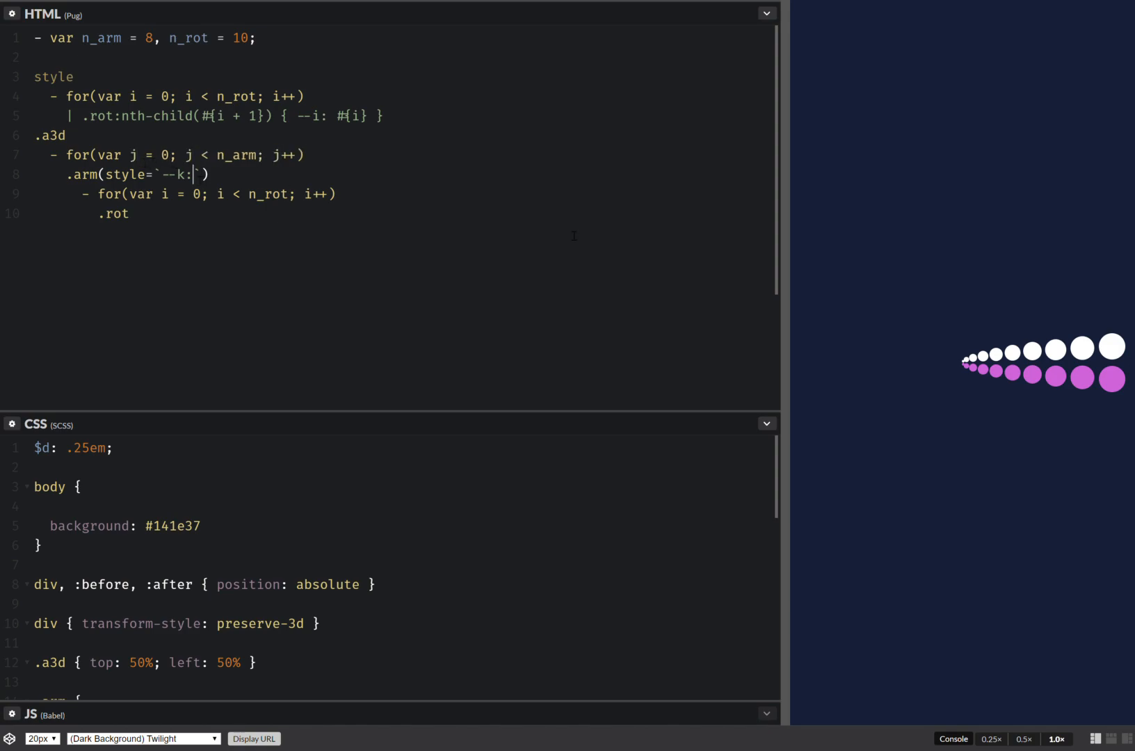
type("$")
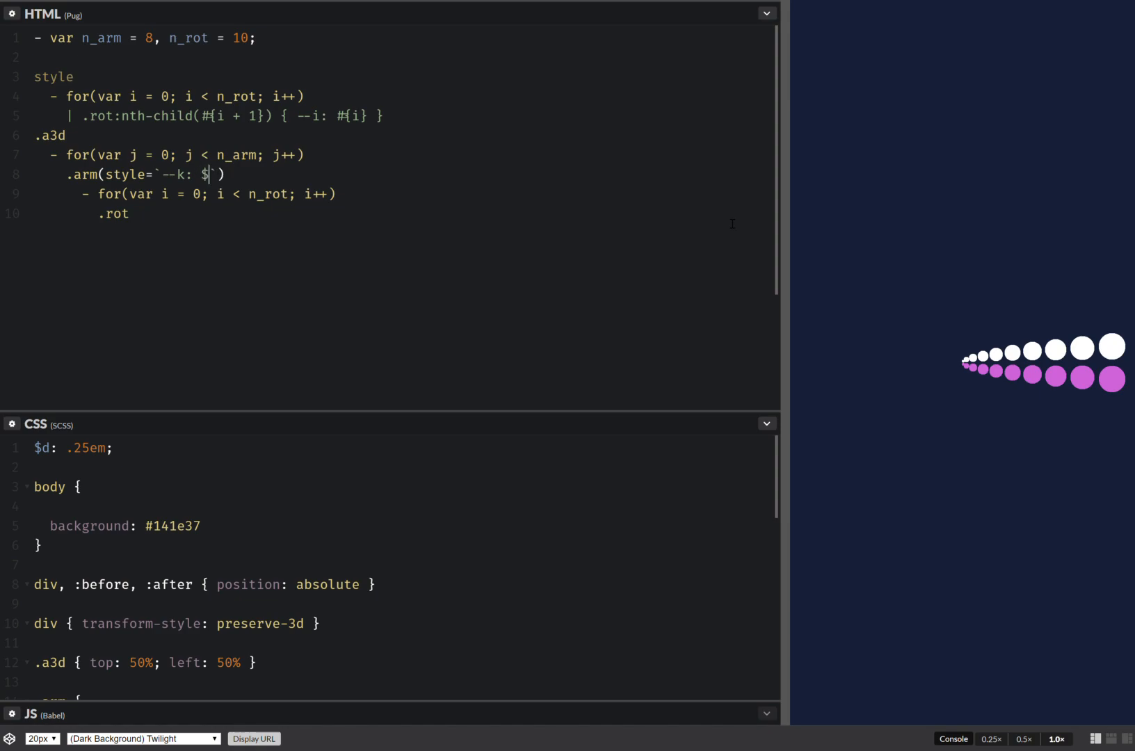
type("{}")
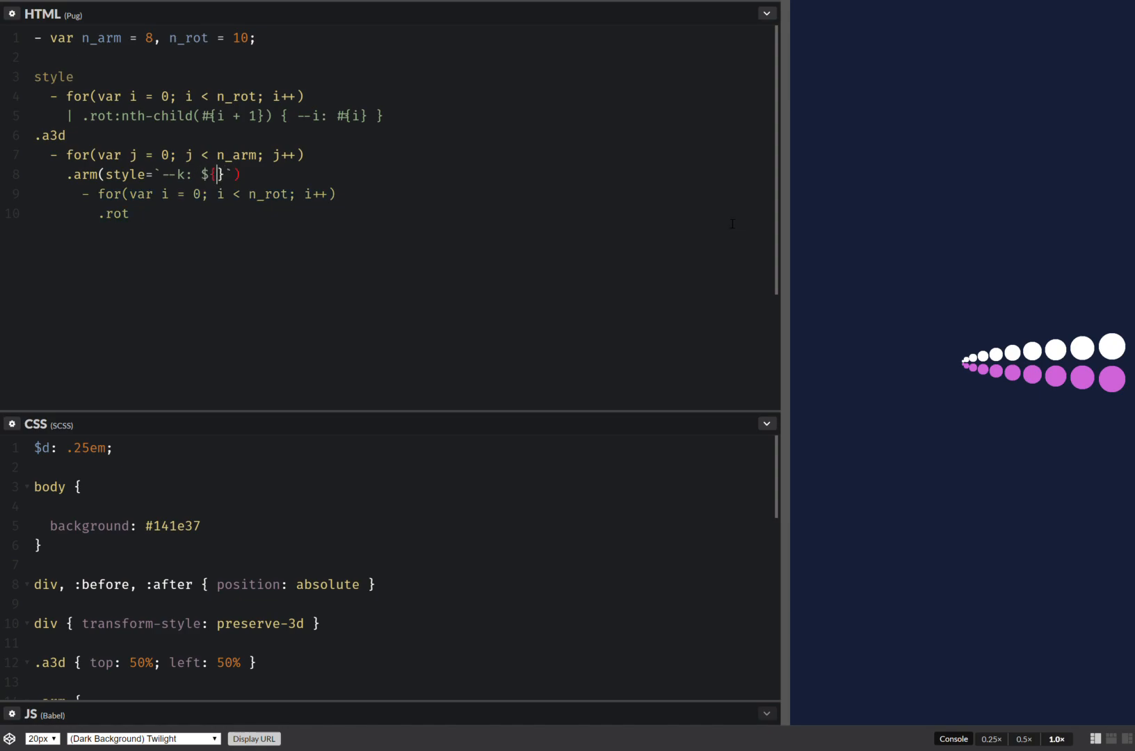
type("j/")
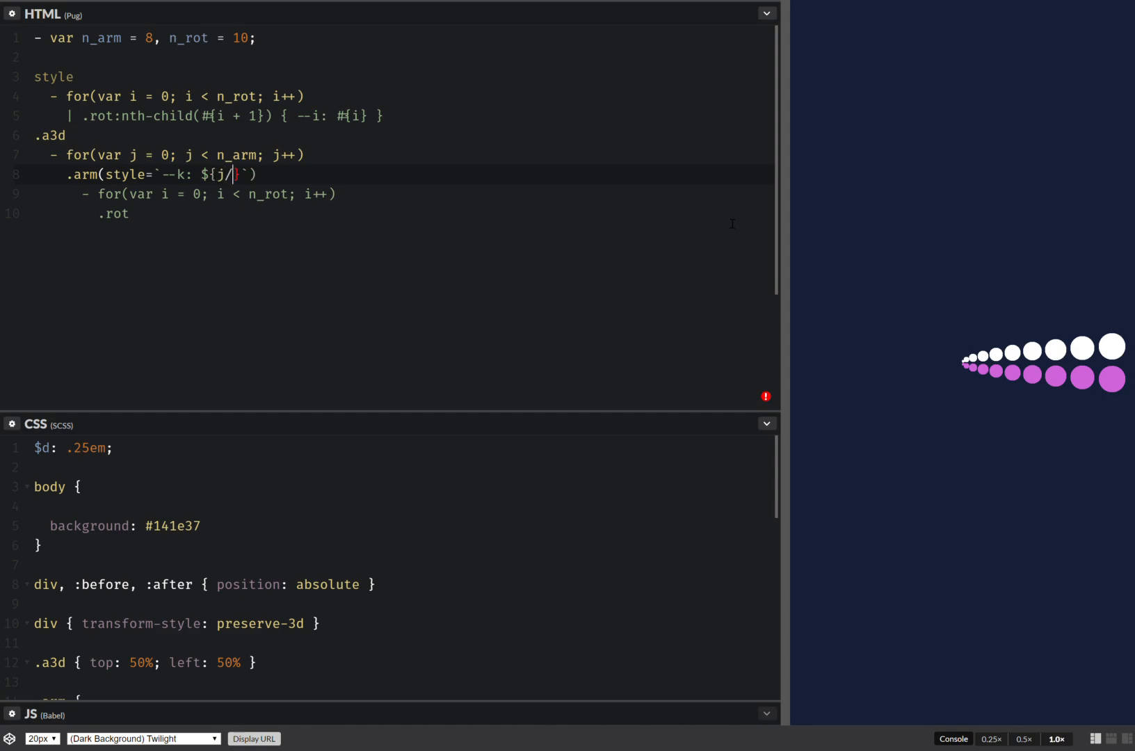
type("n_arm")
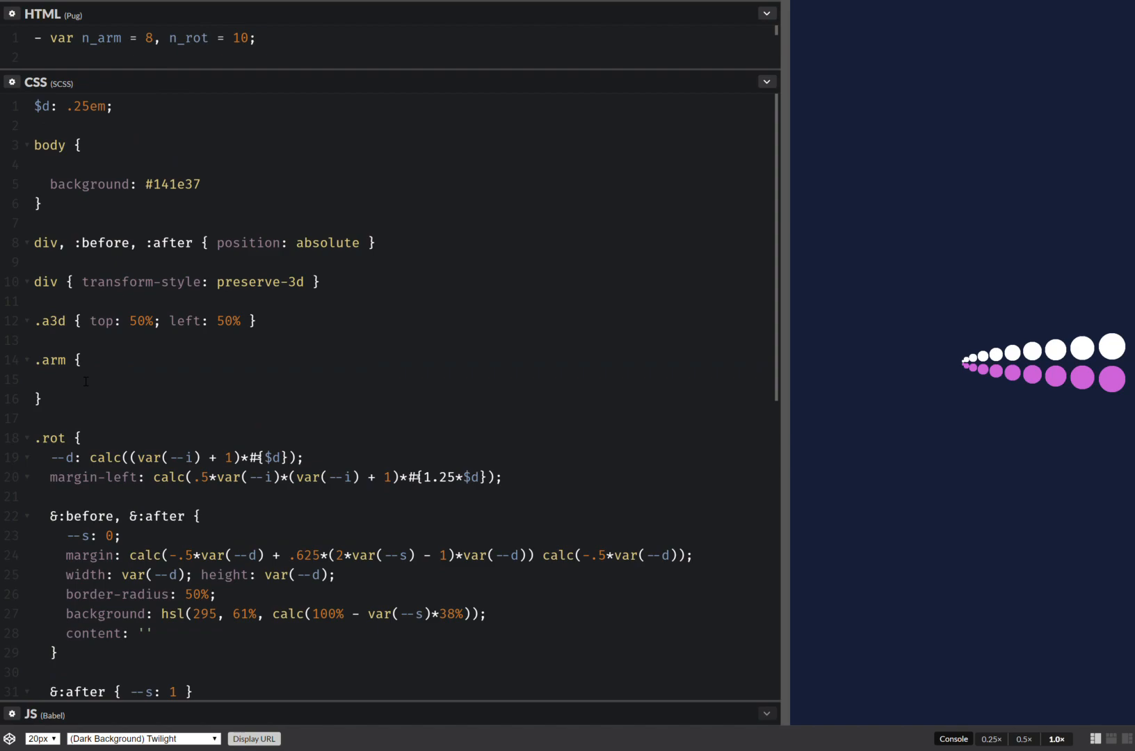
- Give .arm transform: rotate(calc(var(--k)*1turn)) and widen the preview pane
type("trfr")
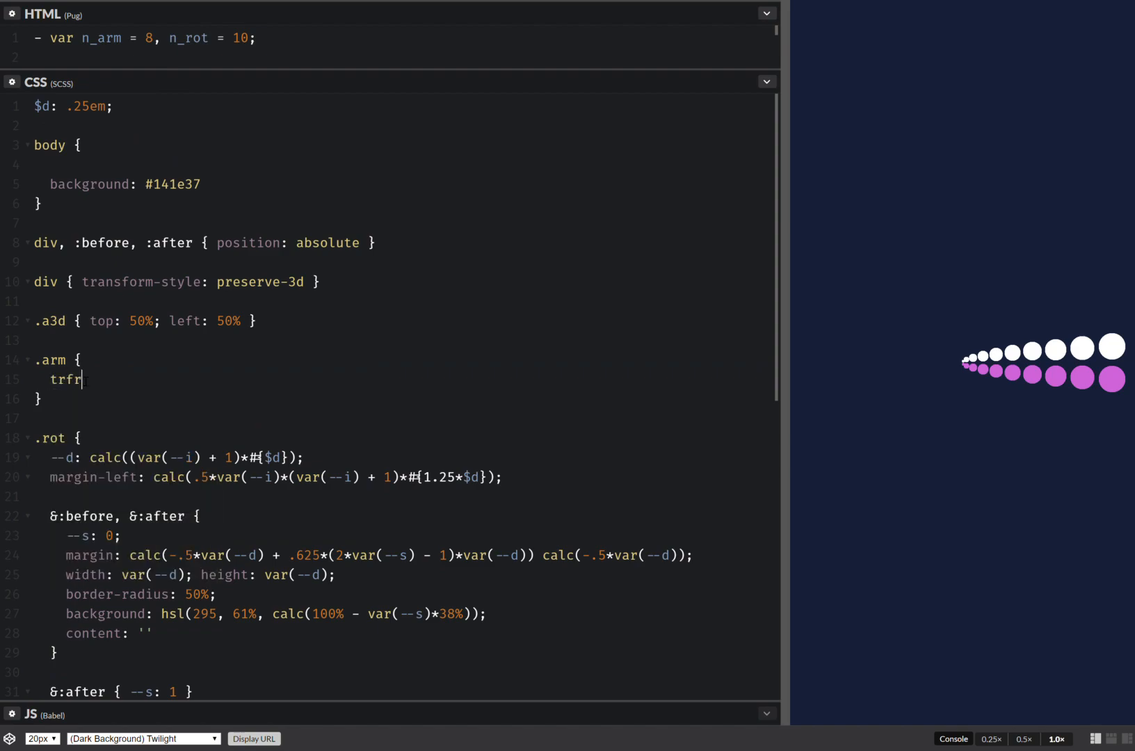
type("transform: rotate();")
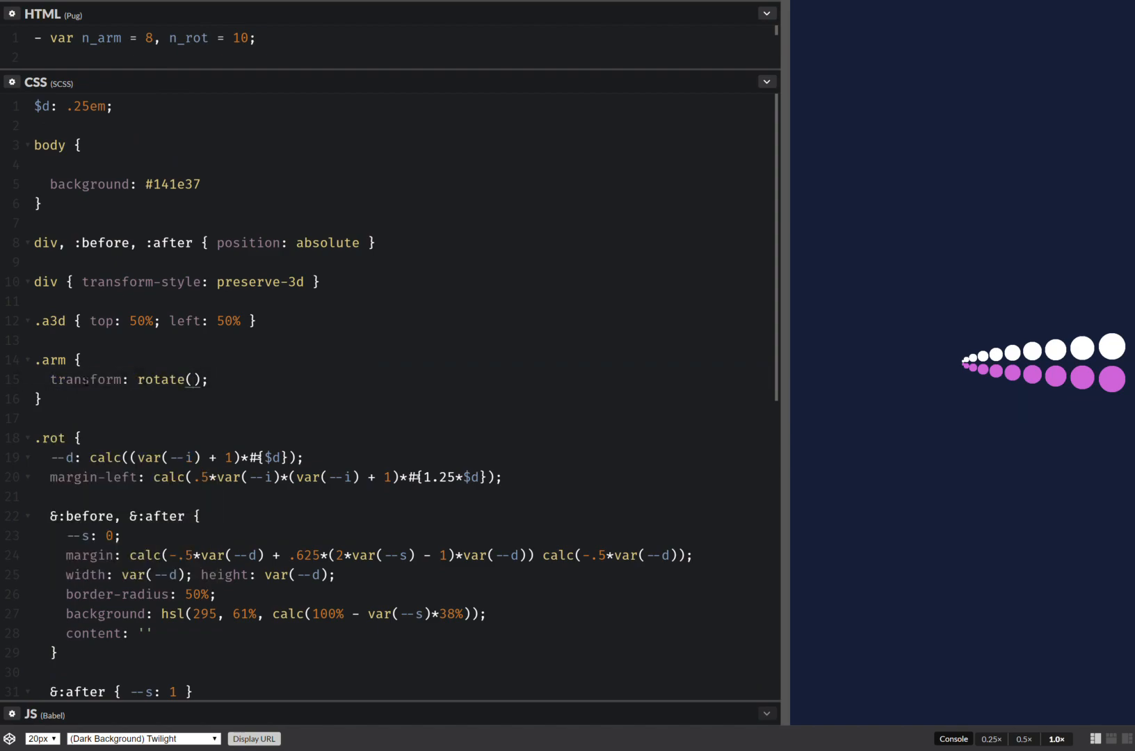
type("calc(")
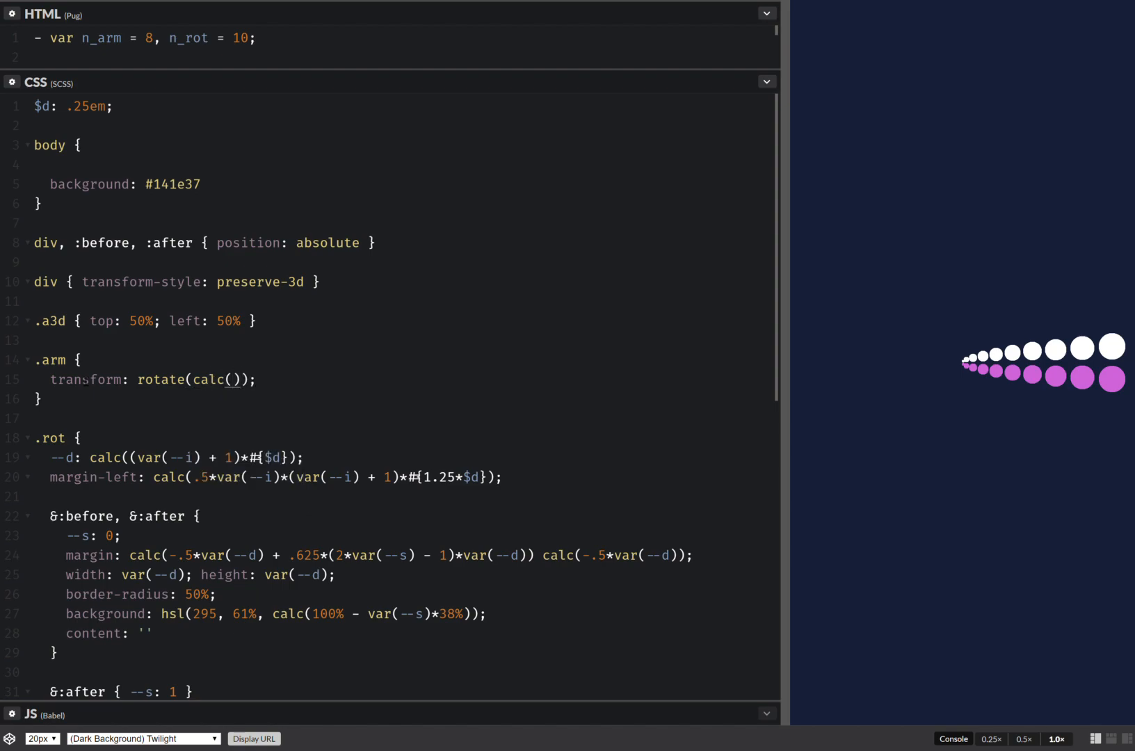
type("var")
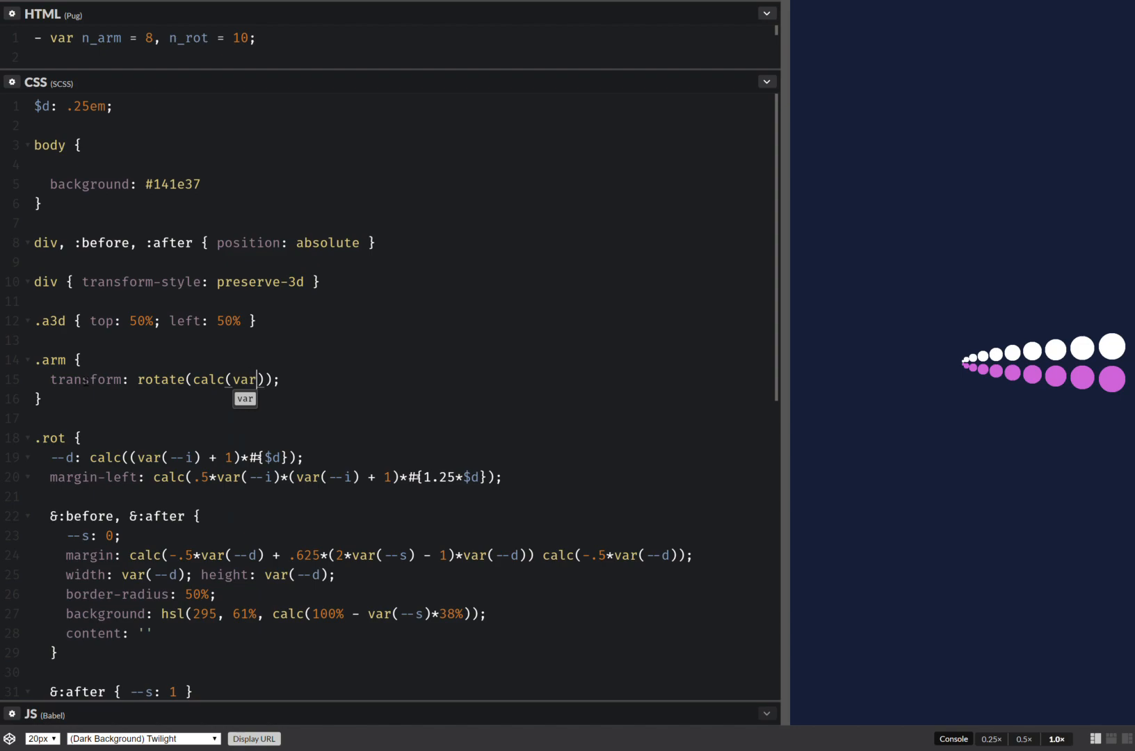
type("(--k")
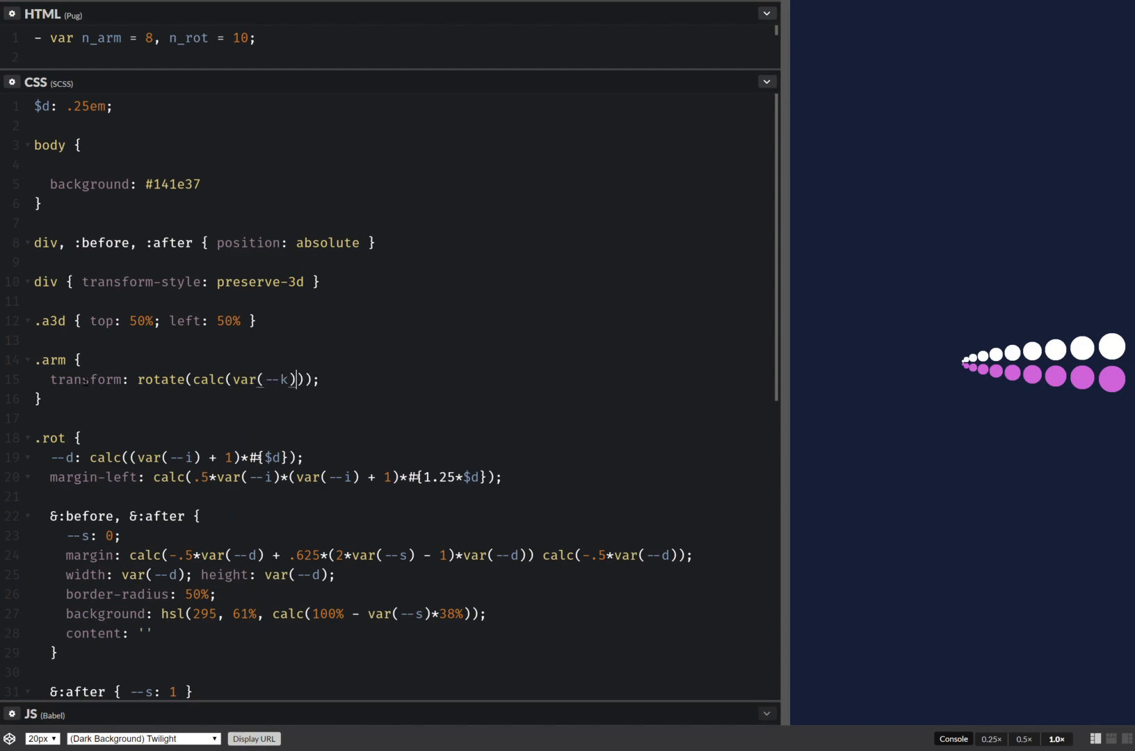
type("*1turn")
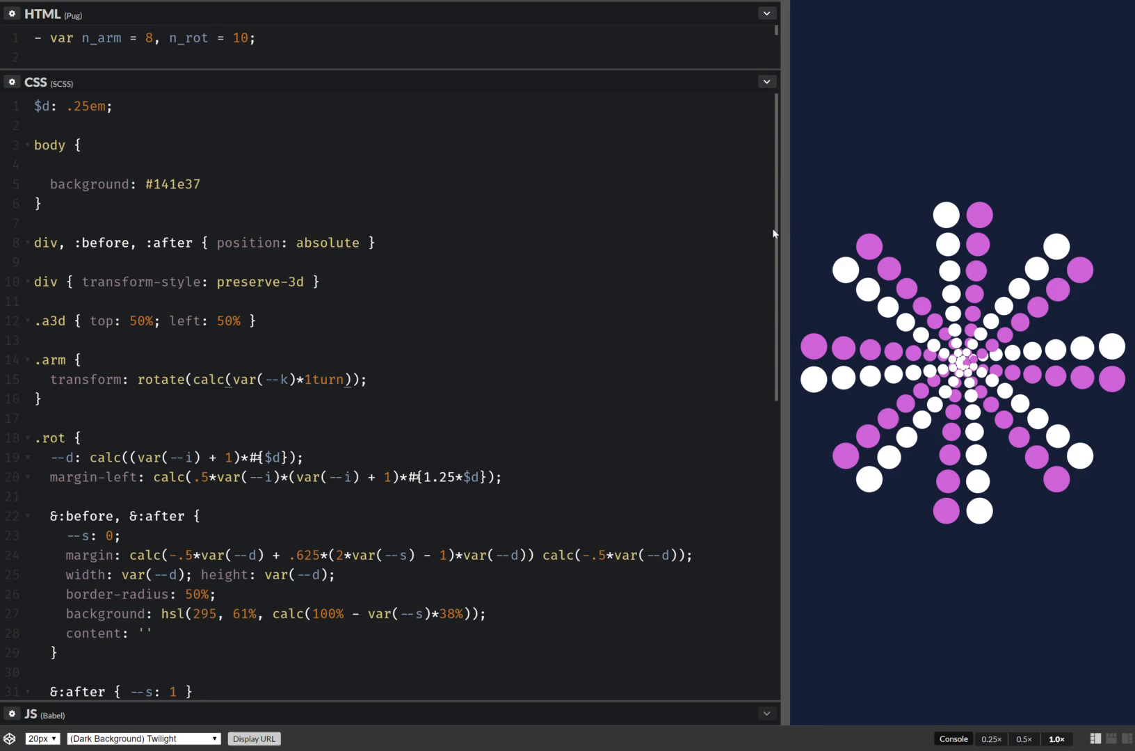
left_click_drag(774, 234, 713, 235)
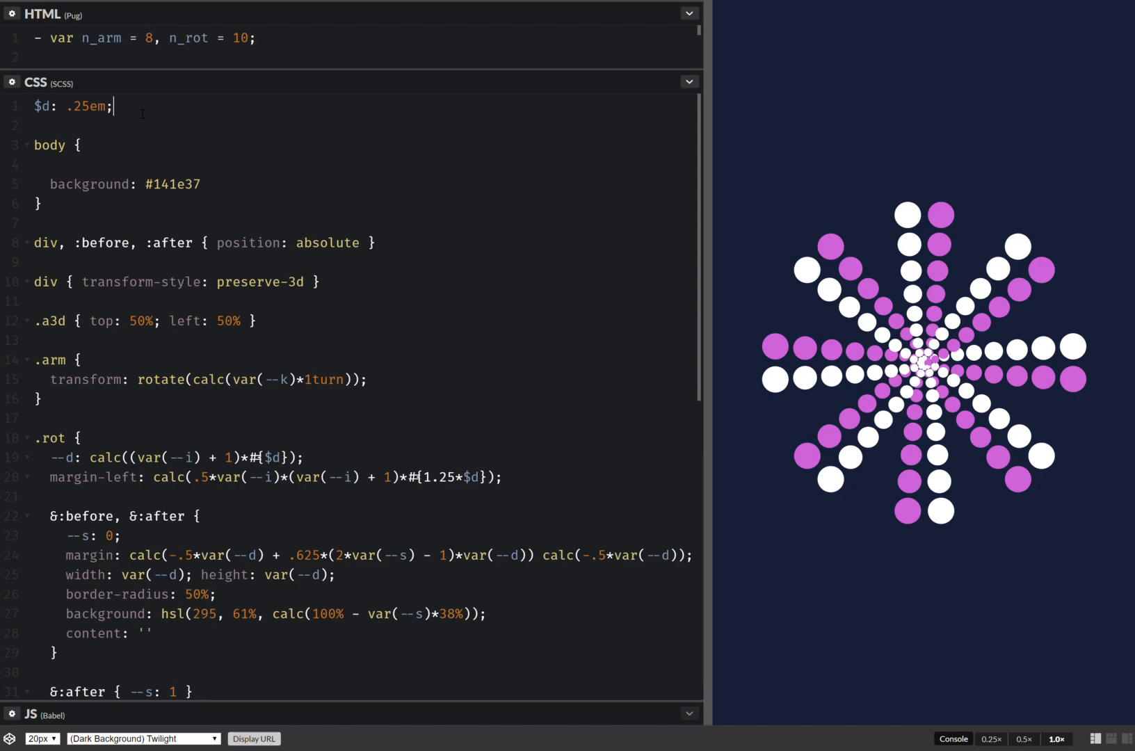
- Add style=`--f: ${1/Math.tan(Math.PI/n_arm)}` to the Pug .a3d element
type("${j/n_arm}`)")
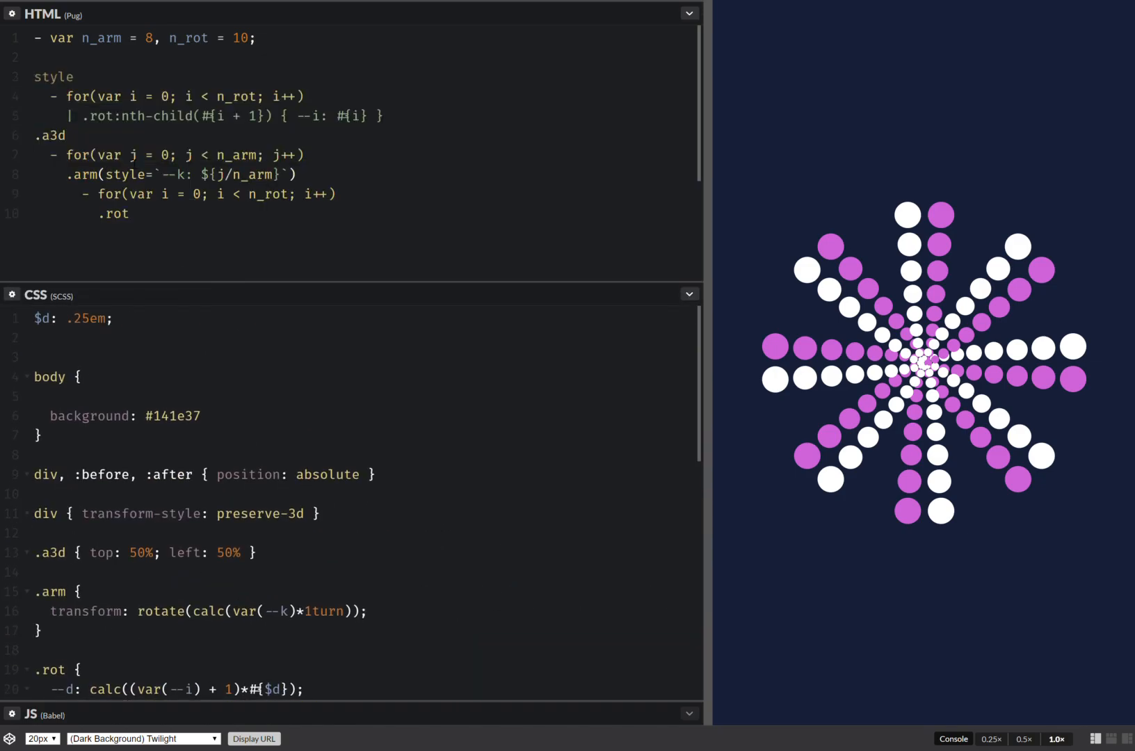
type("()")
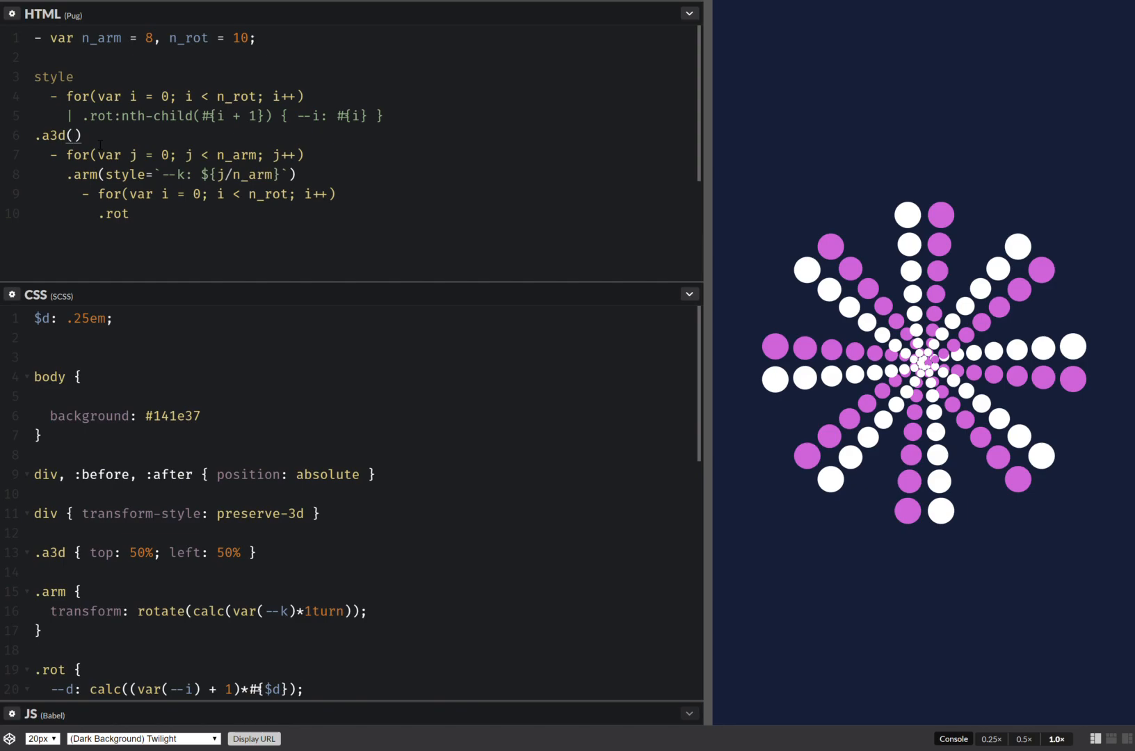
type("styl")
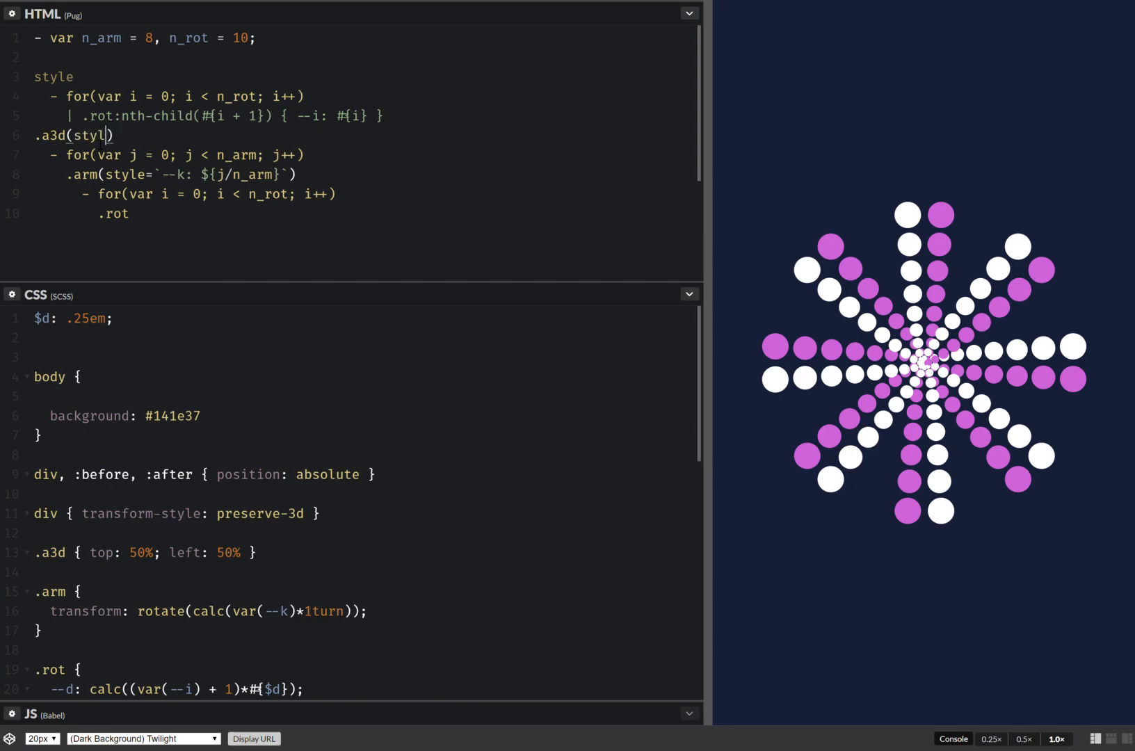
type("e=`")
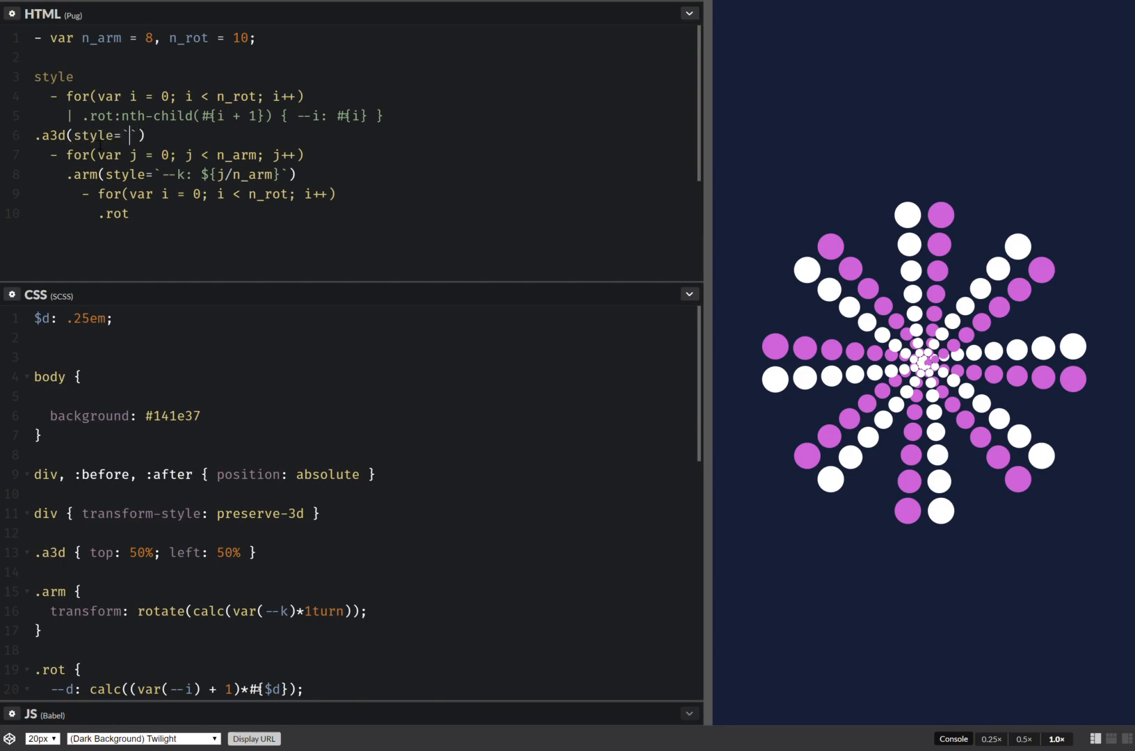
type("--f:")
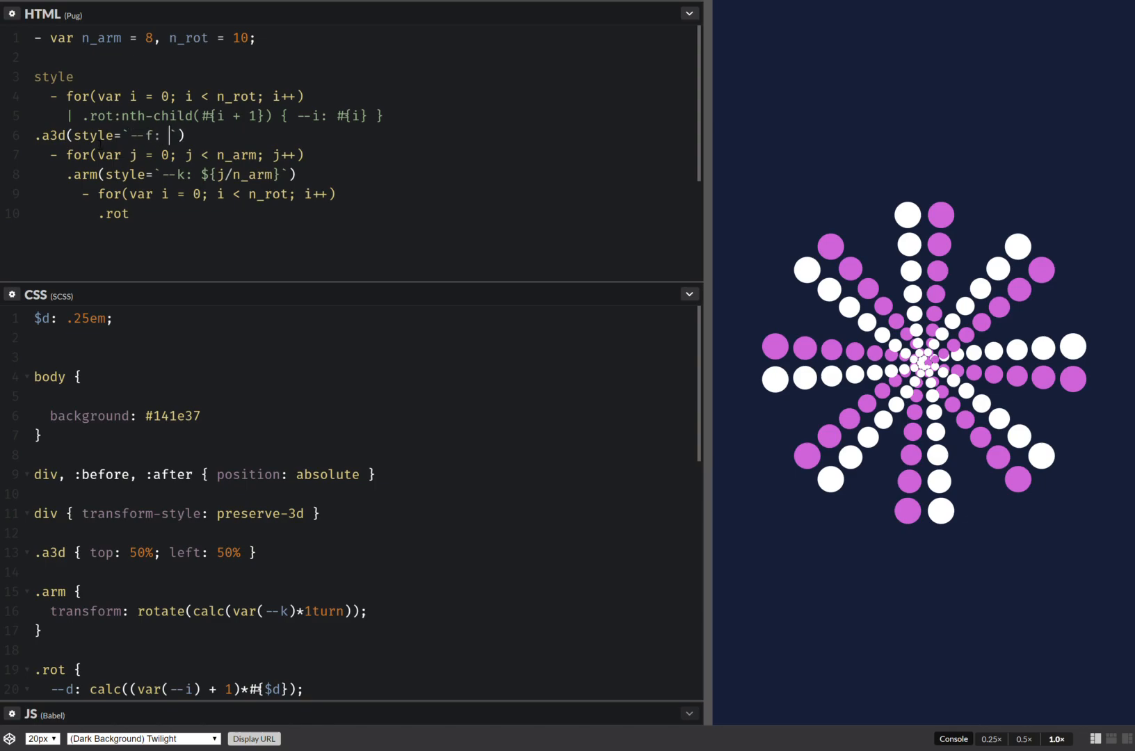
type("${")
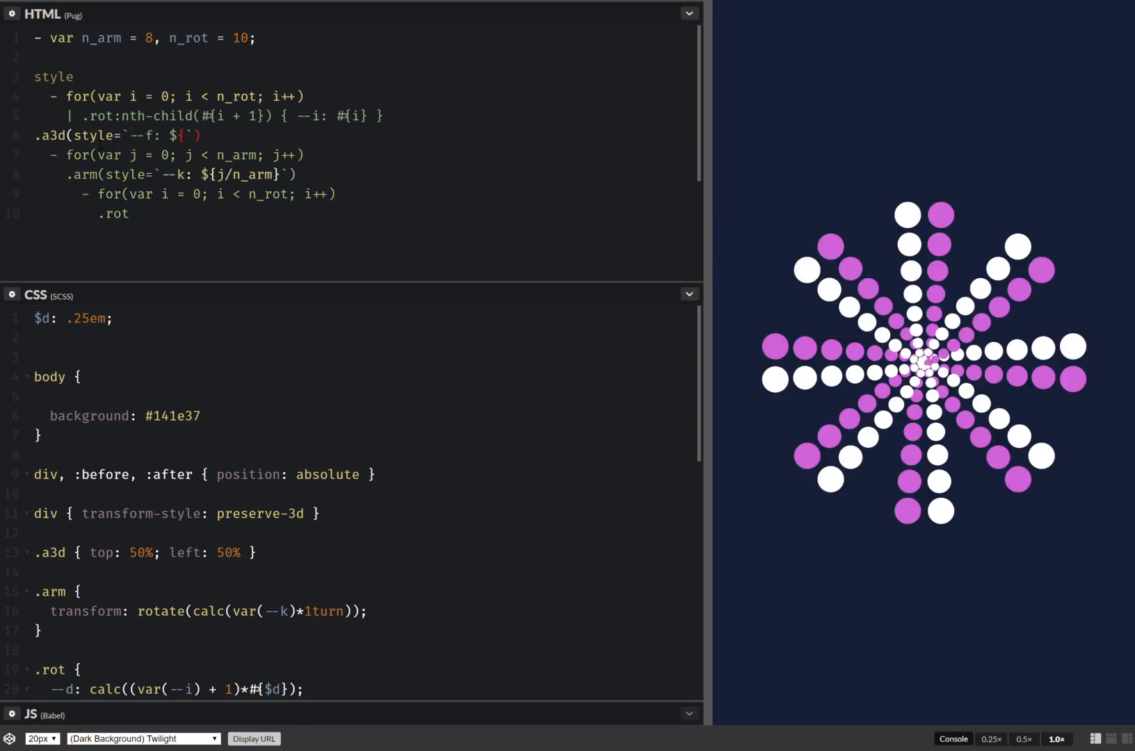
type("1/")
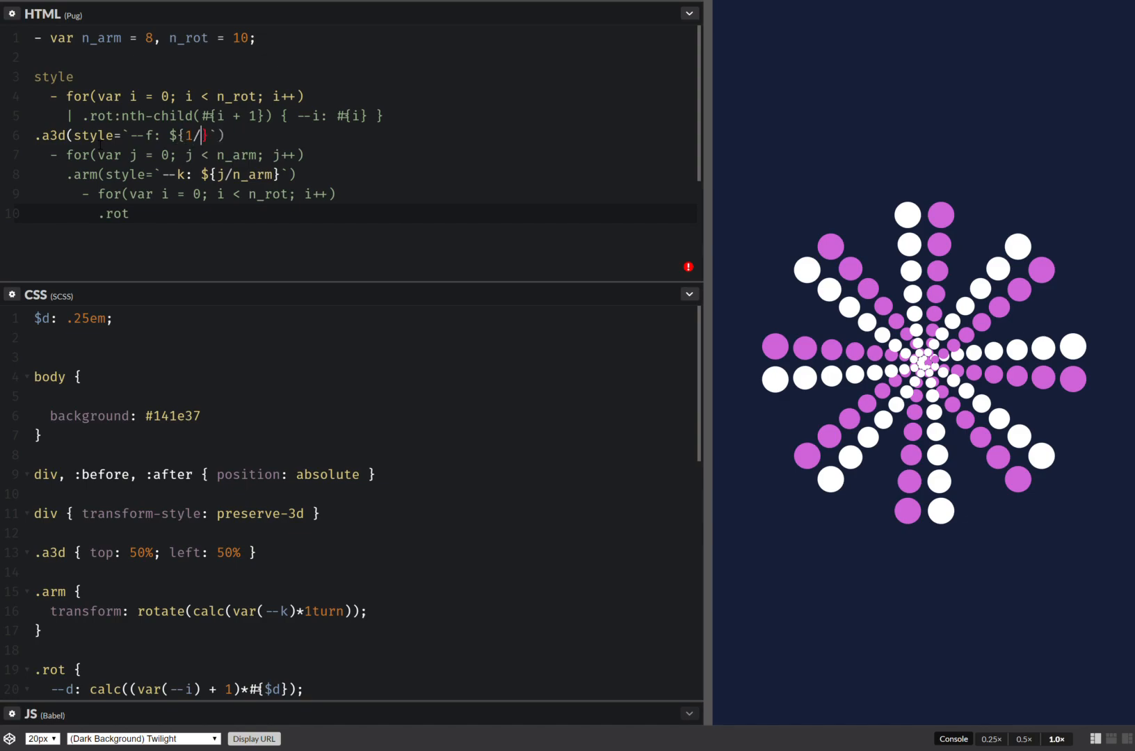
type("Math.tan(")
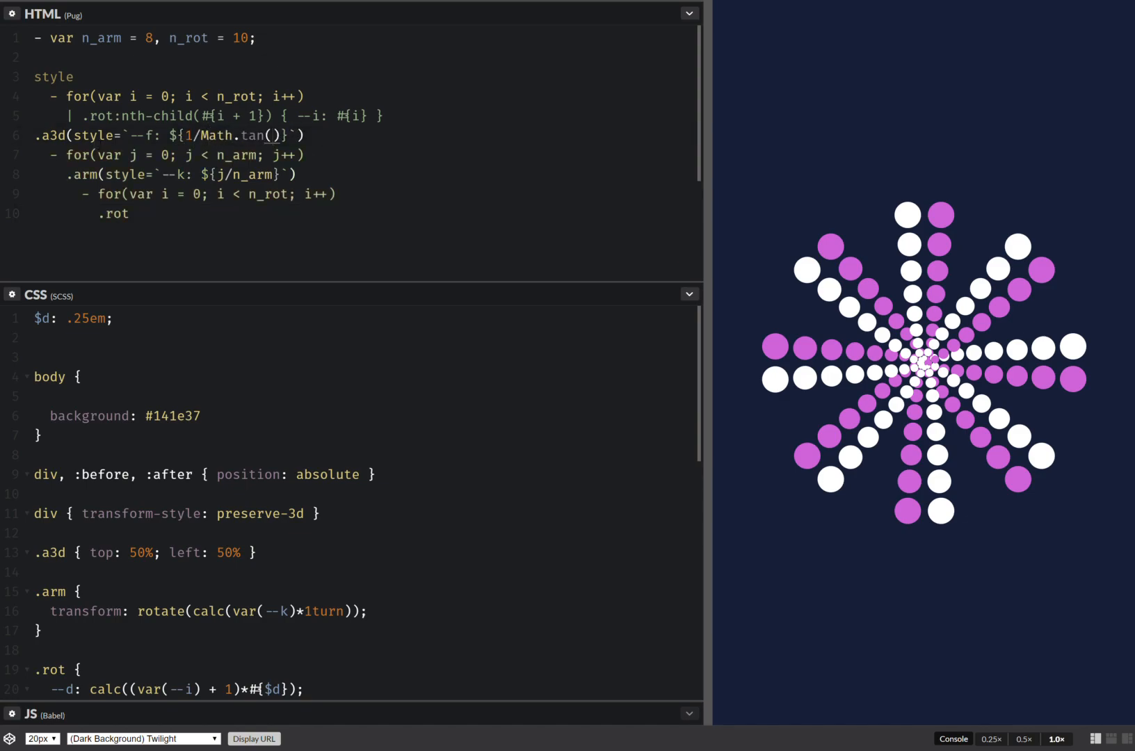
type("Math.PI")
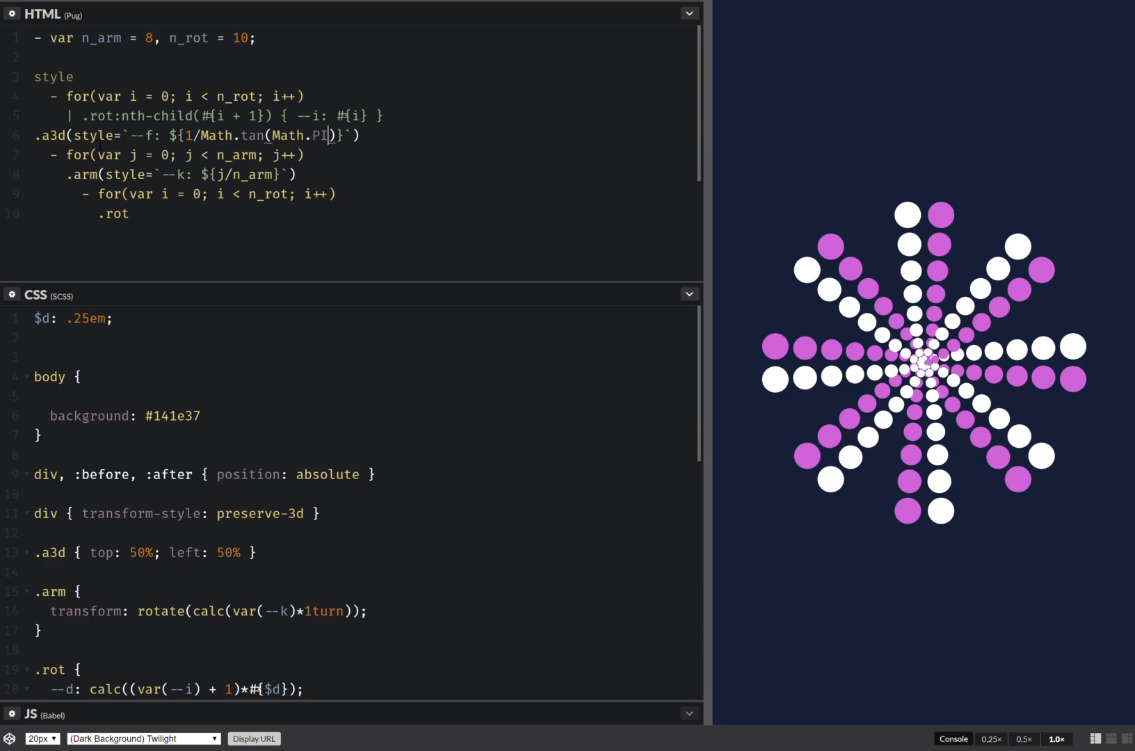
type("/n_arm")
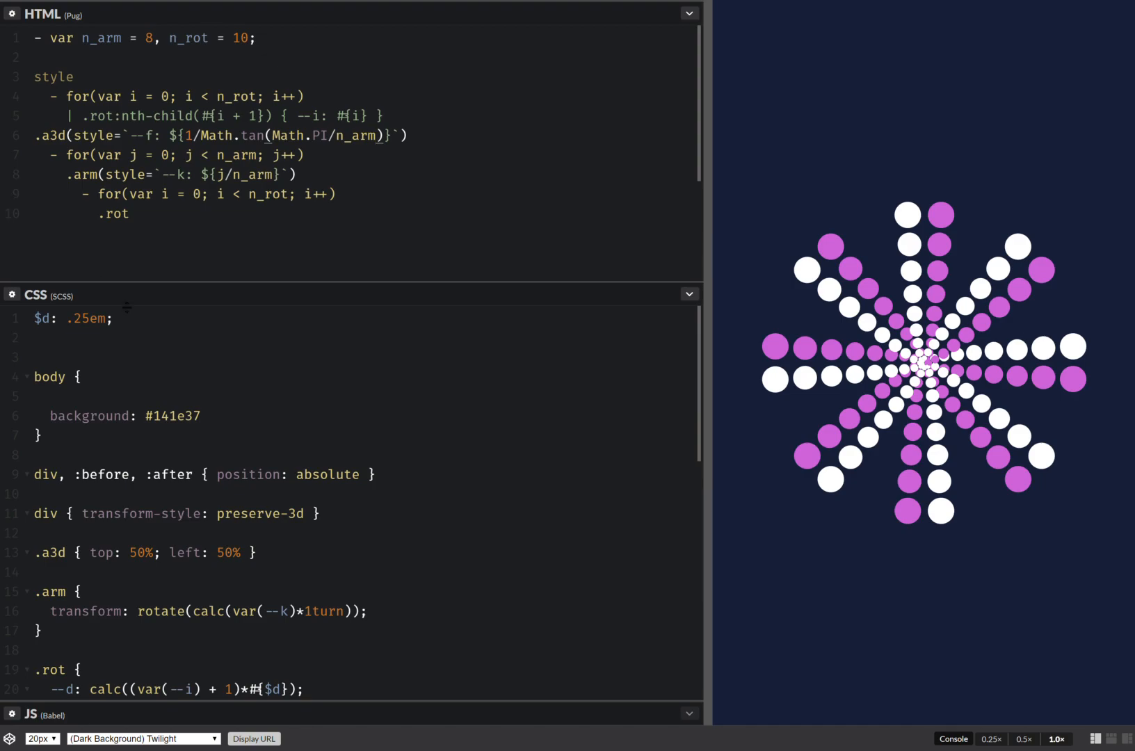
- Collapse the HTML panel and define $o: calc(var(--f)*3*#{$d}) in the SCSS
left_click(688, 13)
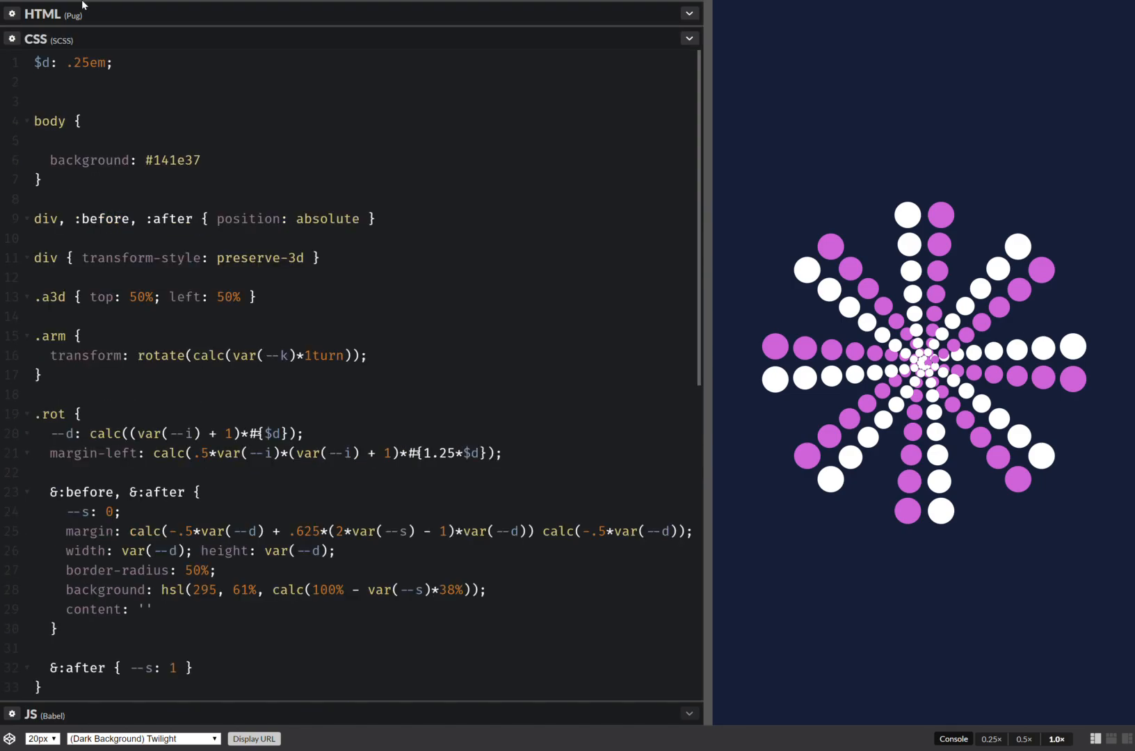
type("$")
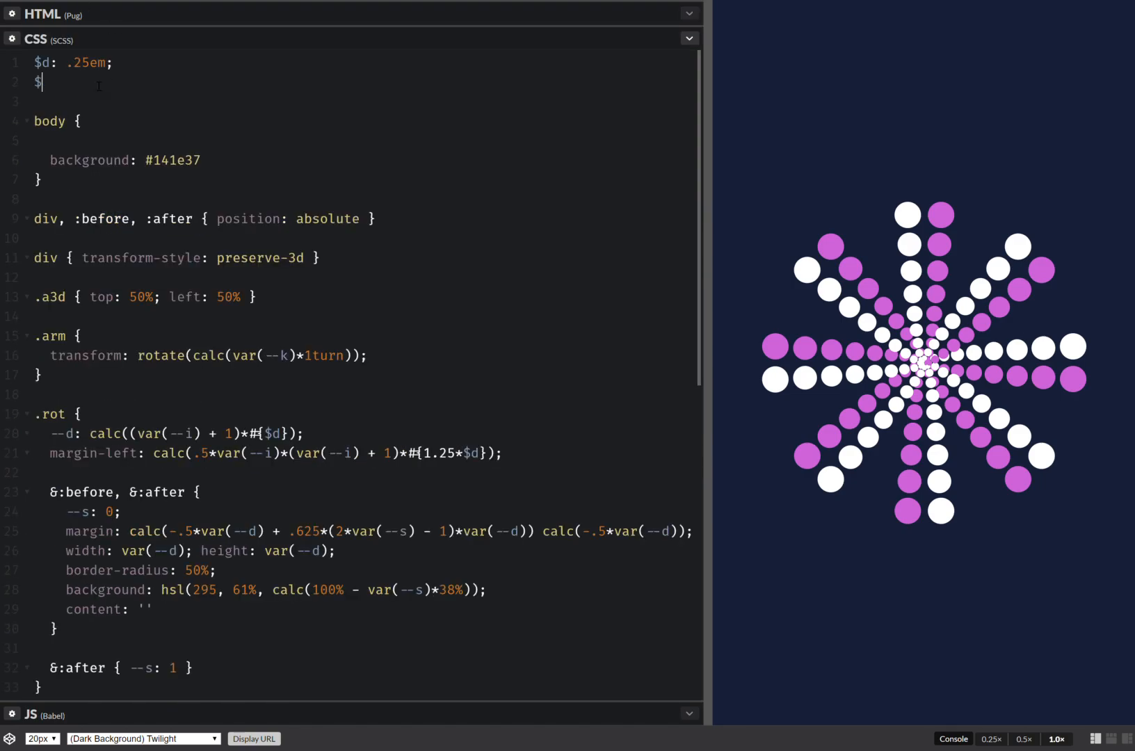
type("o: calc(")
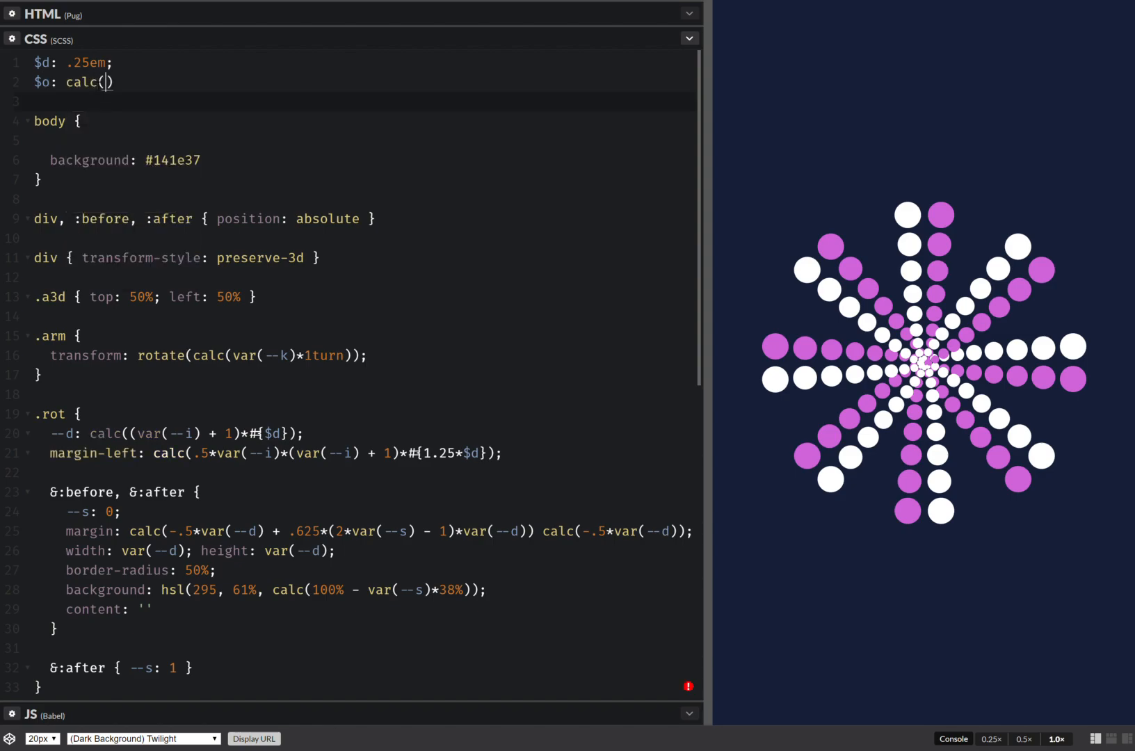
type("var(--f")
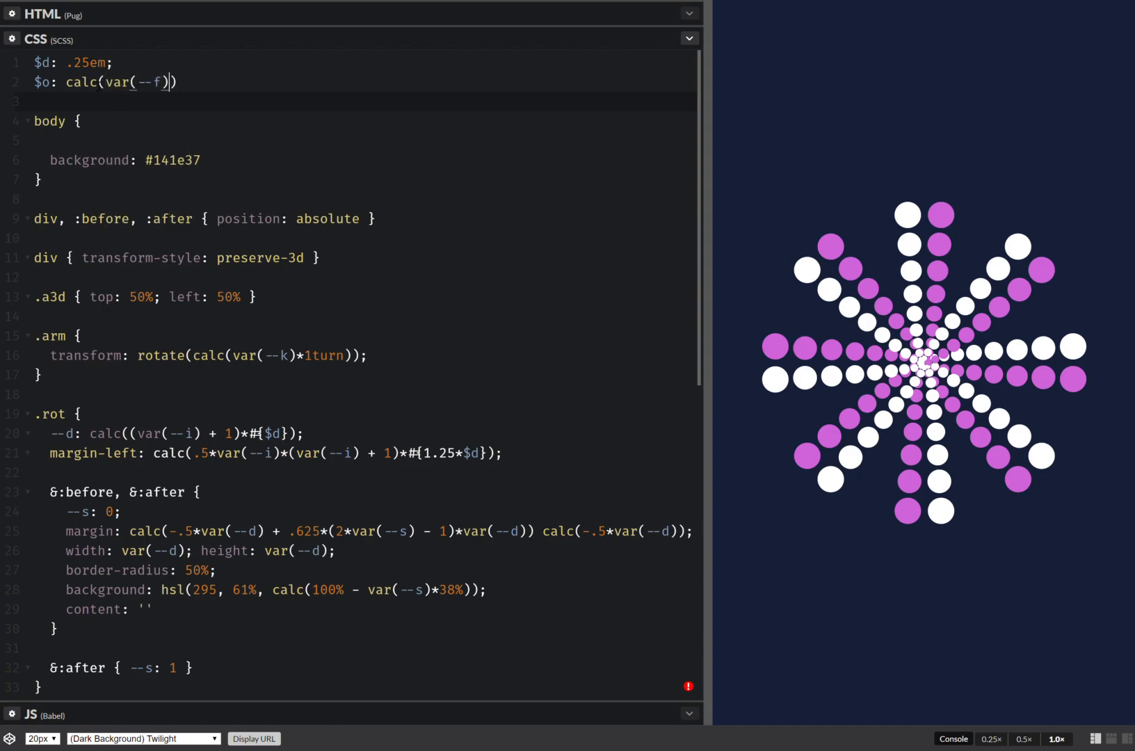
type("*#")
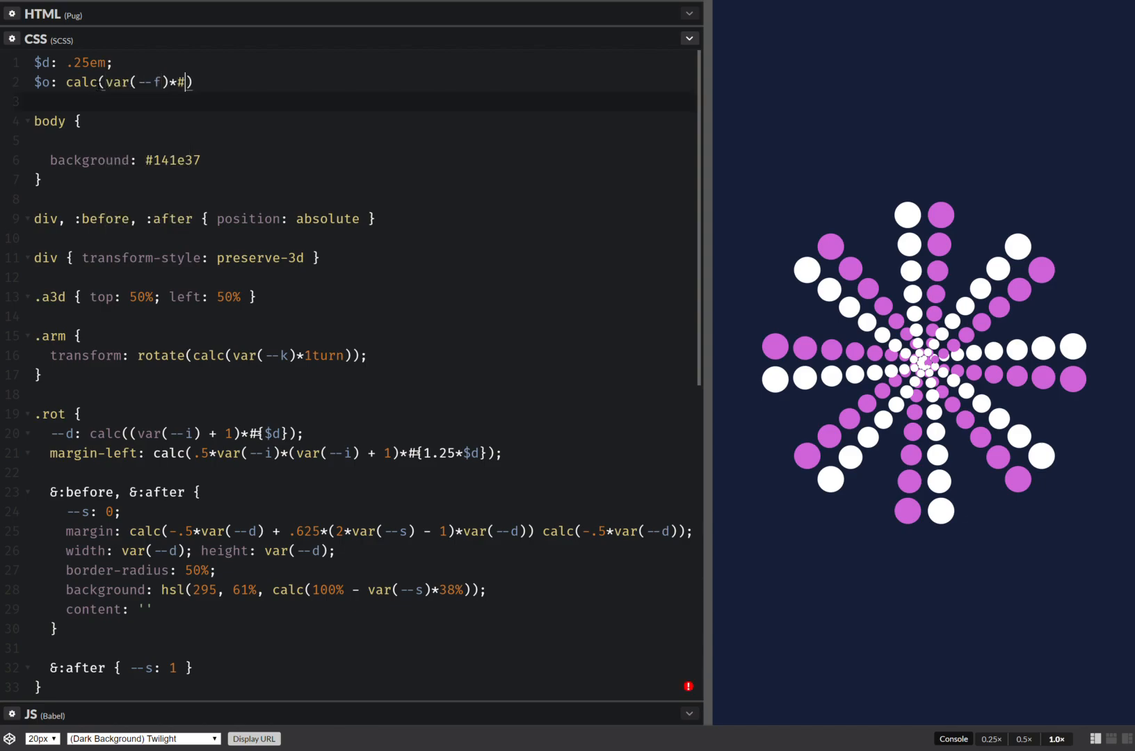
type("{d")
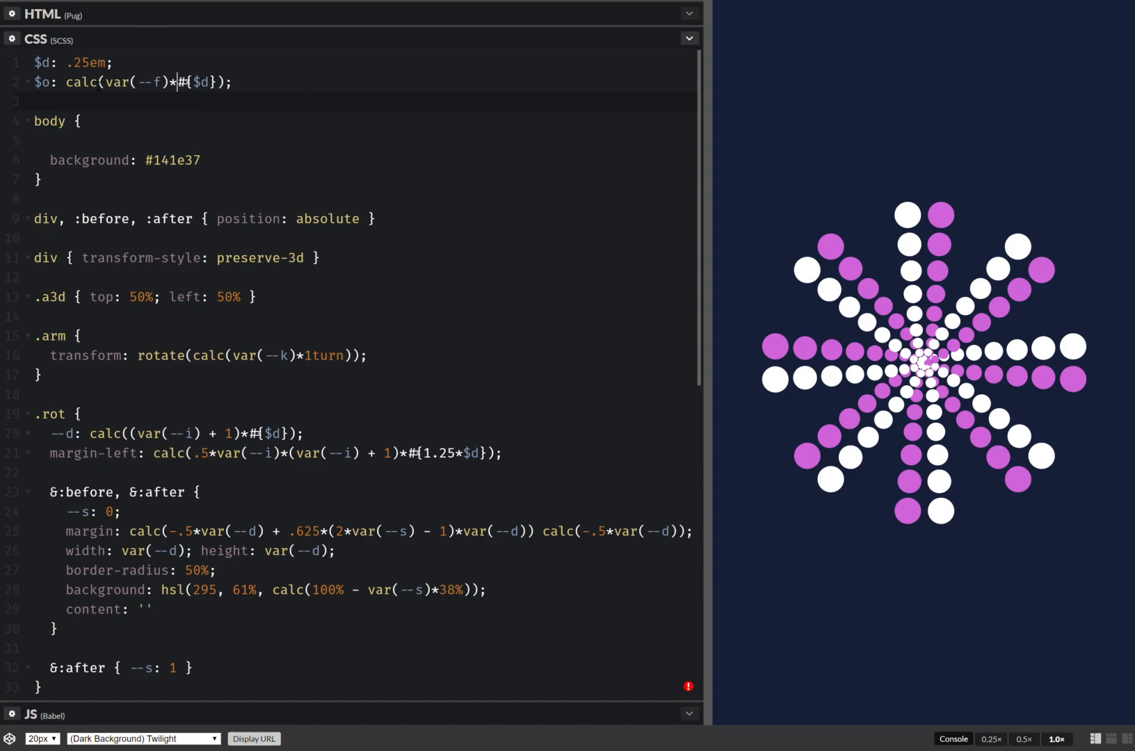
type("3*")
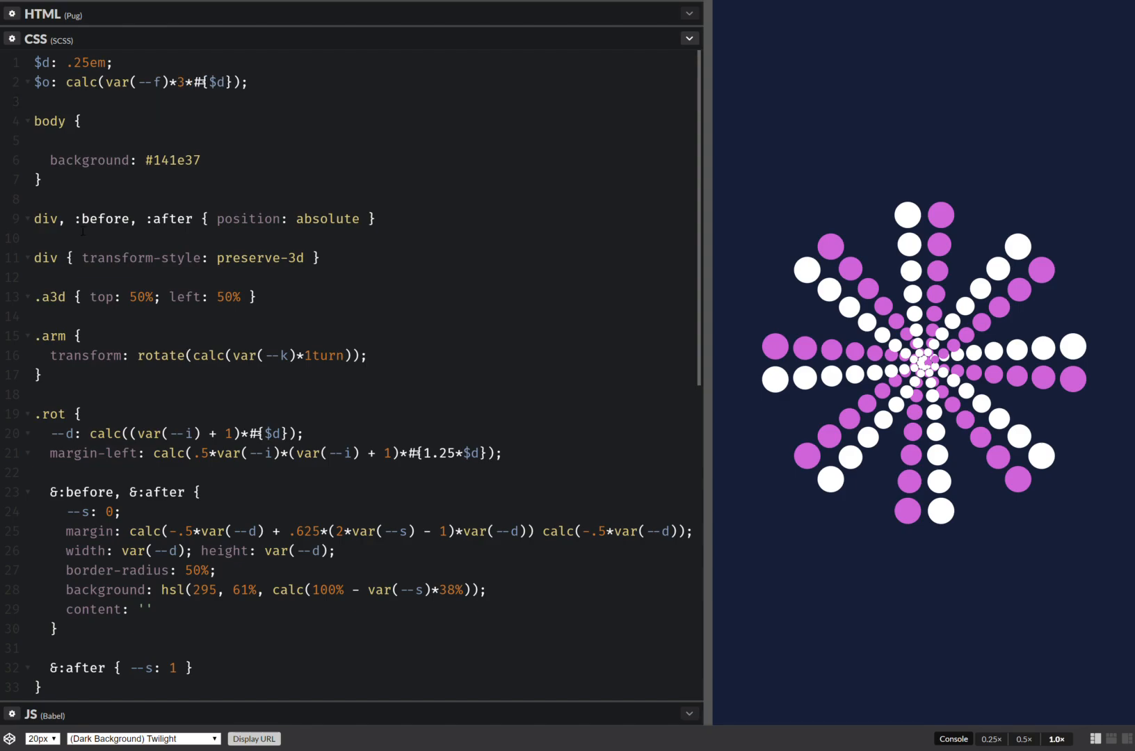
- Set .arm margin-left: $o and transform-origin: calc(-1*#{$o}) 0
type("margin-left: ;")
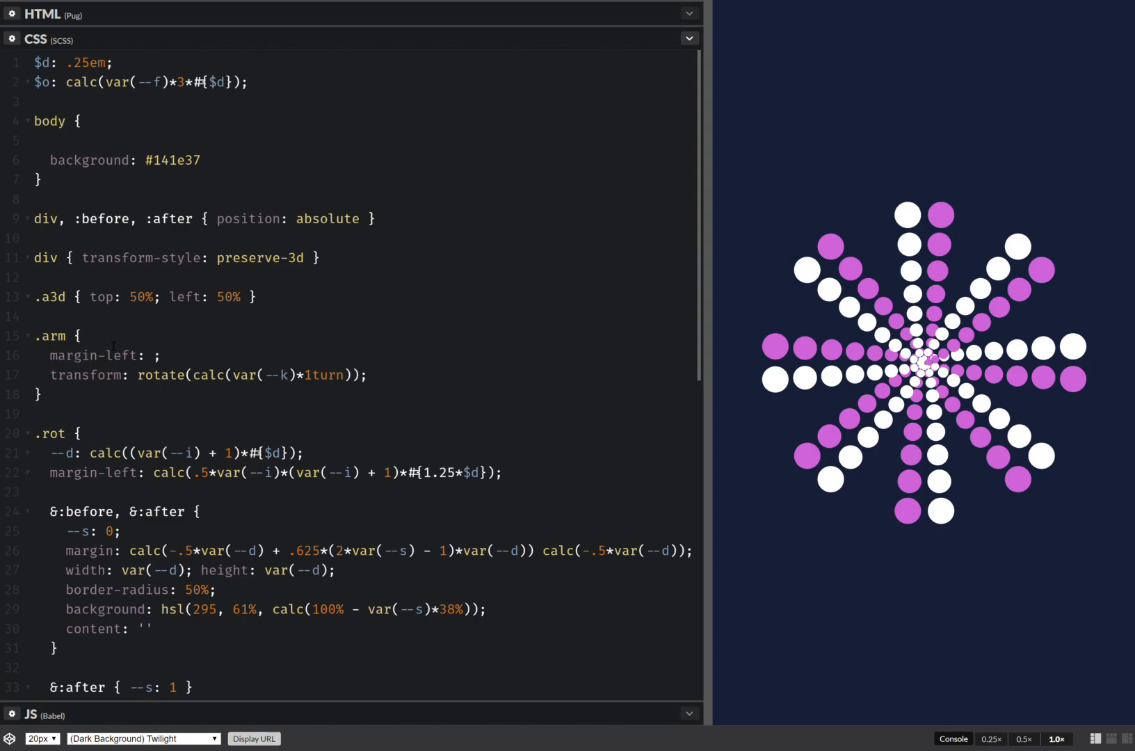
type("$o")
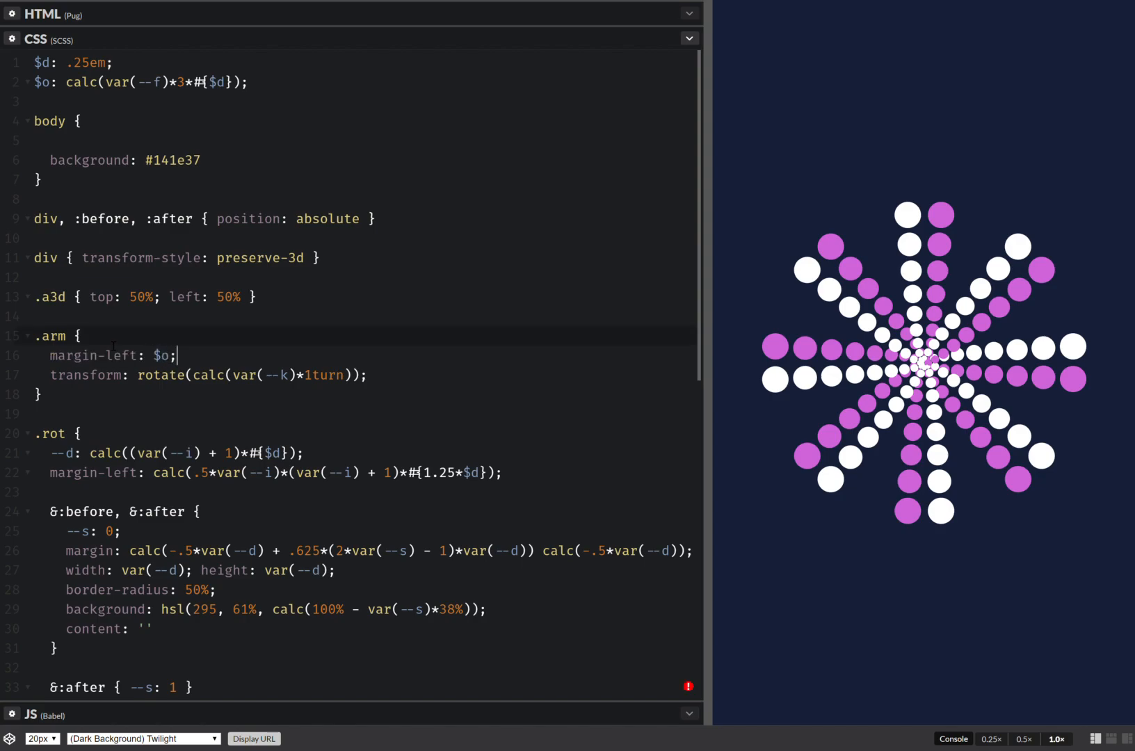
type("trf")
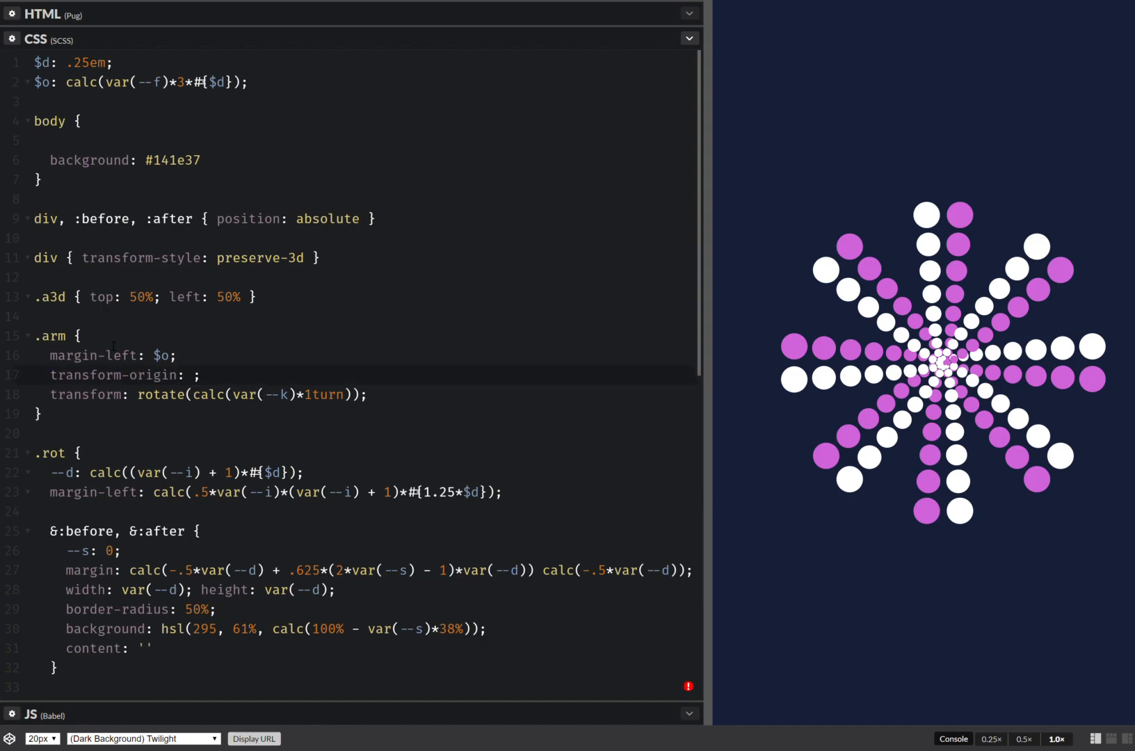
type("calc(")
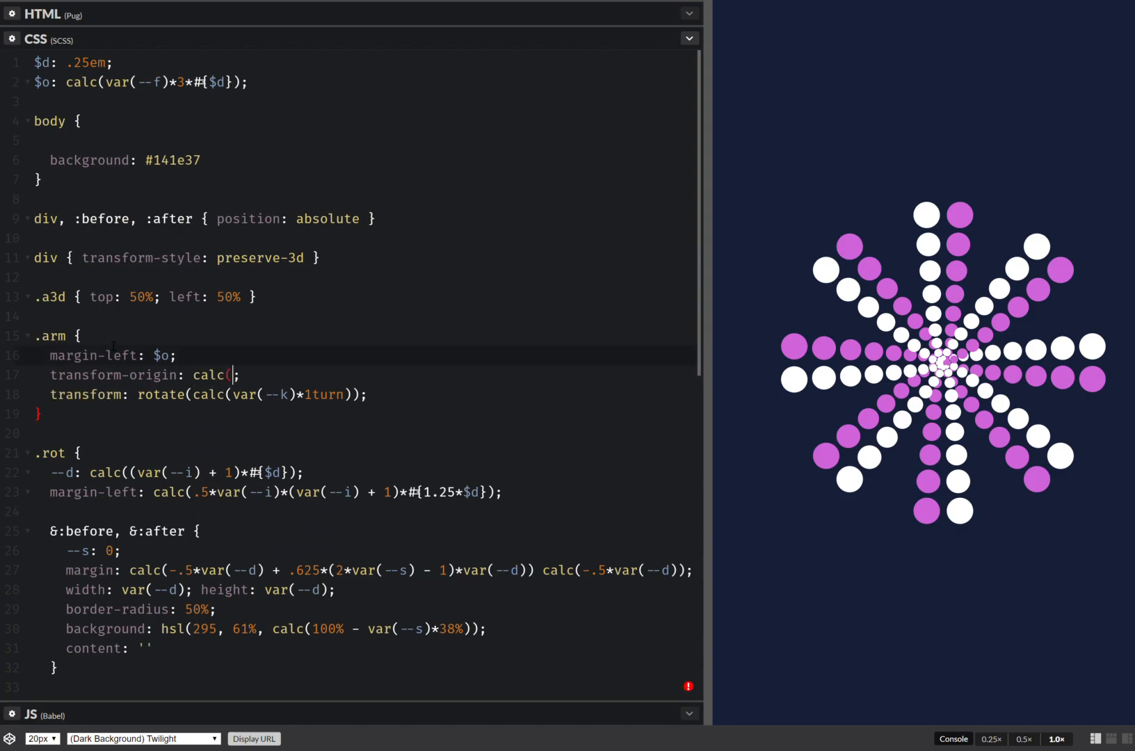
type("-1")
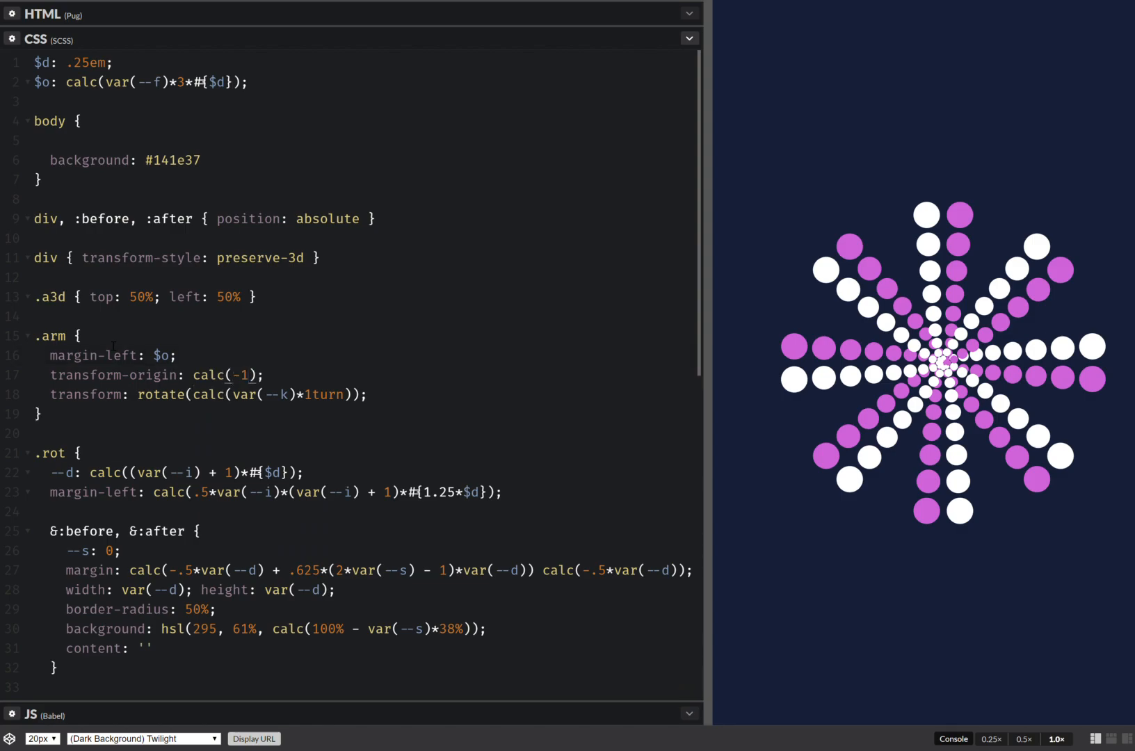
type("*#{")
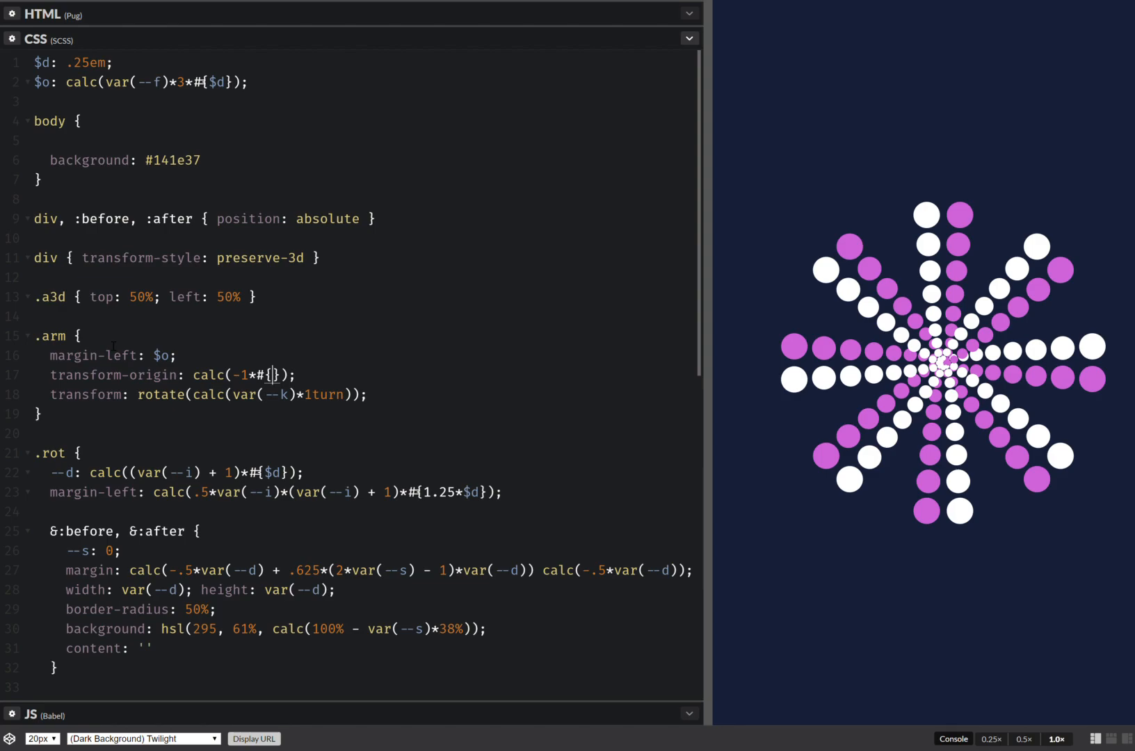
type("$o")
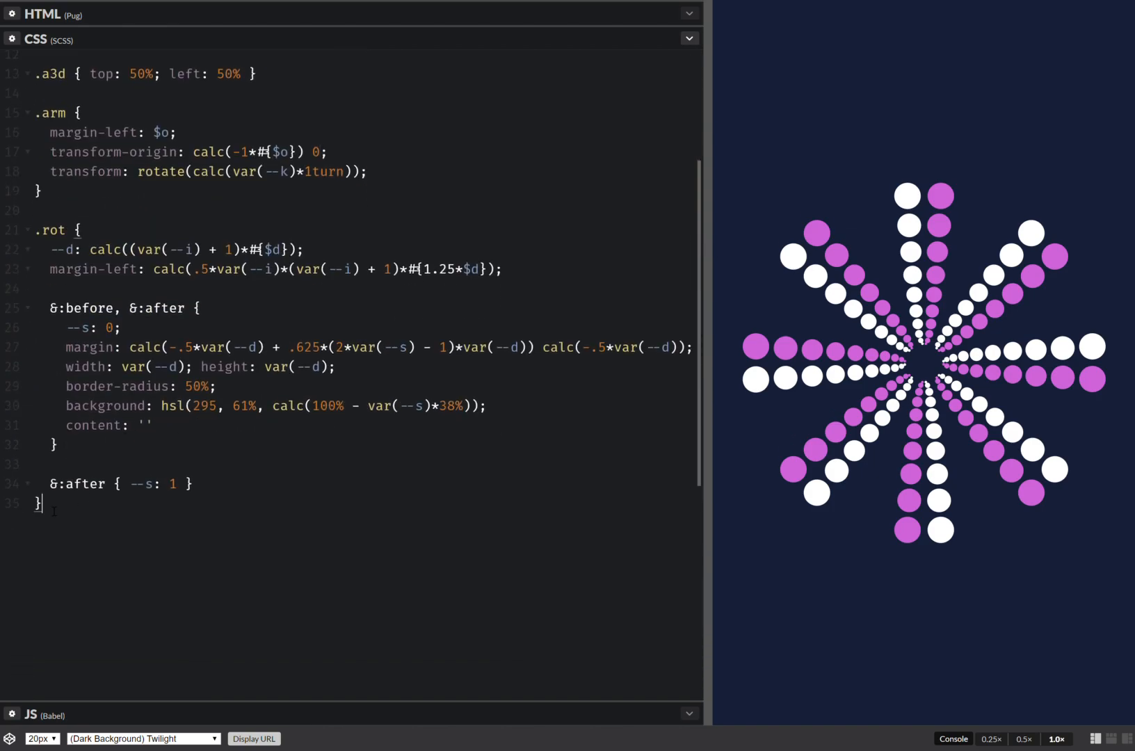
type("a")
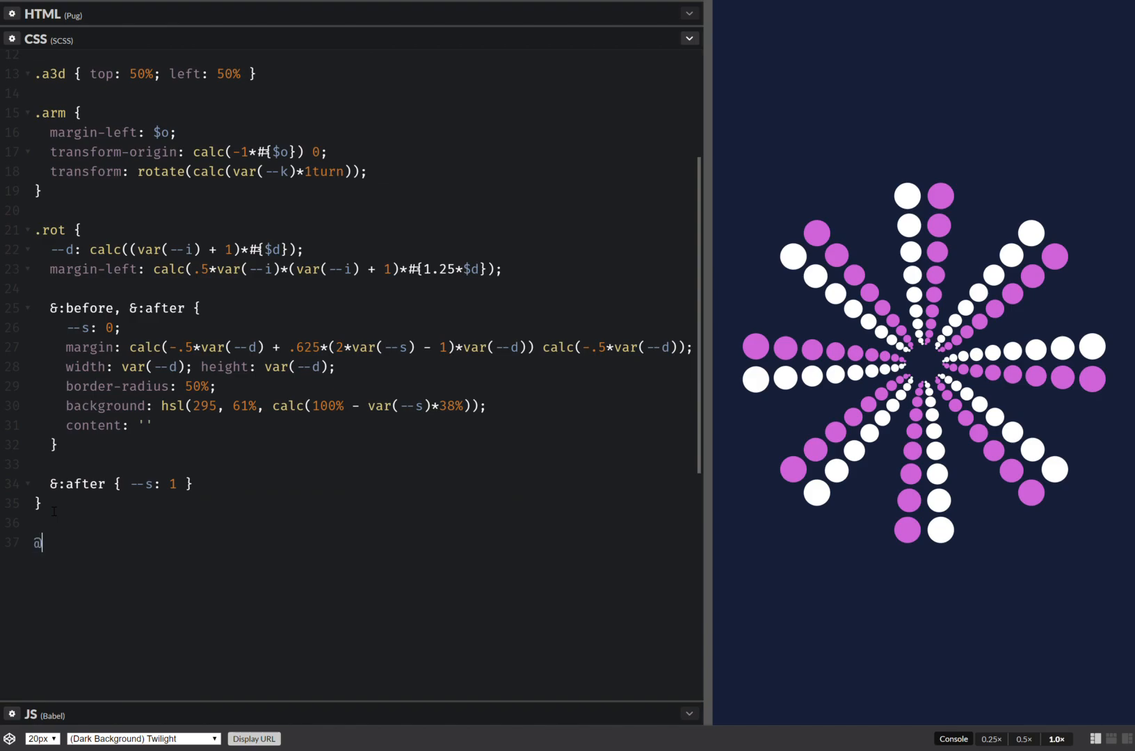
type("@keyframes r {")
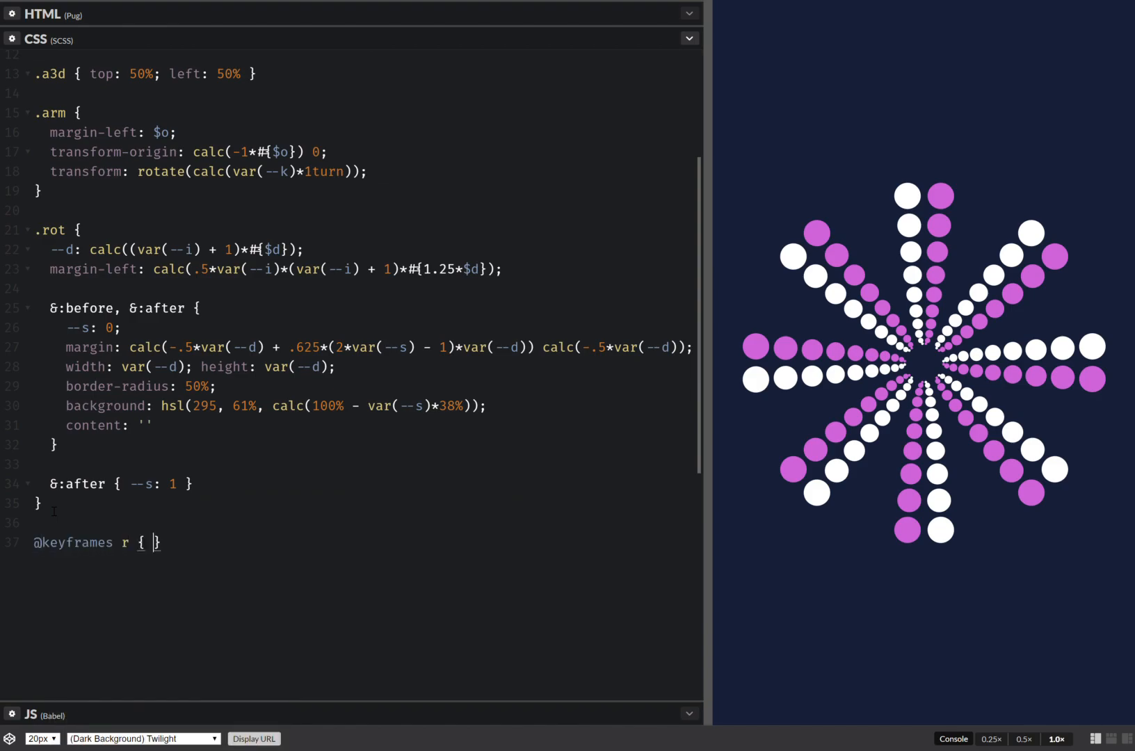
type("0")
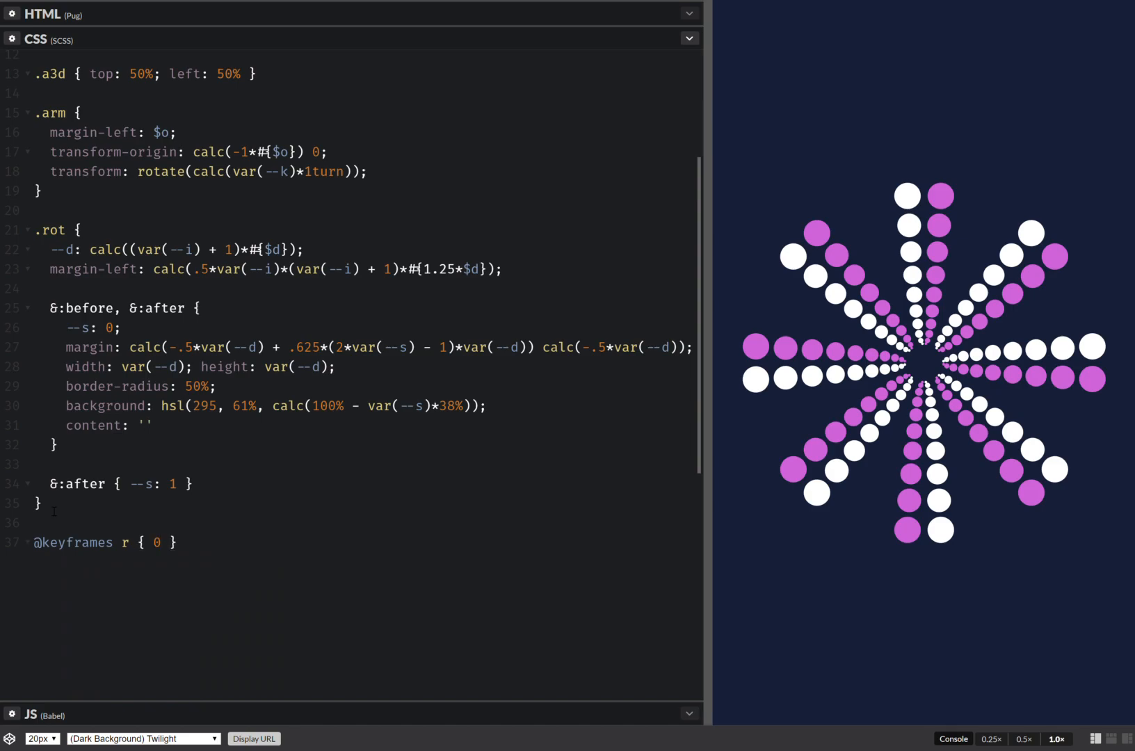
type("%")
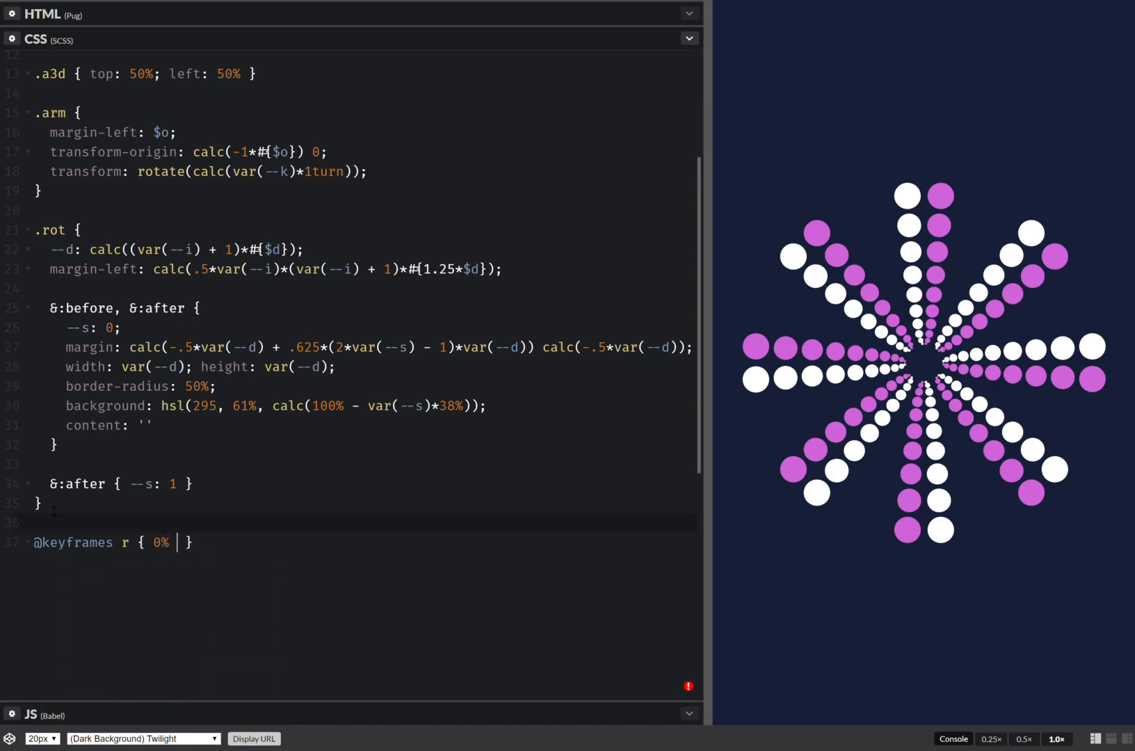
type("{ trf }")
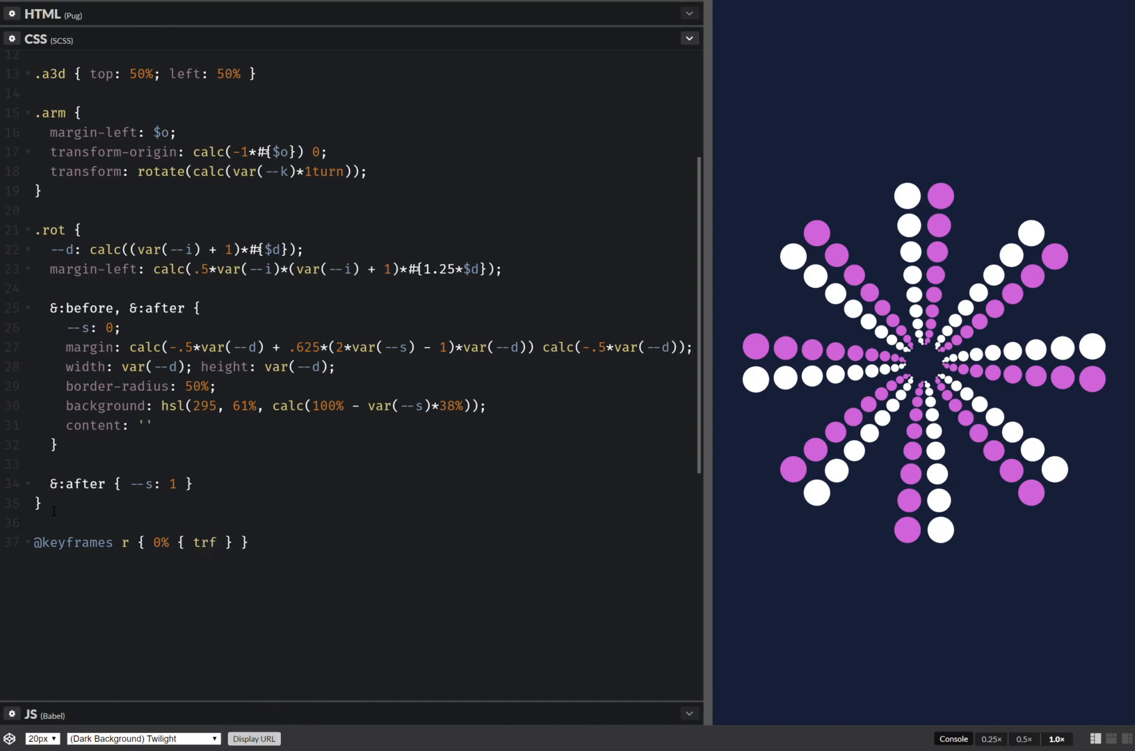
type("transform: rotate(angle);")
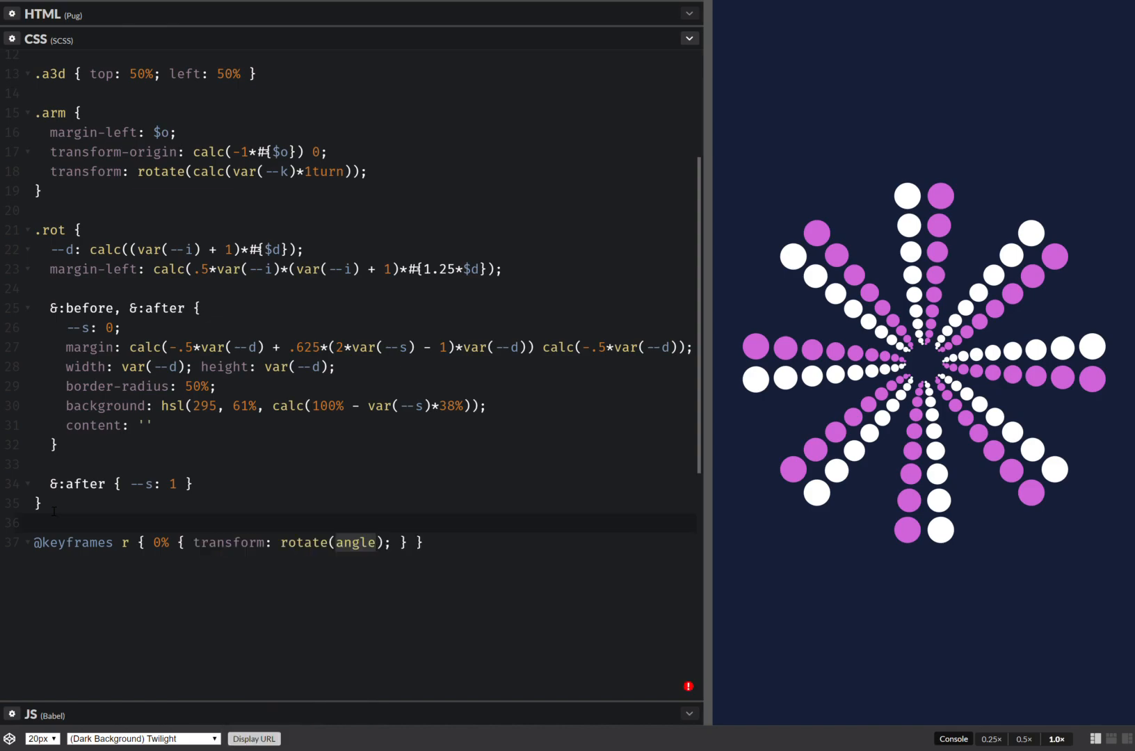
type("1turn")
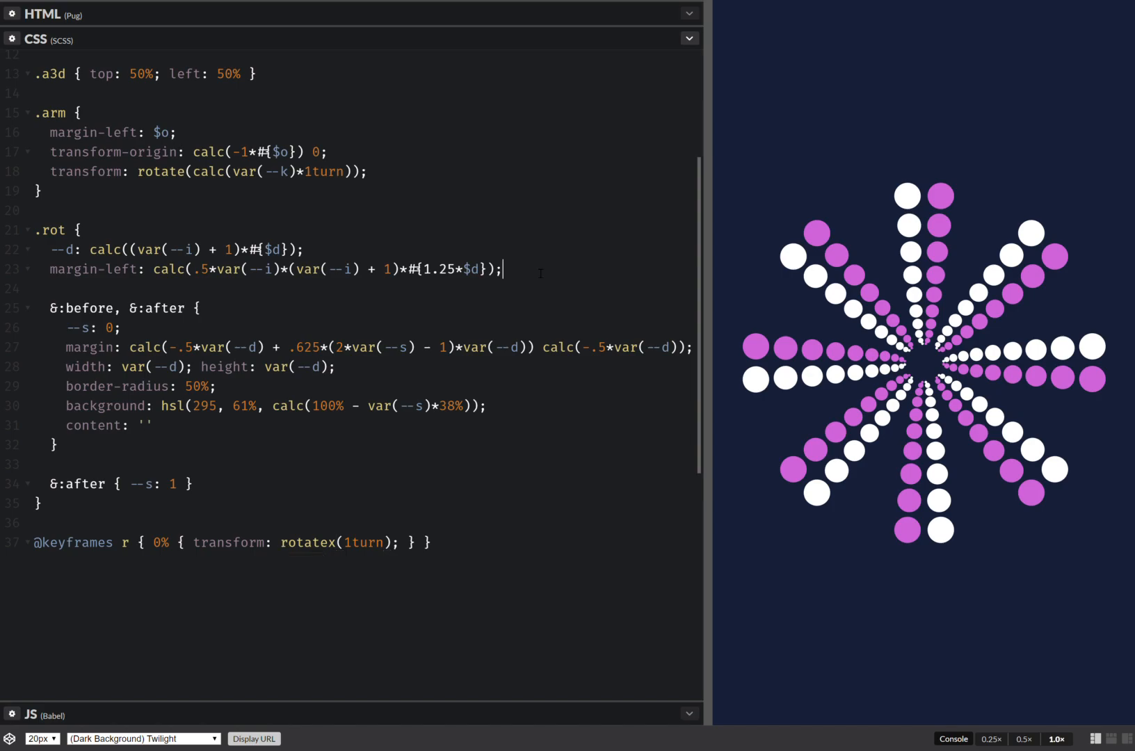
type("animation:")
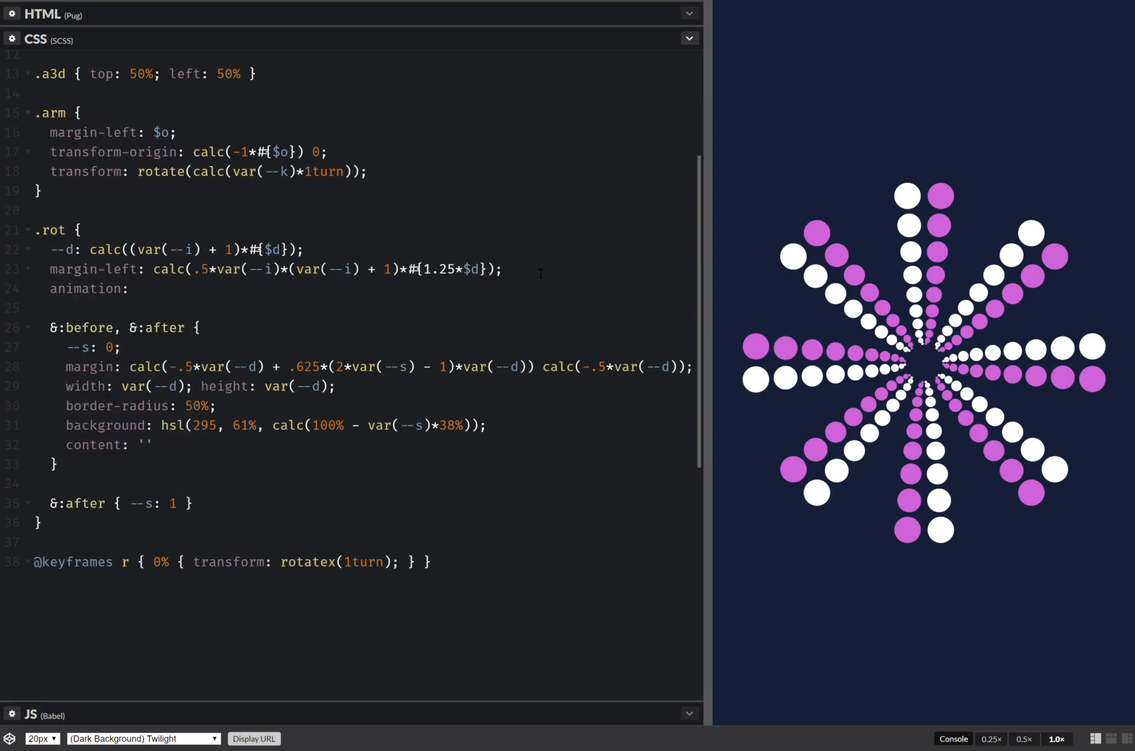
- Add $t: 2s and give .rot animation: r $t linear infinite
type("r")
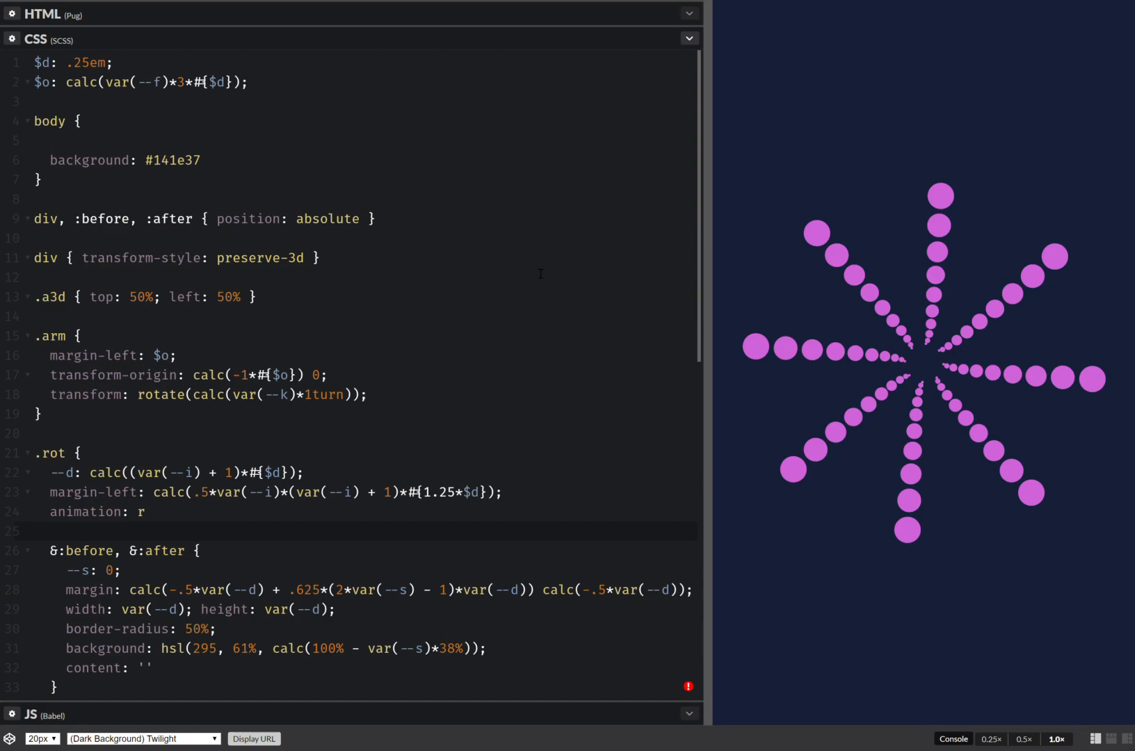
type("$t: 2s")
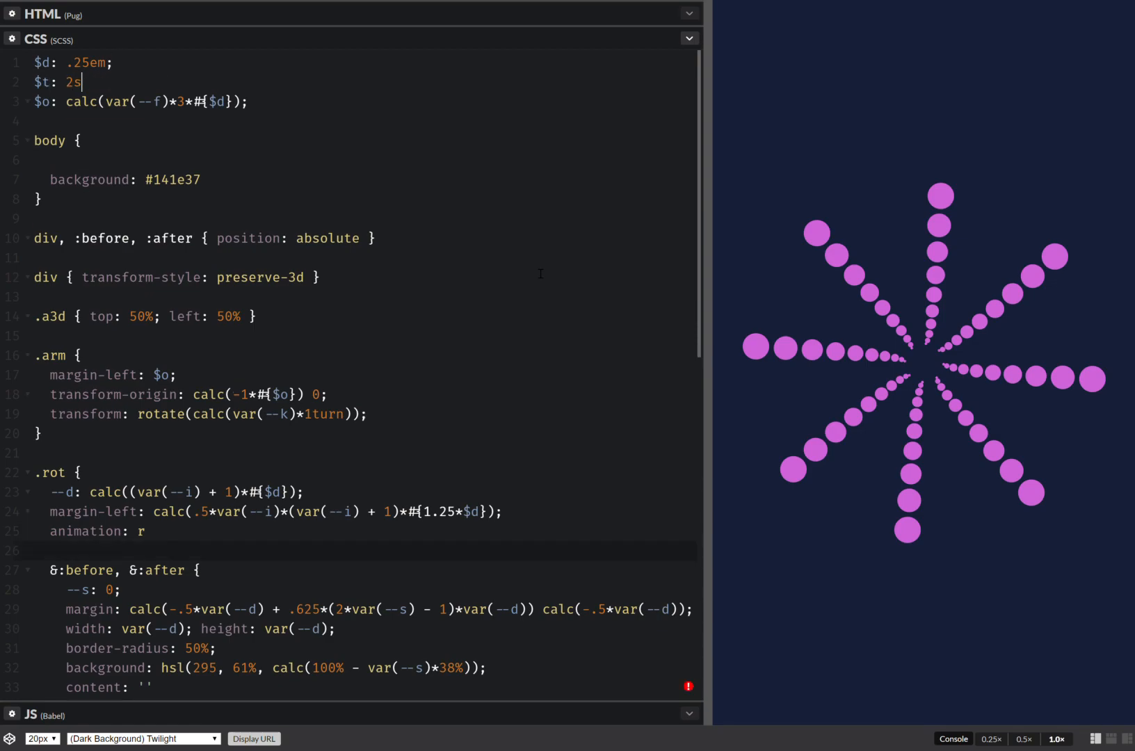
type(";")
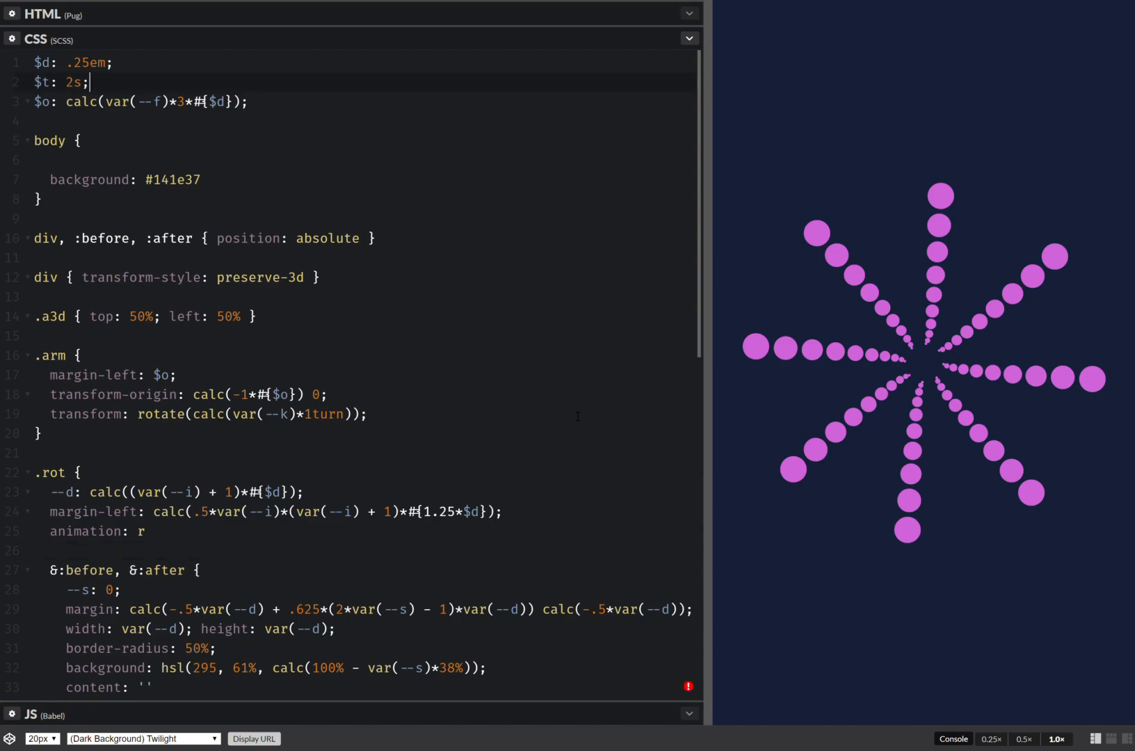
type("$")
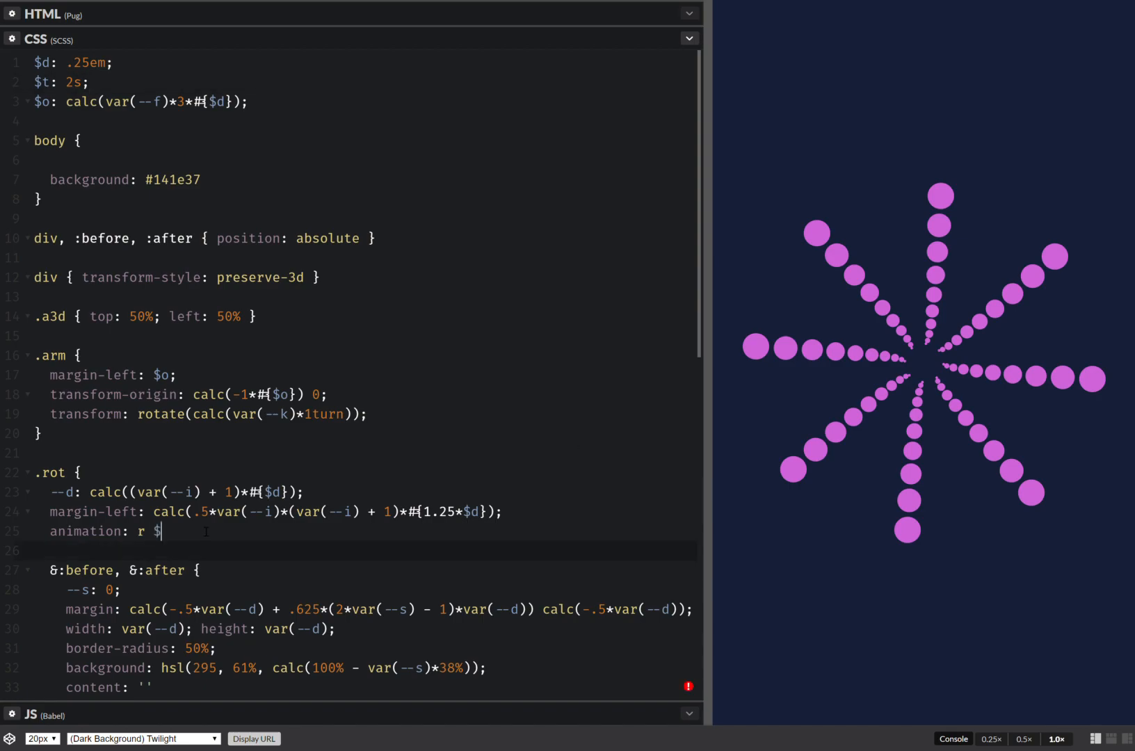
type("t")
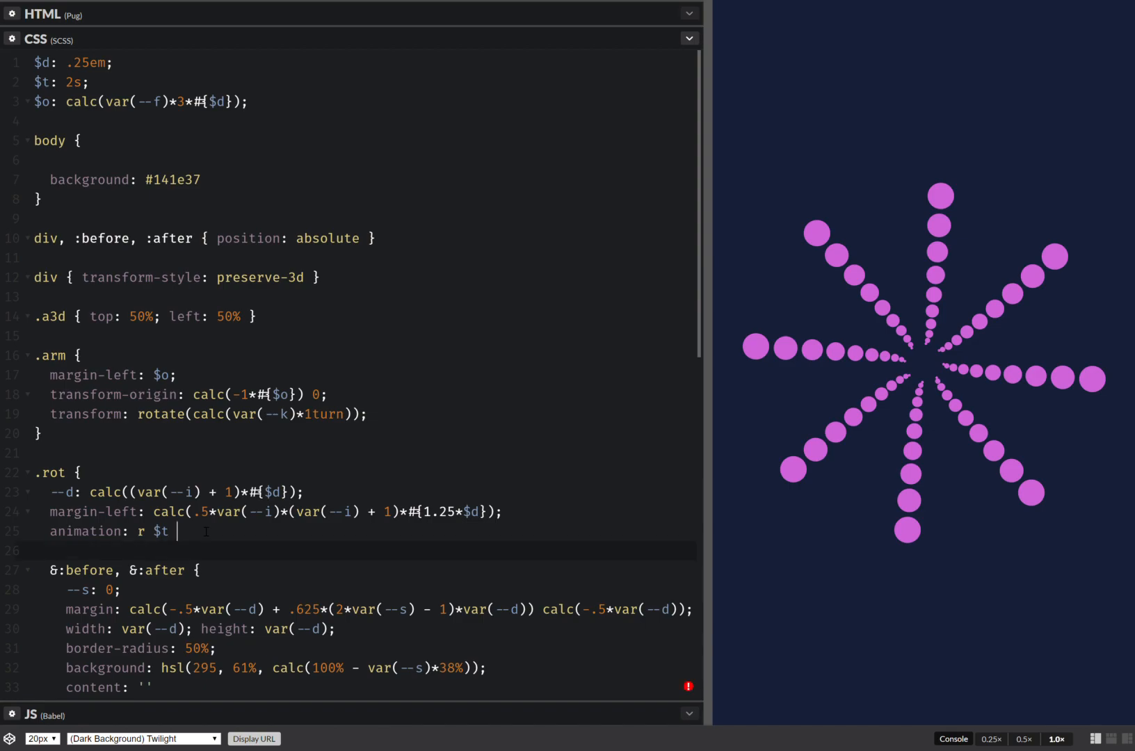
type("lighter")
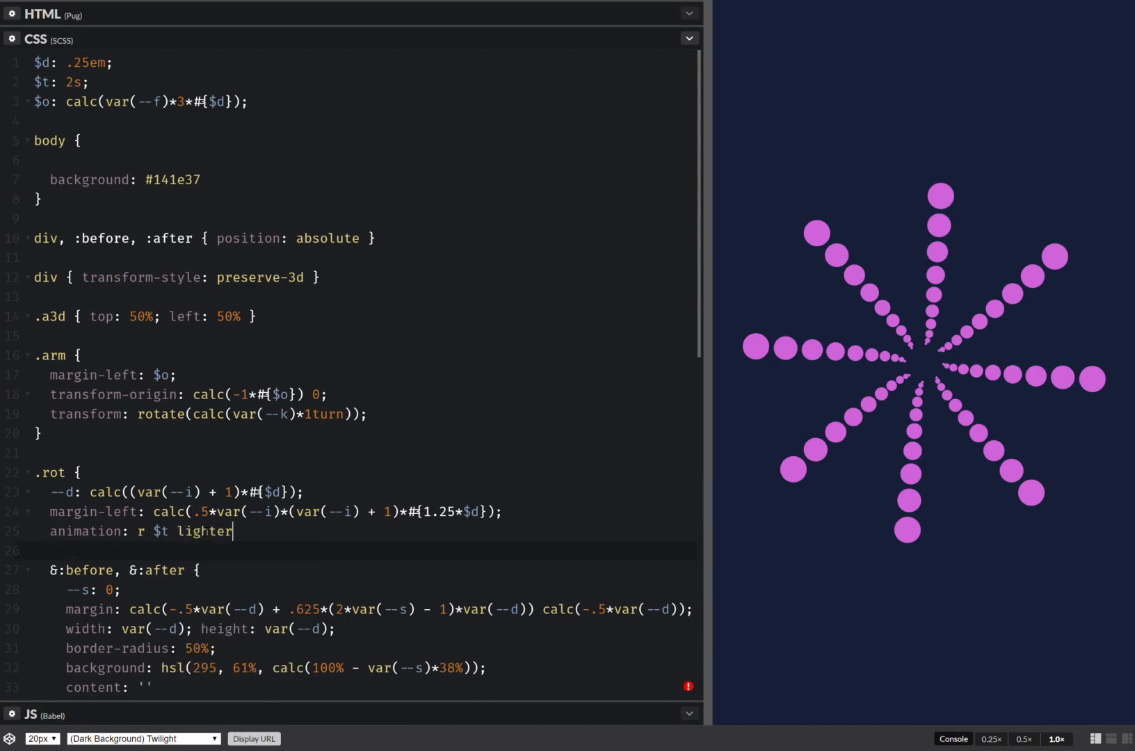
type("linear infinite;")
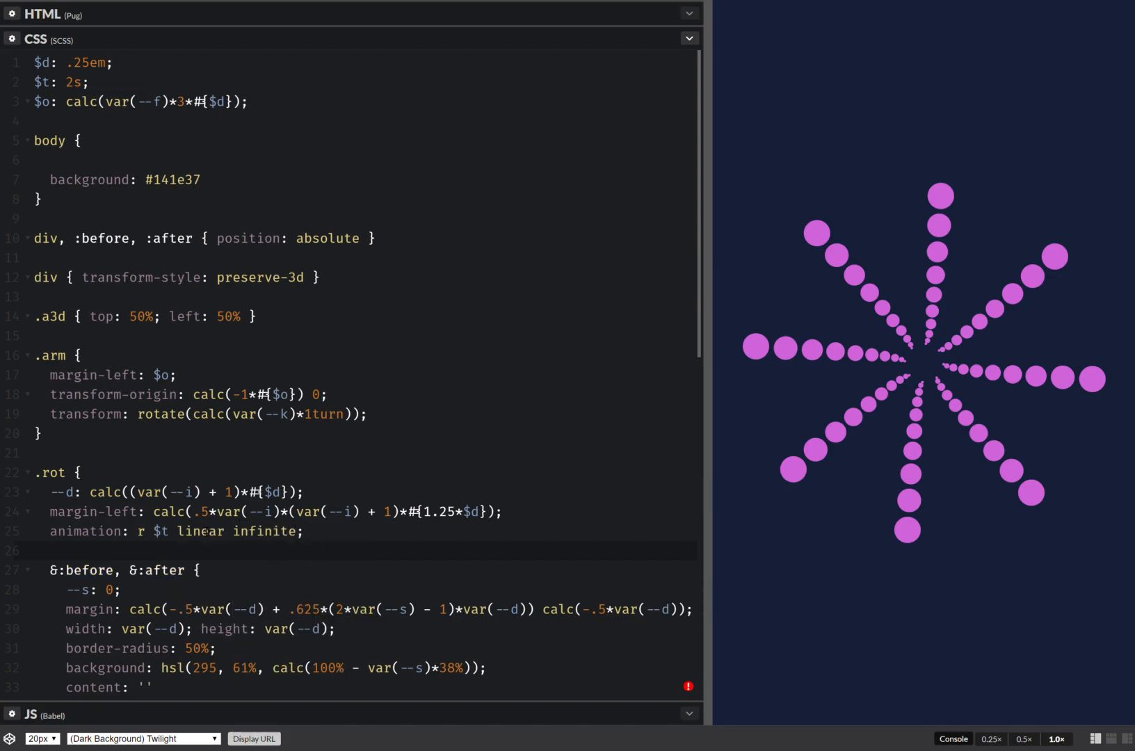
left_click(304, 531)
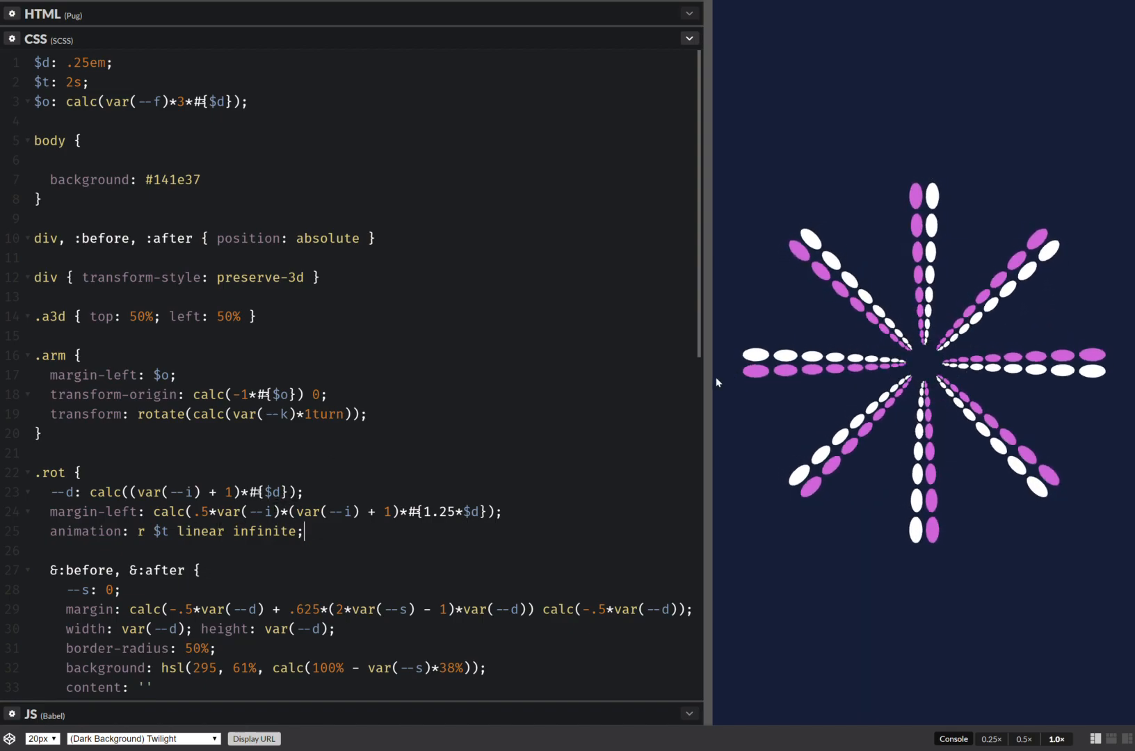
scroll("down", 3)
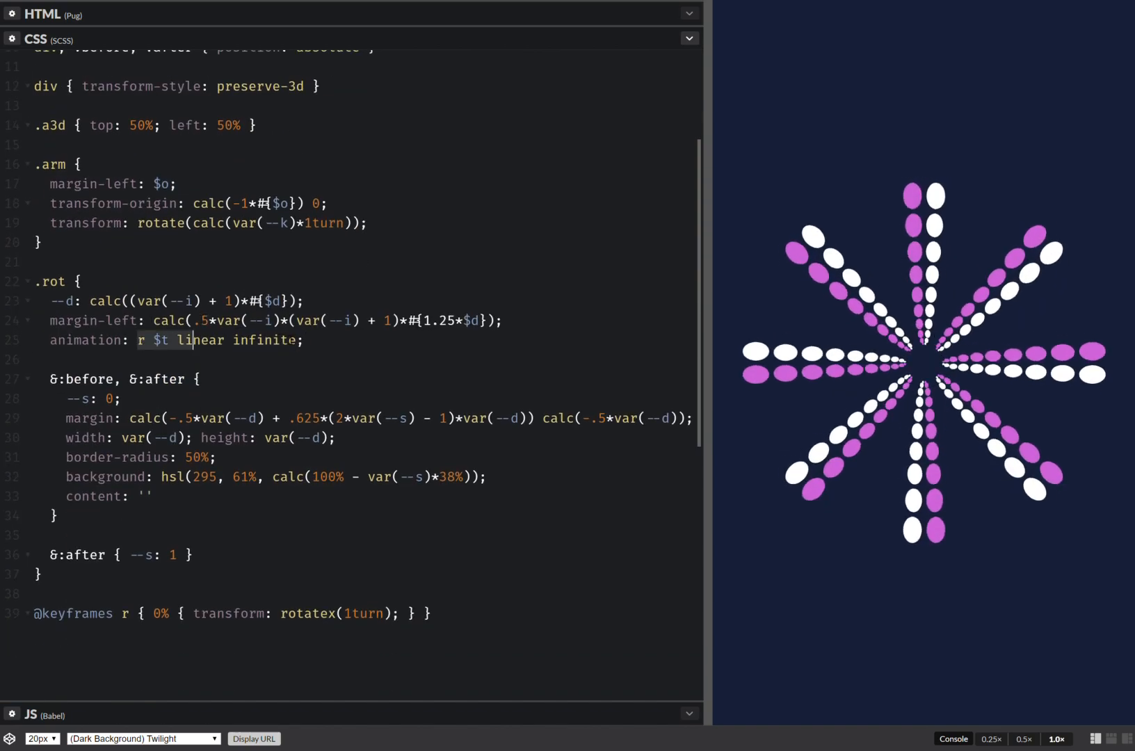
- Store 'r #{$t} linear infinite' in --a on .rot, applying var(--a), reversed on pseudo-elements
key("Delete")
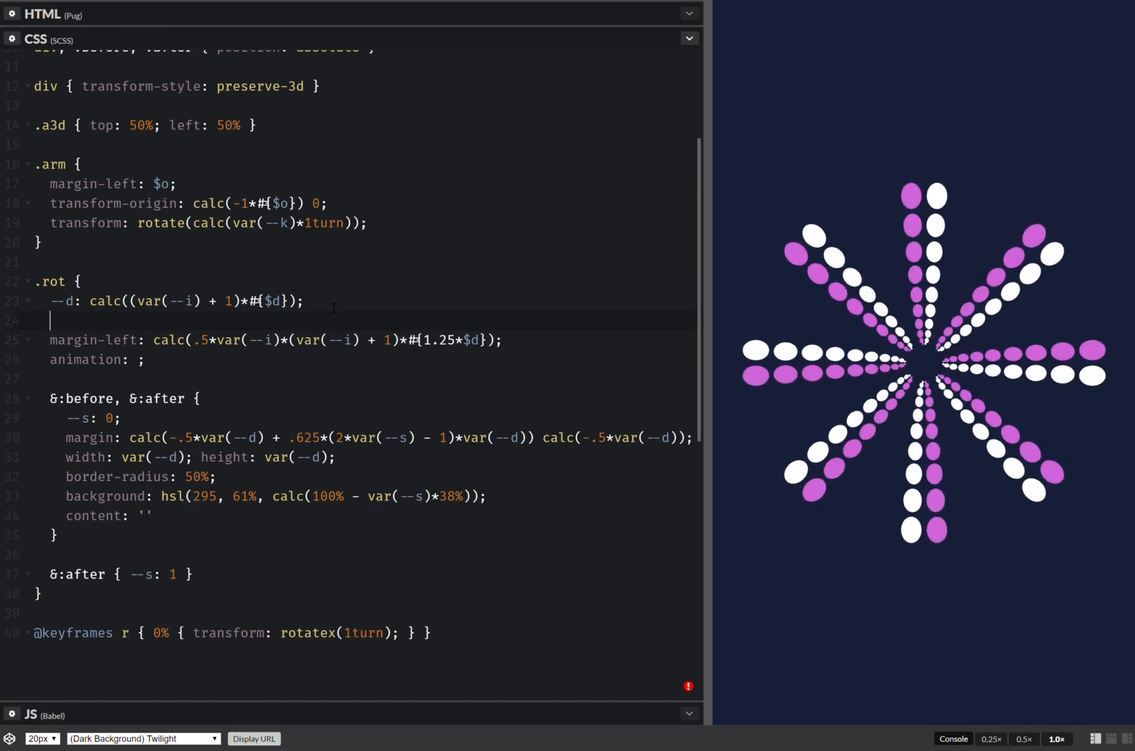
type("--a:")
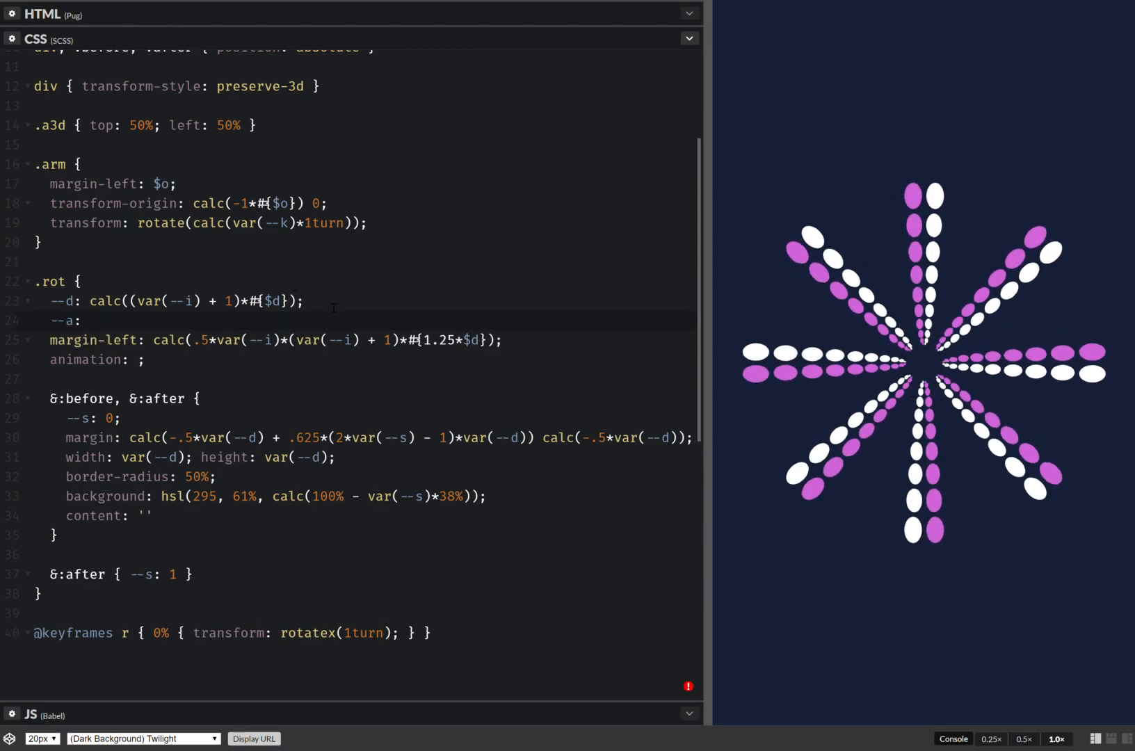
type("r $t linear infinite;")
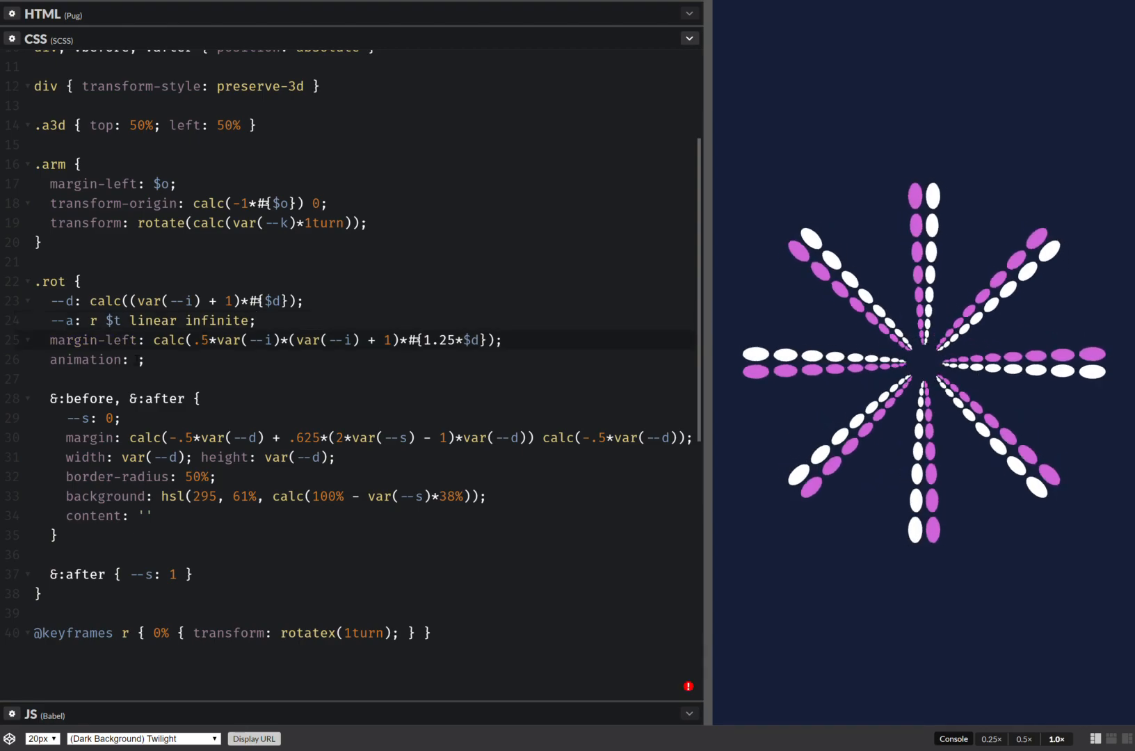
type("var(")
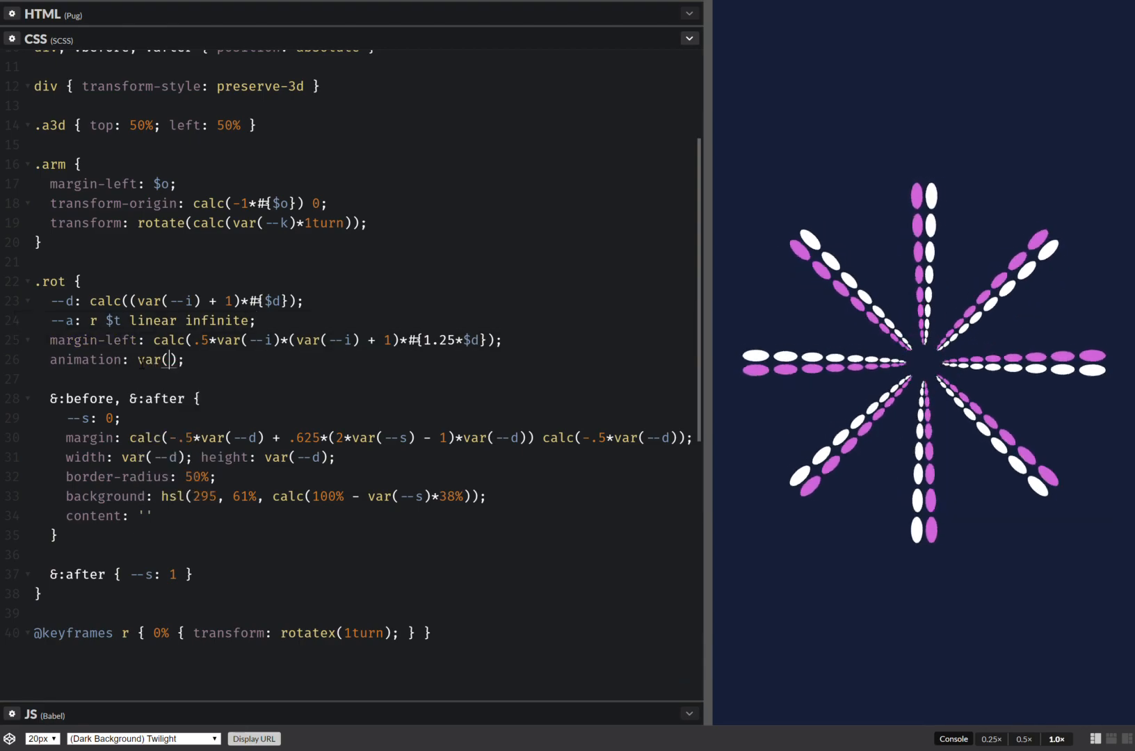
type("--")
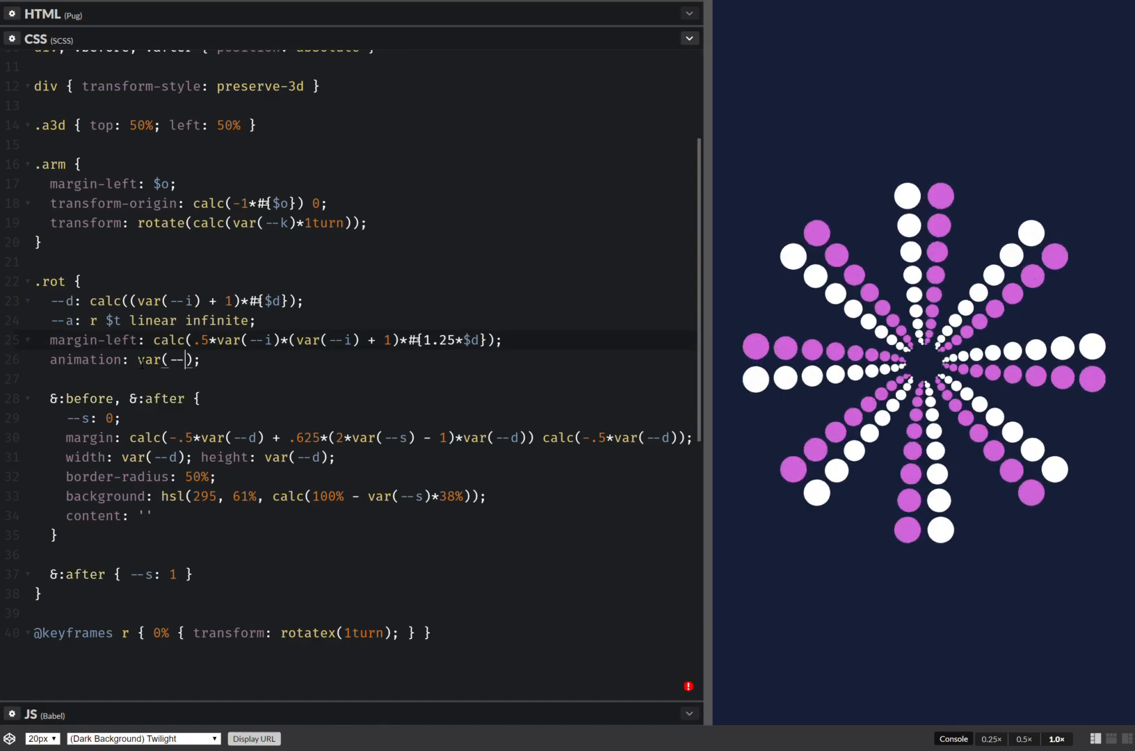
type("a")
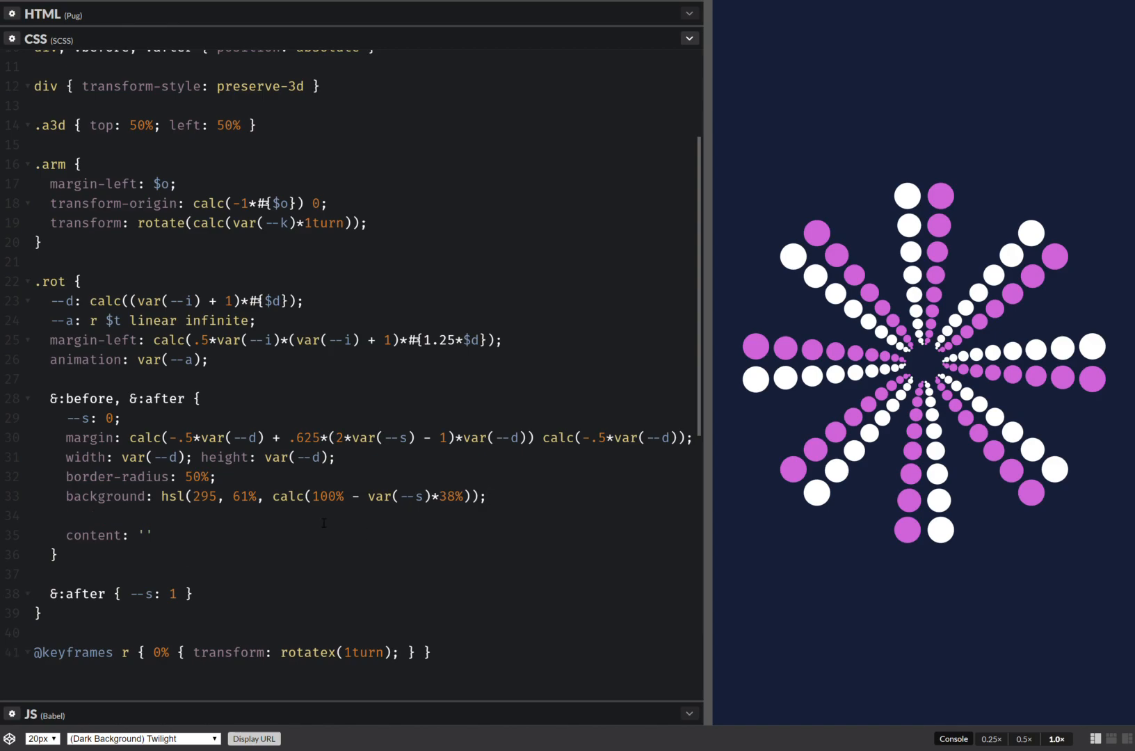
type("a")
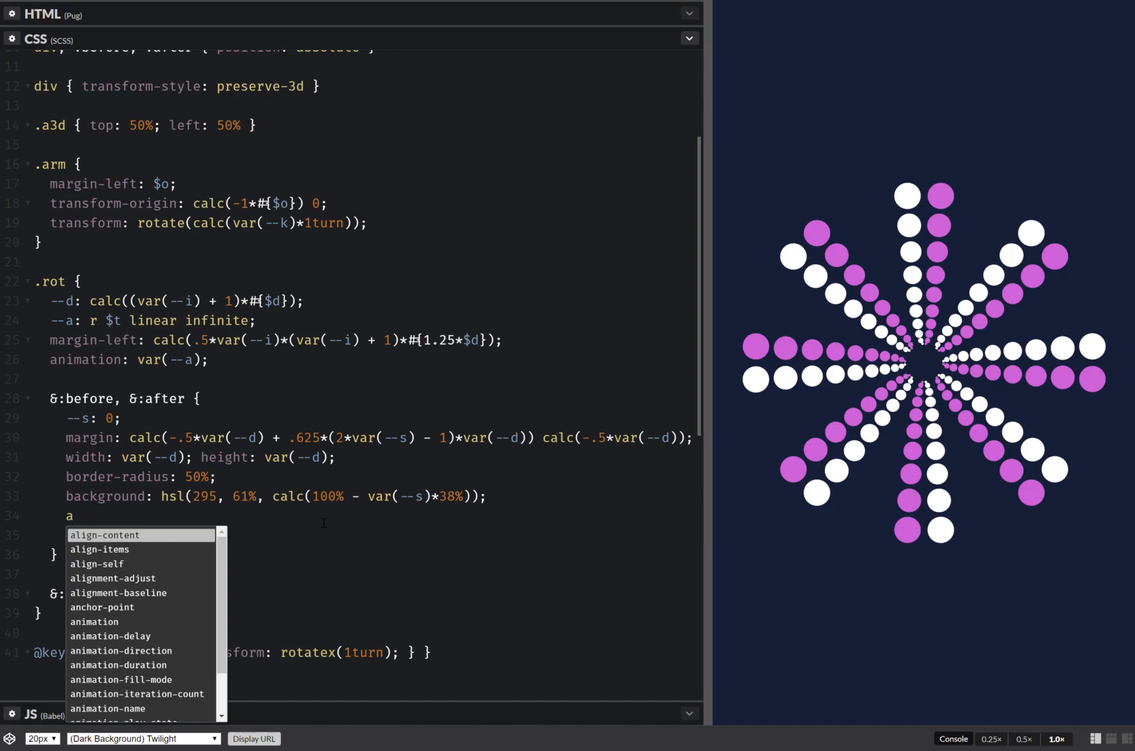
type("nimation: var(--a) reverse;")
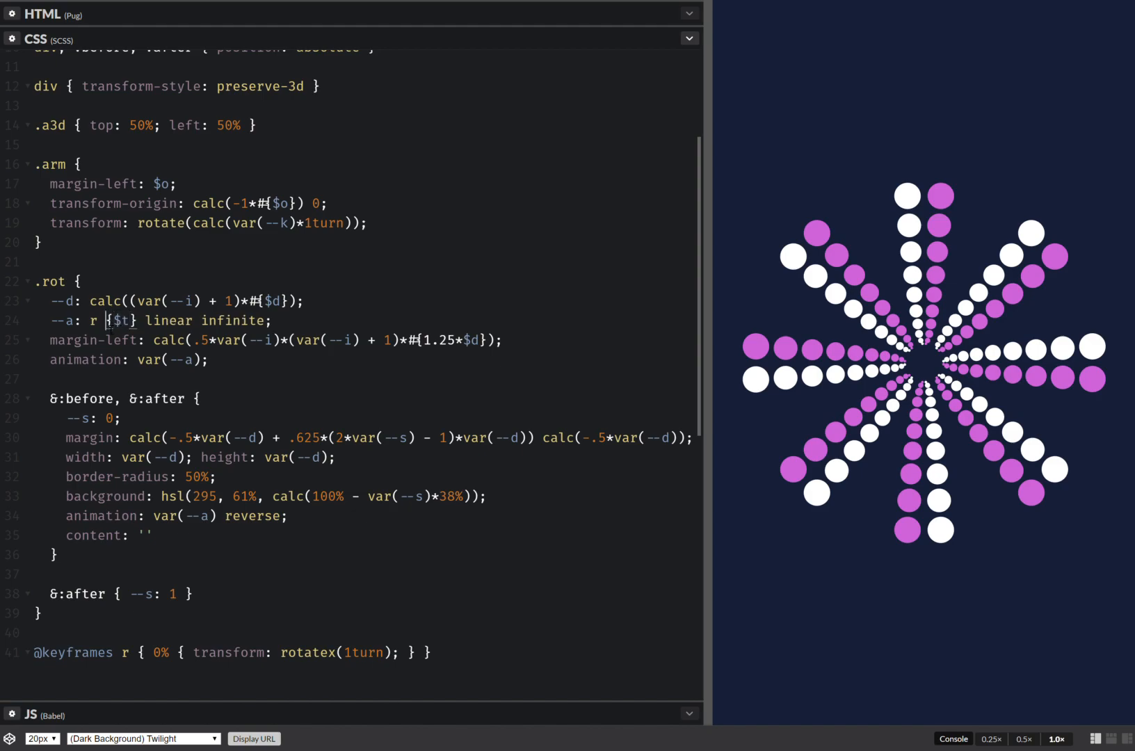
type("#")
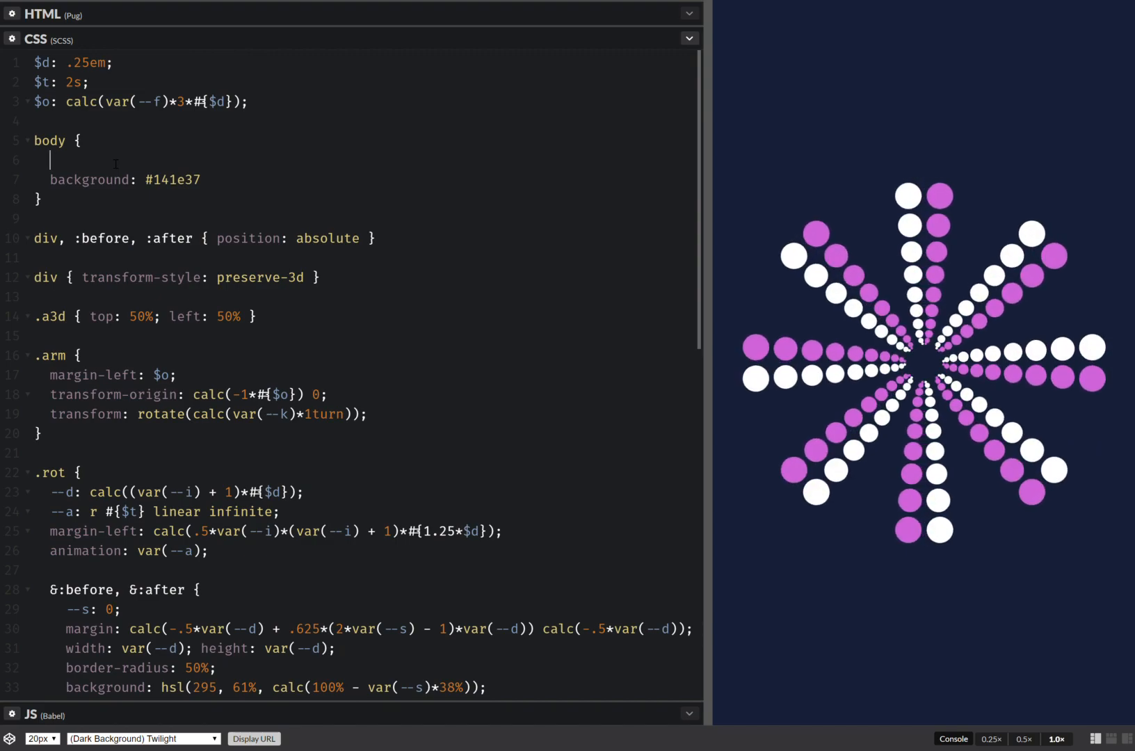
- Give body margin: 0, overflow: hidden, height: 100vh and perspective: 21em
type("margin: 0;")
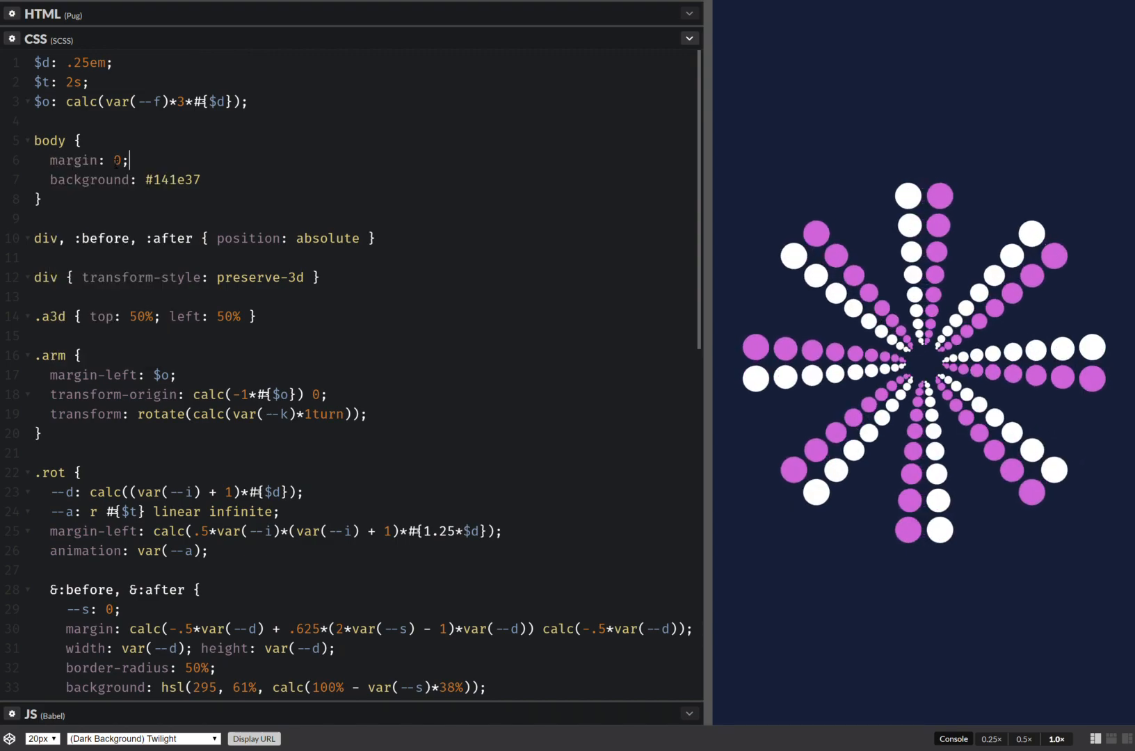
type("o")
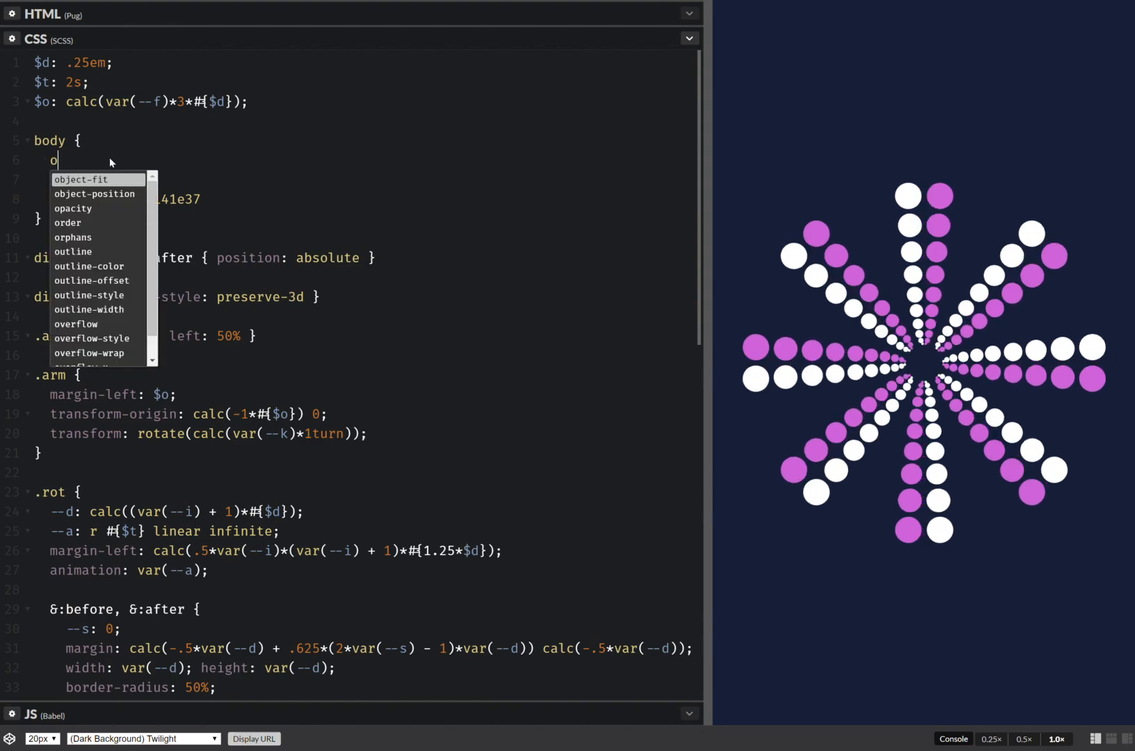
type("verflow: hidden;")
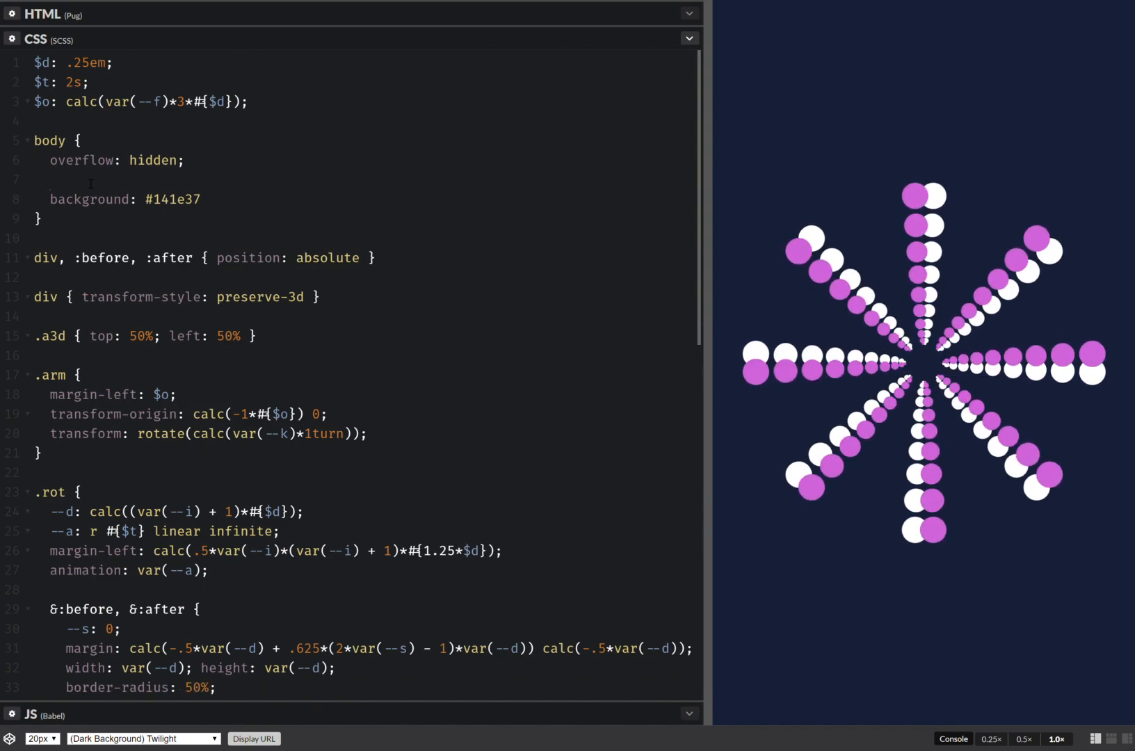
type("h:1")
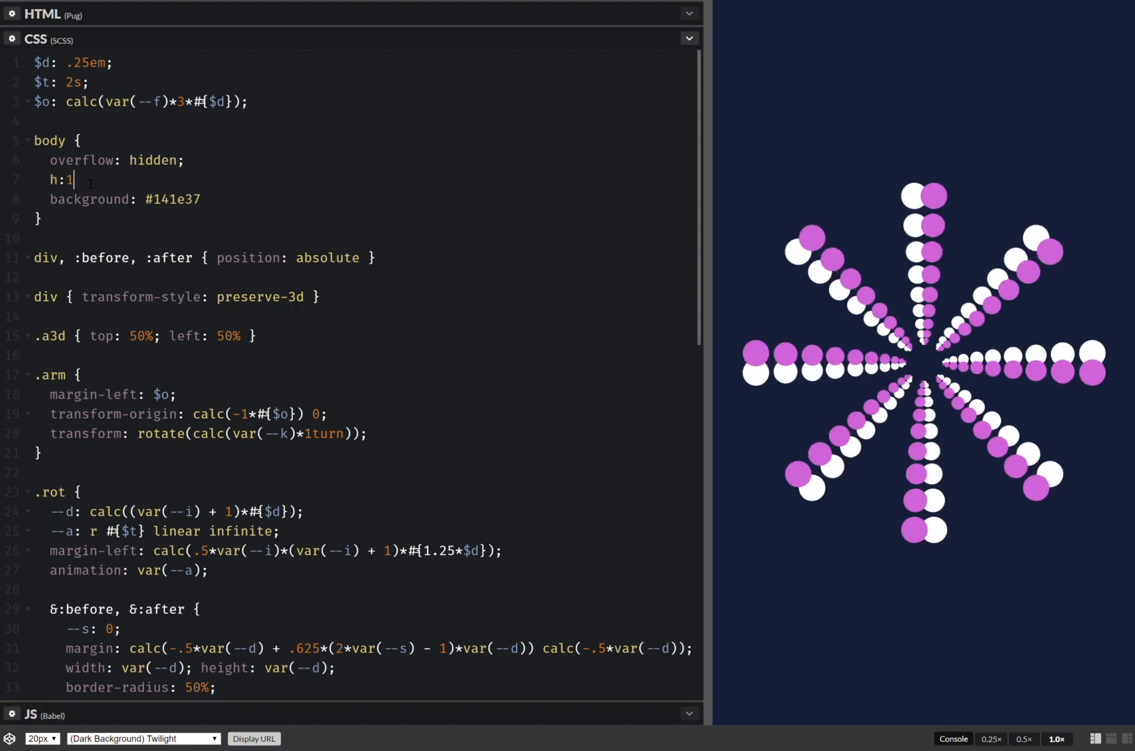
type("00vh;")
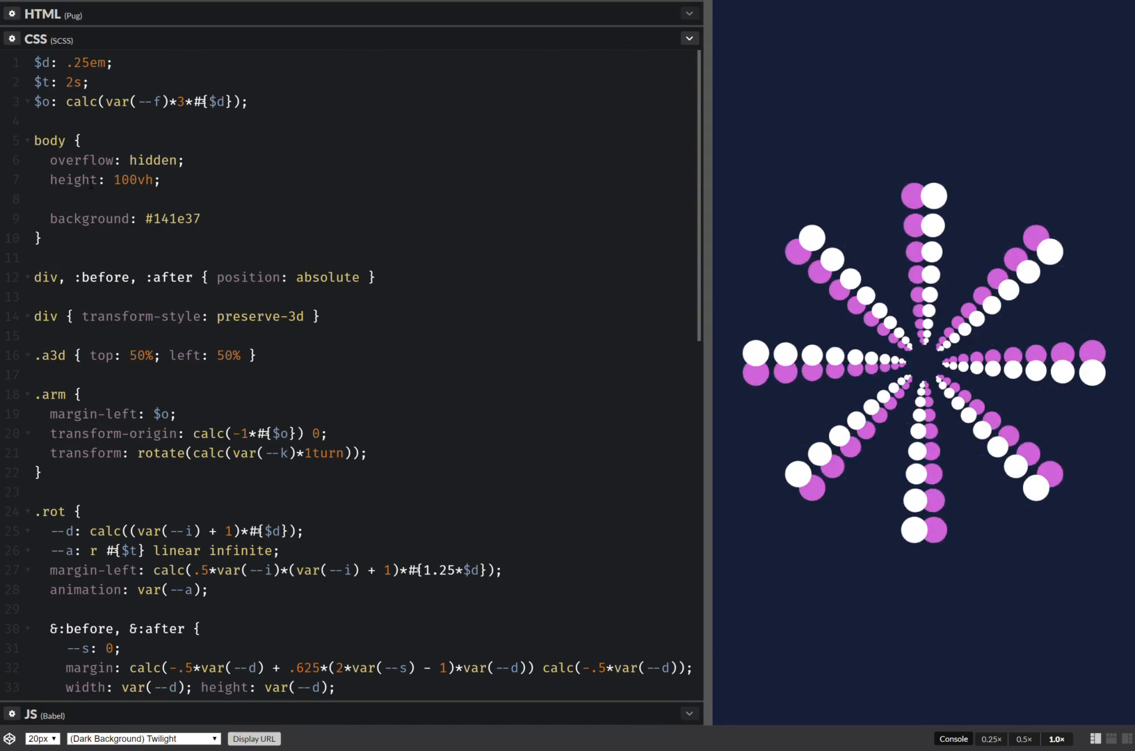
type("perspective")
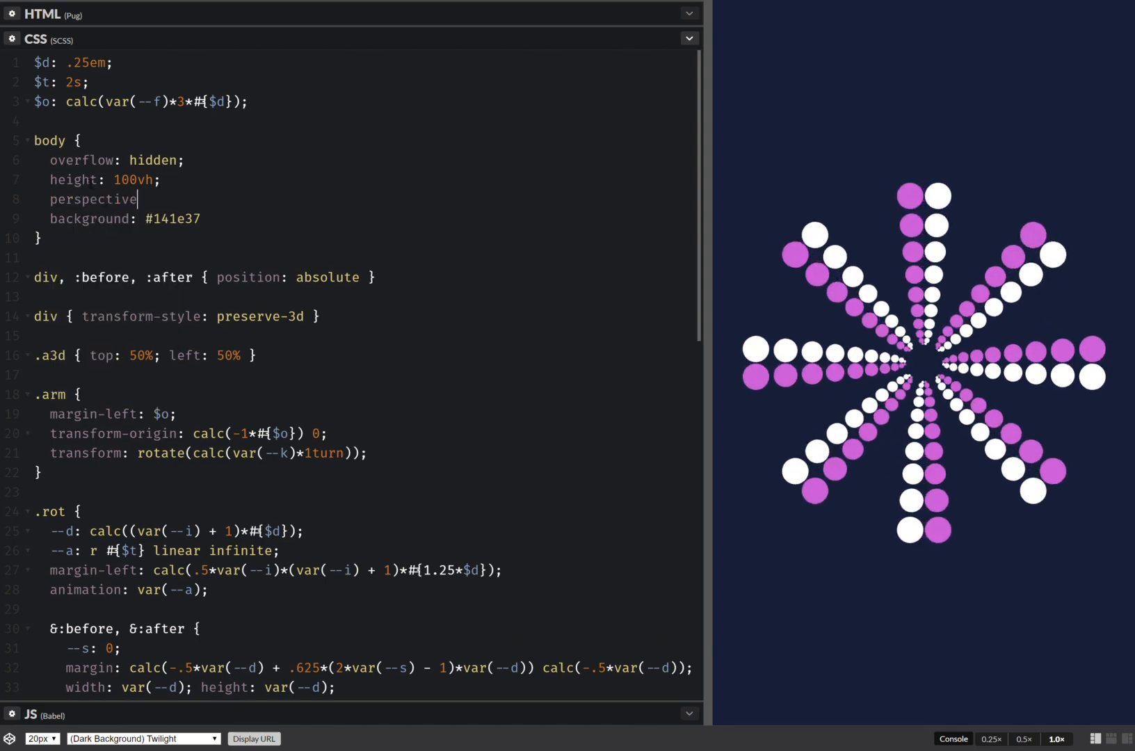
type(": 21em;")
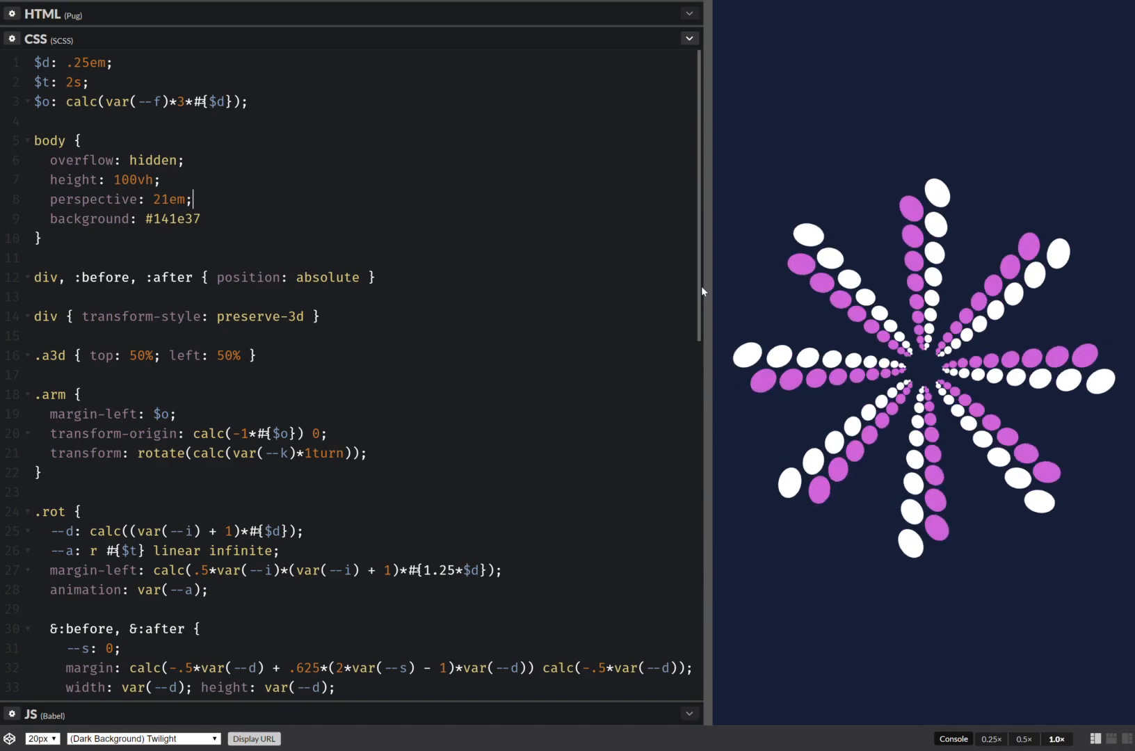
- Delay .rot by --dt: calc(var(--i)*#{-$t}/var(--nr)), passing --nr: ${n_rot} from Pug
scroll("down", 3)
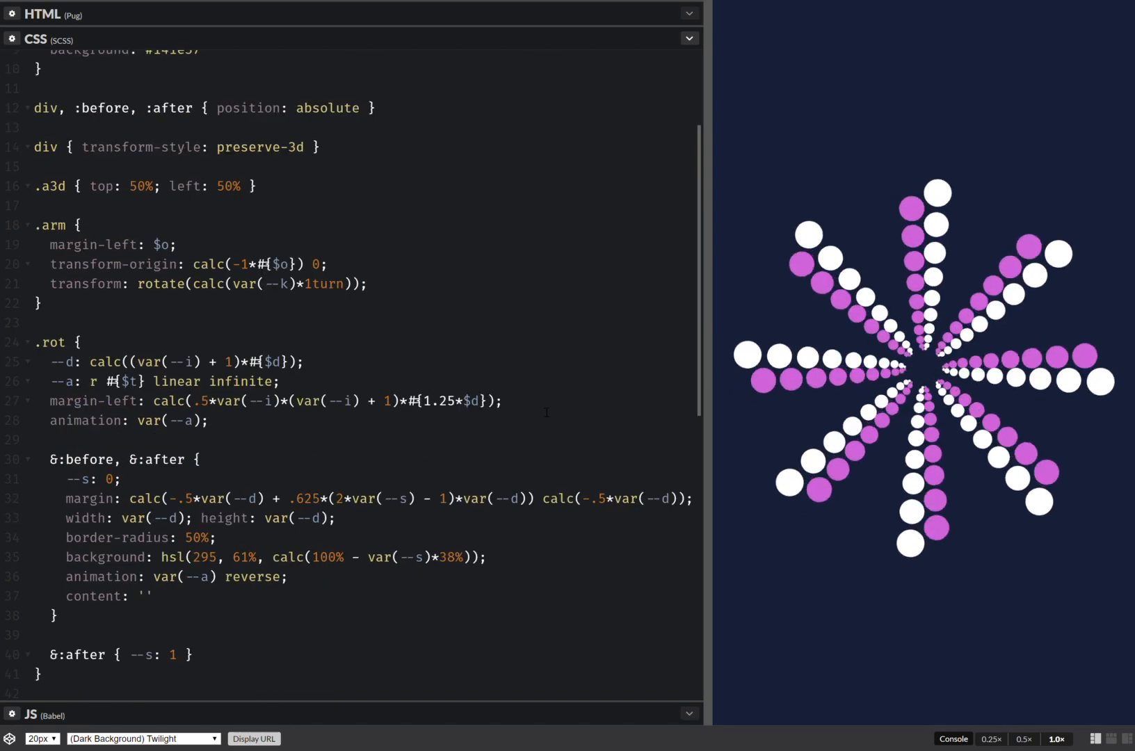
key("Enter")
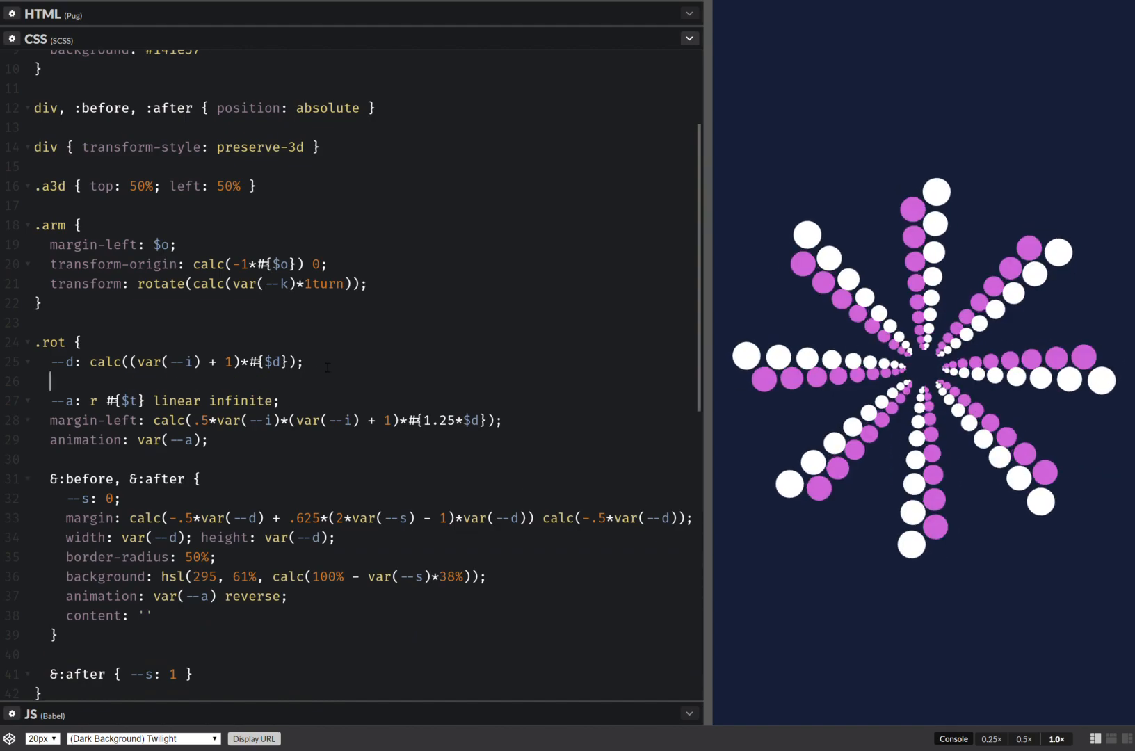
type("--dt: calc(")
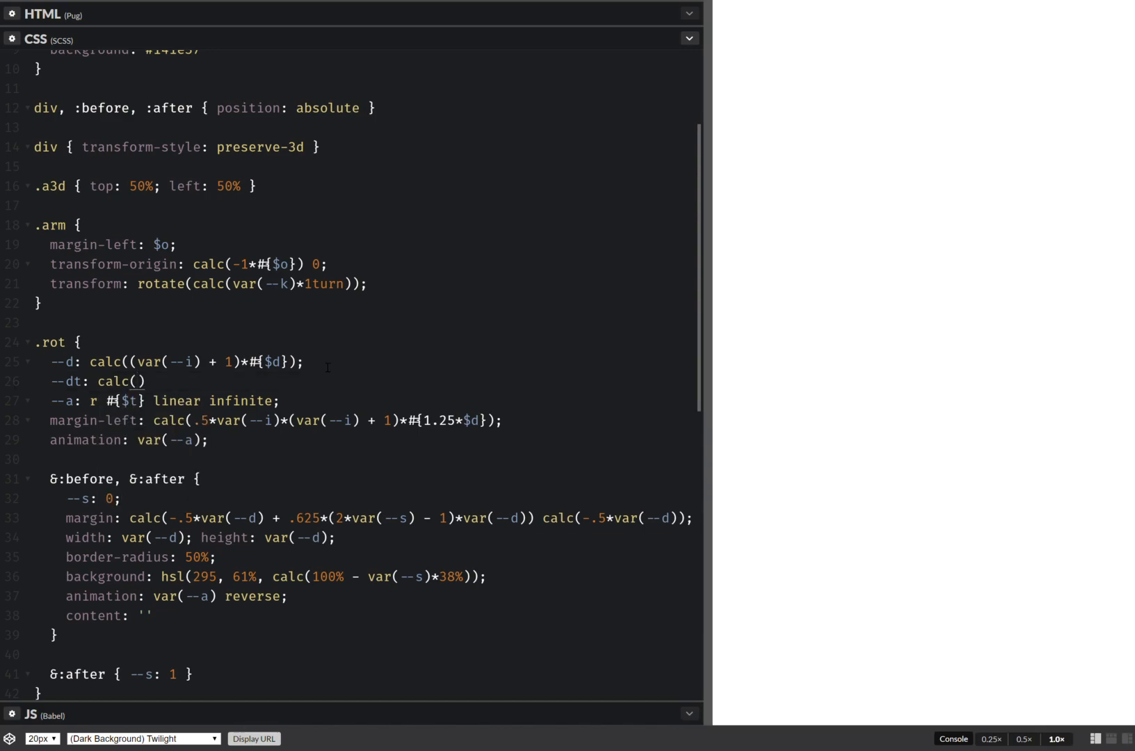
type("var(--i")
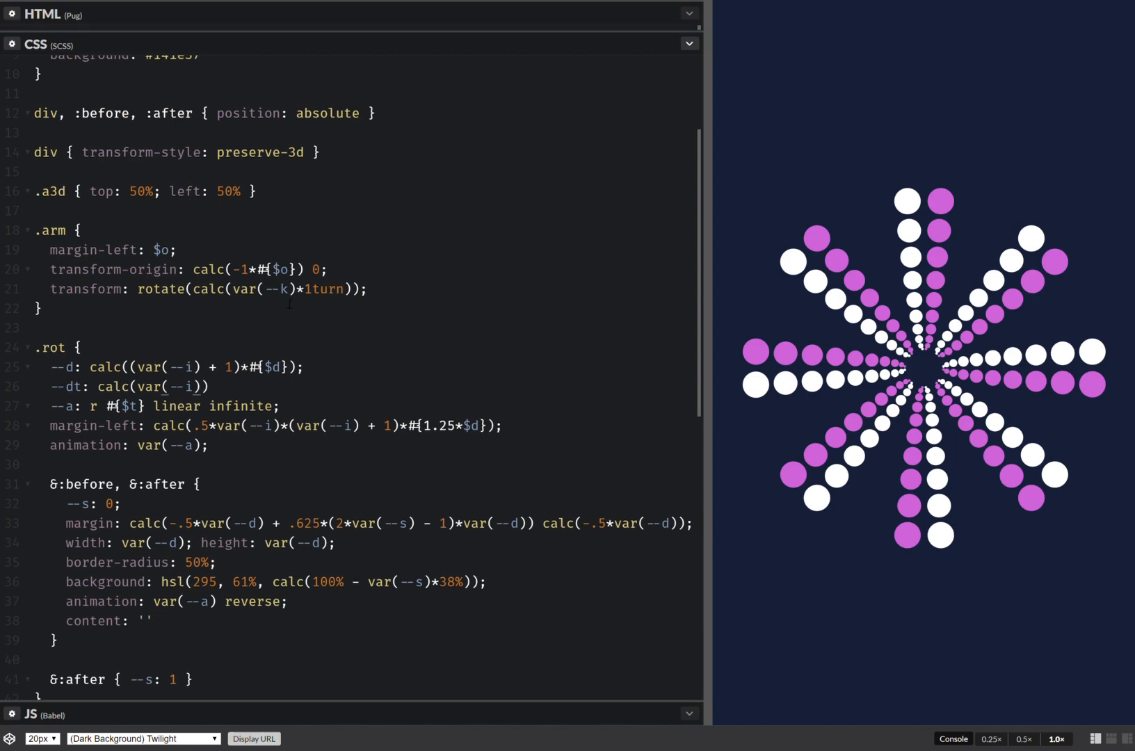
left_click(686, 13)
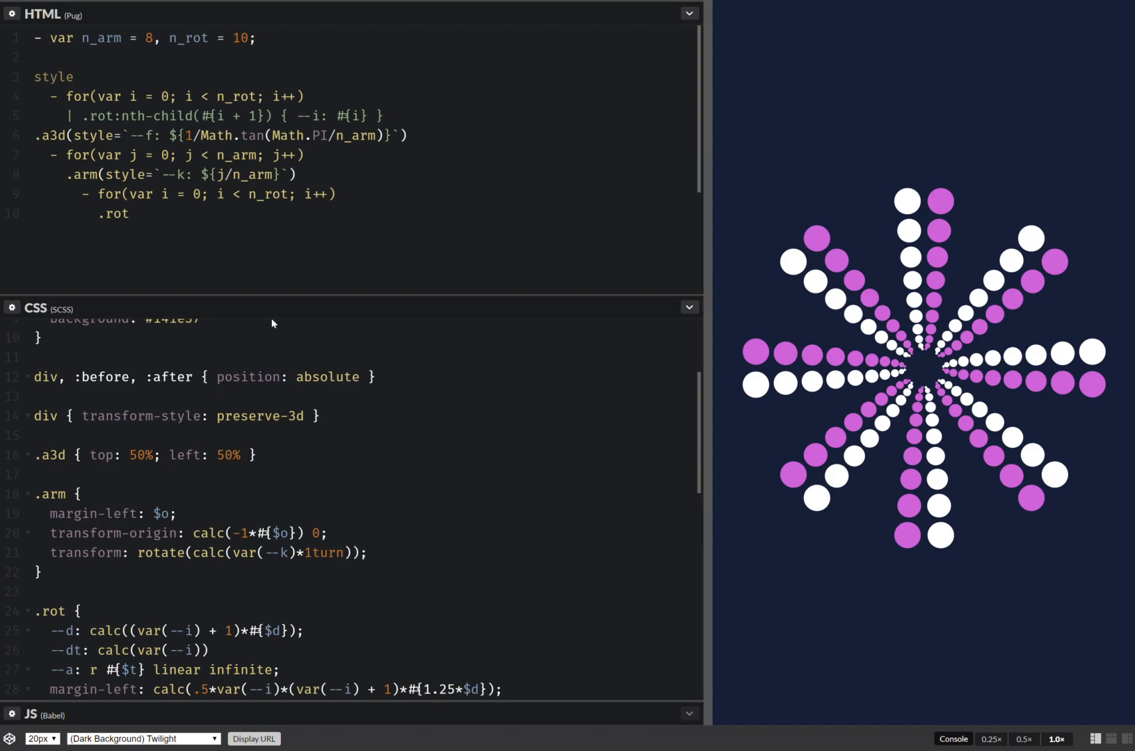
left_click(128, 136)
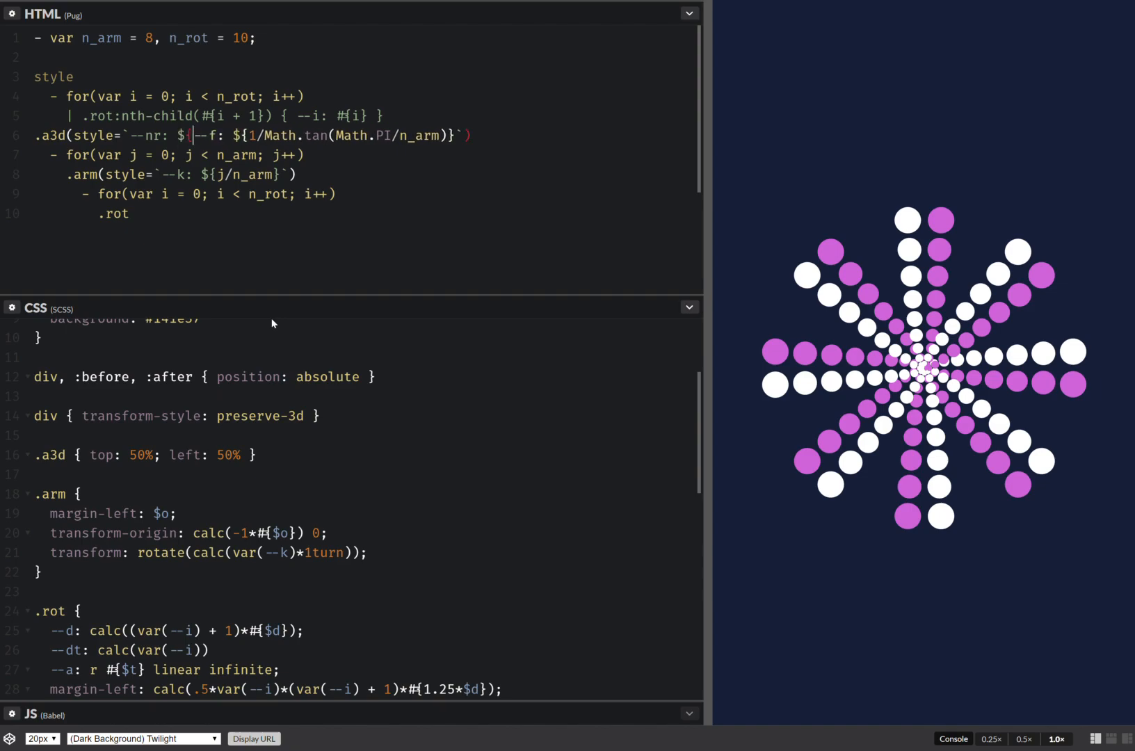
type("nr")
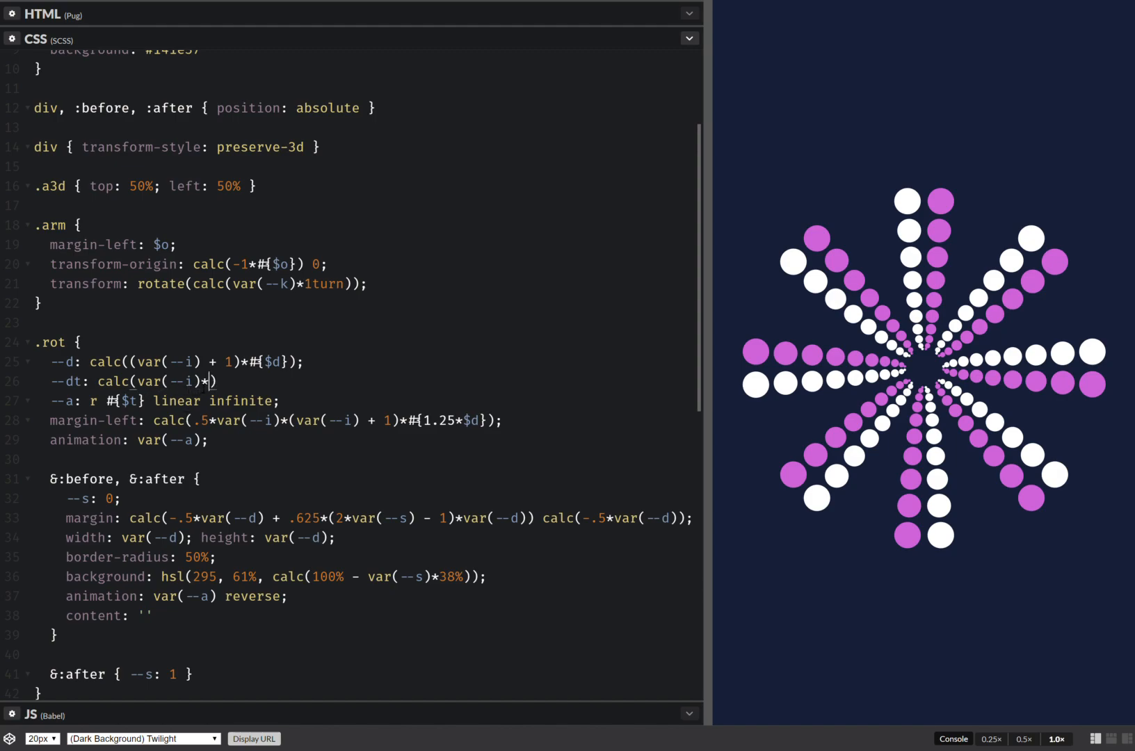
type("#{-$")
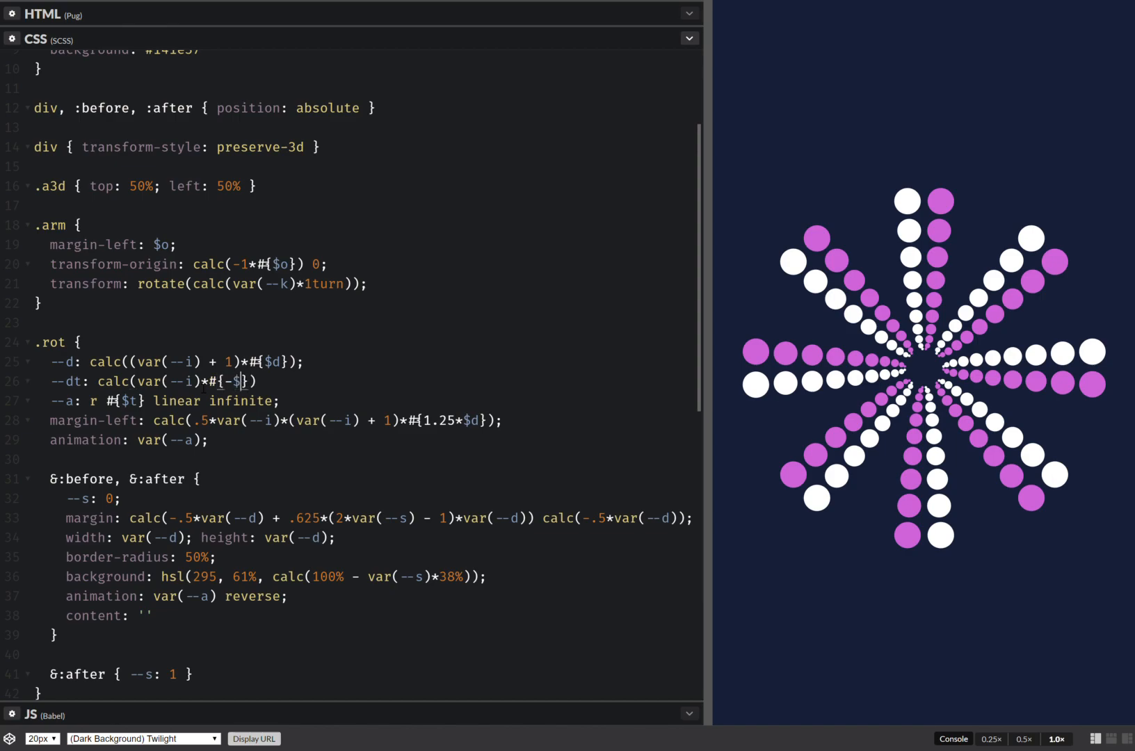
type("/var(--nr")
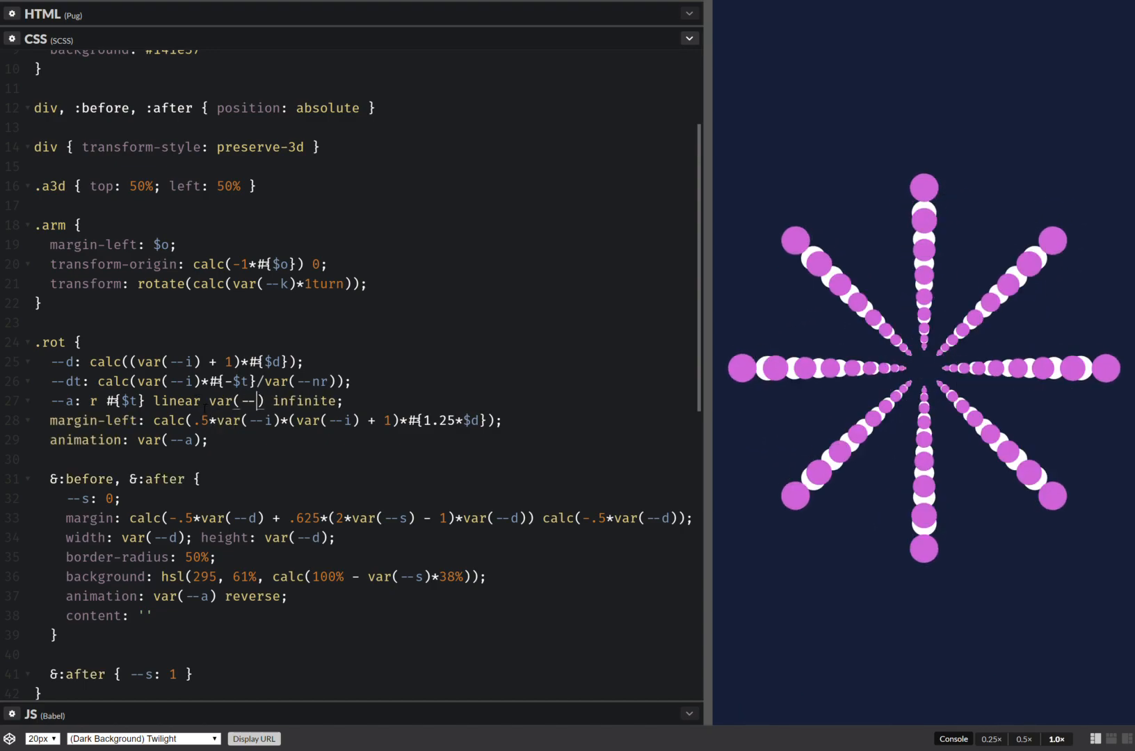
type("dt")
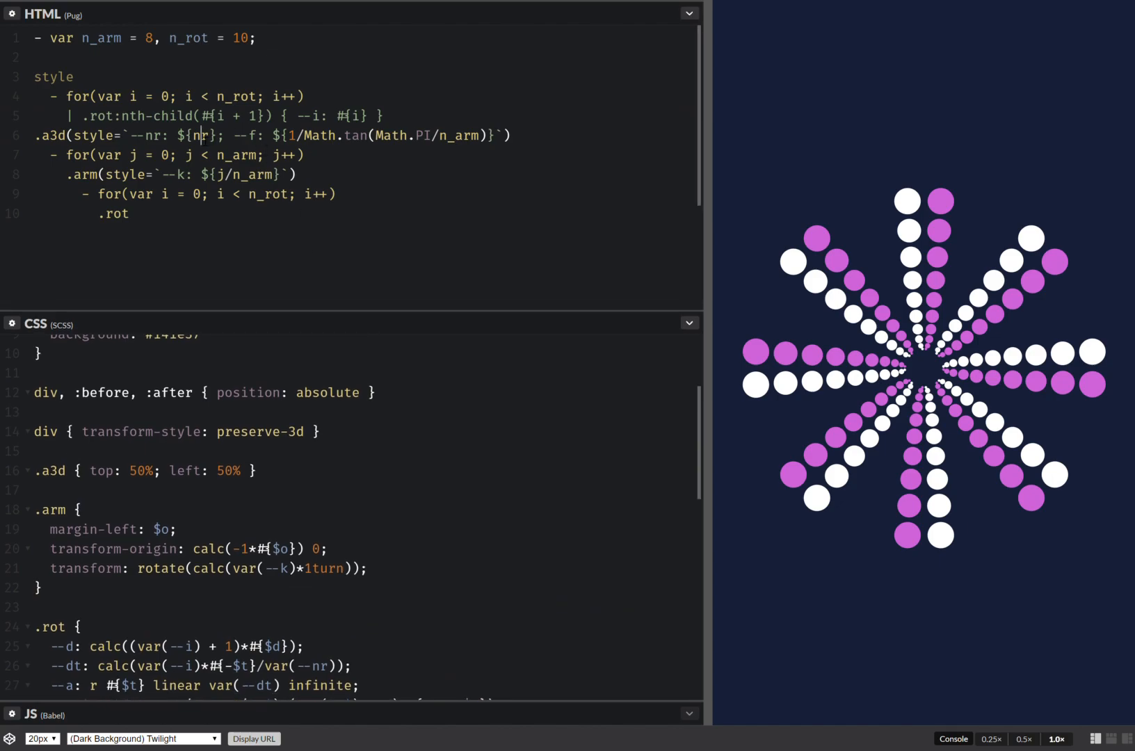
type("_rot")
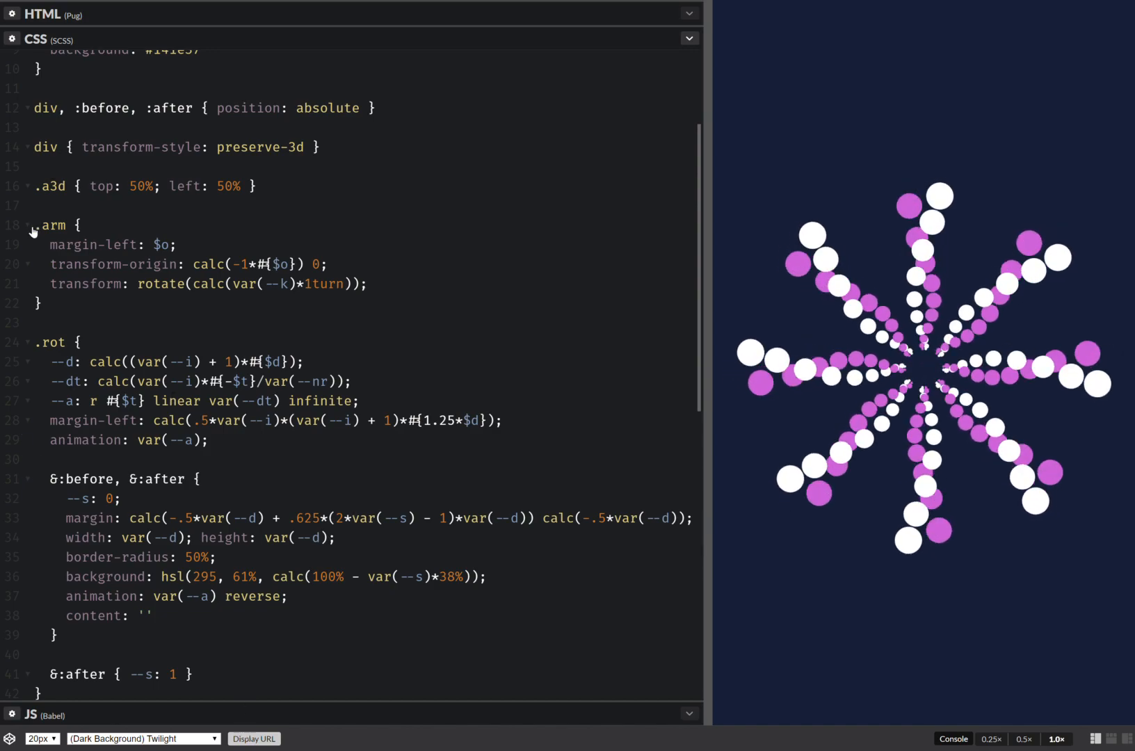
left_click(26, 225)
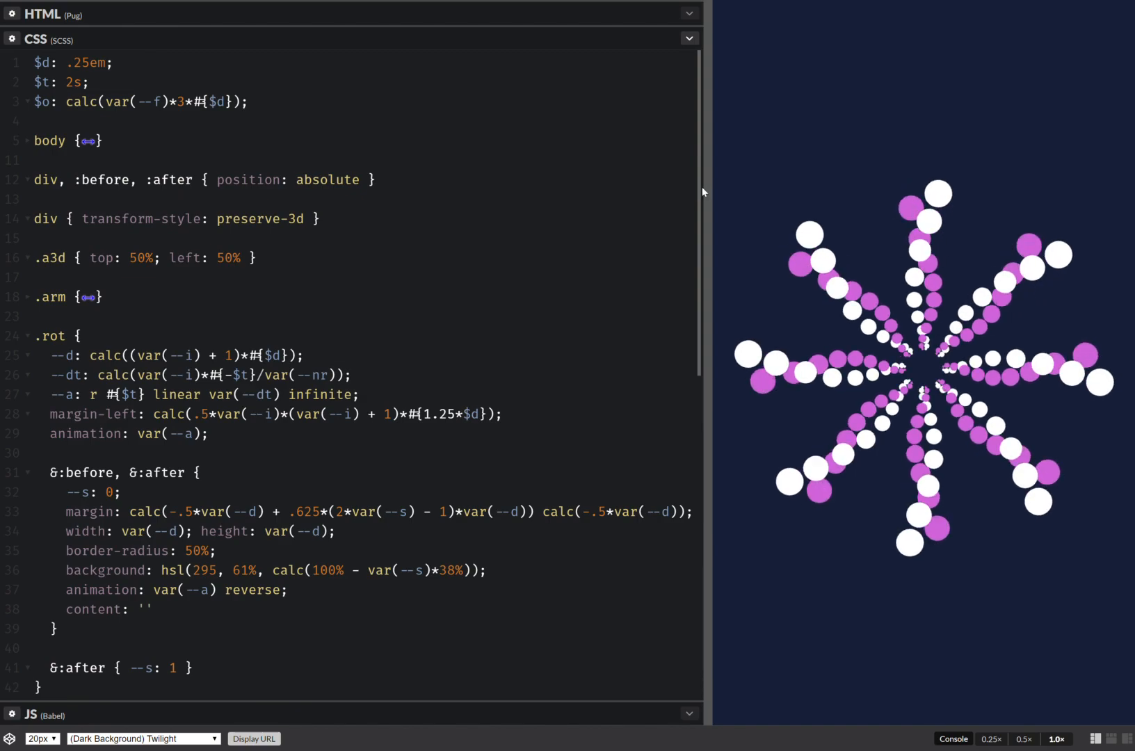
scroll("down", 3)
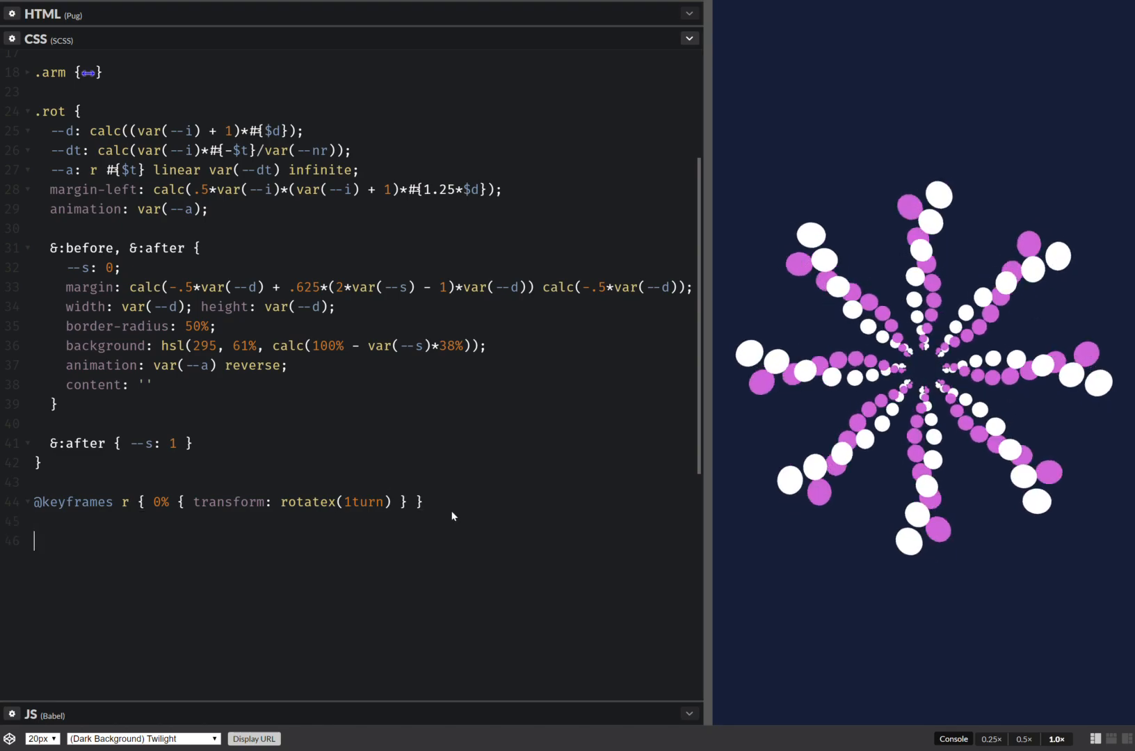
type("@ke")
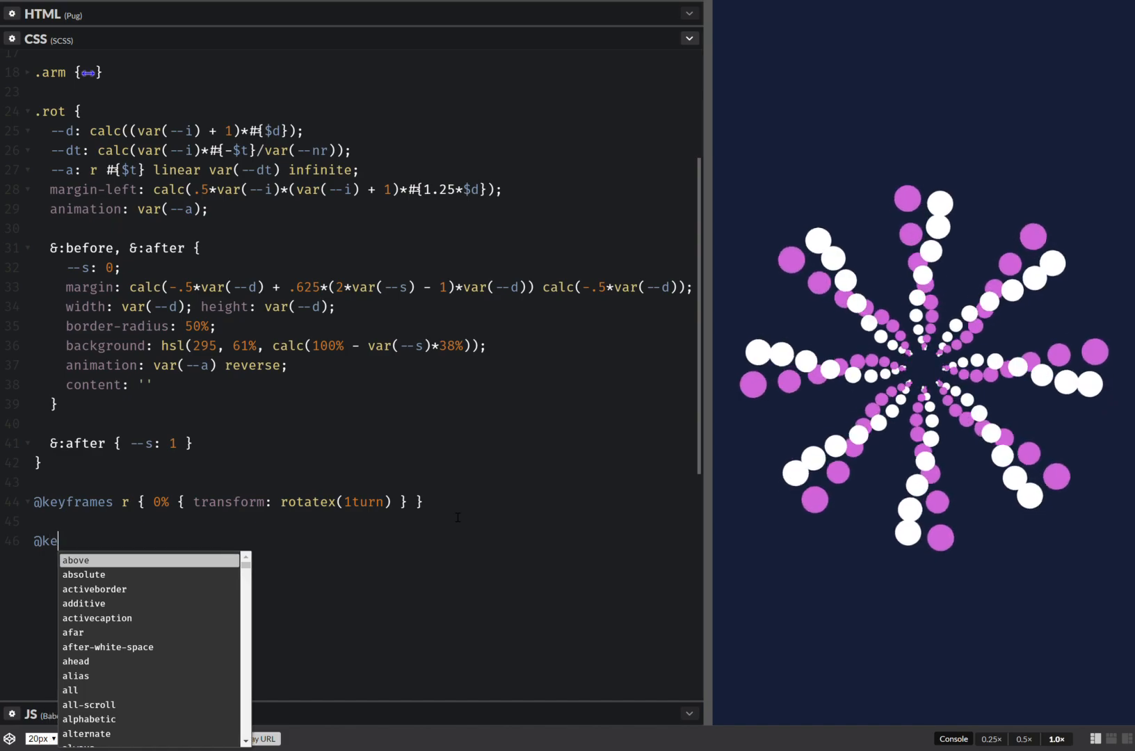
type("yframes")
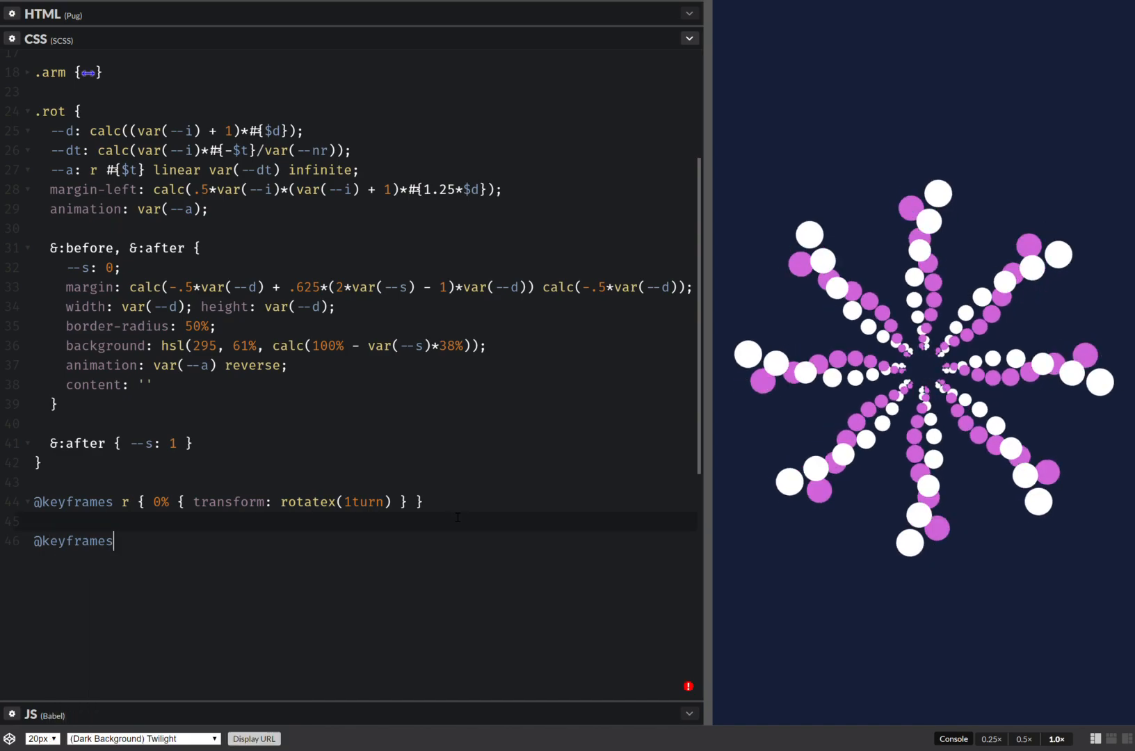
type("f { }")
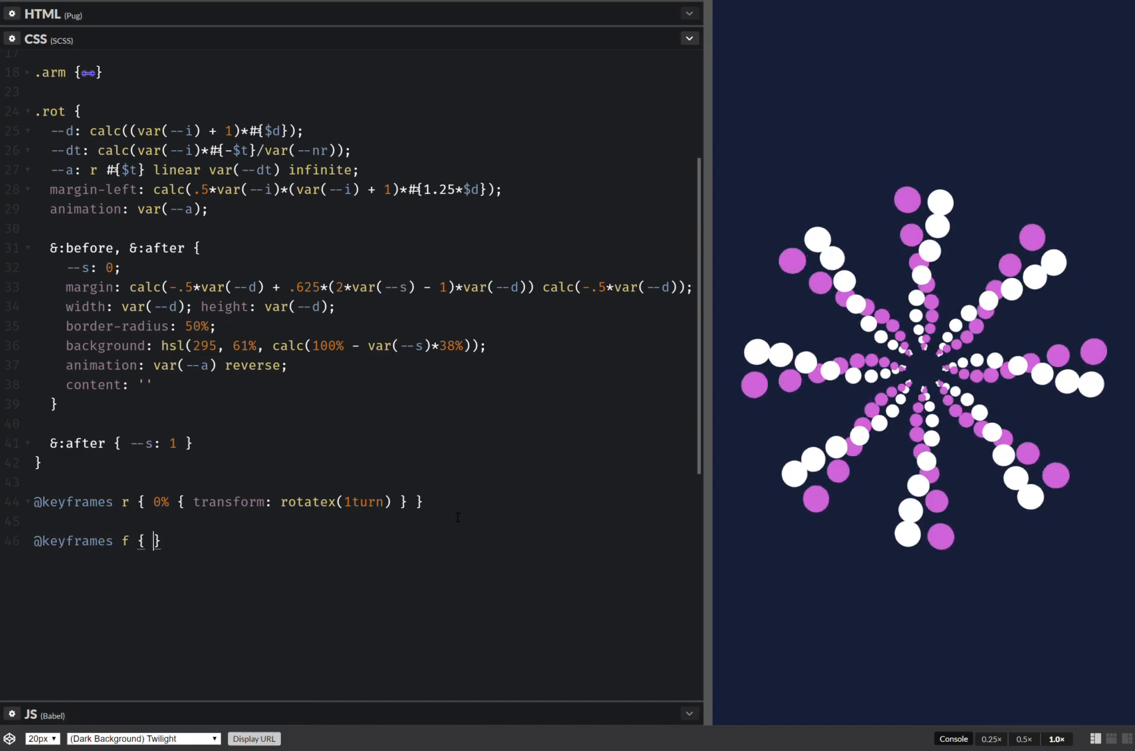
type("to")
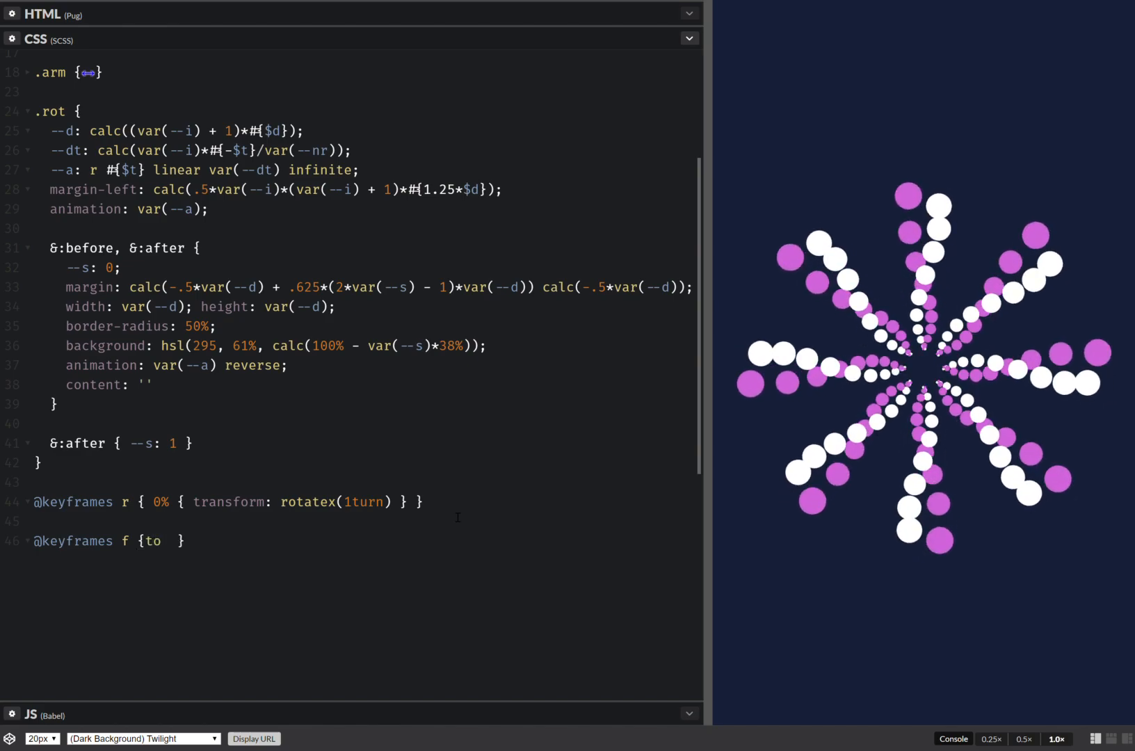
type("{}")
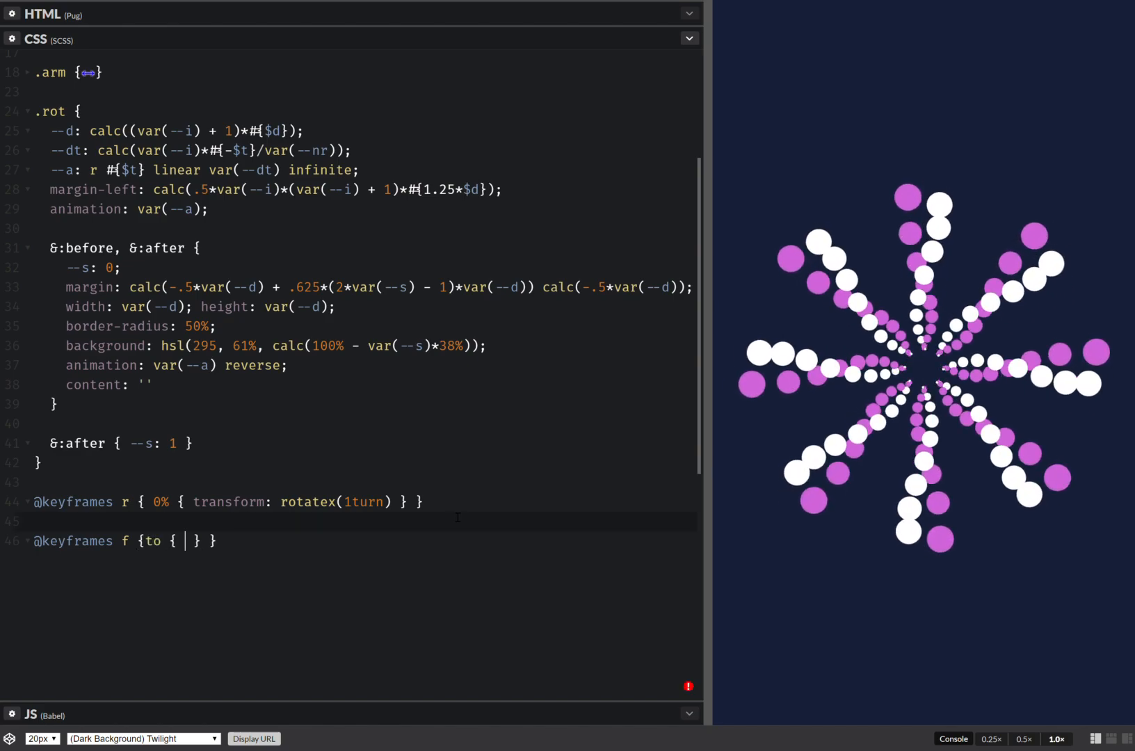
type("opacity: .1")
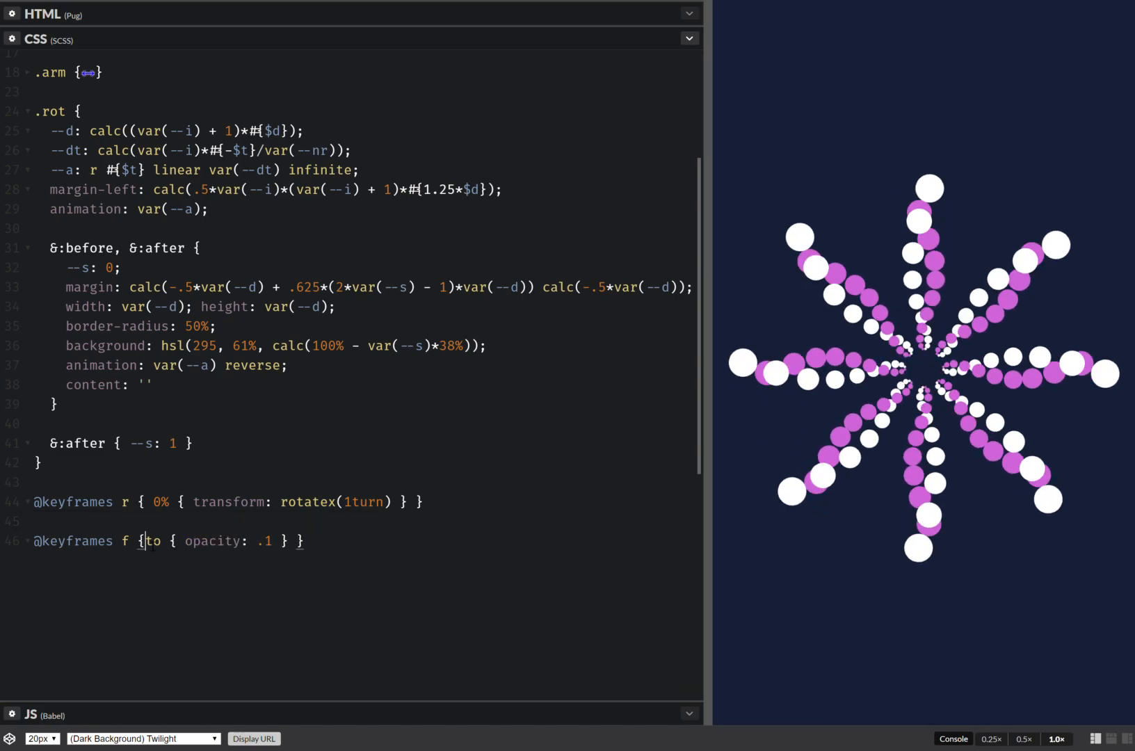
key("ctrl+s")
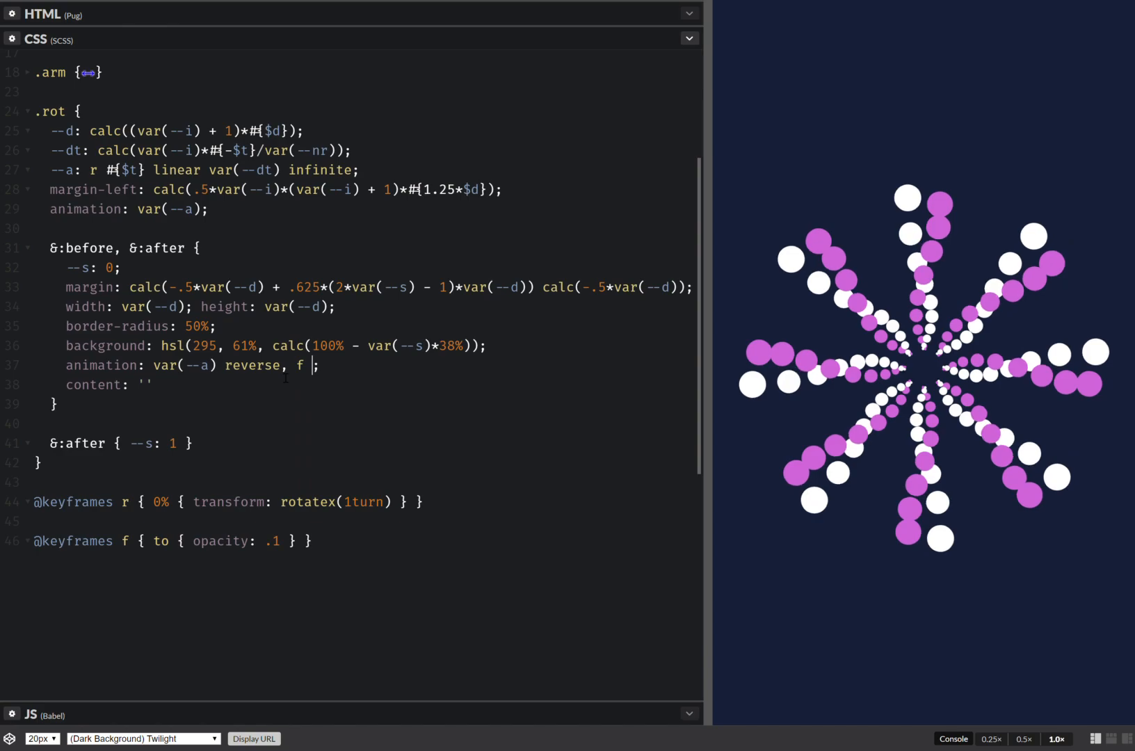
- Append animation f .5*$t, delayed by var(--dt), ease-in infinite alternate to pseudo-elements
type(".5*")
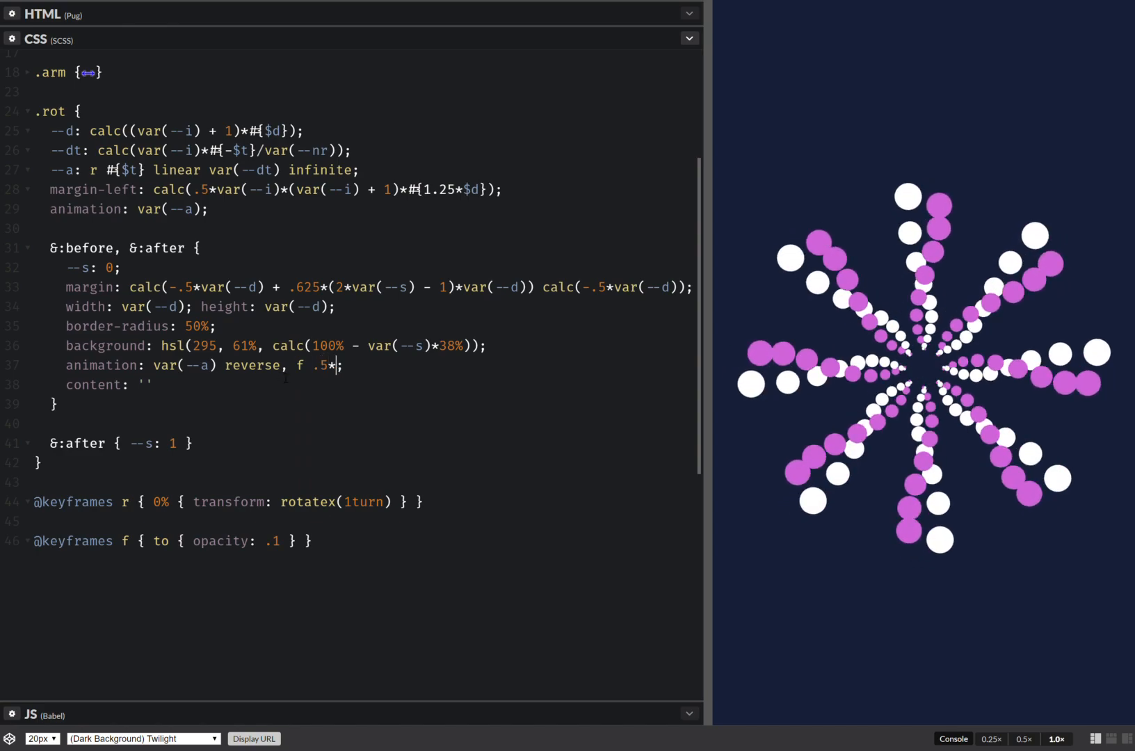
type("$t")
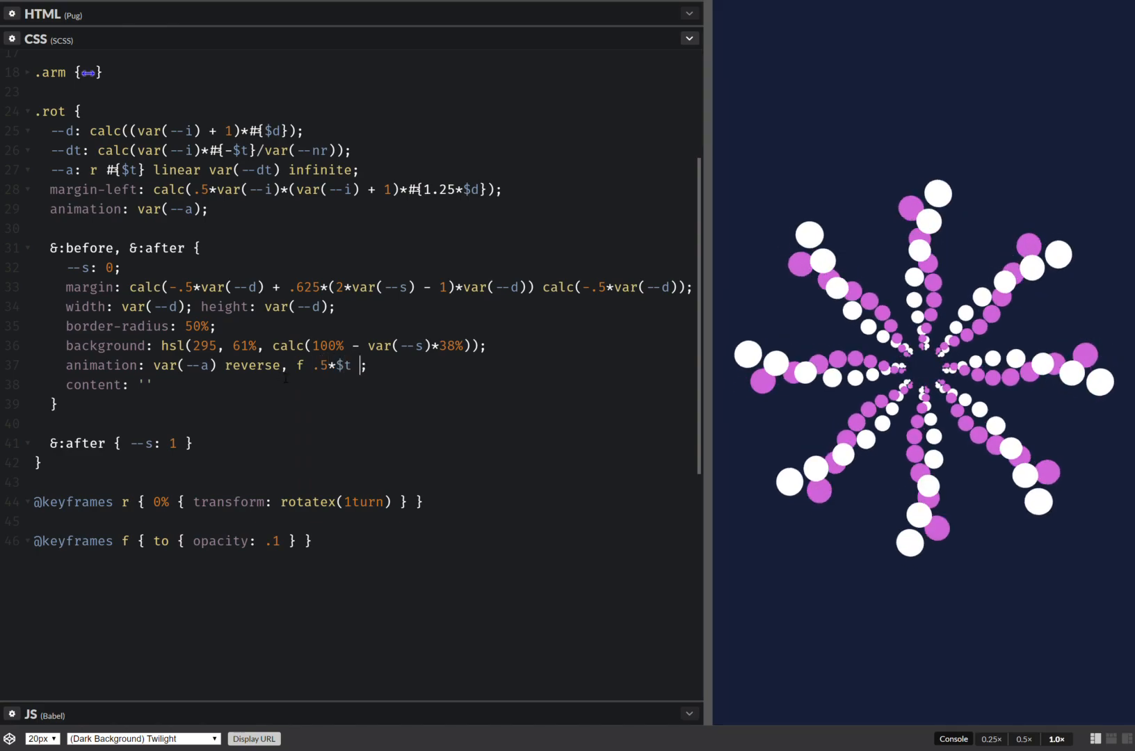
type("calc")
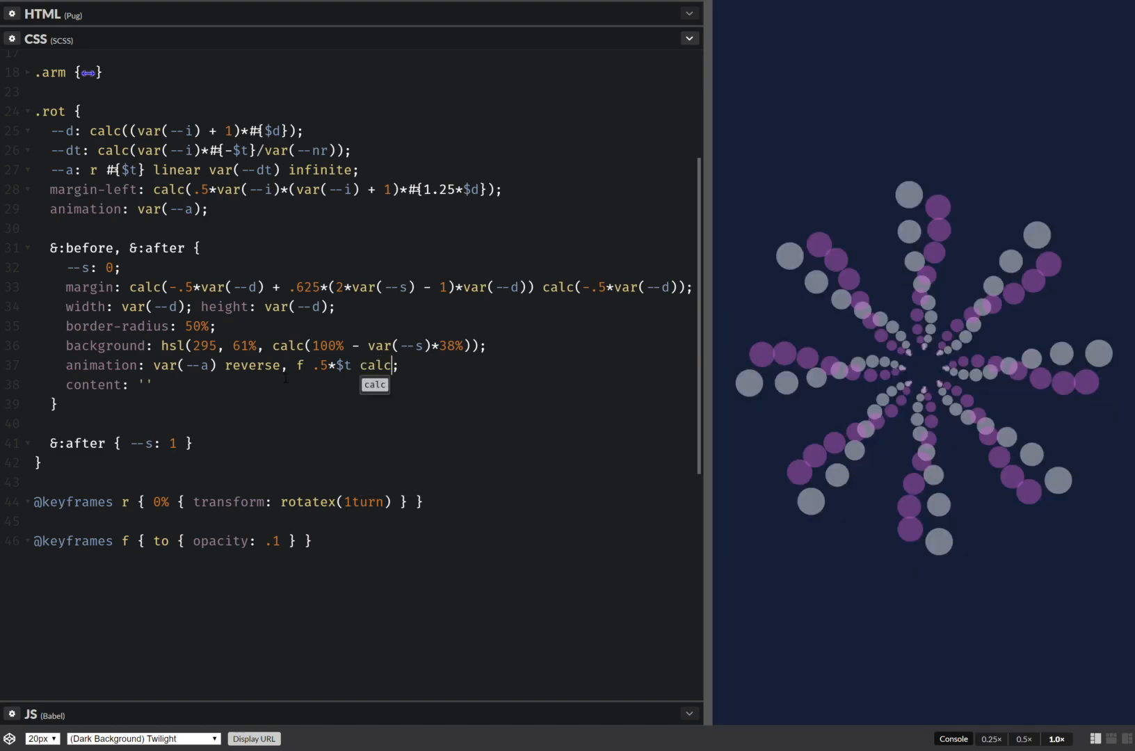
type("(")
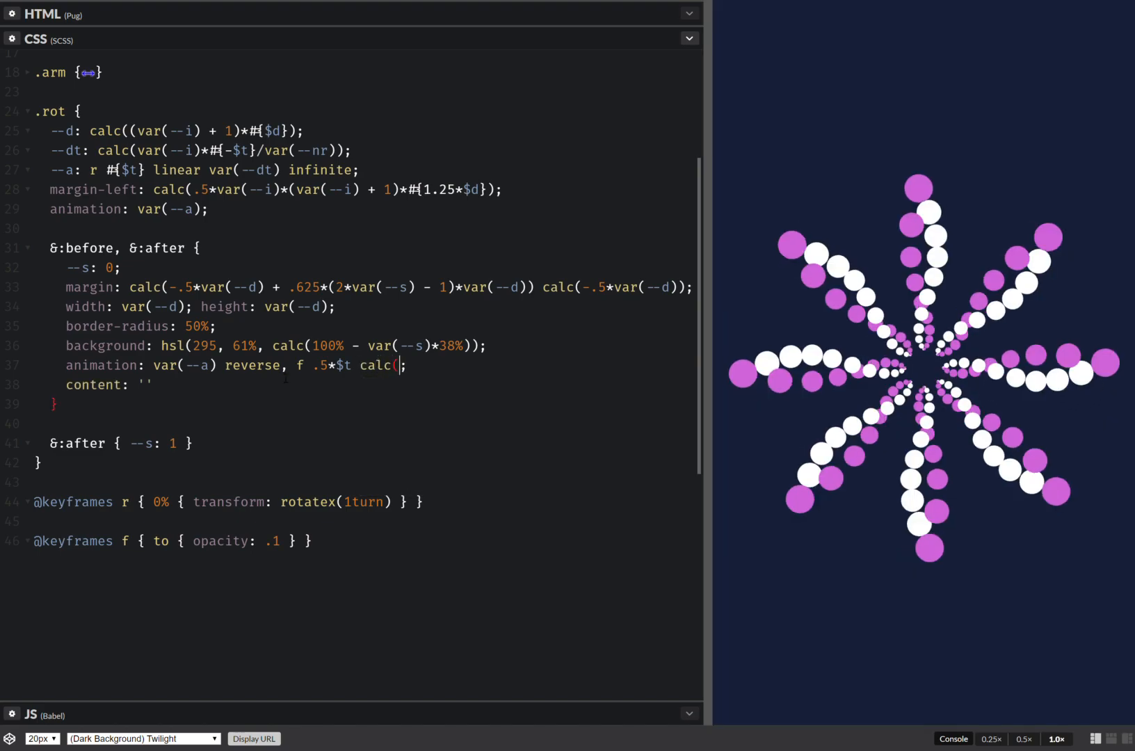
type("var(--d")
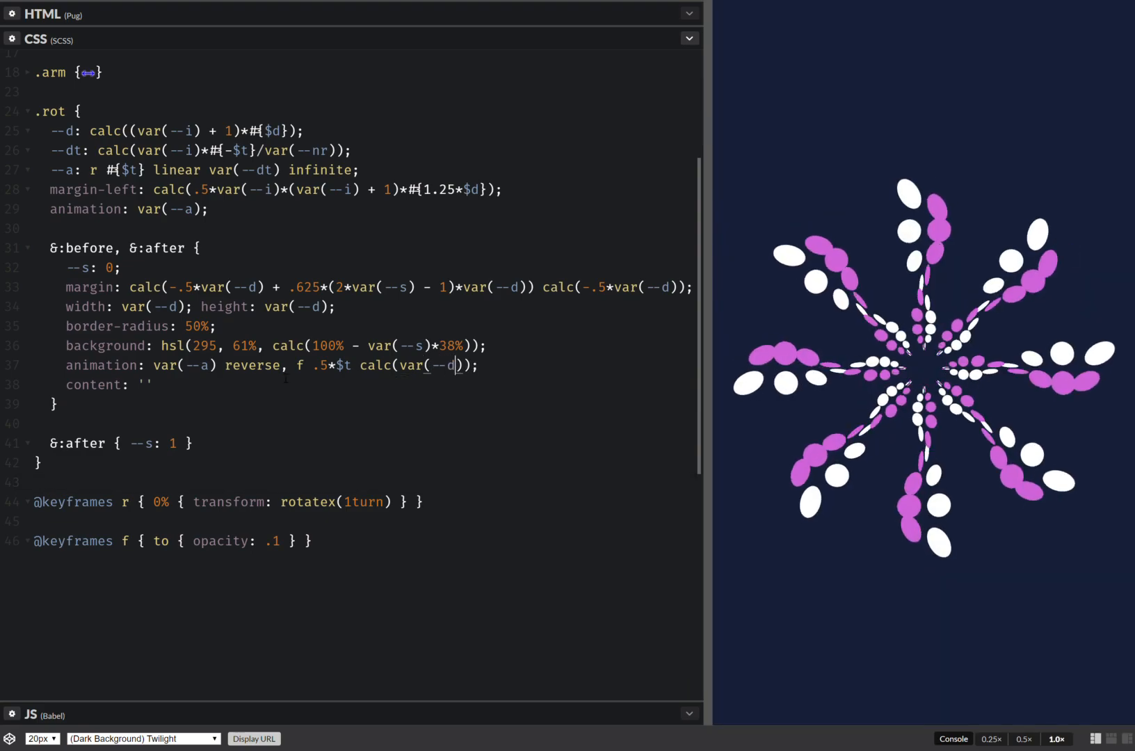
type("t")
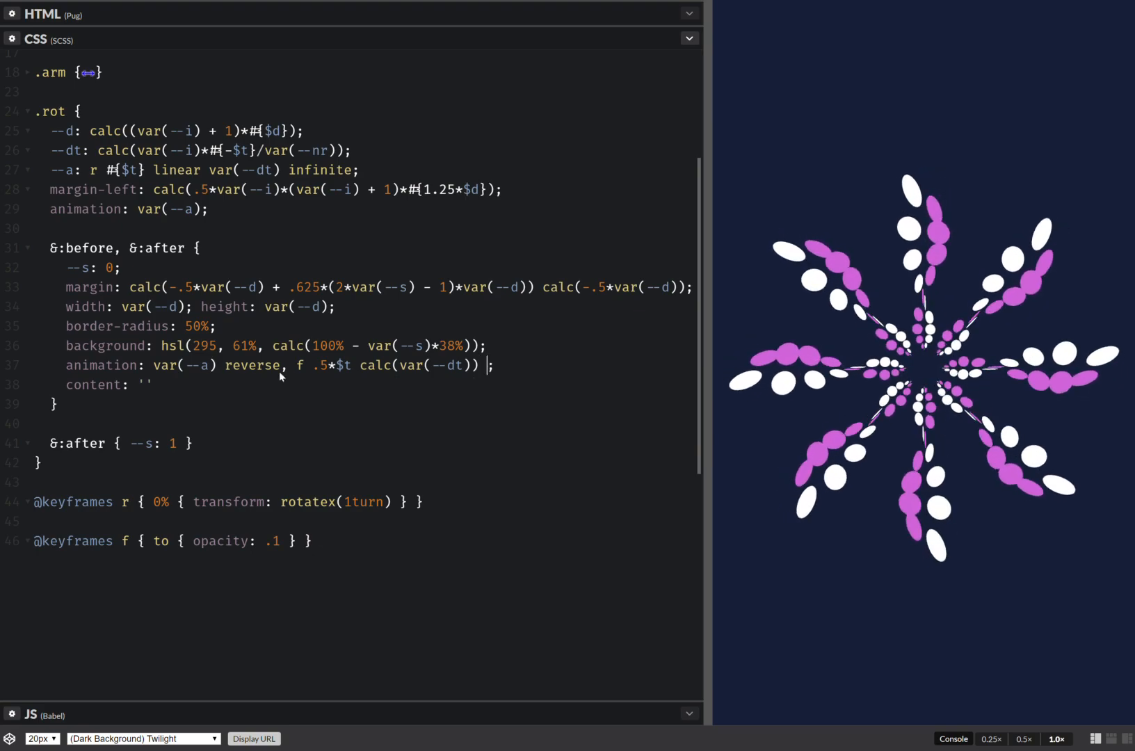
type("ease-in")
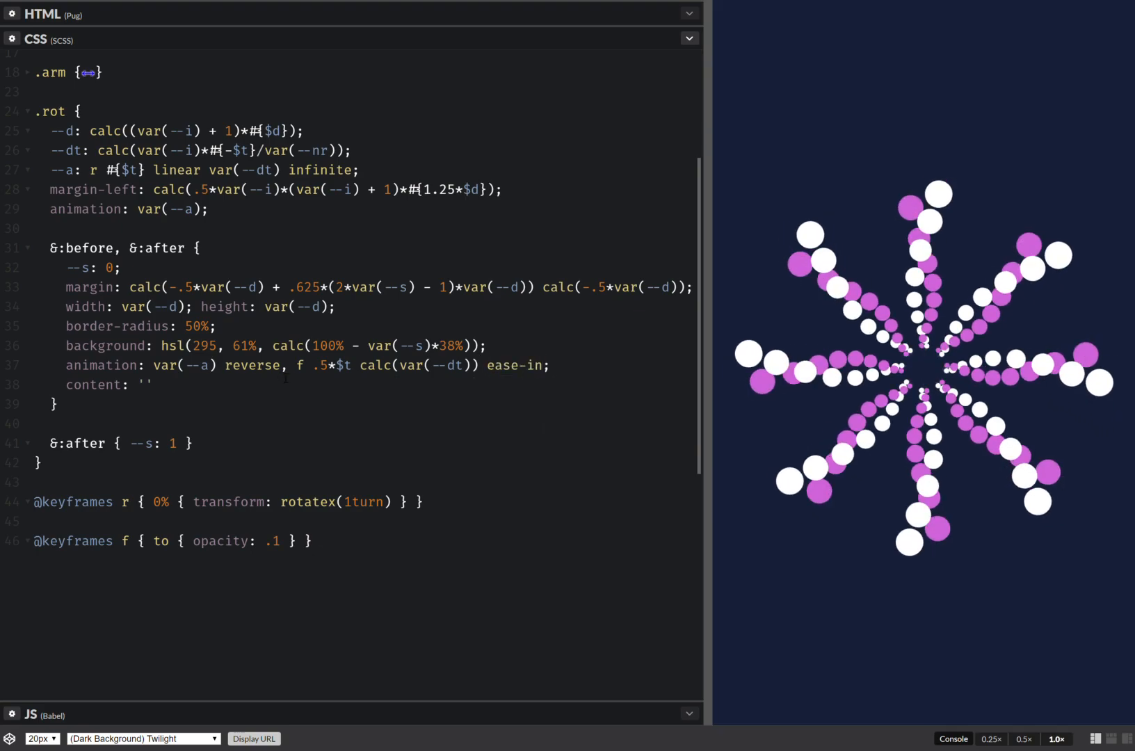
type("infinite")
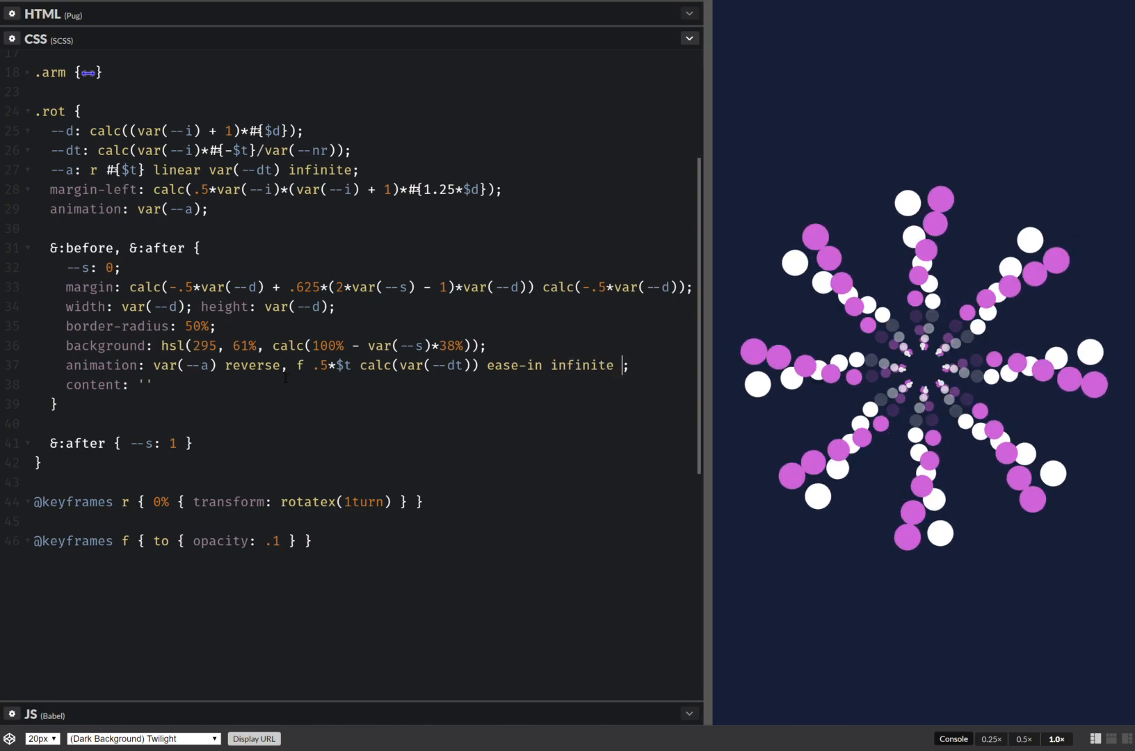
type("alternate")
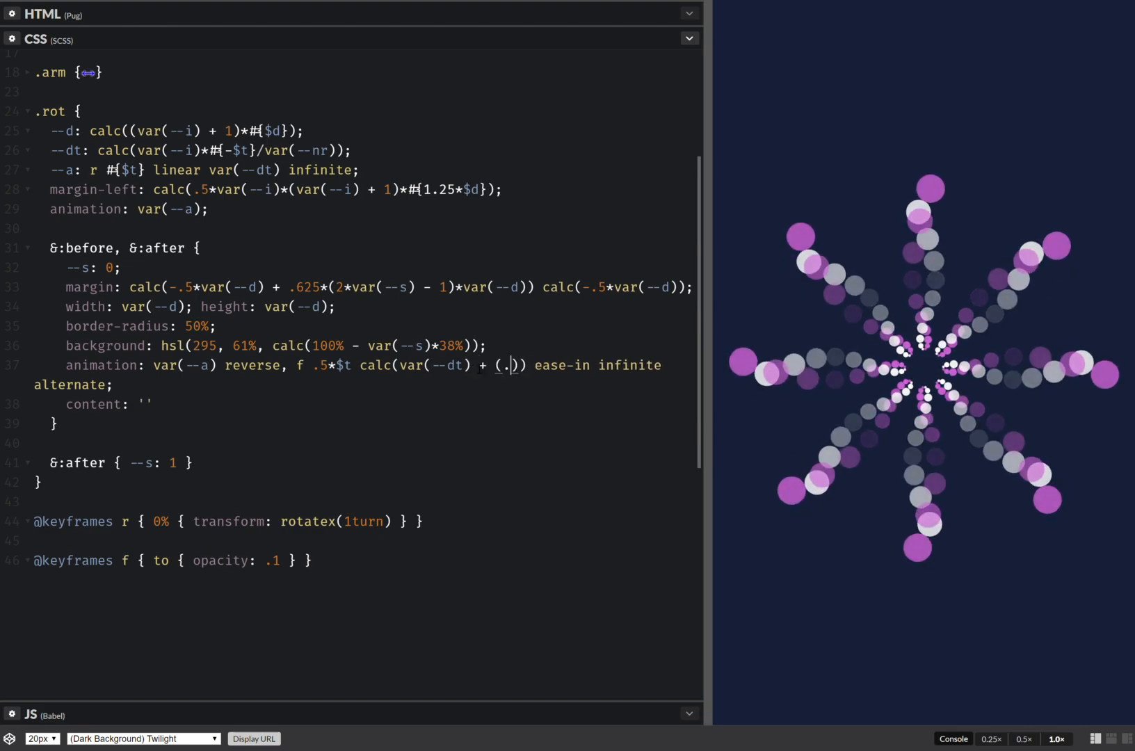
- Add (.25 + var(--s)*.5)*#{$t} to the fade delay and collapse the Pug panel
type("25 +")
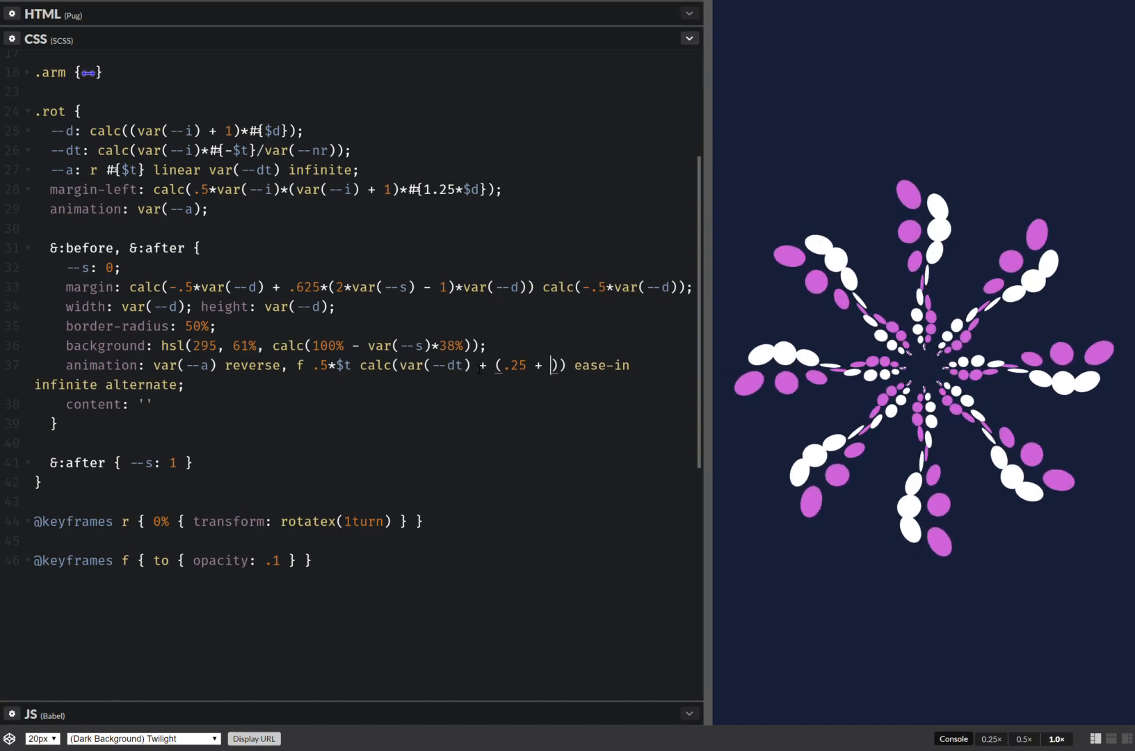
type("var()")
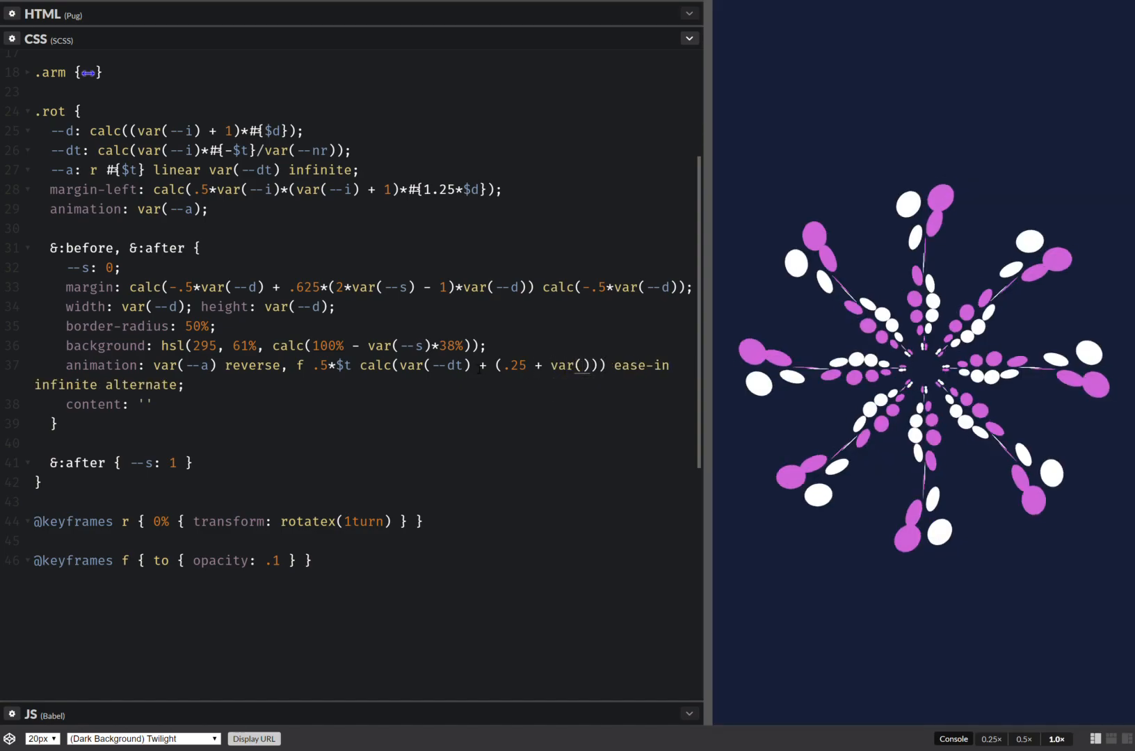
type("--s")
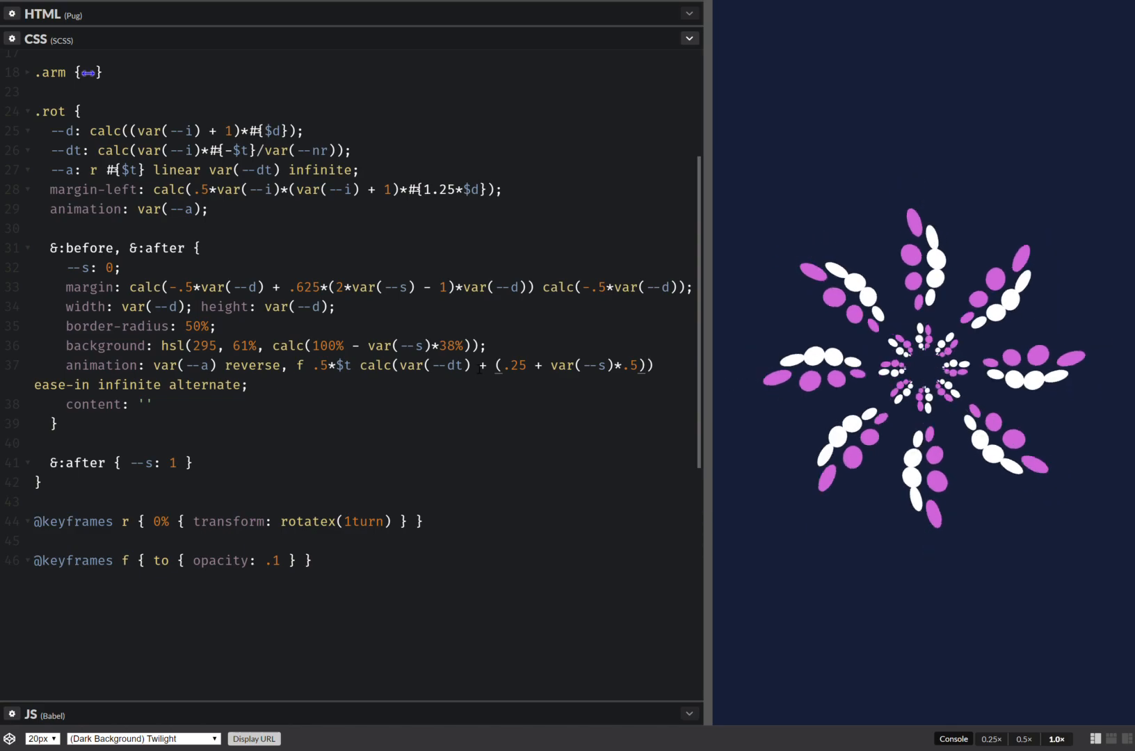
type("*#{}")
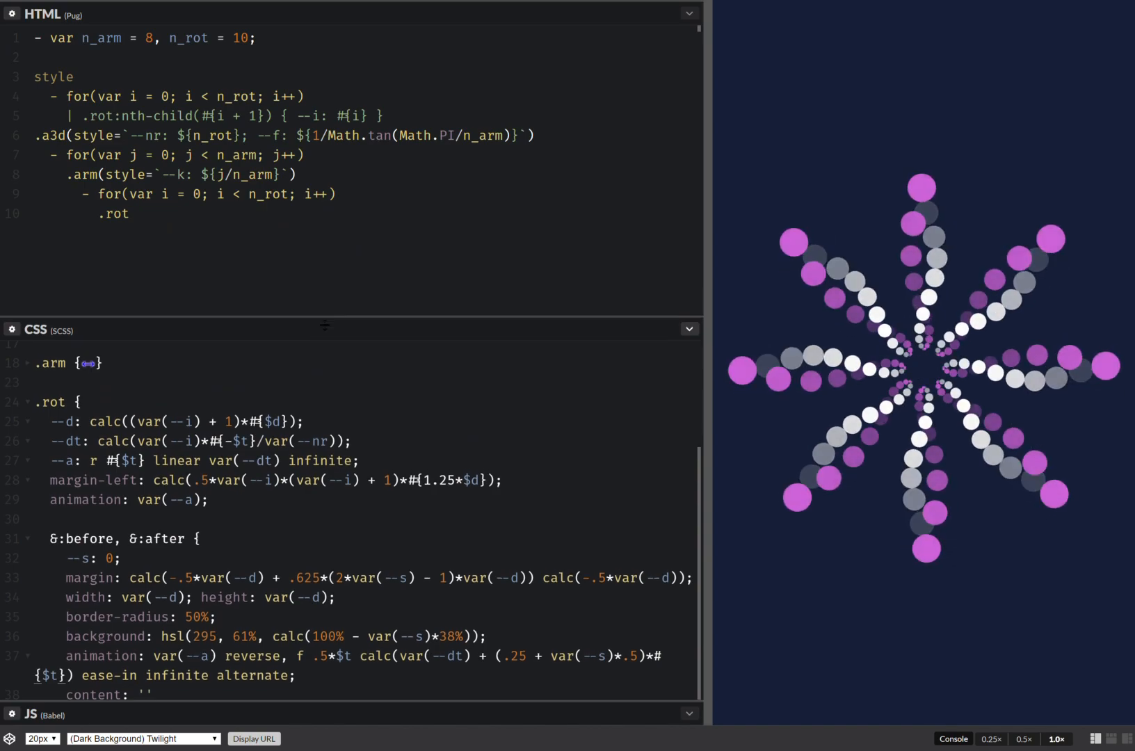
left_click(687, 14)
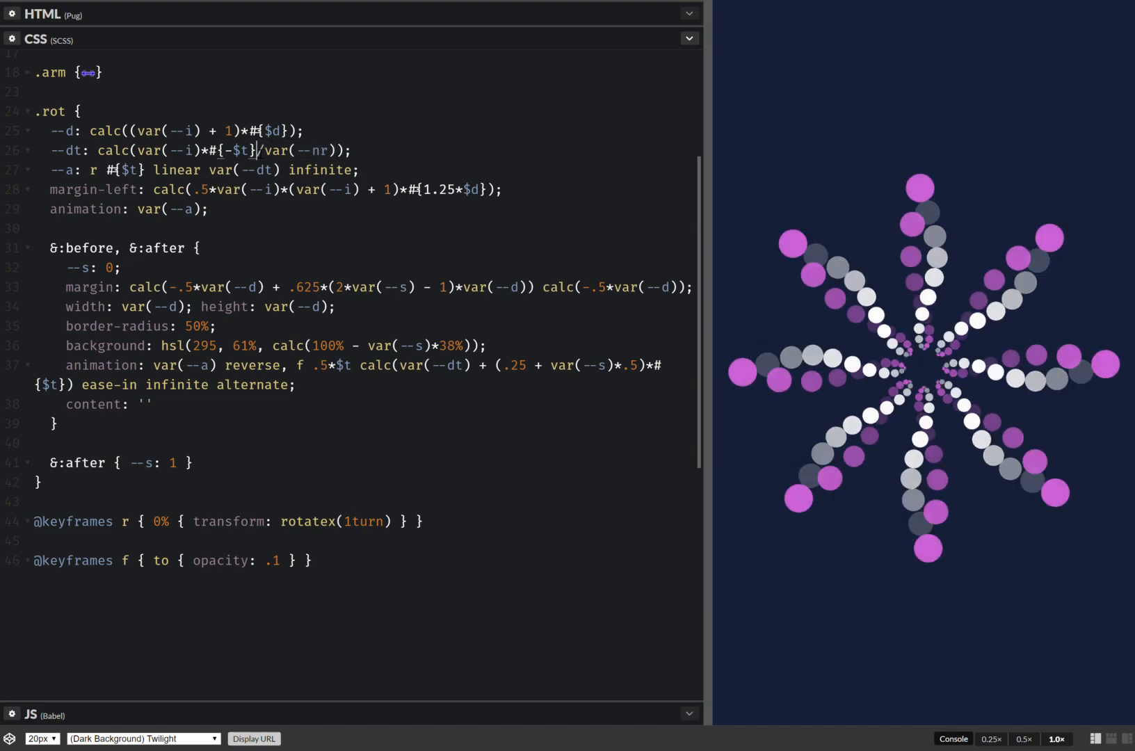
- Rewrite --dt as calc(.5*(var(--i)/var(--nr) + var(--k))*#{-$t}) and begin editing the .5 factor
double_click(240, 151)
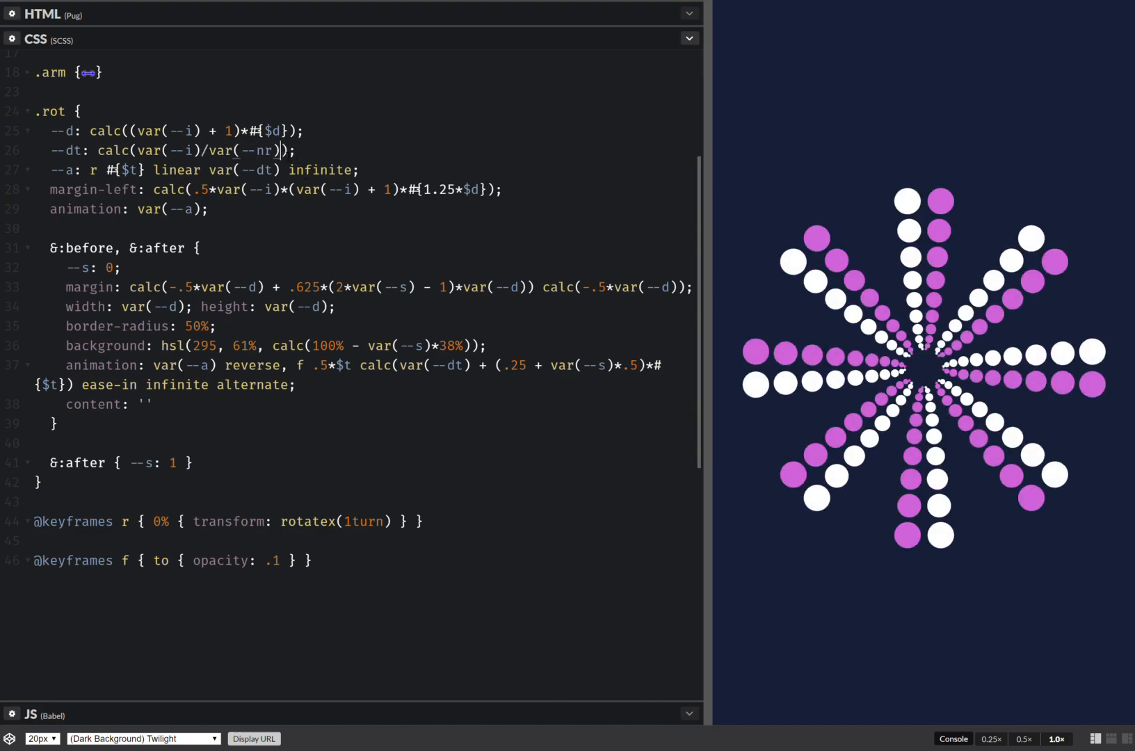
type("*#{-$t}")
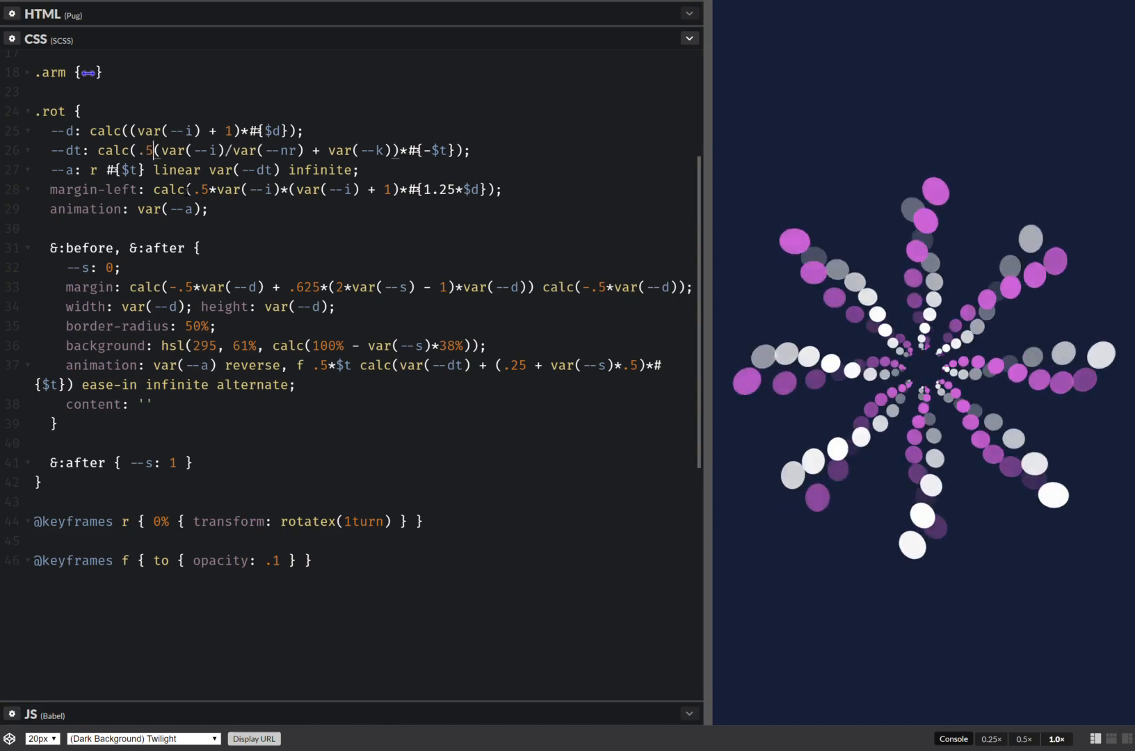
type("*")
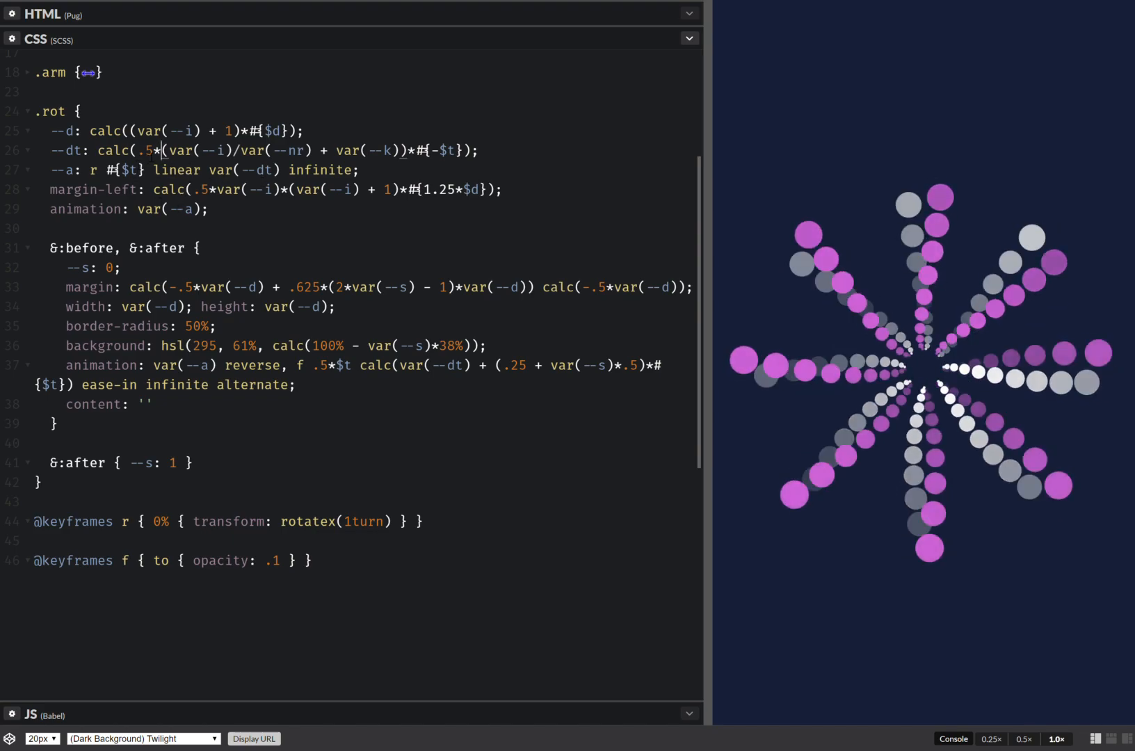
key("Backspace")
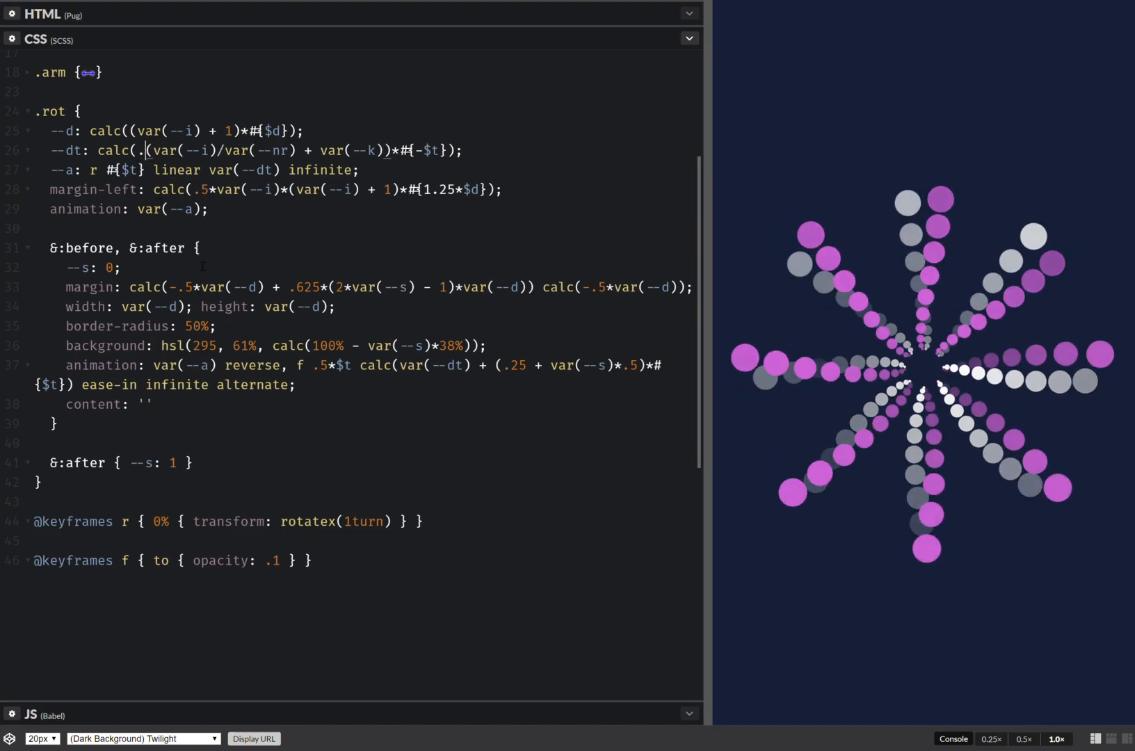